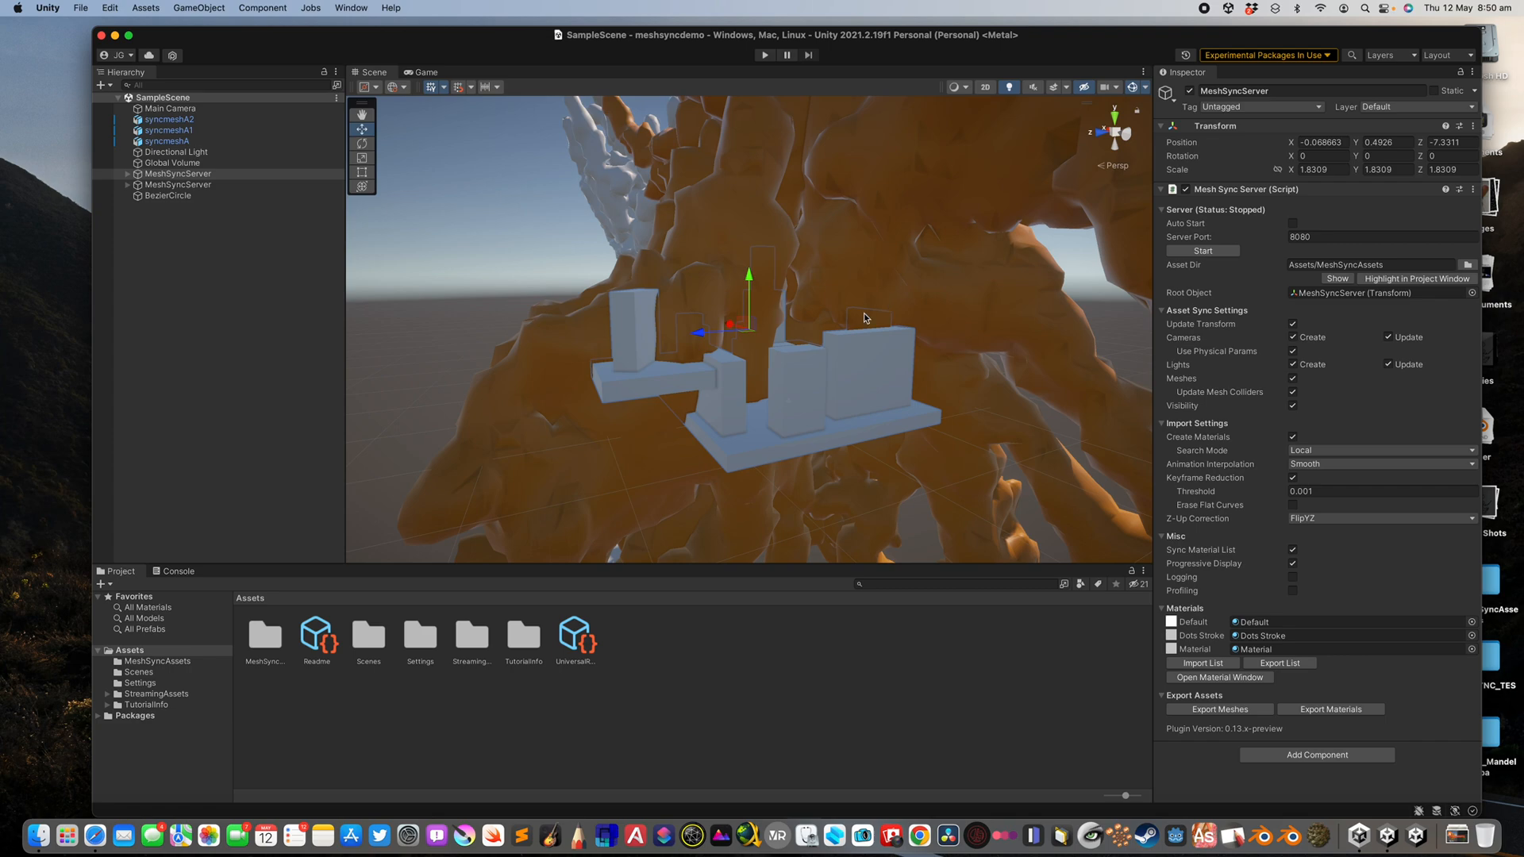
pyautogui.moveTo(849, 288)
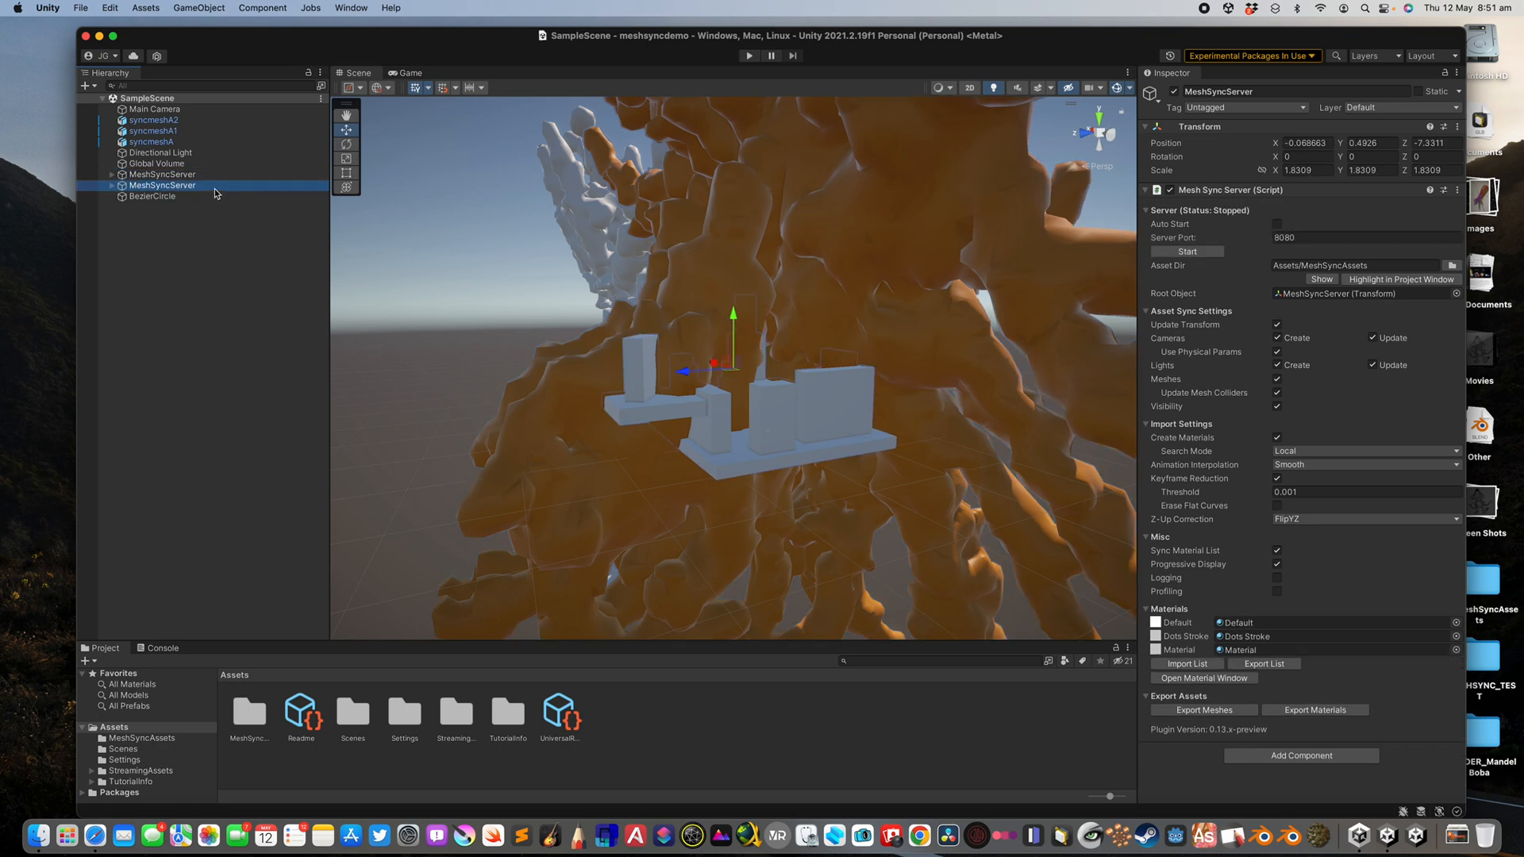
# Delete both old MeshSyncServer objects and the BezierCircle from the Hierarchy.
pyautogui.click(1186, 251)
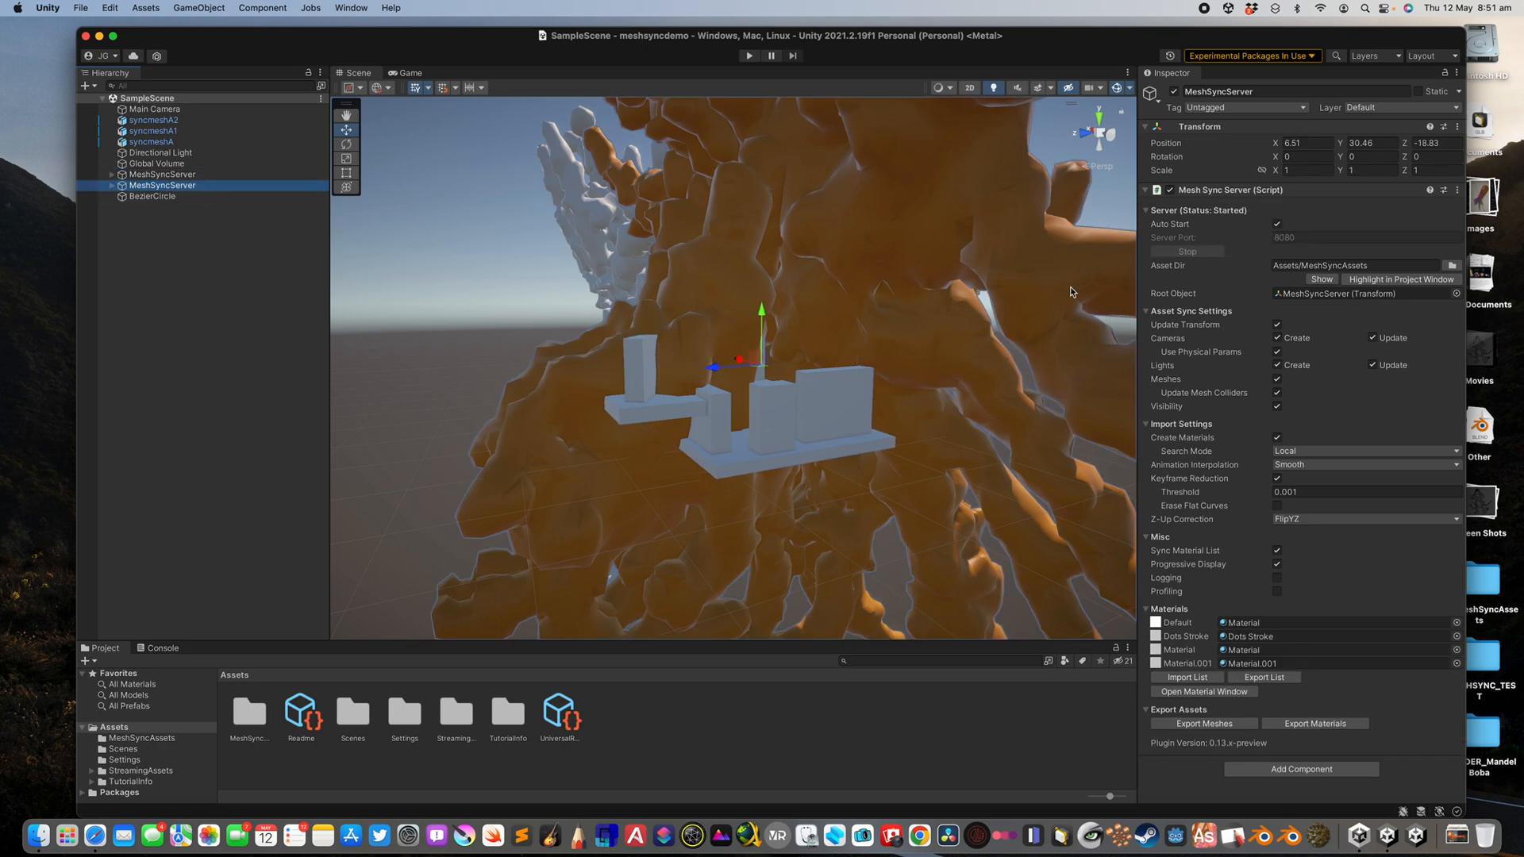
pyautogui.rightClick(162, 186)
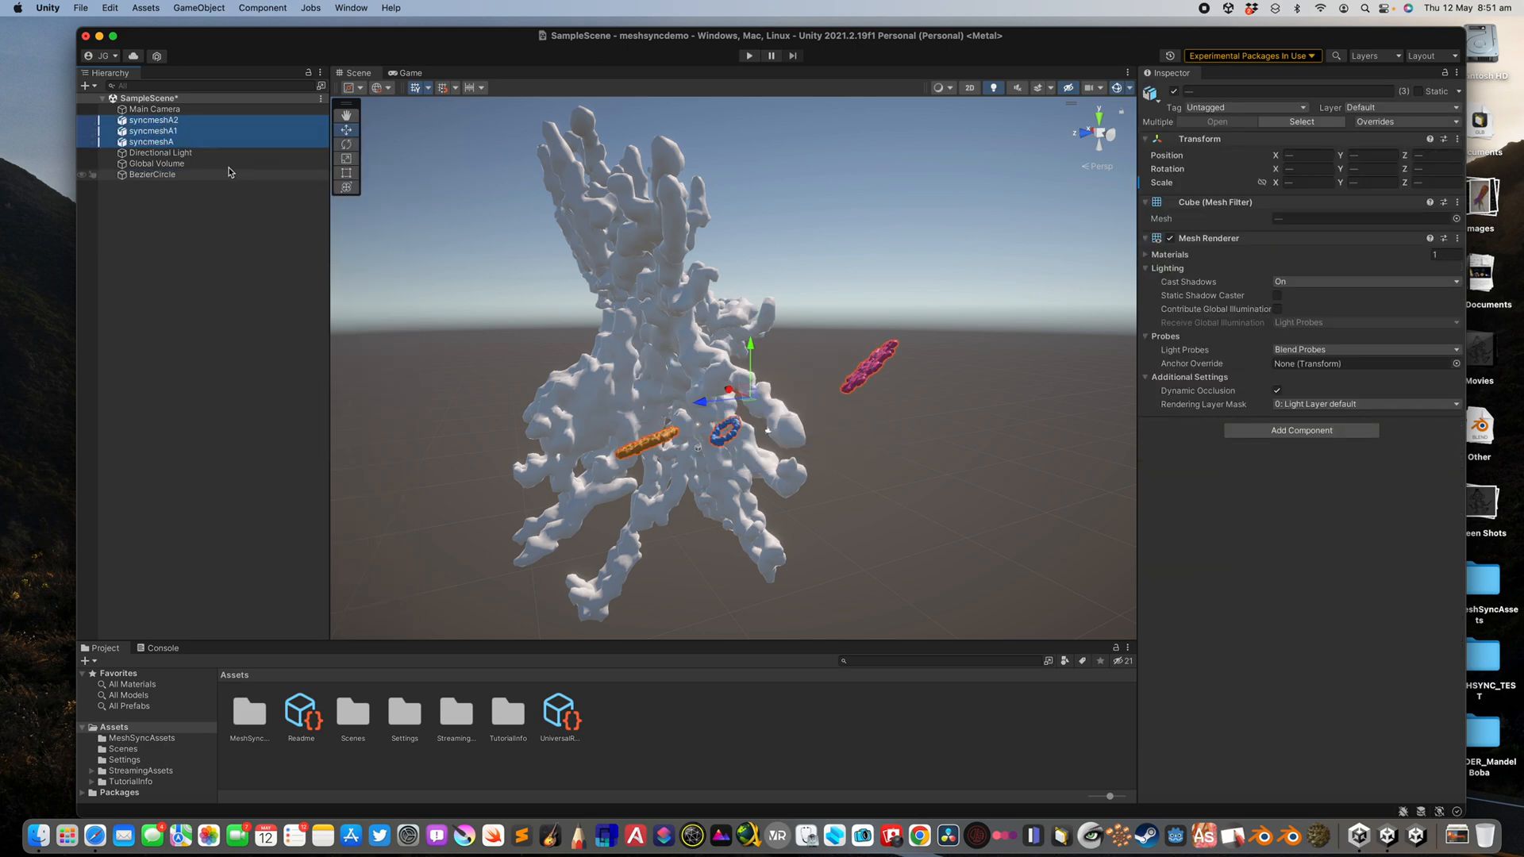
pyautogui.click(151, 142)
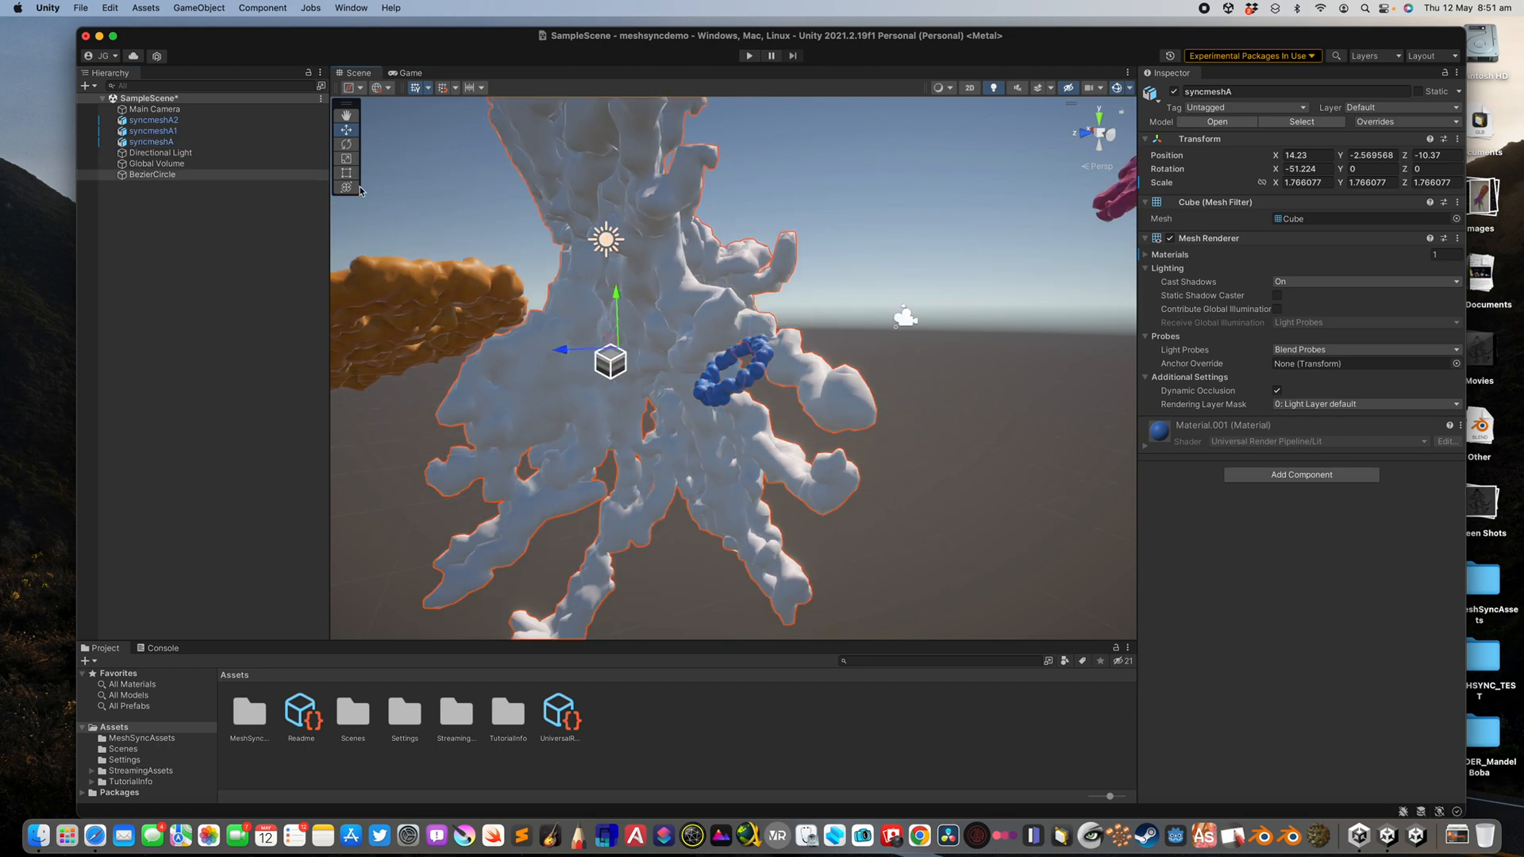
pyautogui.rightClick(151, 174)
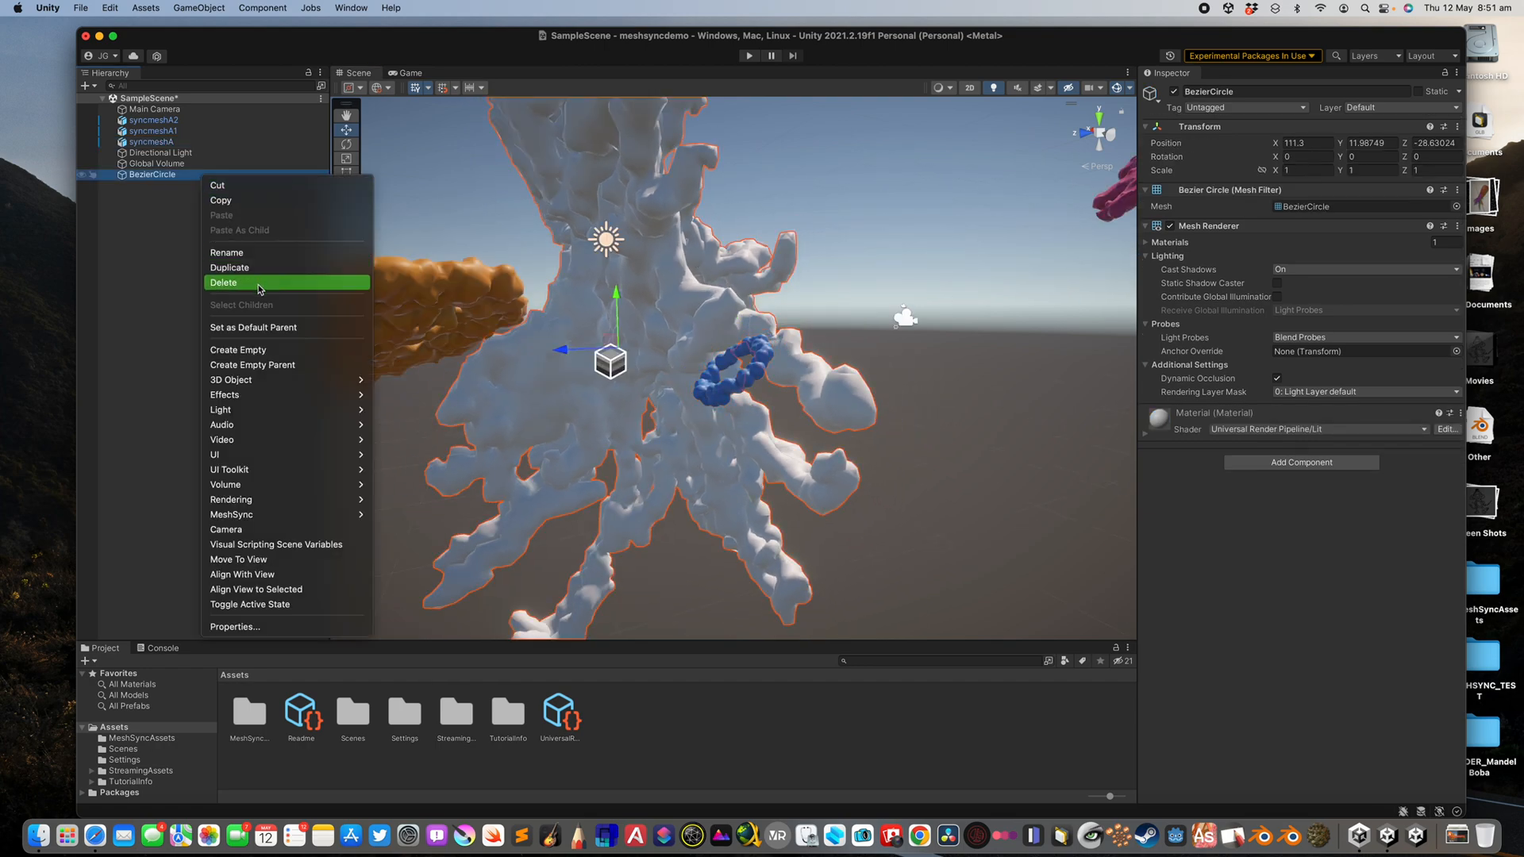
pyautogui.click(224, 283)
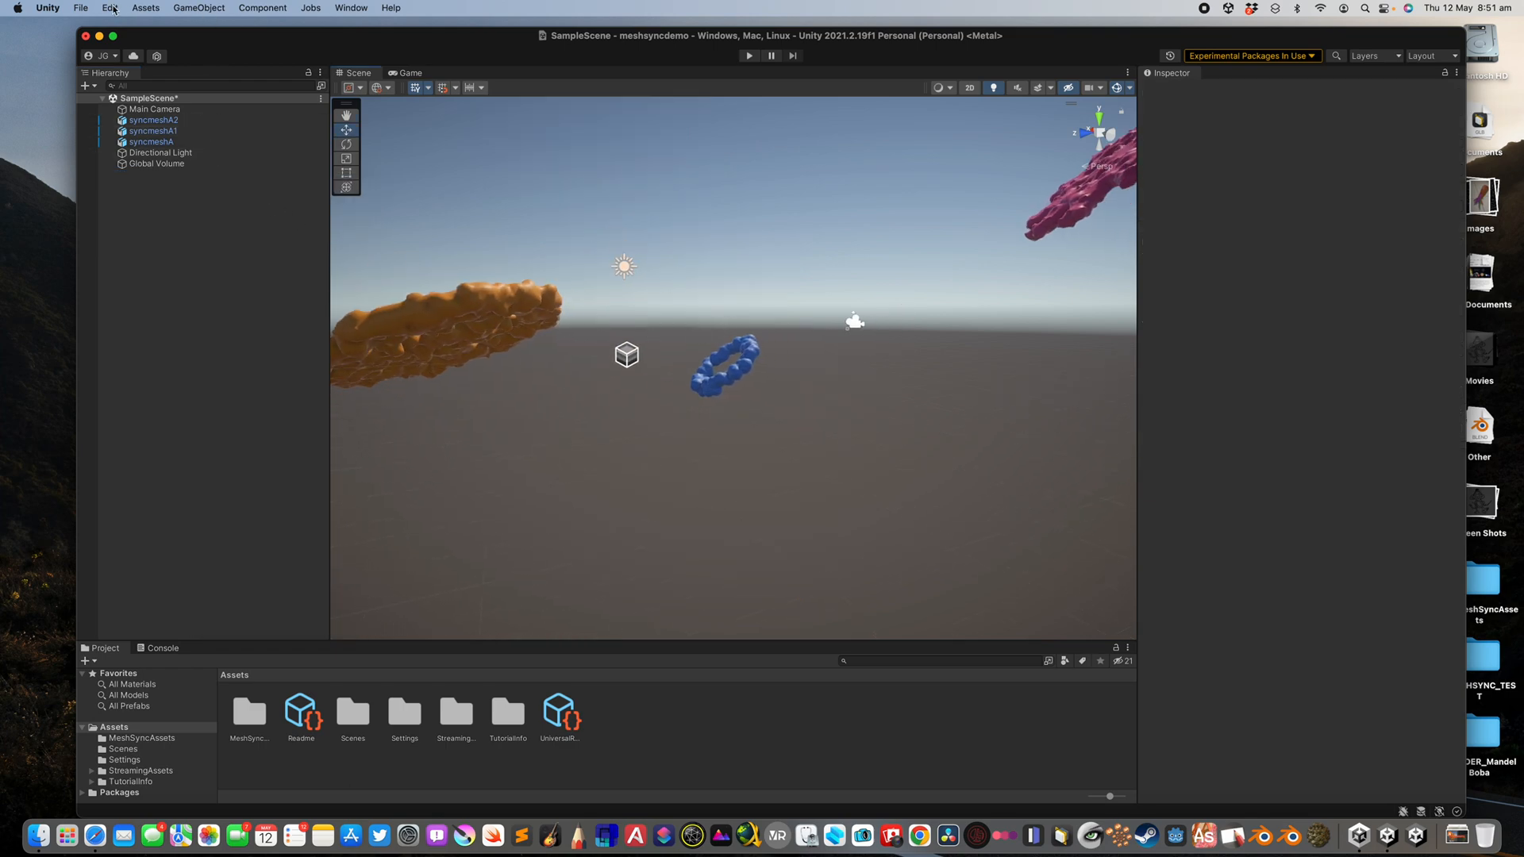
# Create a new MeshSyncServer from the GameObject > MeshSync menu.
pyautogui.click(199, 8)
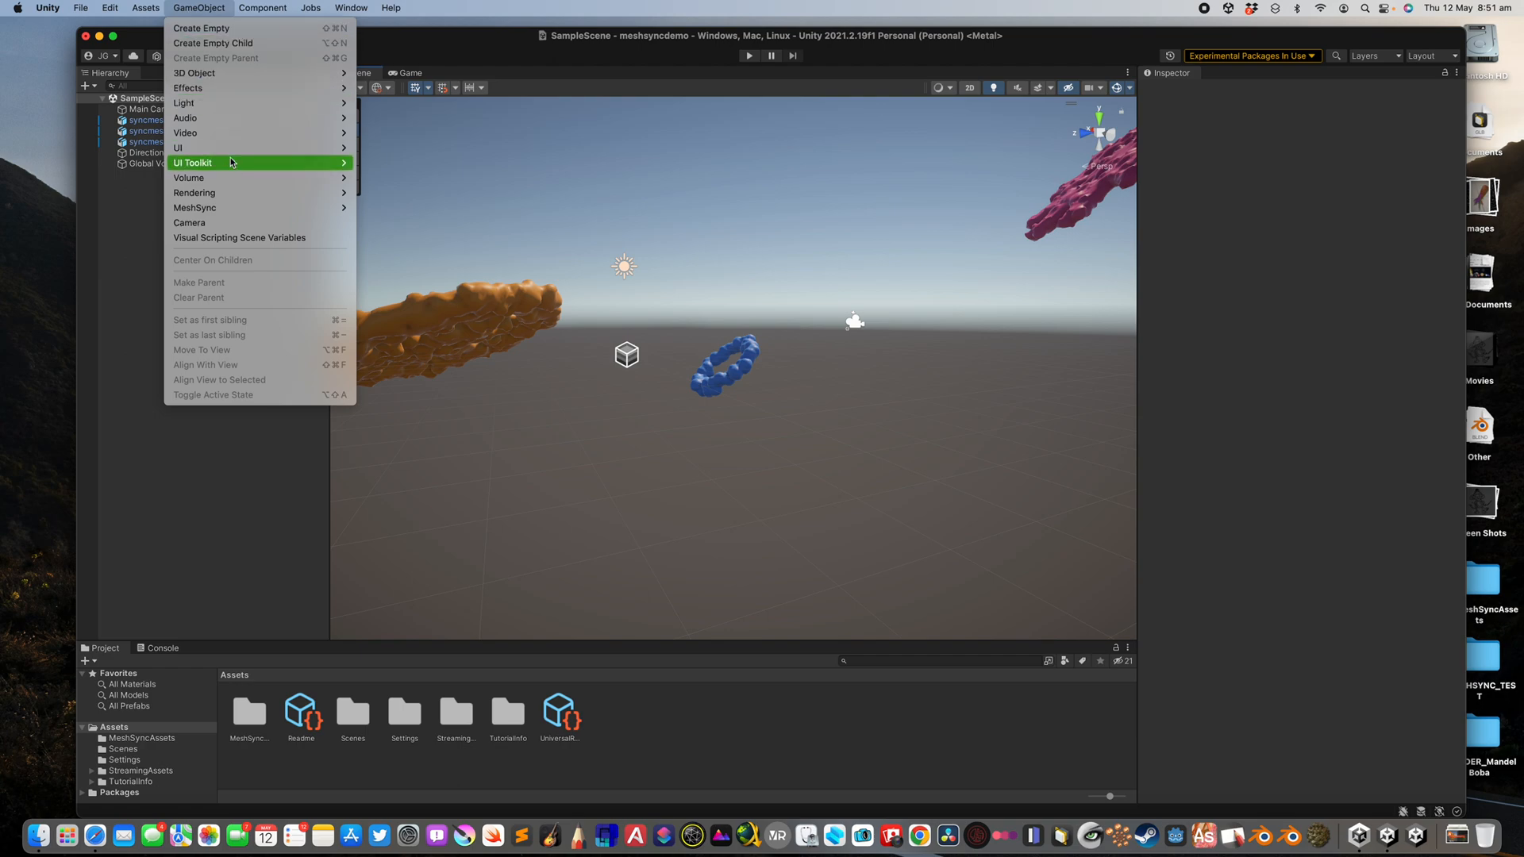
pyautogui.moveTo(195, 207)
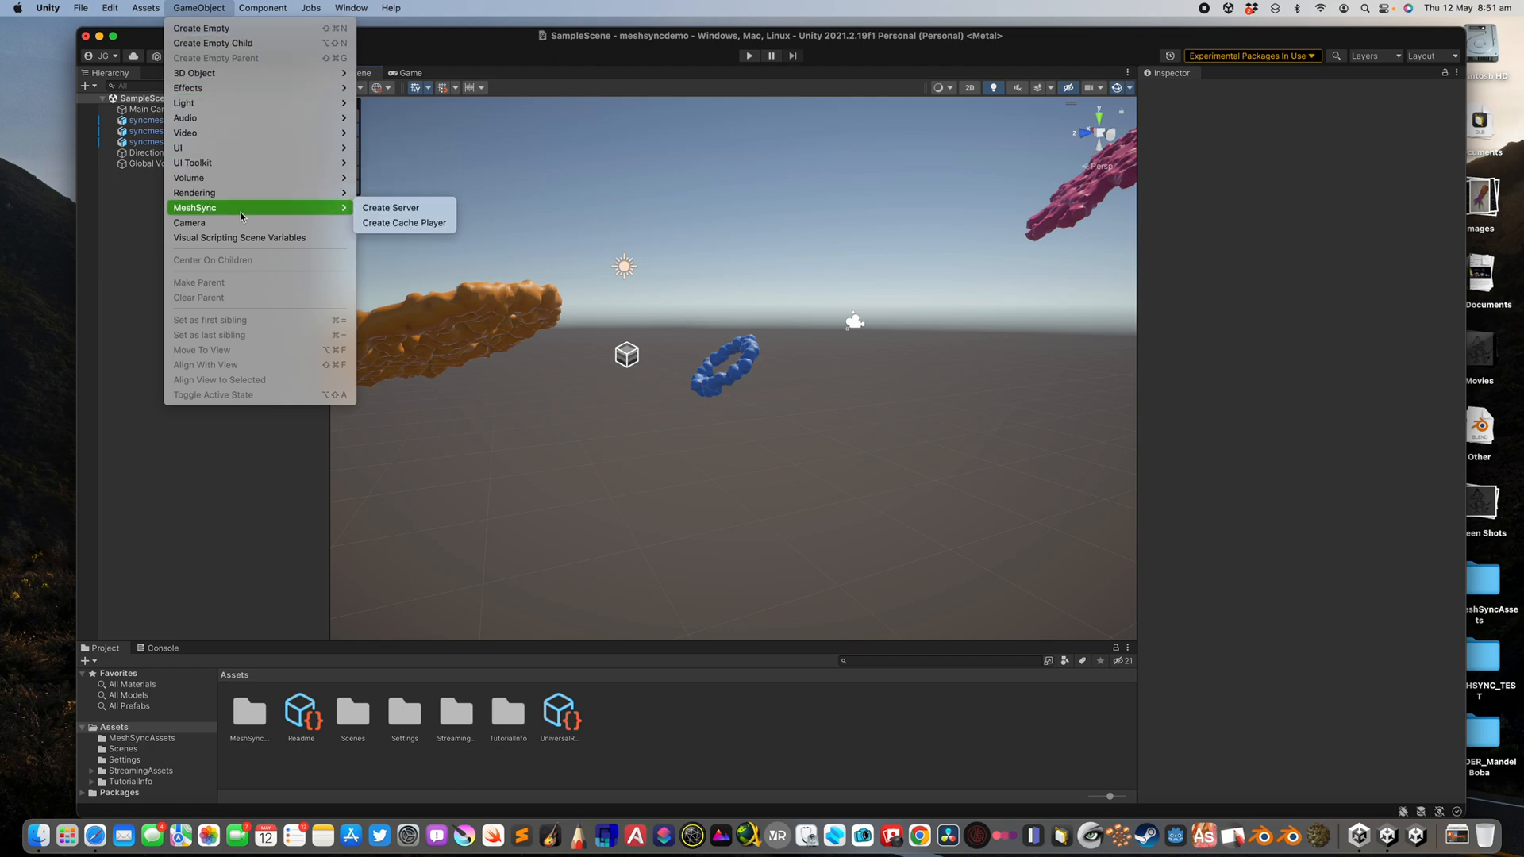
pyautogui.click(391, 207)
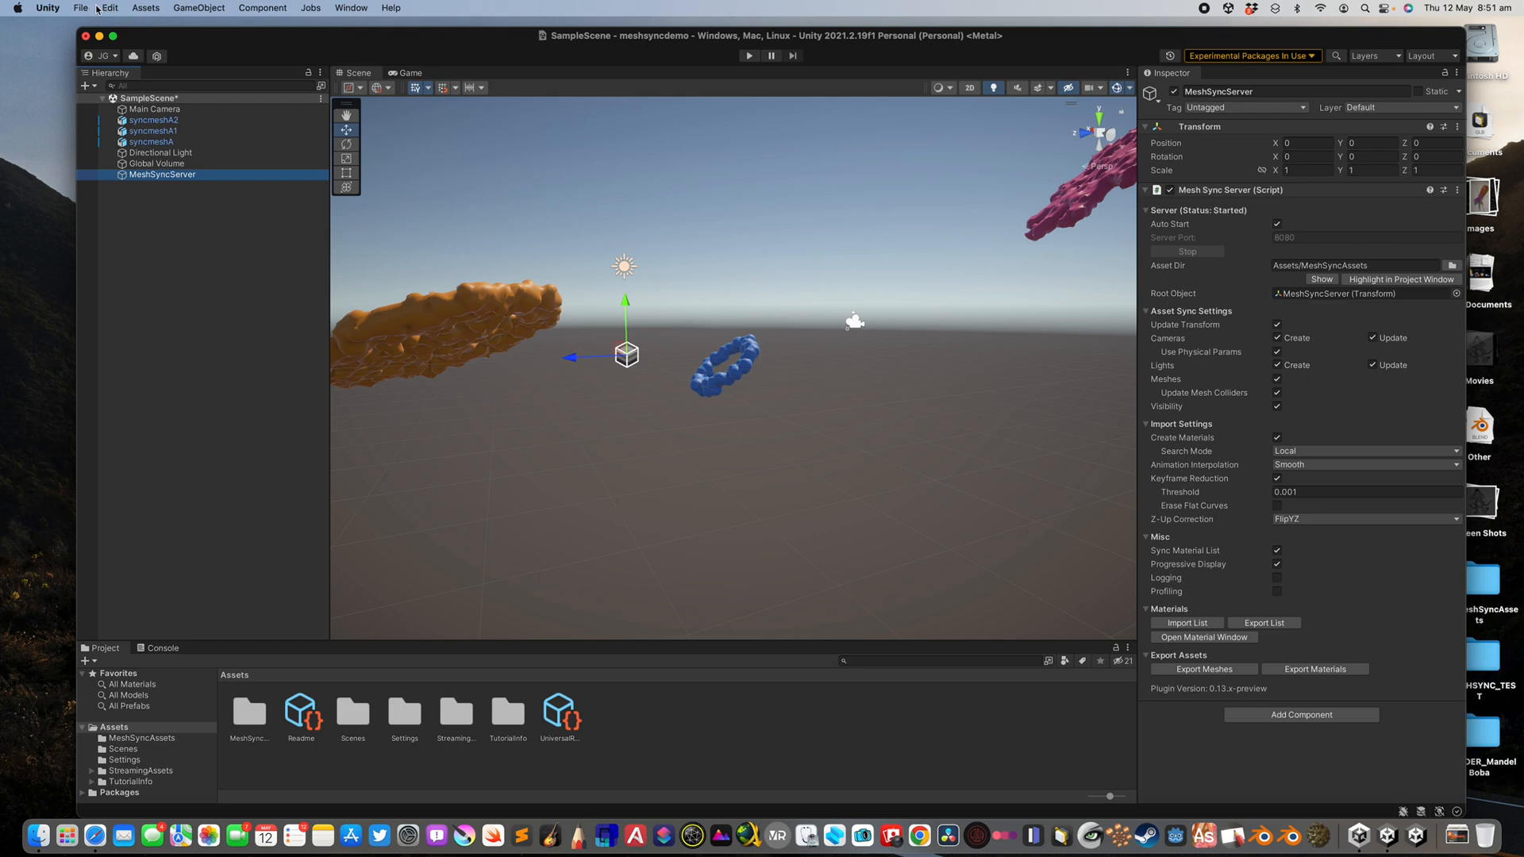
# Confirm the Blender 3.1 plugin in MeshSync preferences and launch Blender 3.1.
pyautogui.click(47, 8)
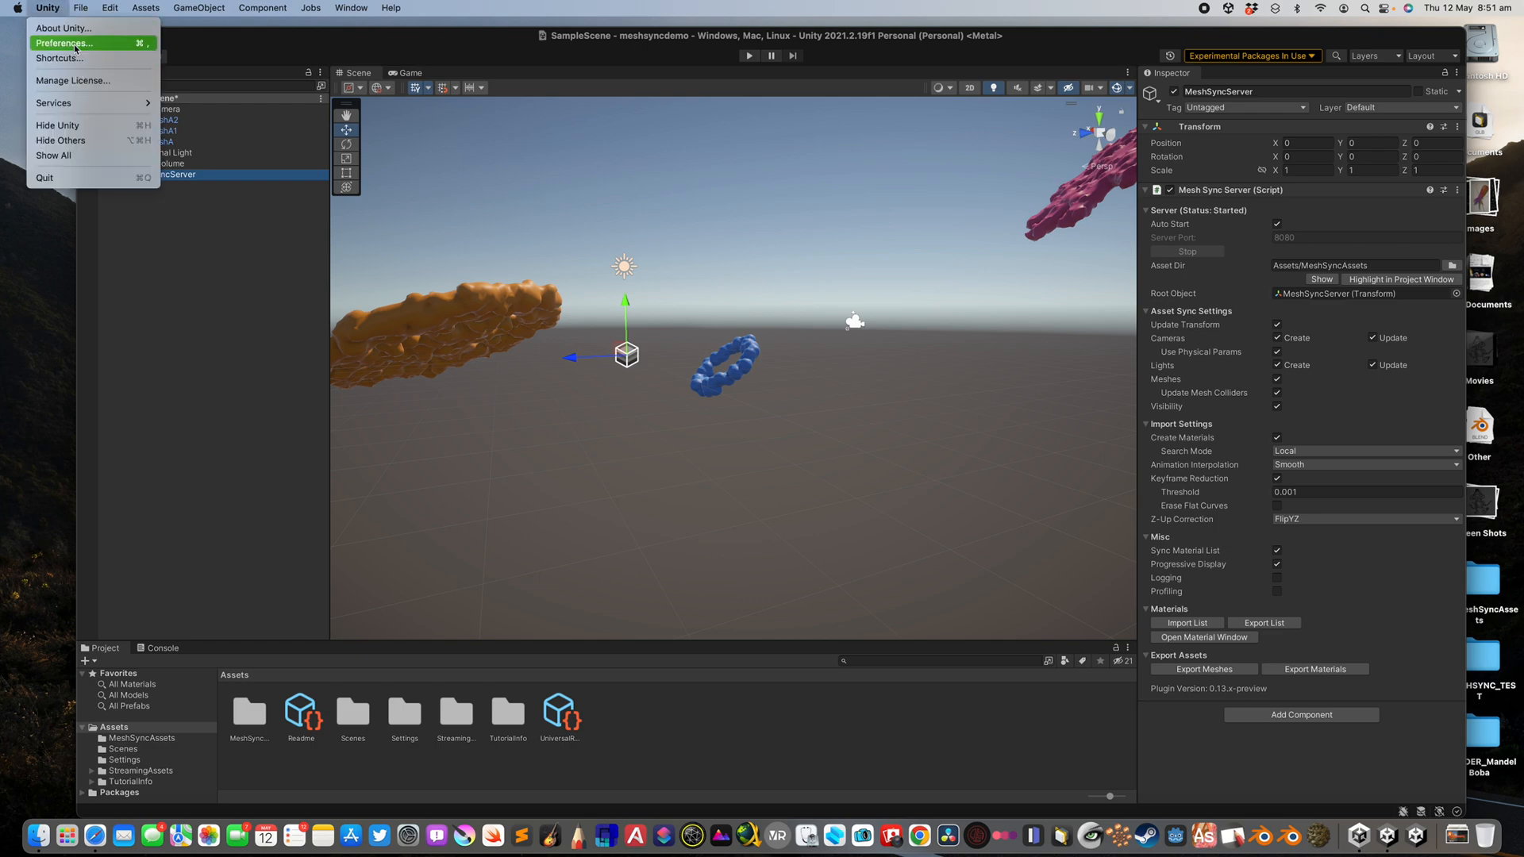
pyautogui.click(65, 43)
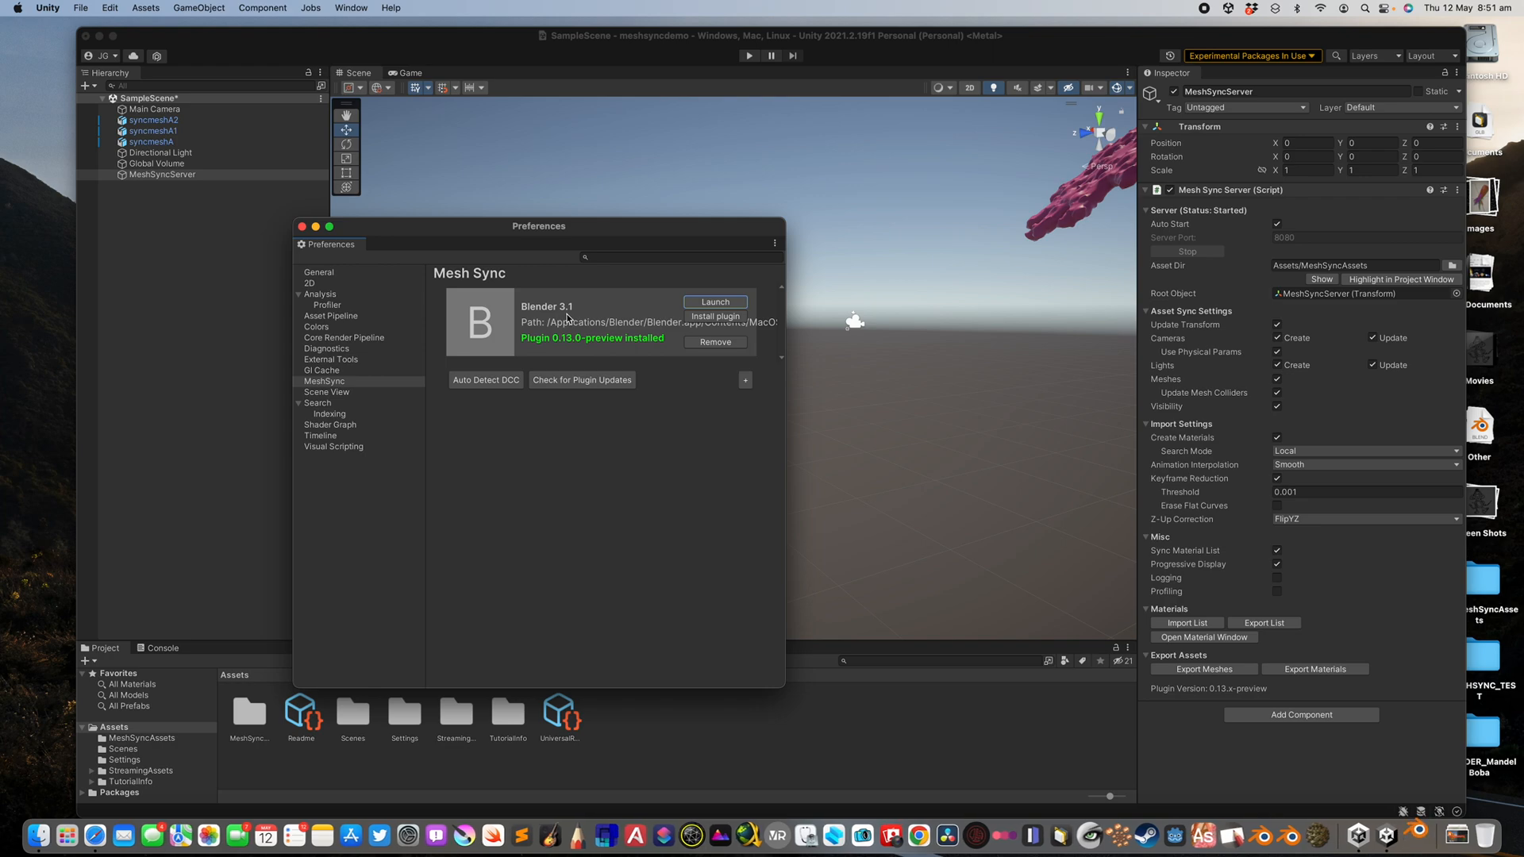
pyautogui.moveTo(495, 233)
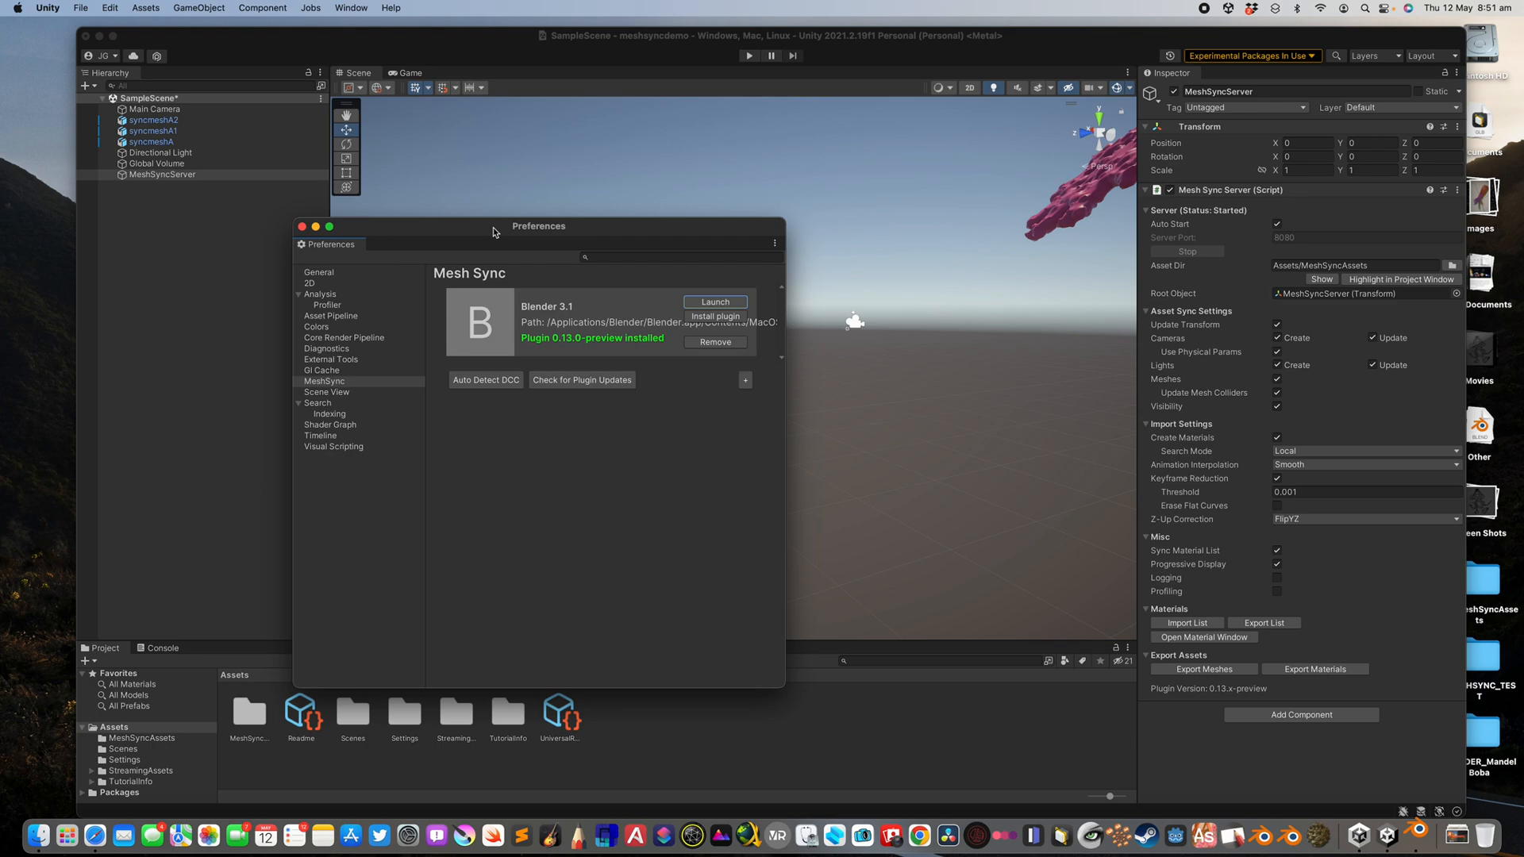
pyautogui.click(714, 302)
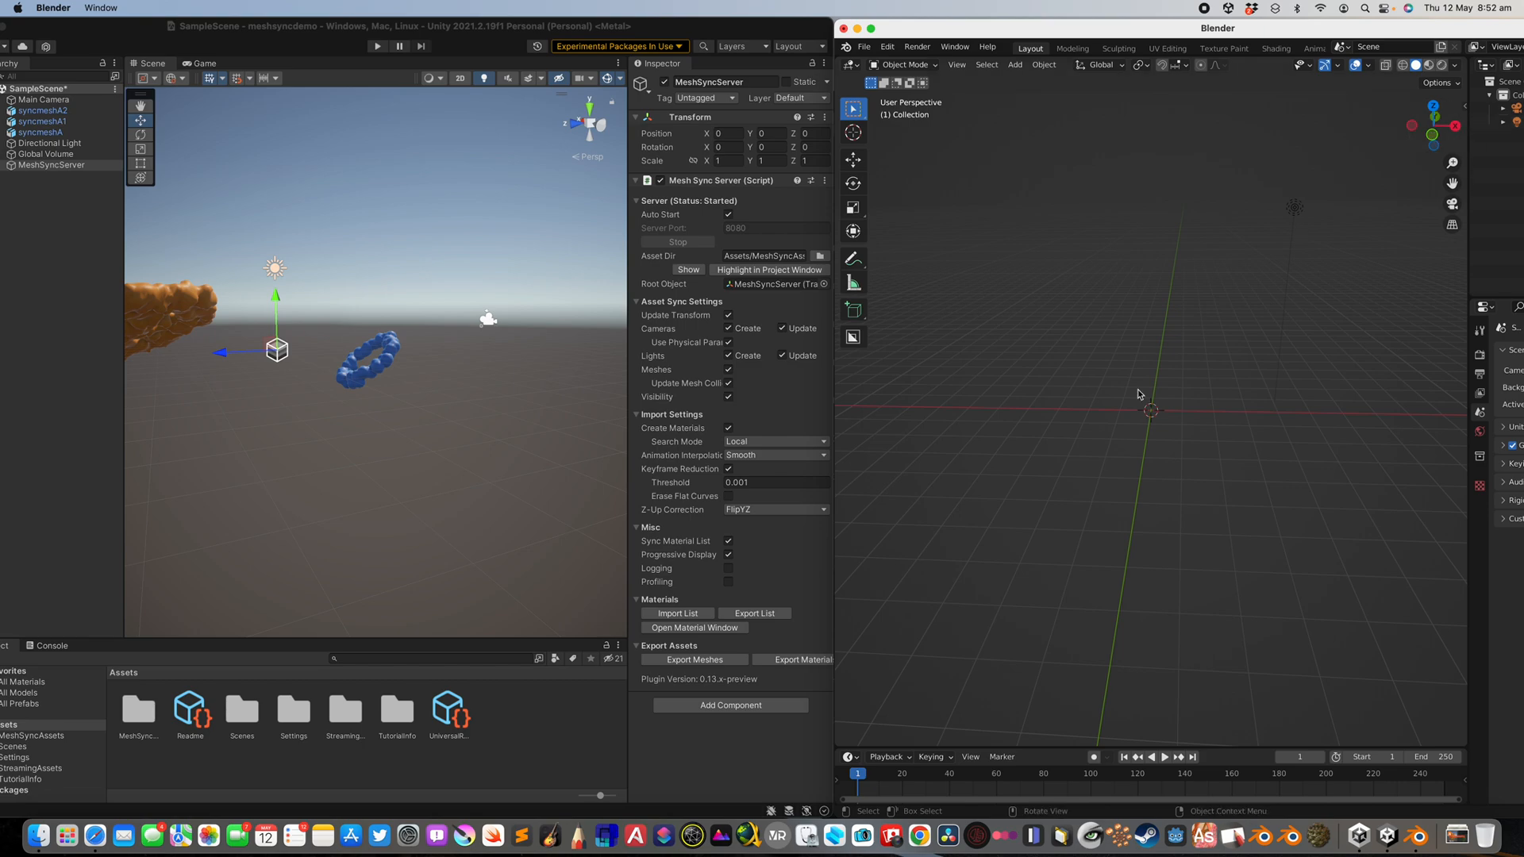
# Add a Monkey mesh in Blender and scale it up.
pyautogui.click(1016, 64)
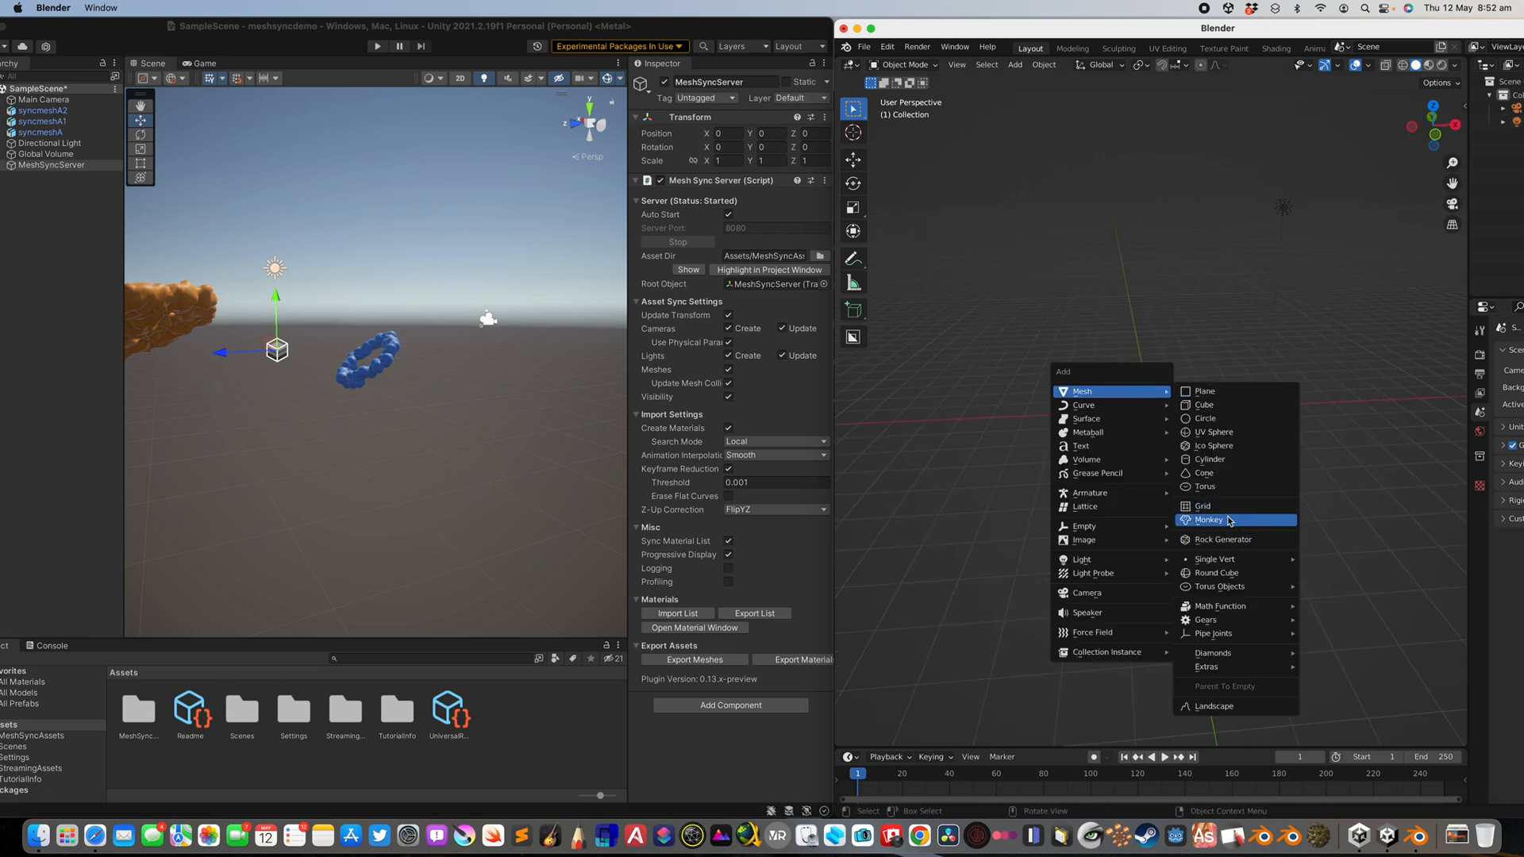
pyautogui.click(1210, 520)
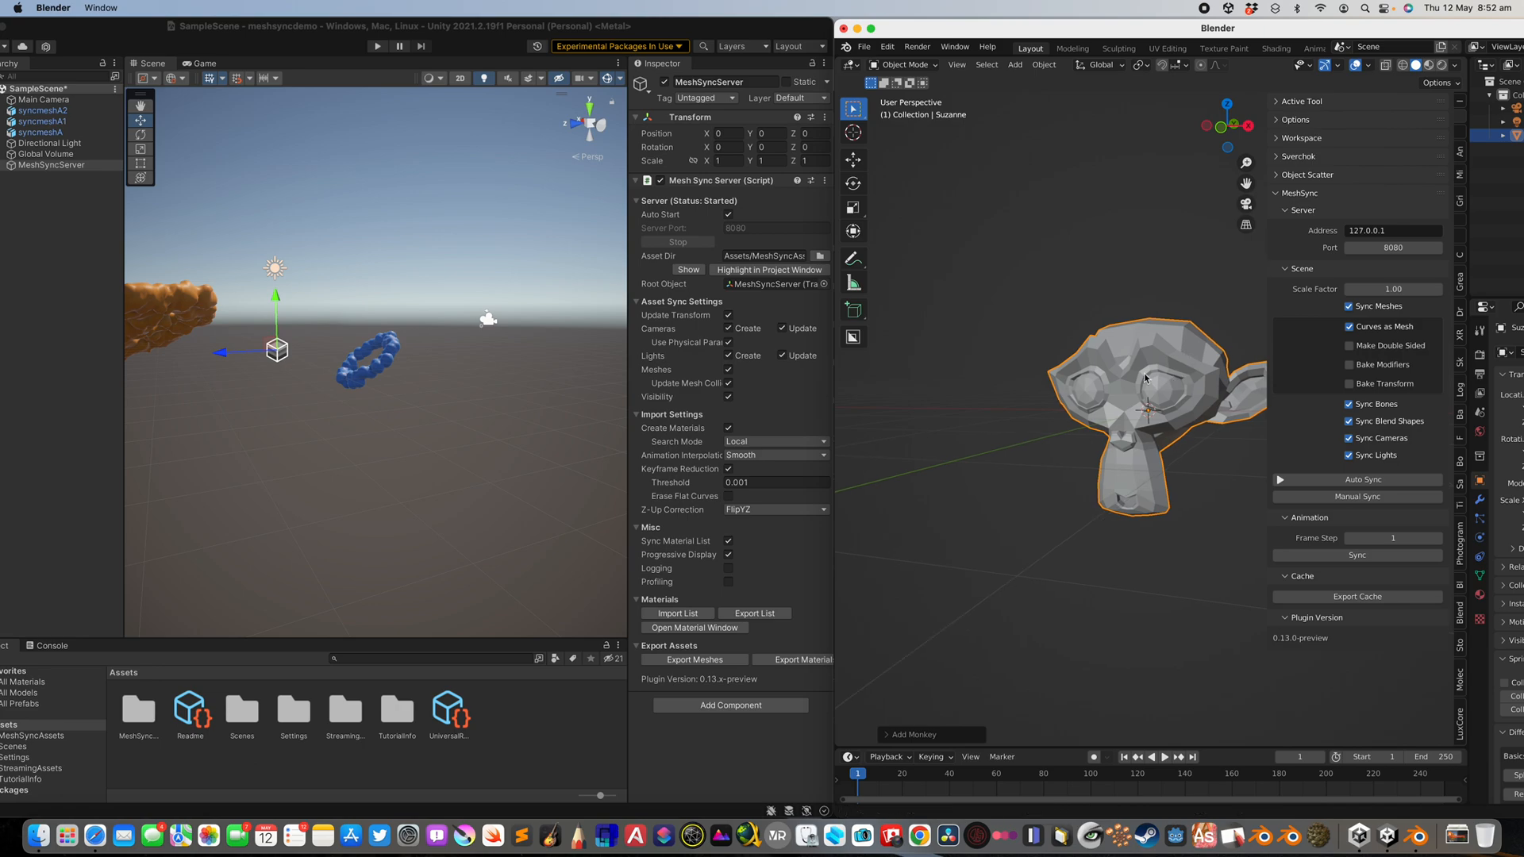
pyautogui.moveTo(1147, 379); pyautogui.dragTo(1059, 399)
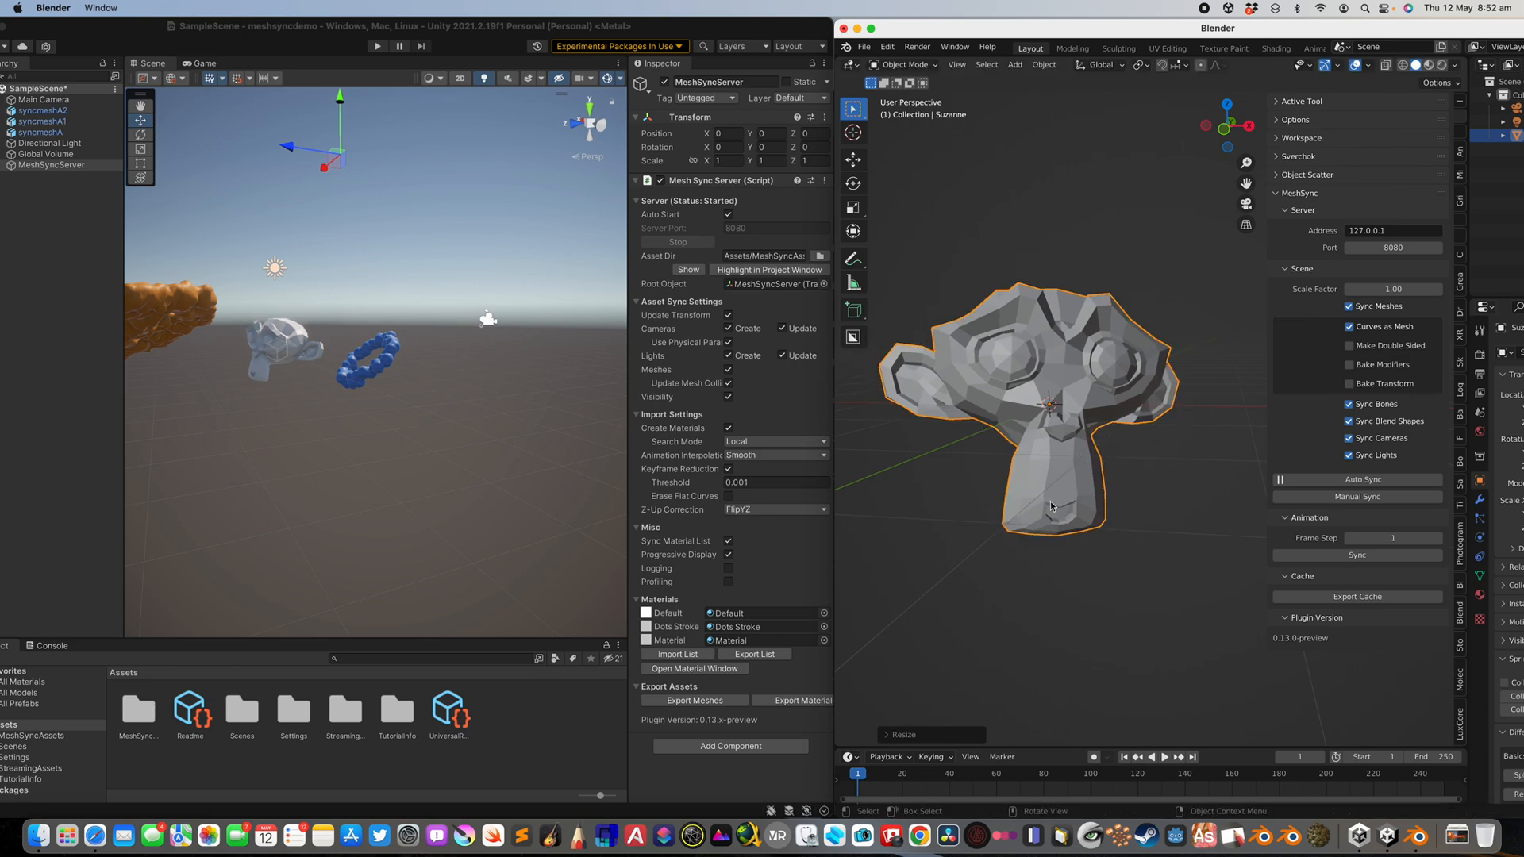
# Save the Blender scene as synctestXZ.blend.
pyautogui.click(863, 46)
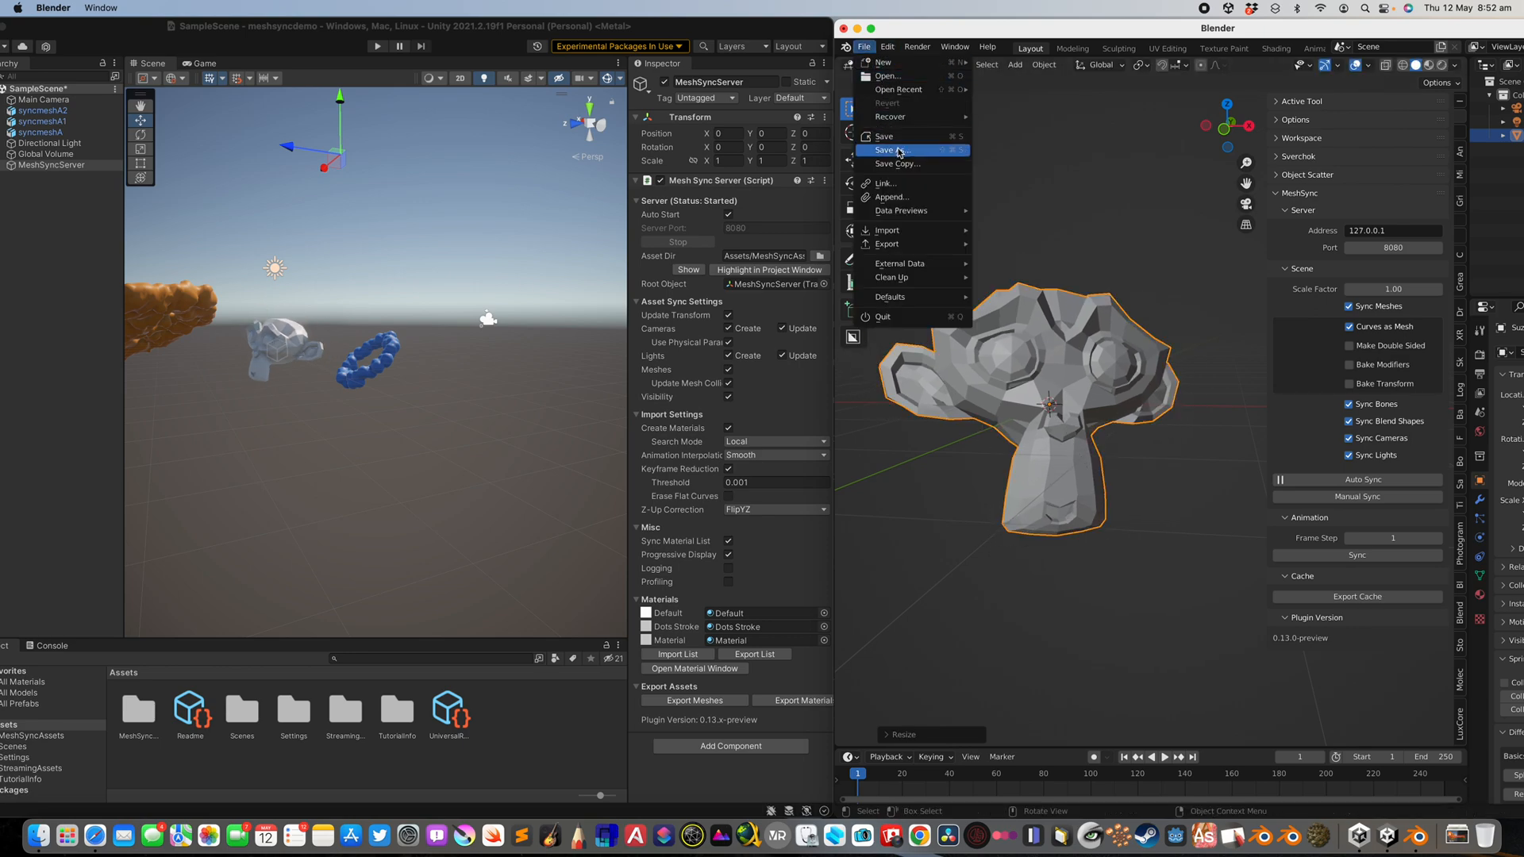
pyautogui.click(884, 150)
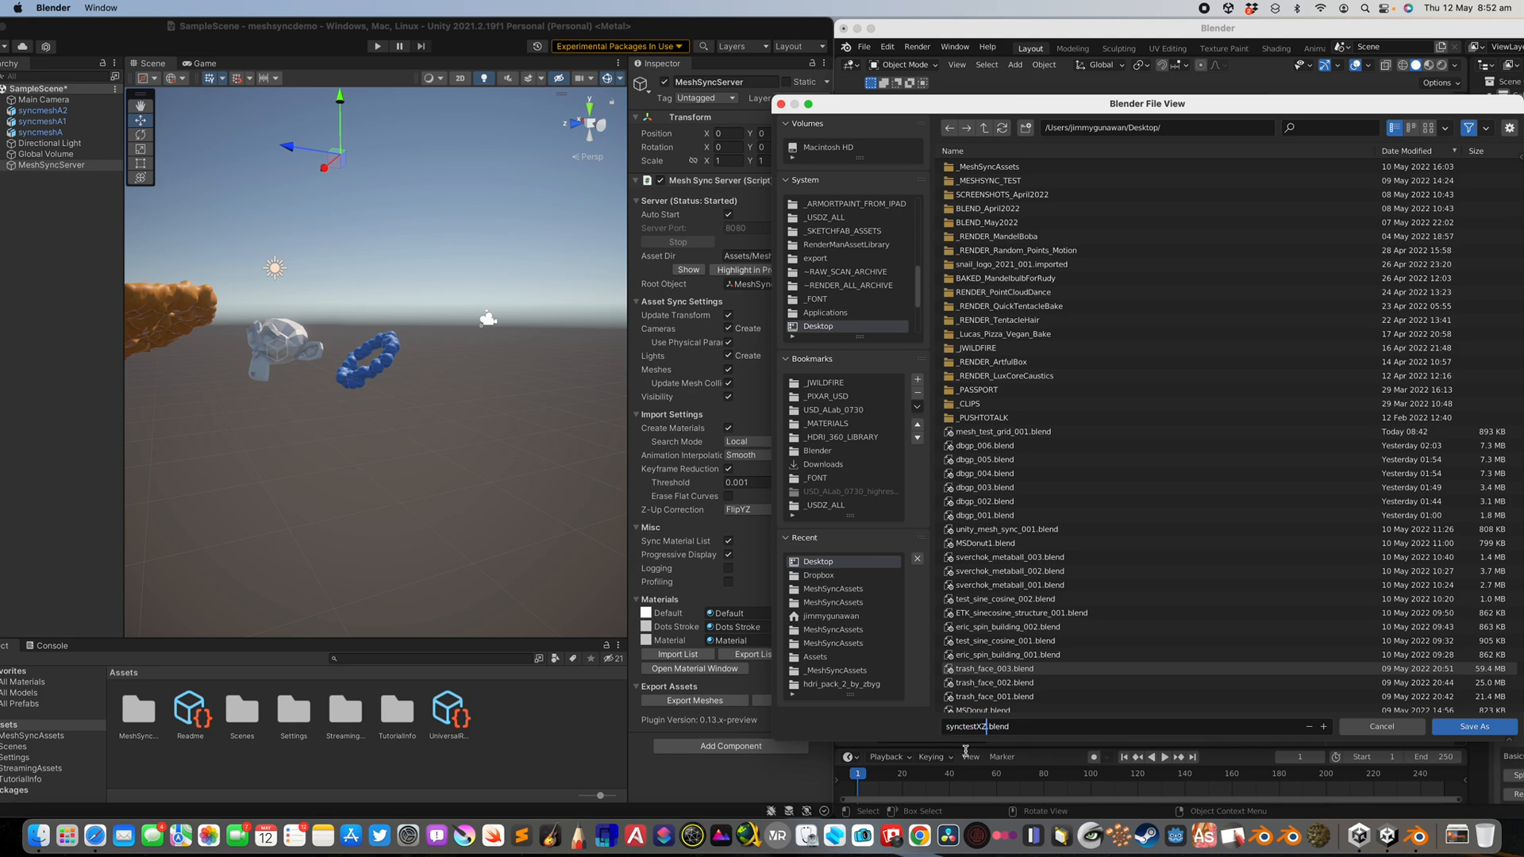
pyautogui.click(1475, 726)
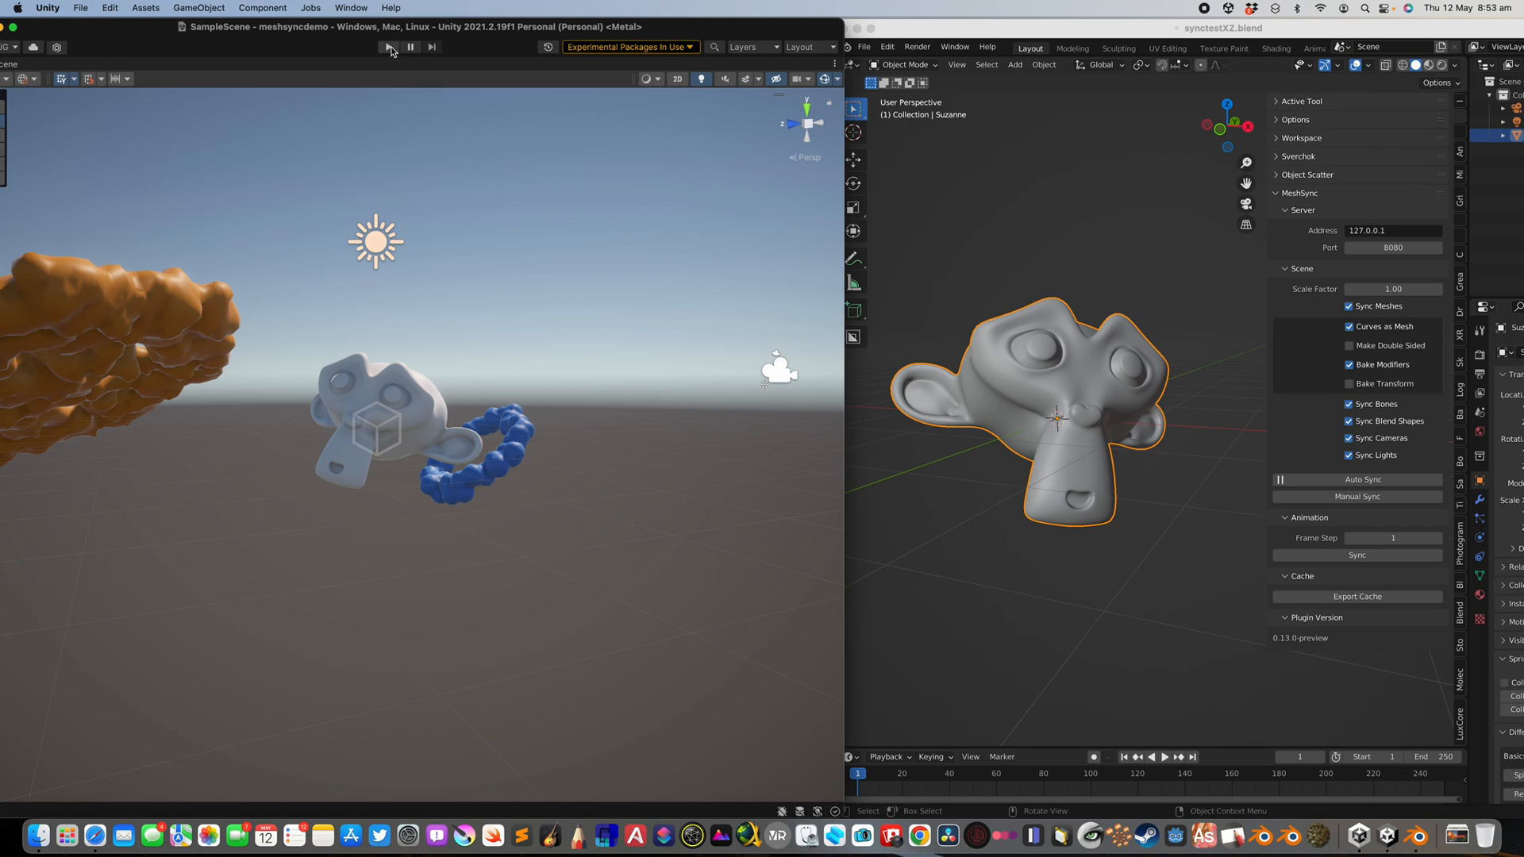
pyautogui.click(388, 47)
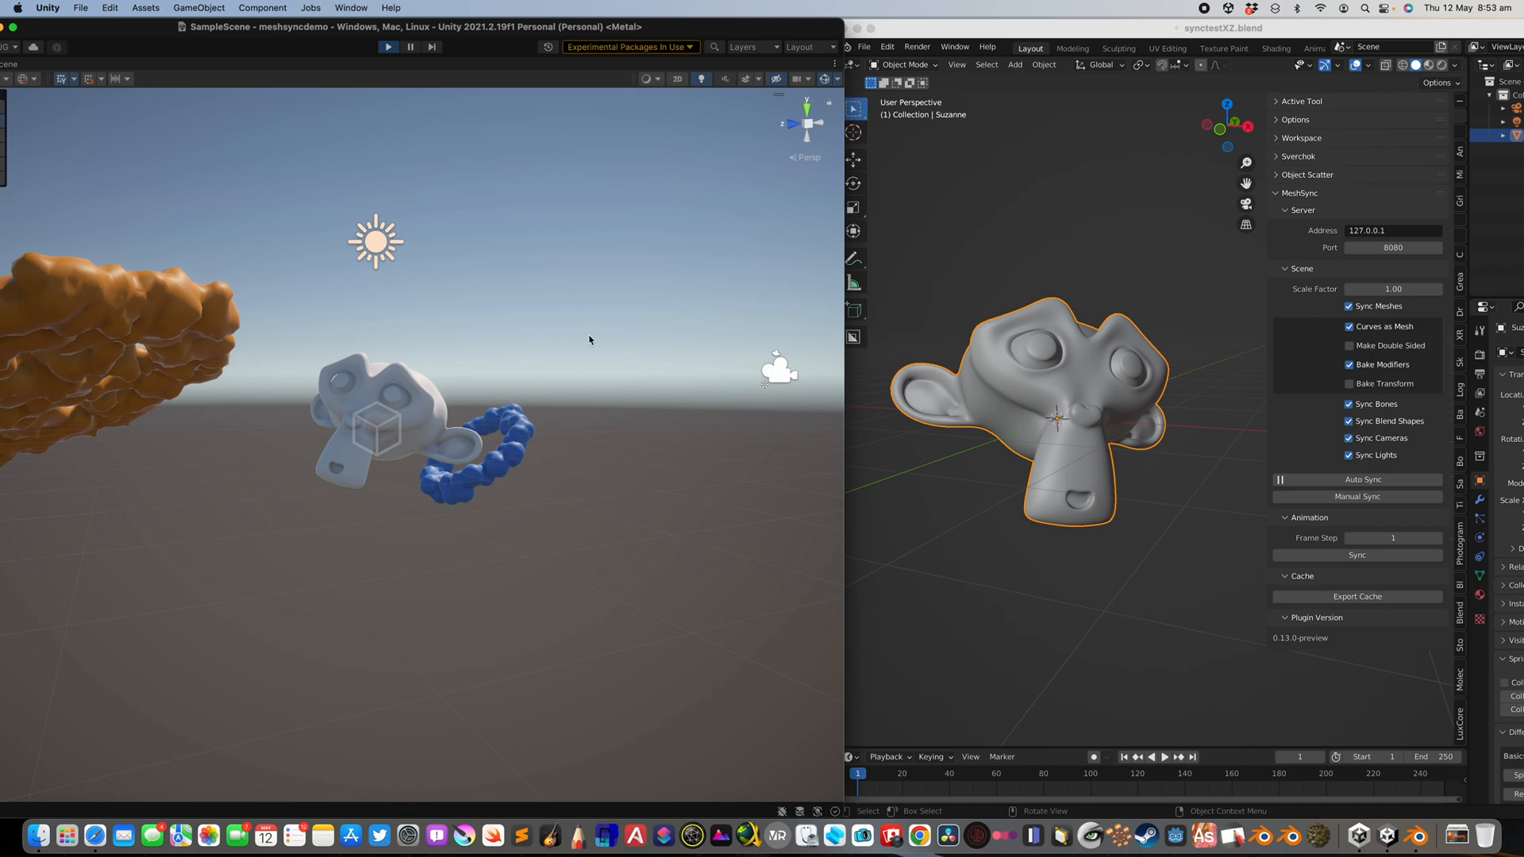
pyautogui.click(389, 47)
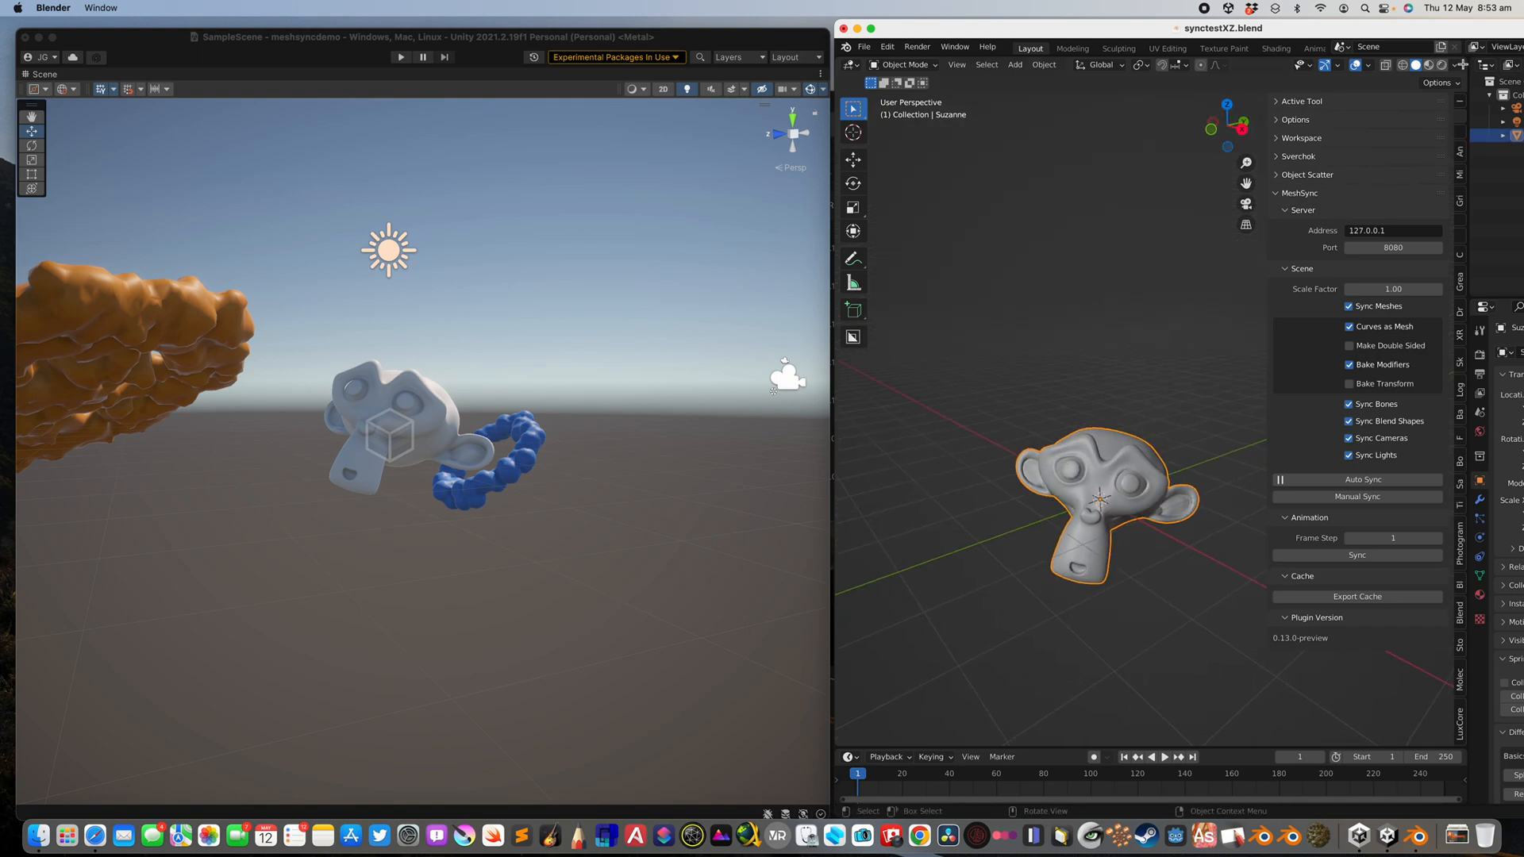
# Add a Cube node to Suzanne's geometry node tree and place it near Group Output.
pyautogui.click(852, 64)
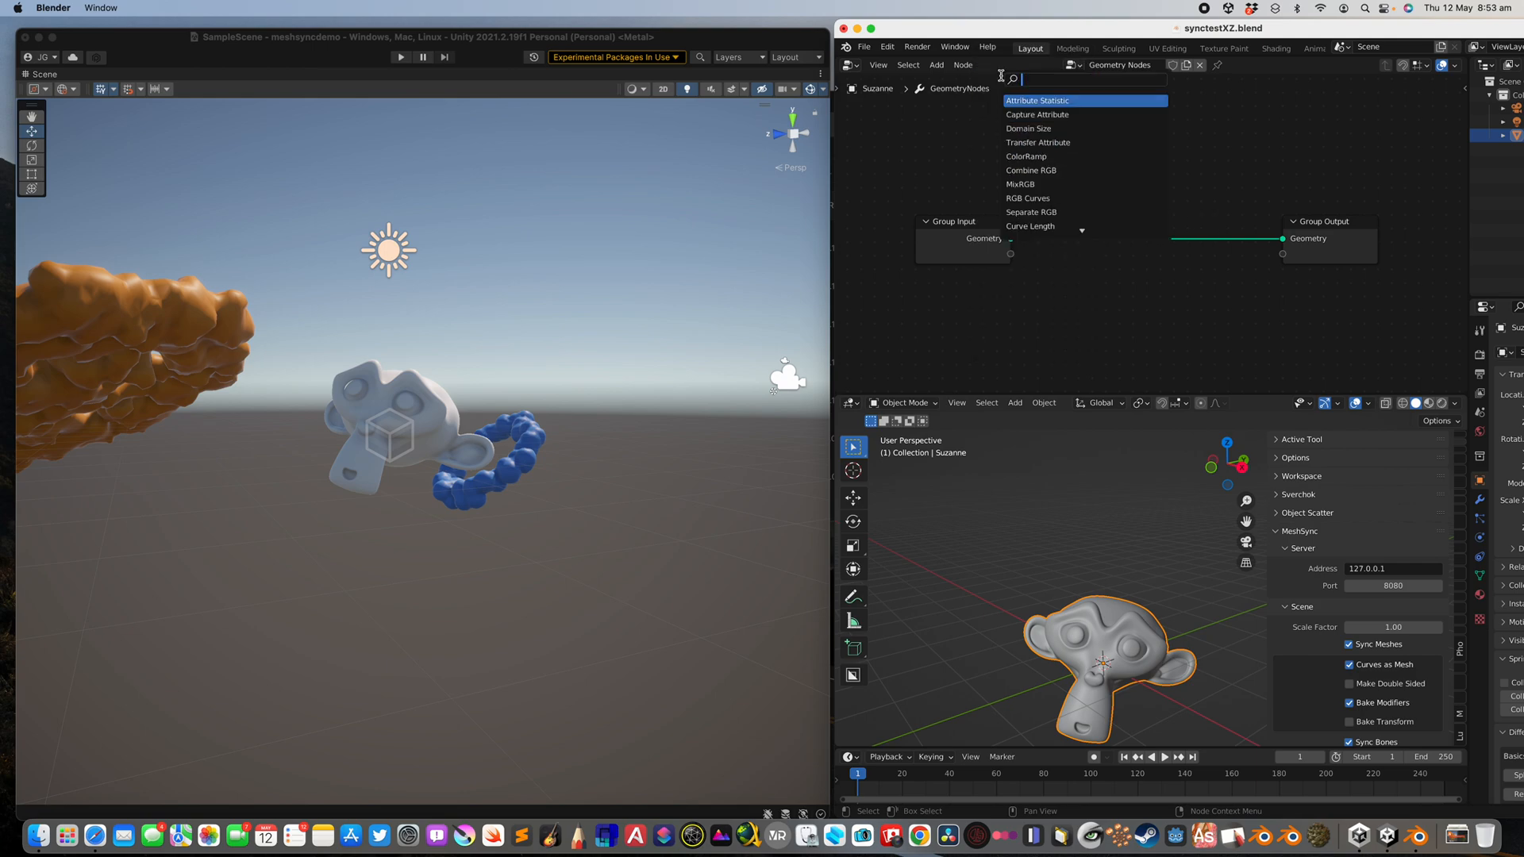
pyautogui.write('box')
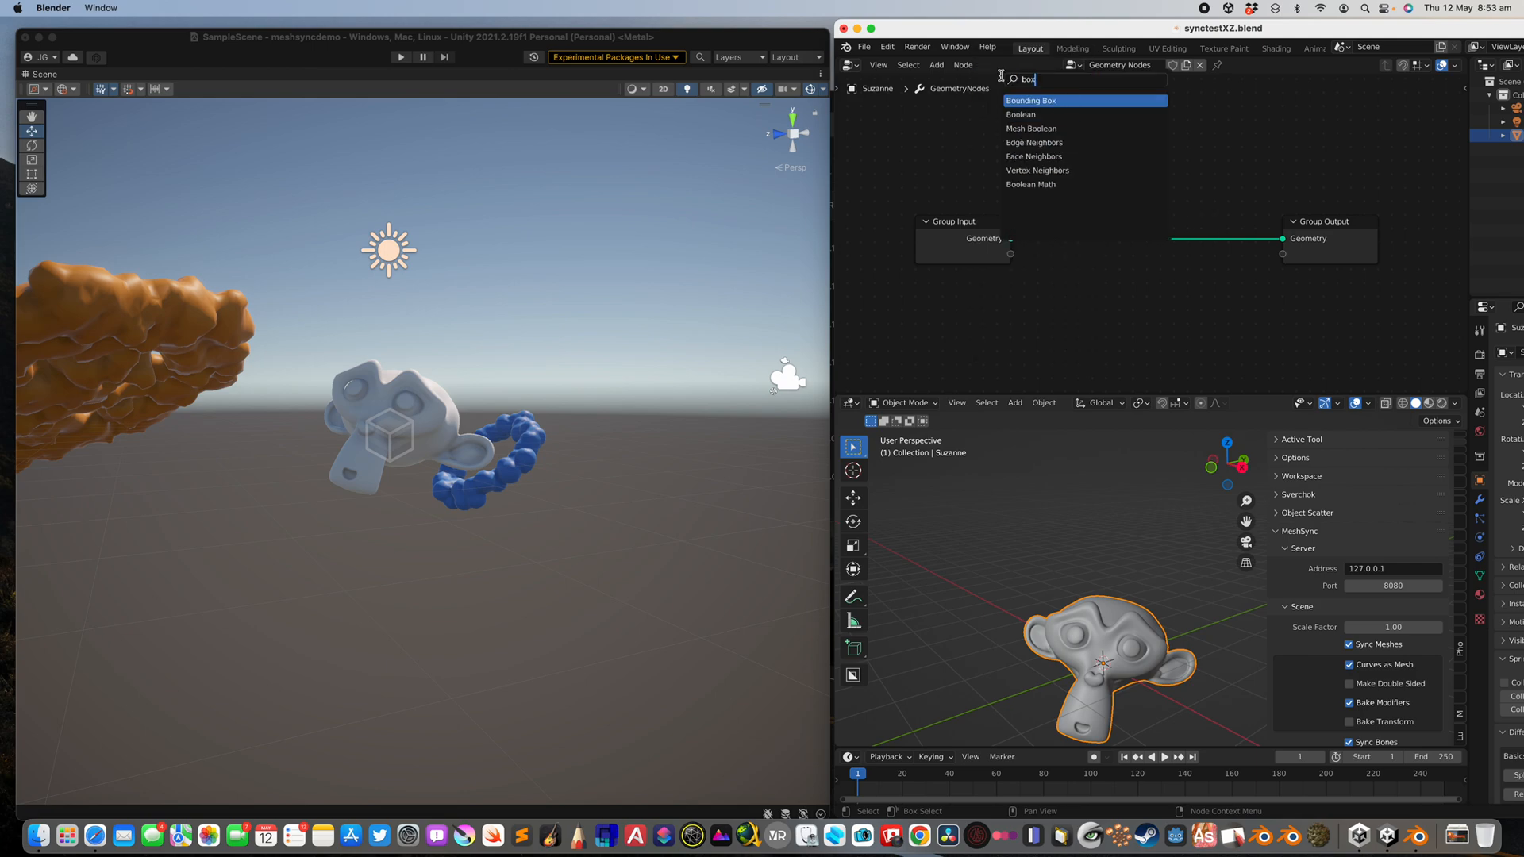
pyautogui.click(1030, 100)
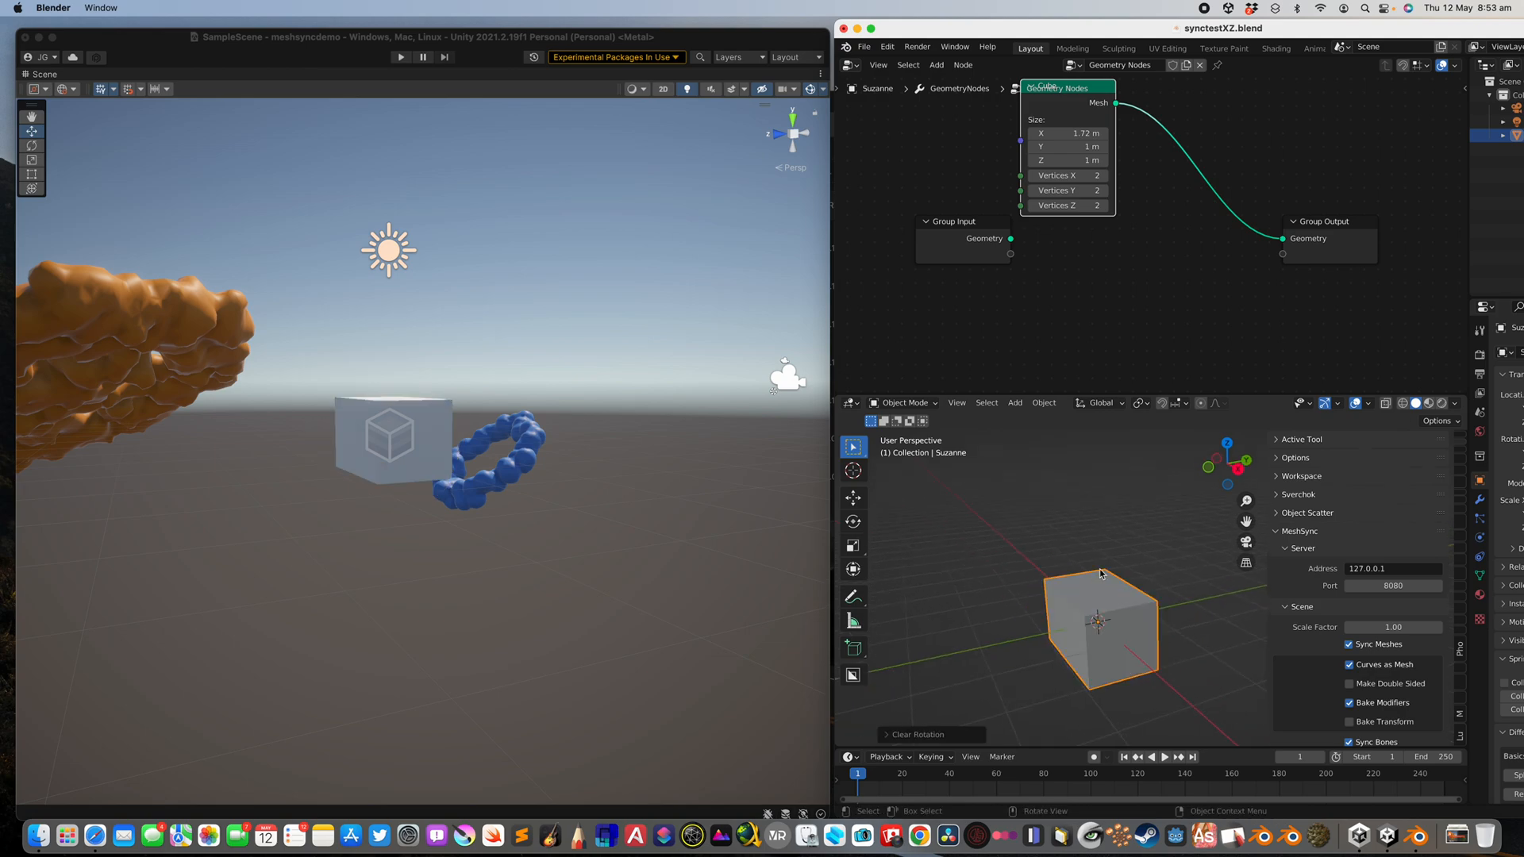
pyautogui.moveTo(1099, 573); pyautogui.dragTo(1113, 569)
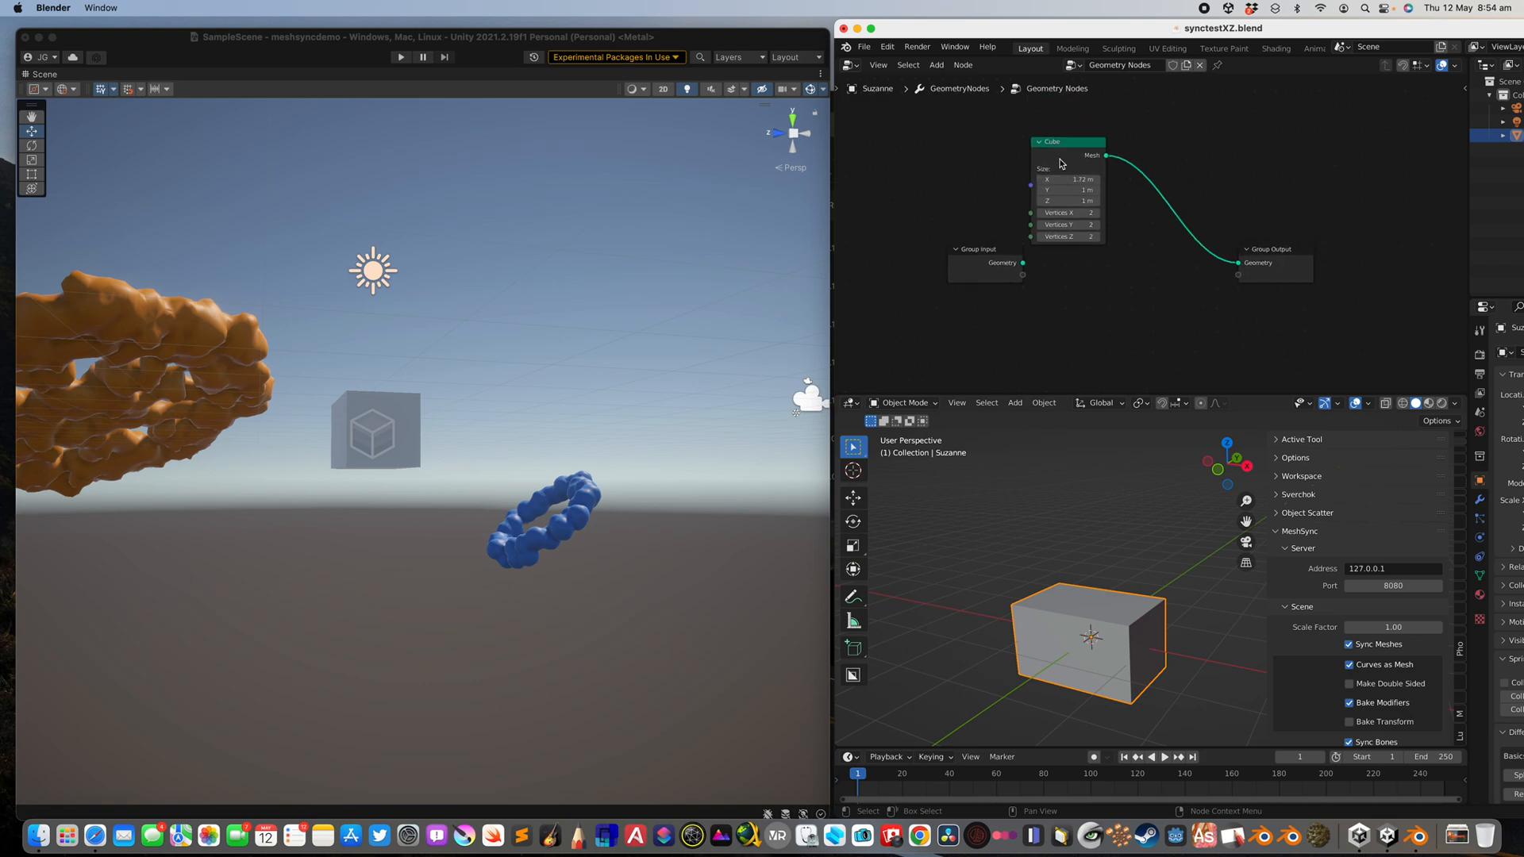
pyautogui.moveTo(1066, 141); pyautogui.dragTo(977, 139)
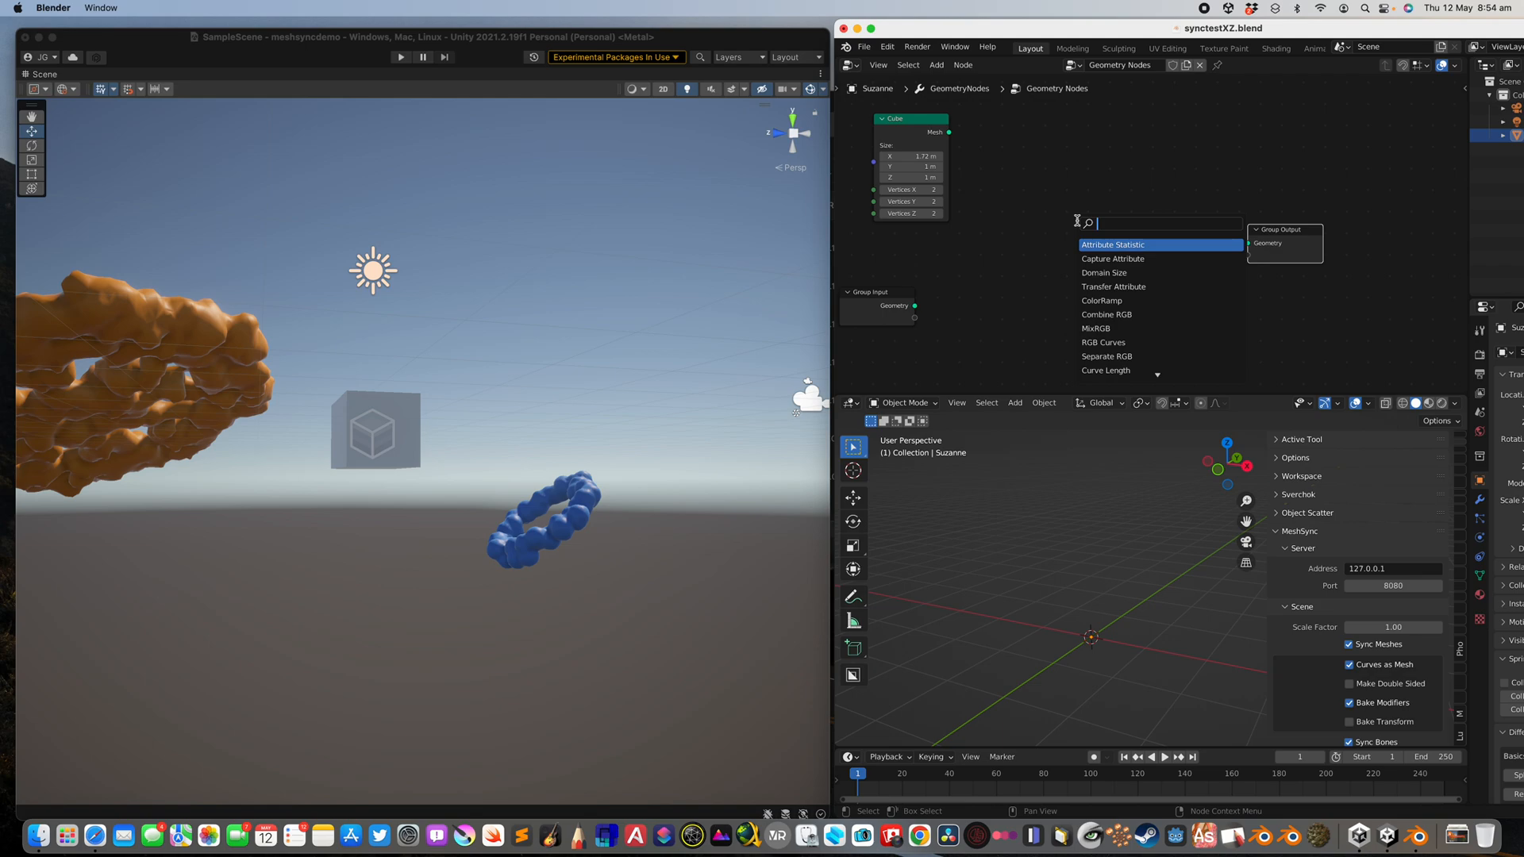
# Chain Mesh Line, Instance on Points and Realize Instances, then add Mesh to Points.
pyautogui.write('mesh')
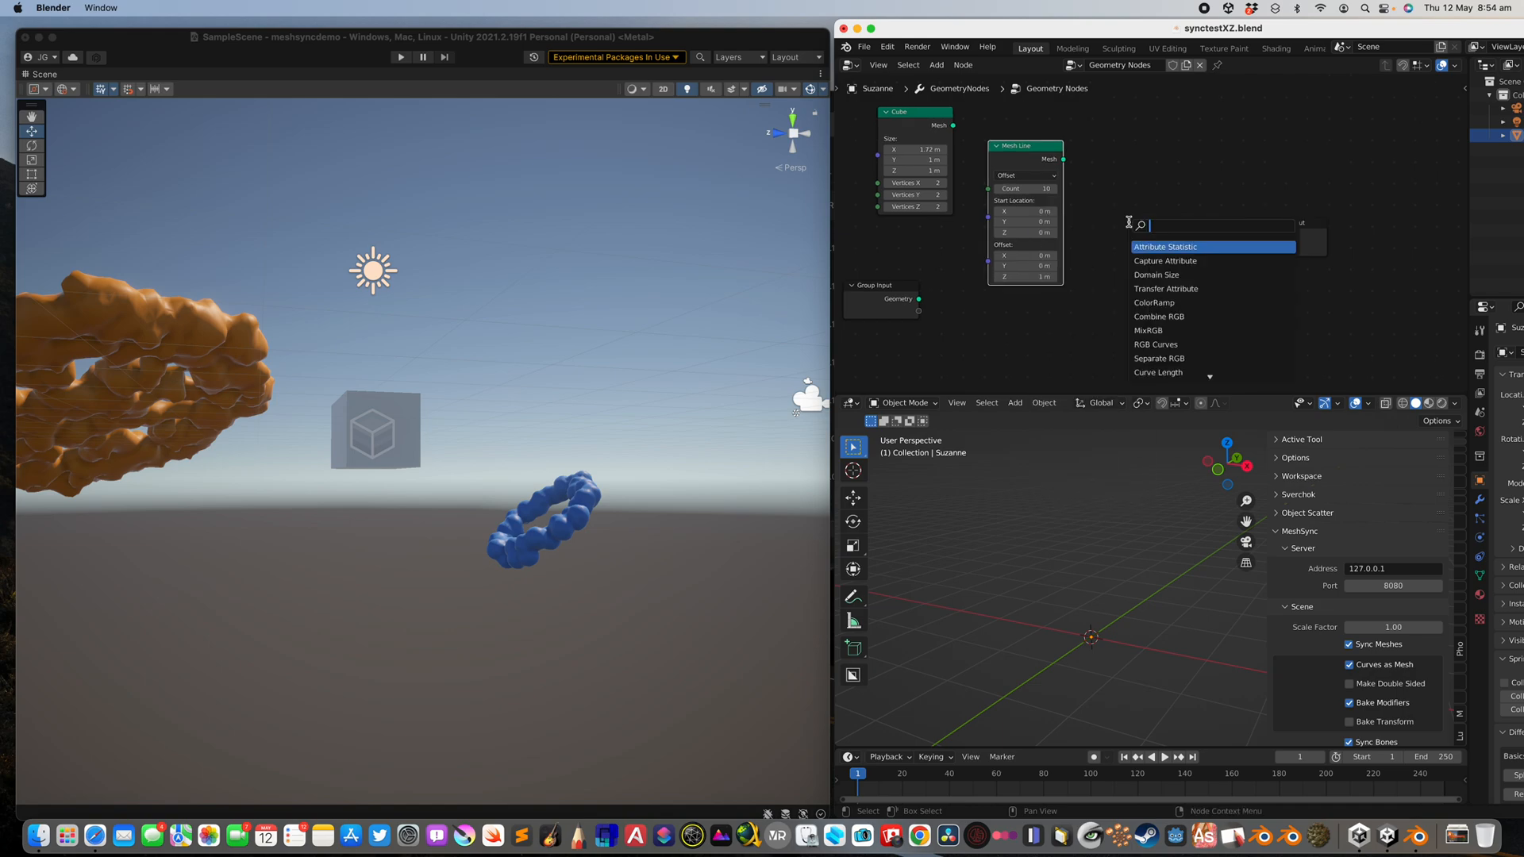
pyautogui.write('lin')
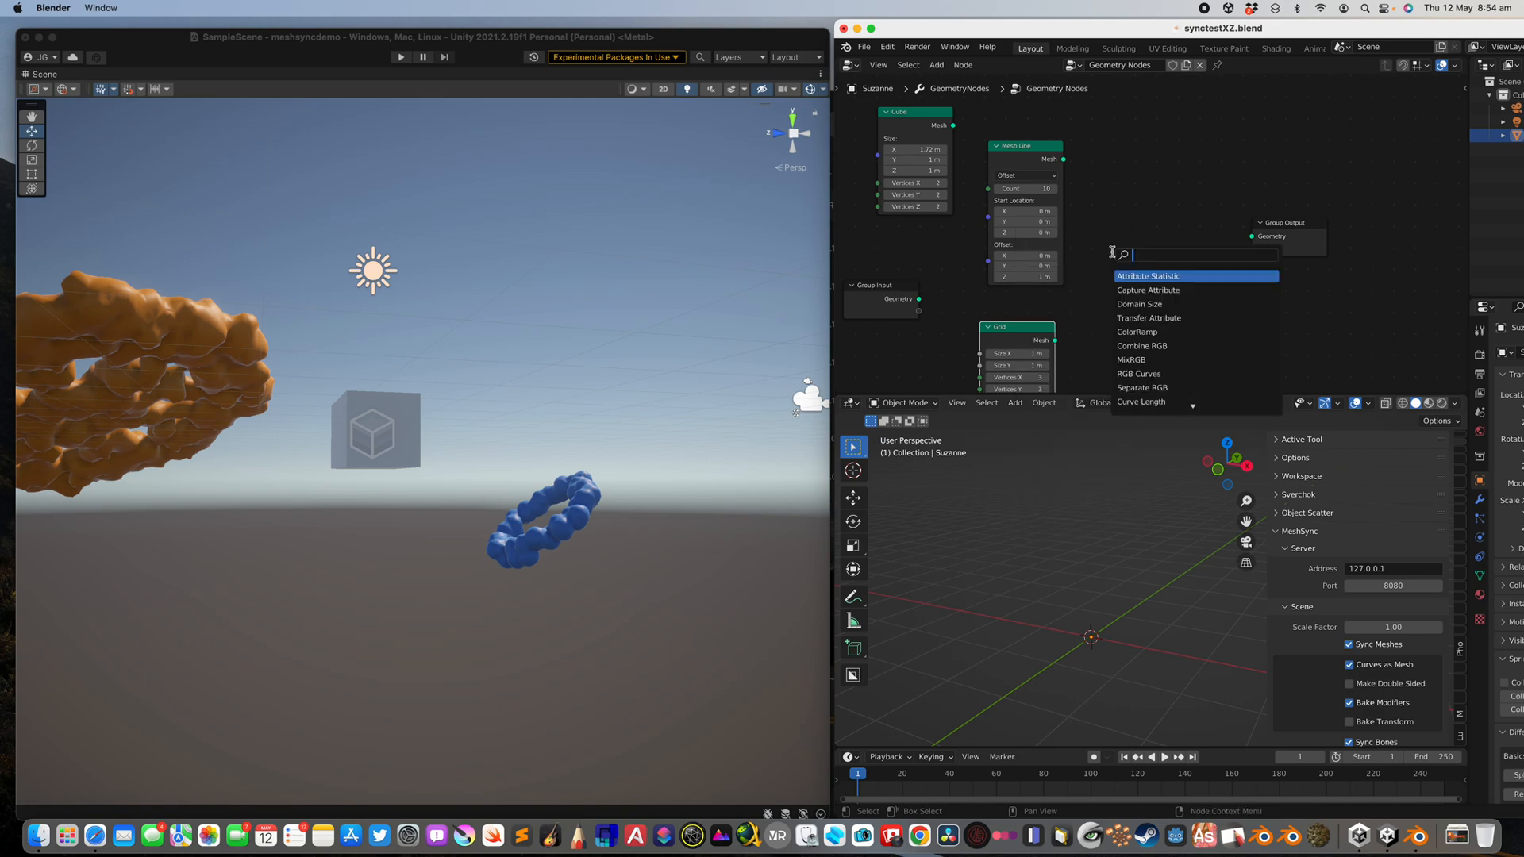
pyautogui.write('instan')
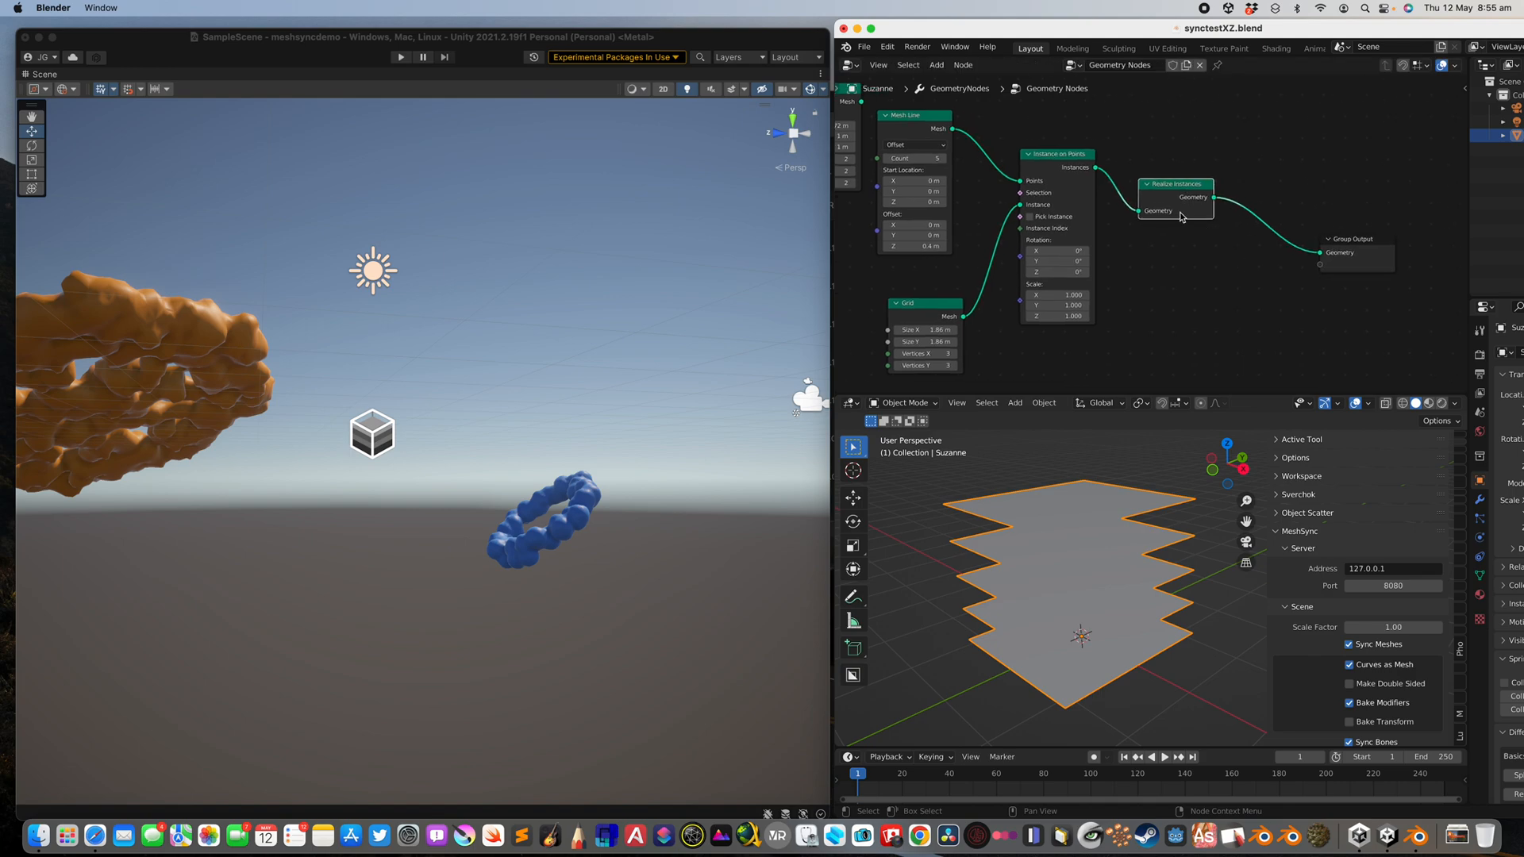
pyautogui.write('mesh to')
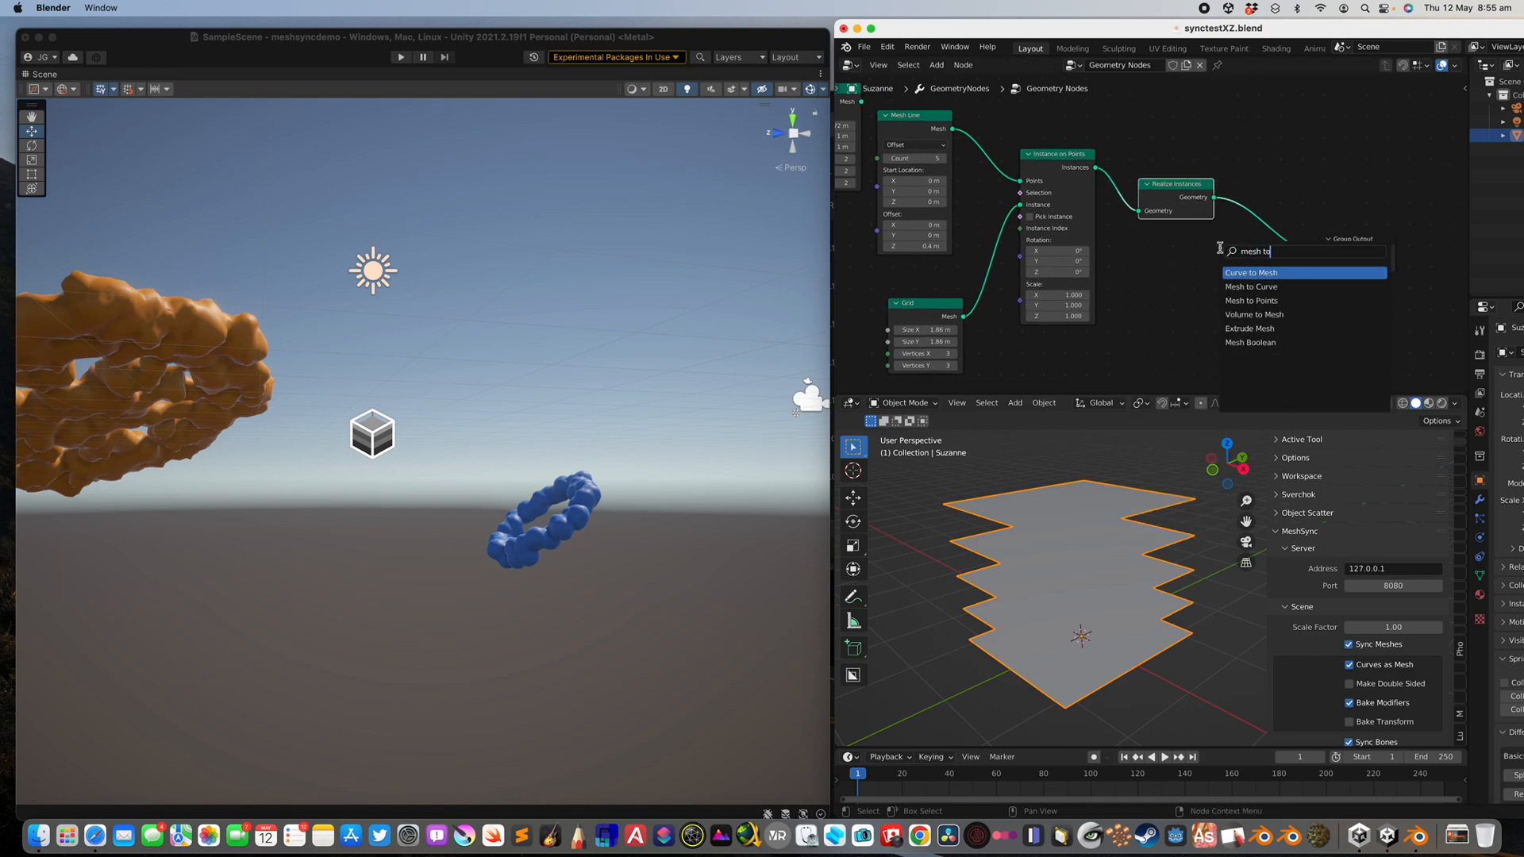
pyautogui.click(1252, 300)
pyautogui.write('instan')
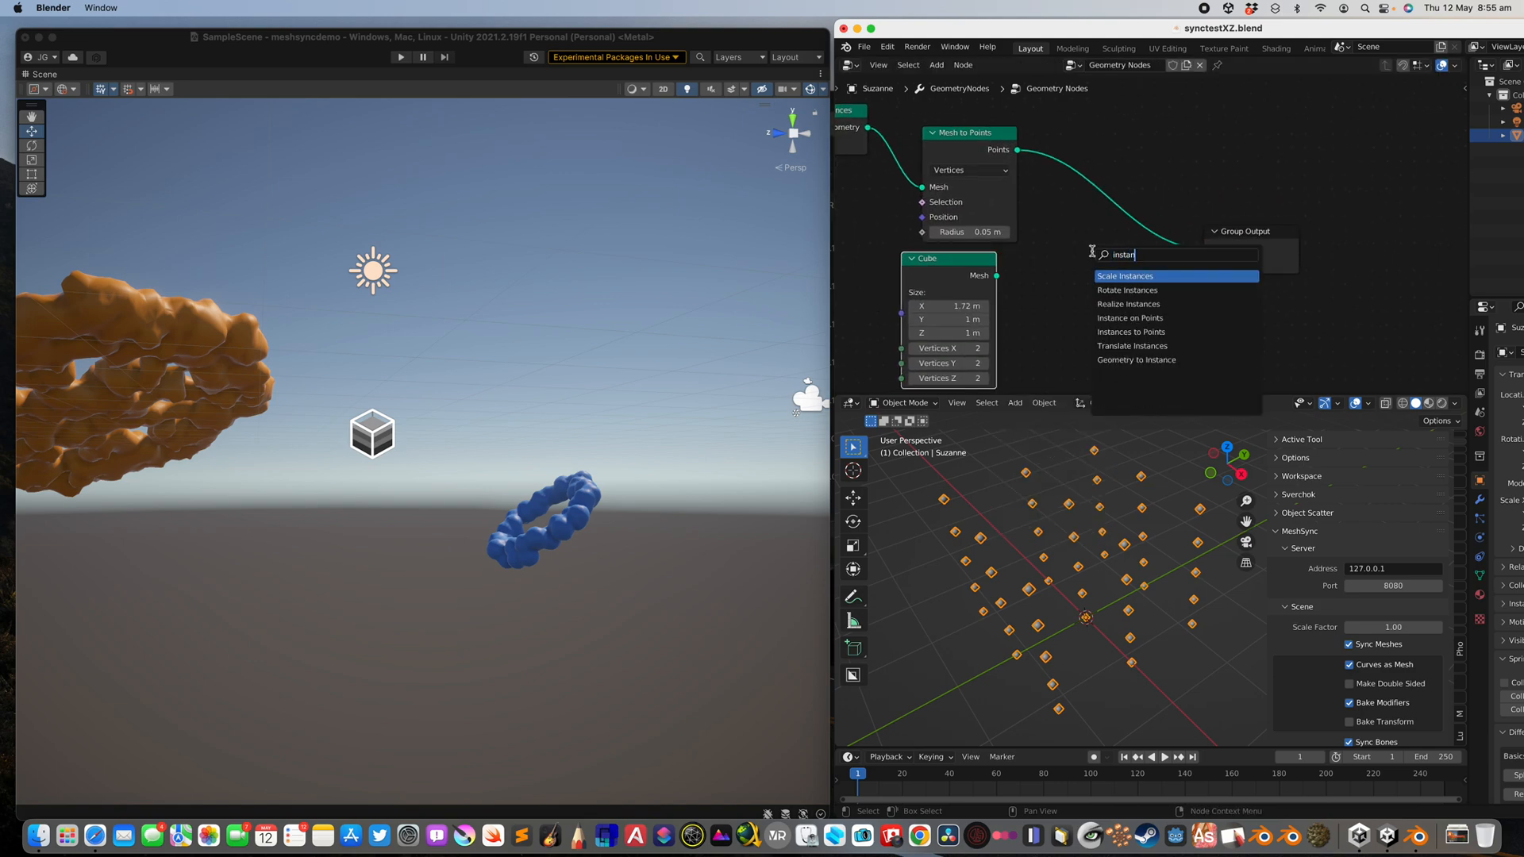
# Instance the Cube on the points and set its size to 0.74 m.
pyautogui.click(1129, 318)
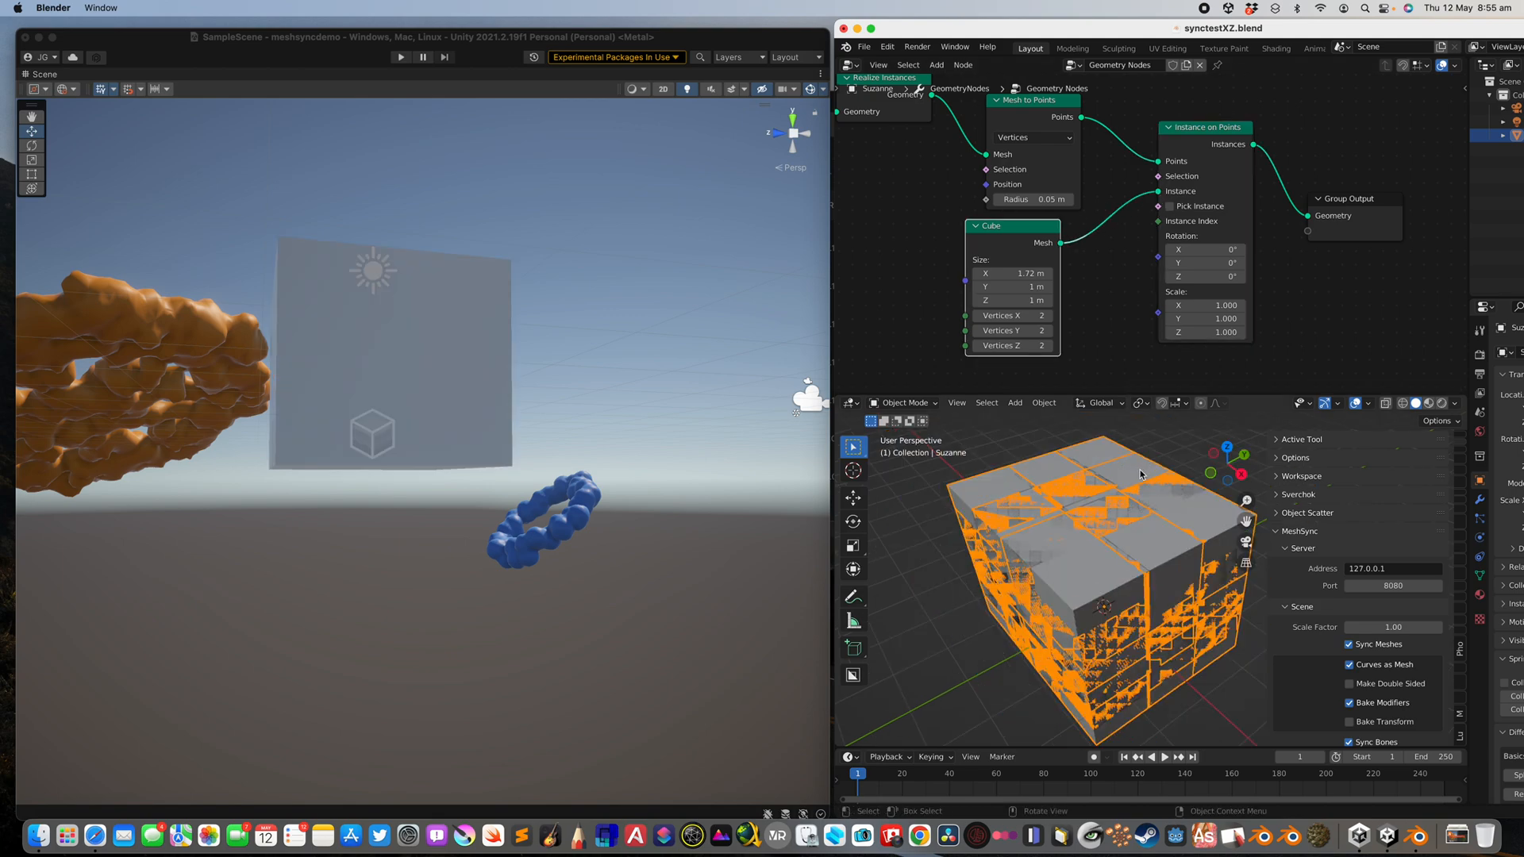
pyautogui.click(1012, 273)
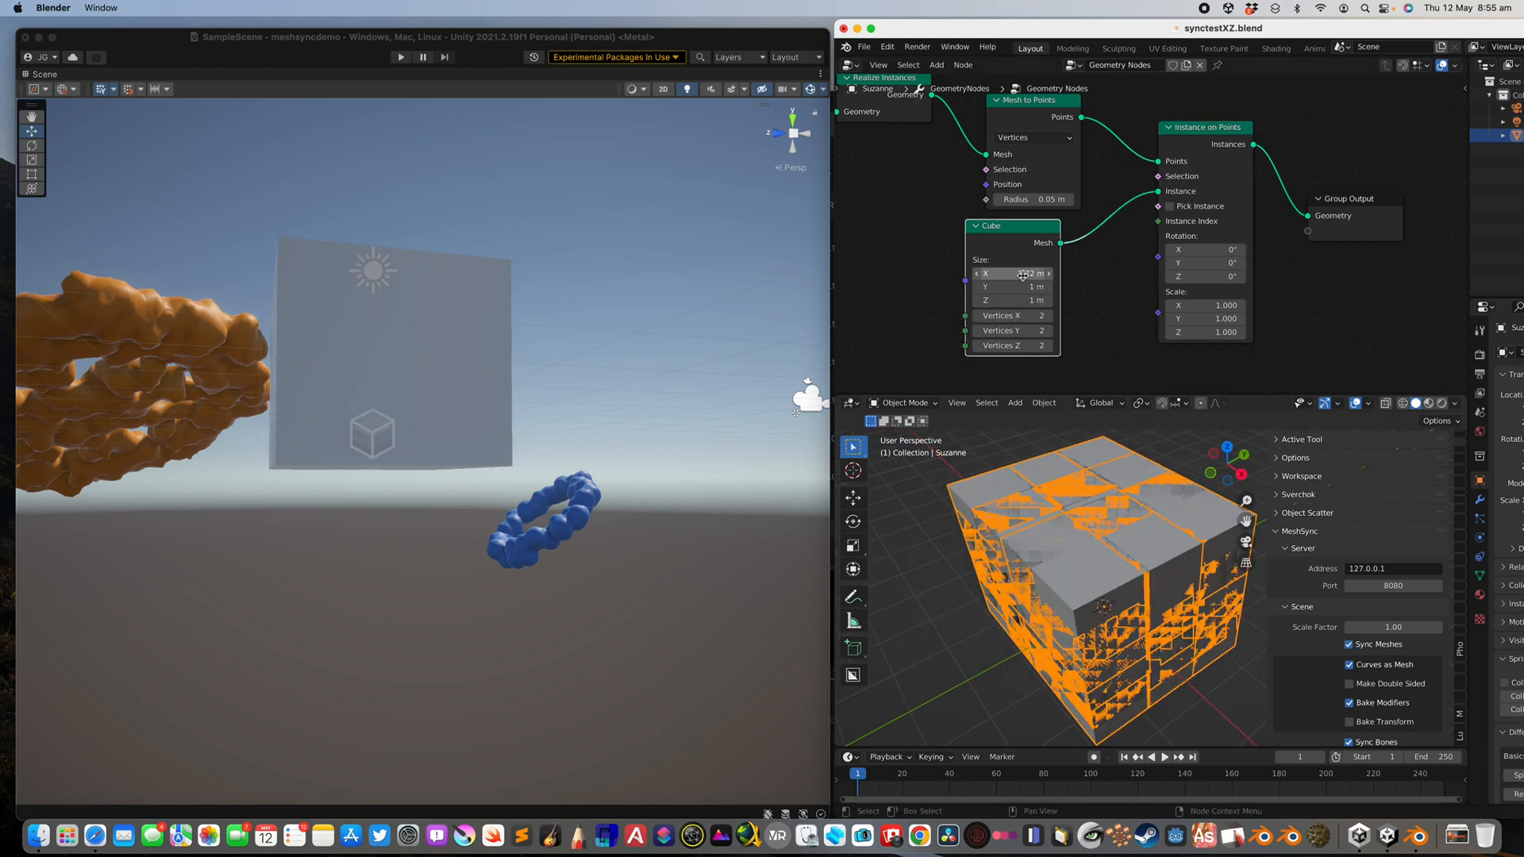
pyautogui.click(1010, 273)
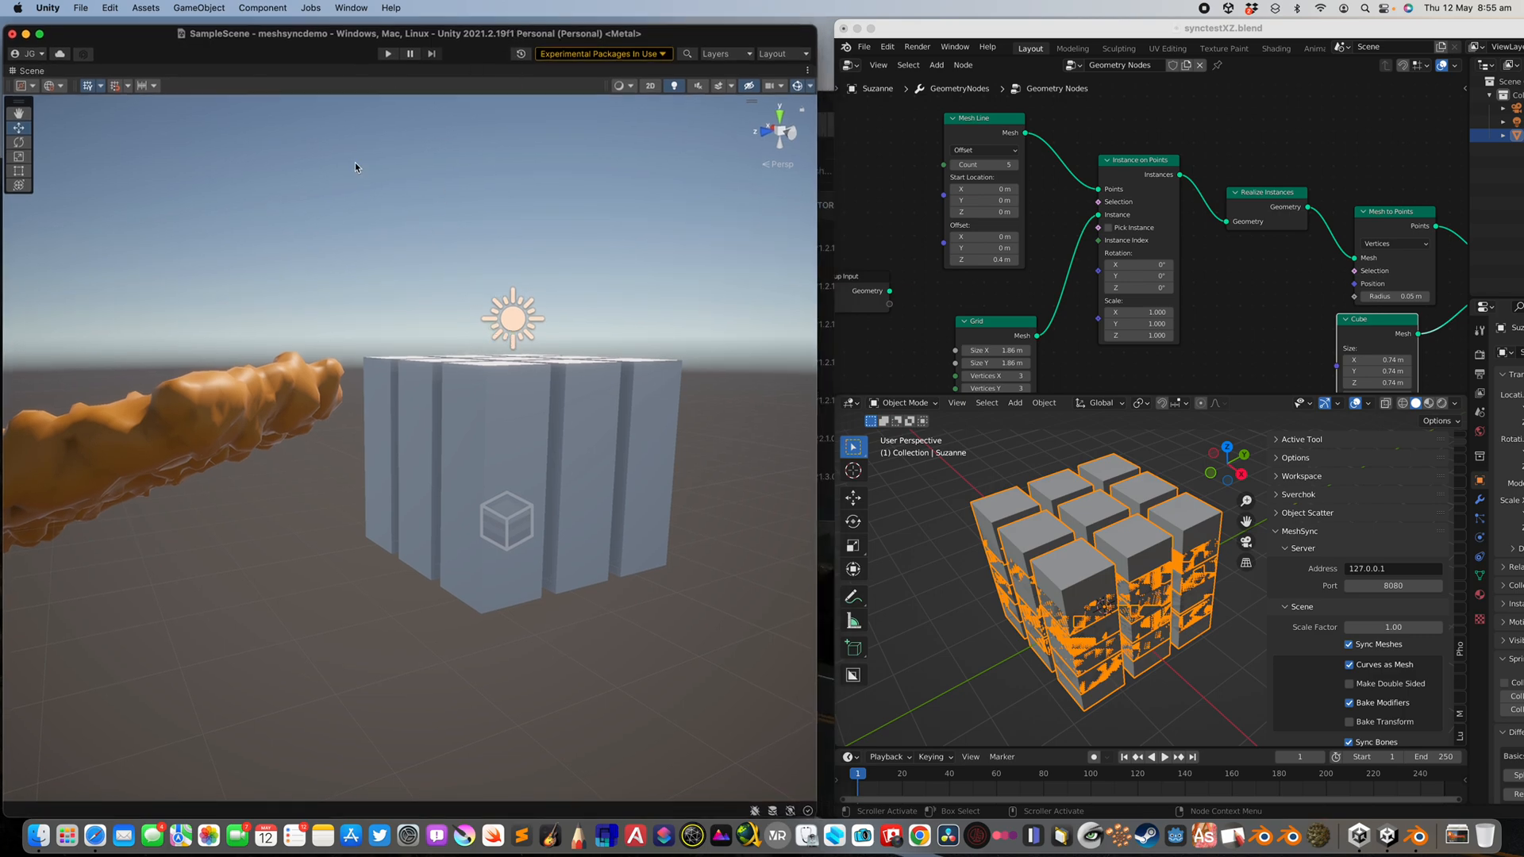
pyautogui.click(263, 8)
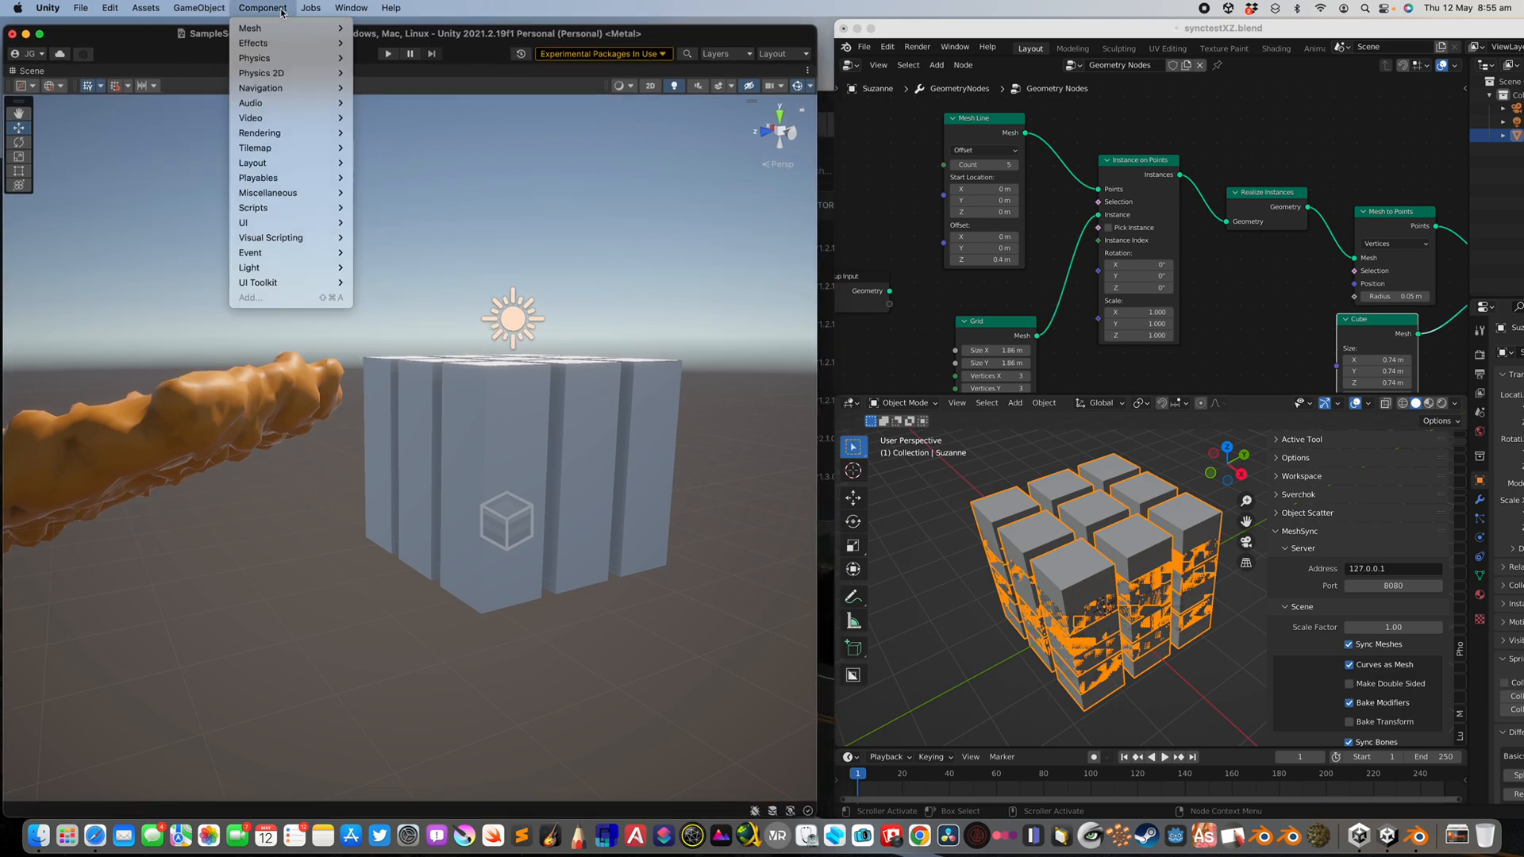
pyautogui.moveTo(251, 27)
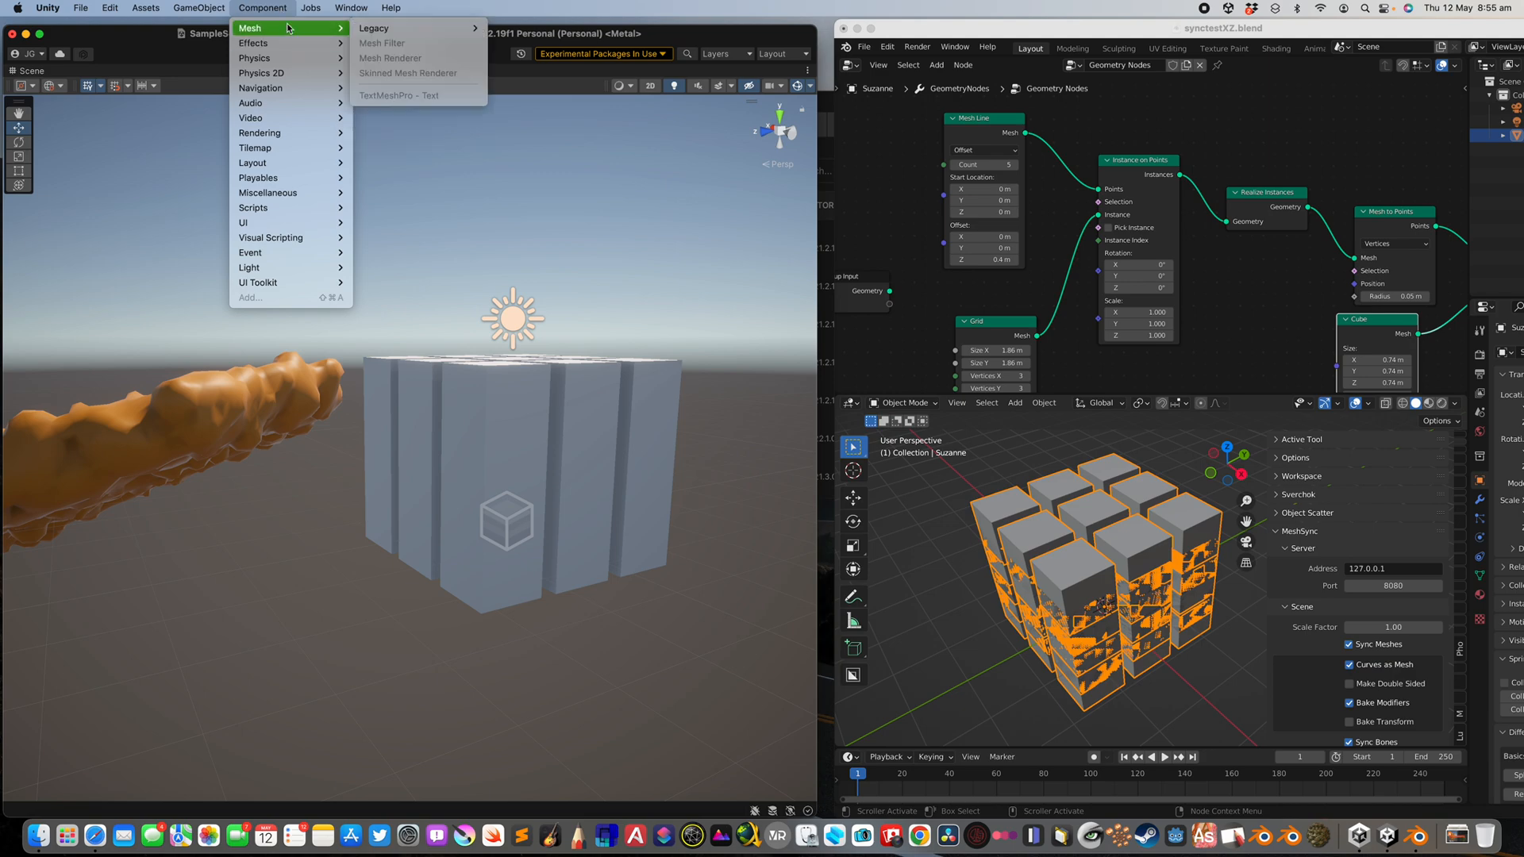
pyautogui.moveTo(263, 73)
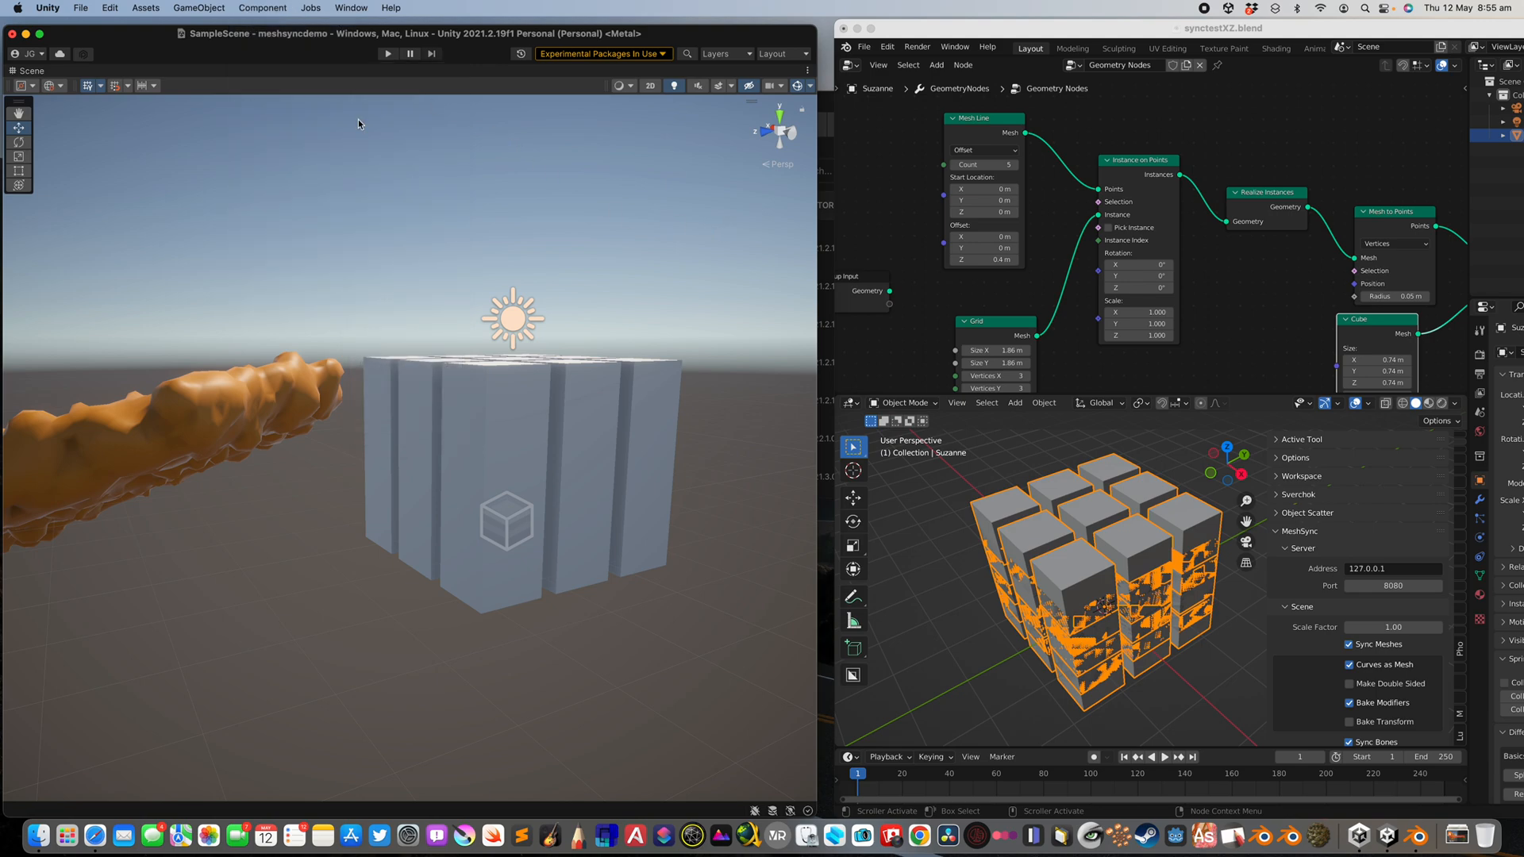
pyautogui.moveTo(198, 156)
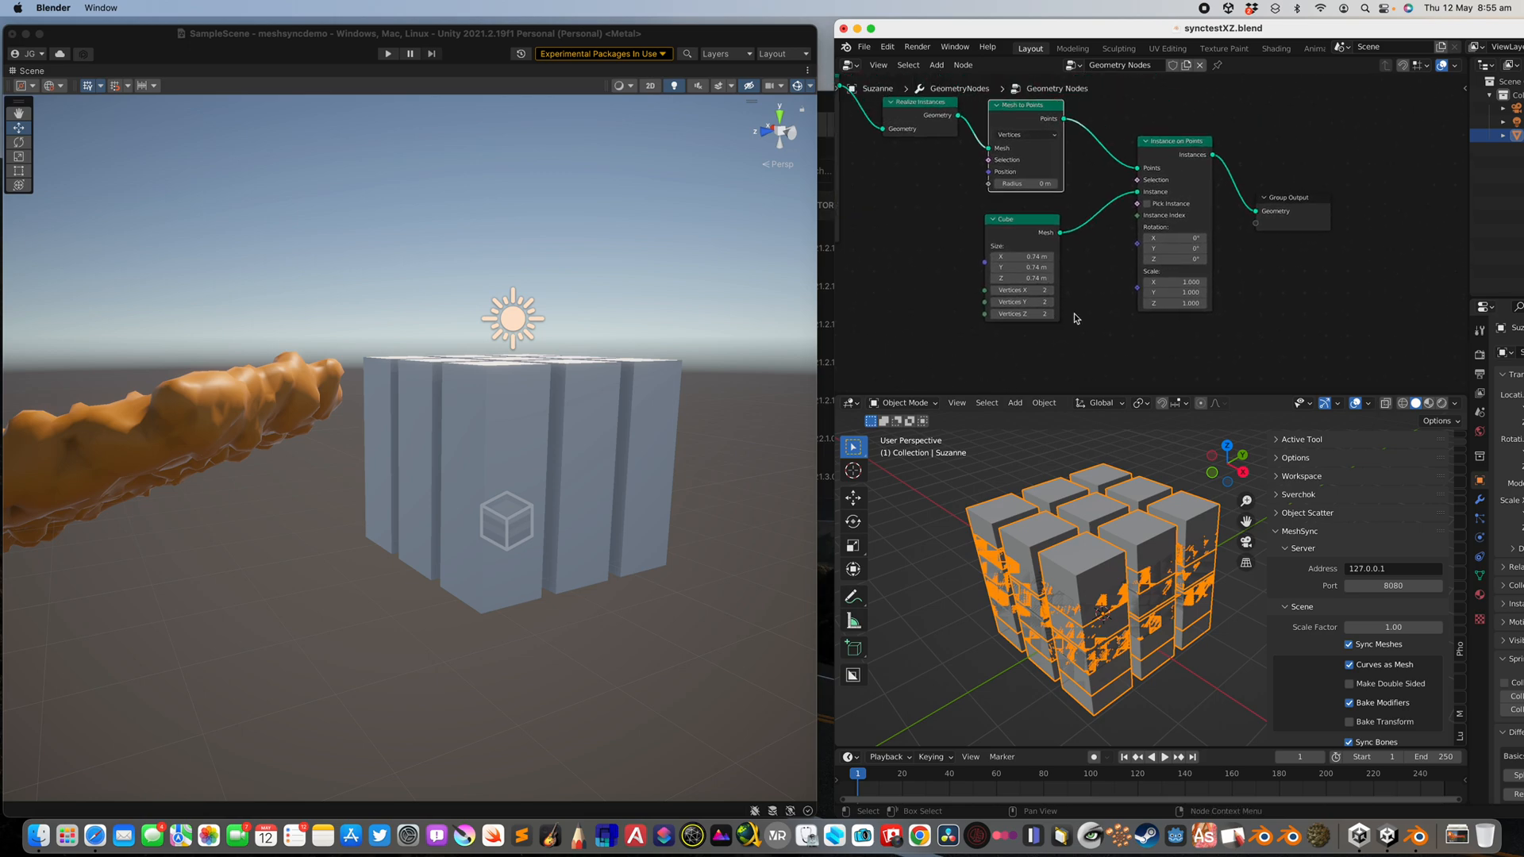
# Add Distribute Points on Faces and feed its points into the cube Instance on Points.
pyautogui.write('ran')
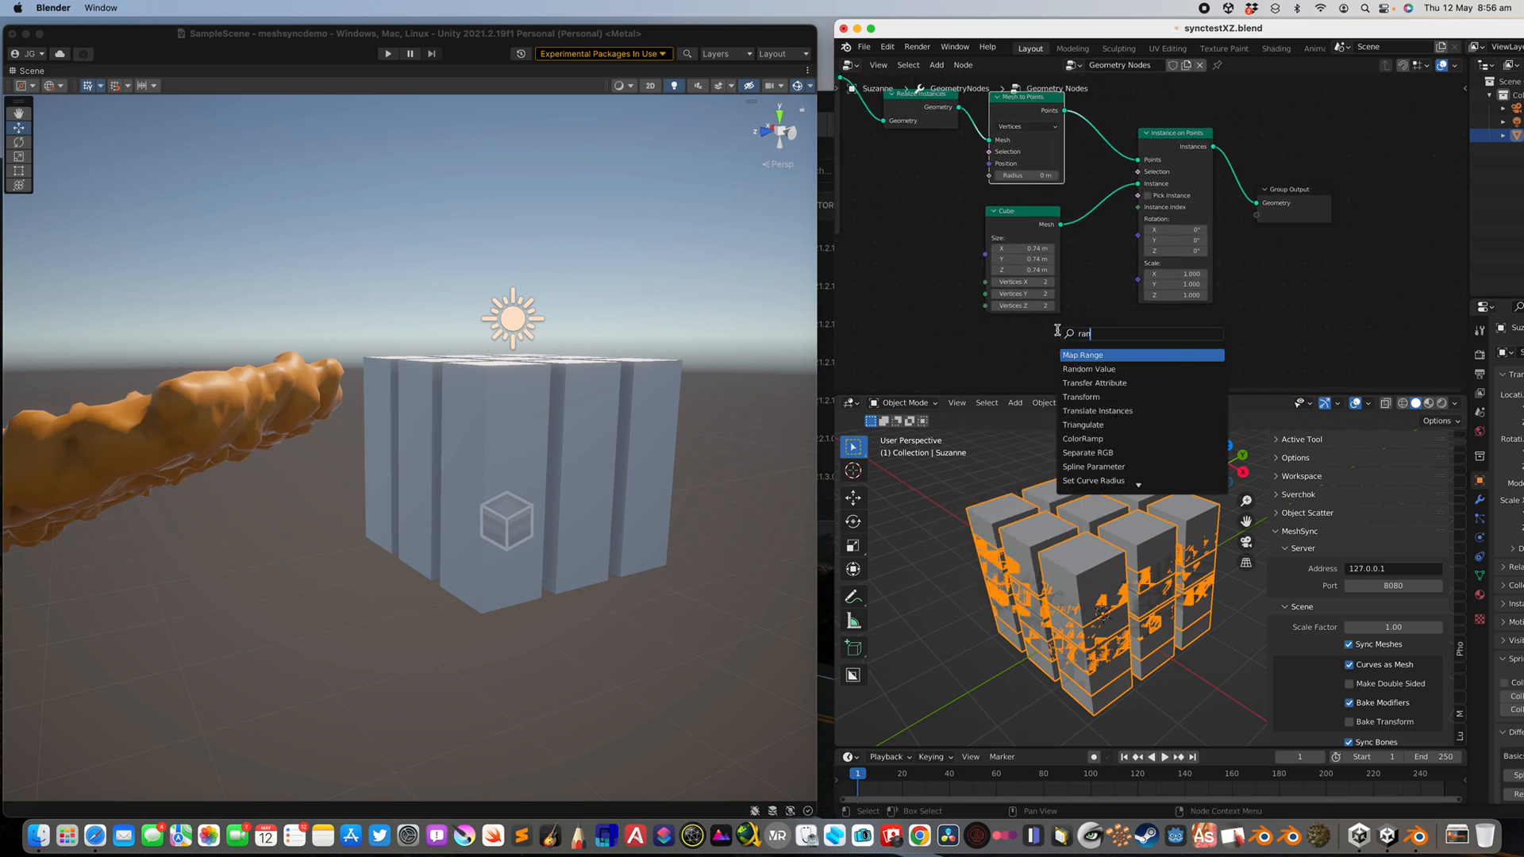
pyautogui.click(1088, 369)
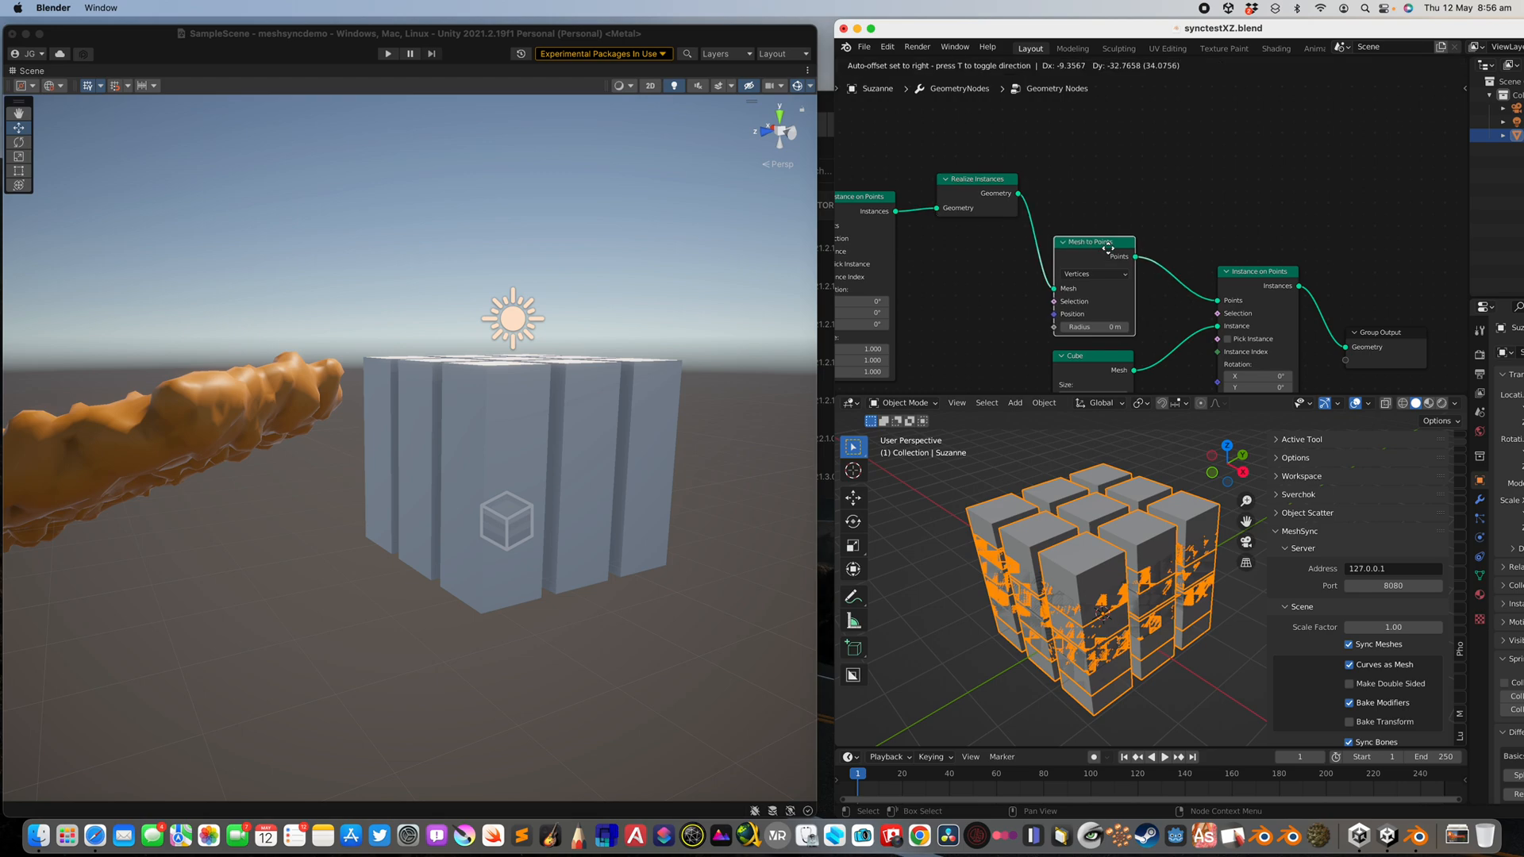
pyautogui.write('dis')
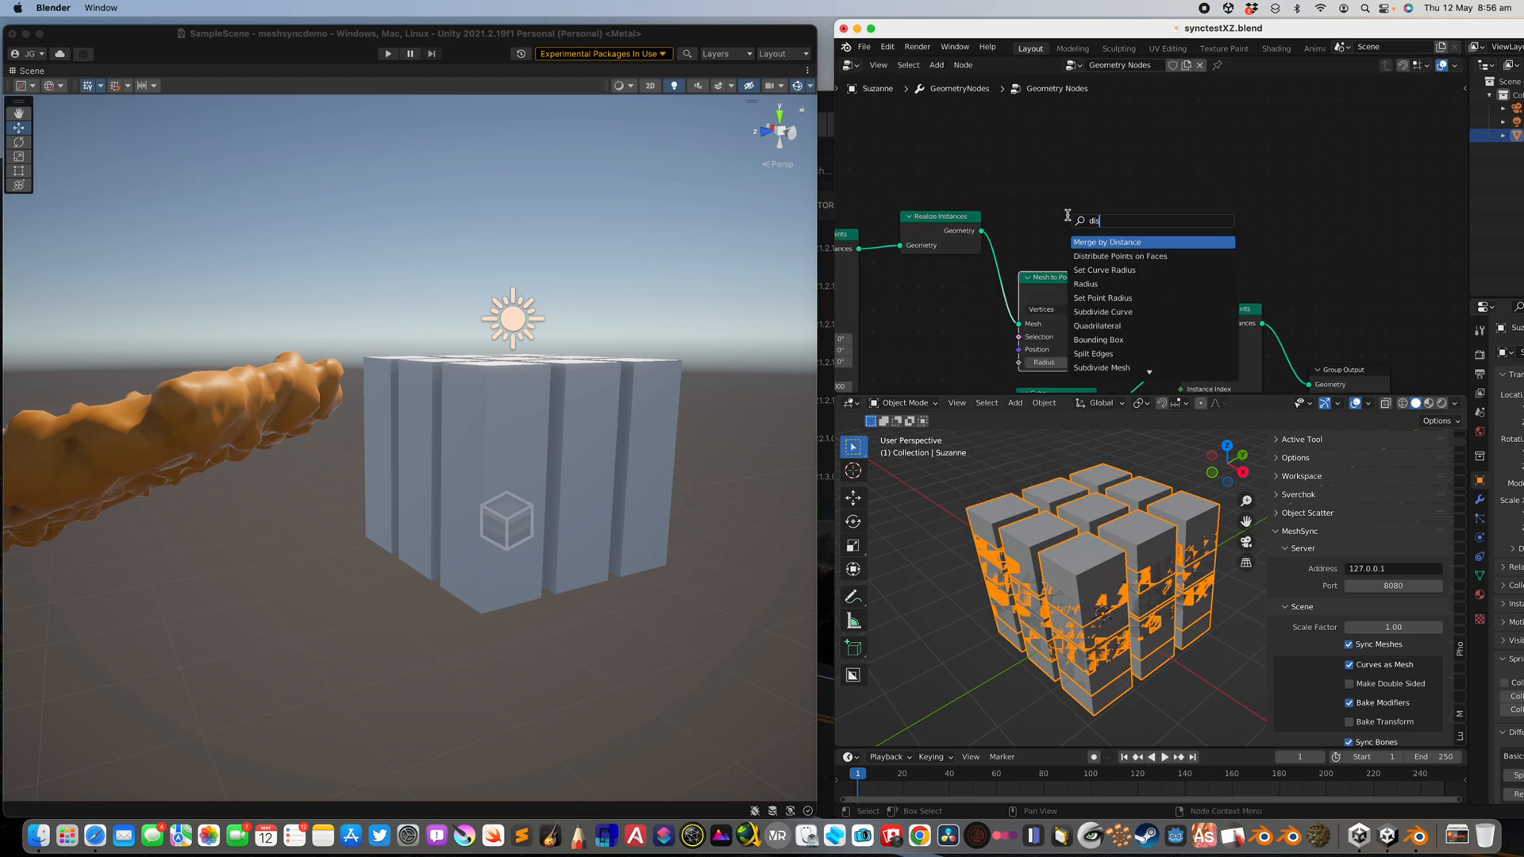
pyautogui.click(1120, 255)
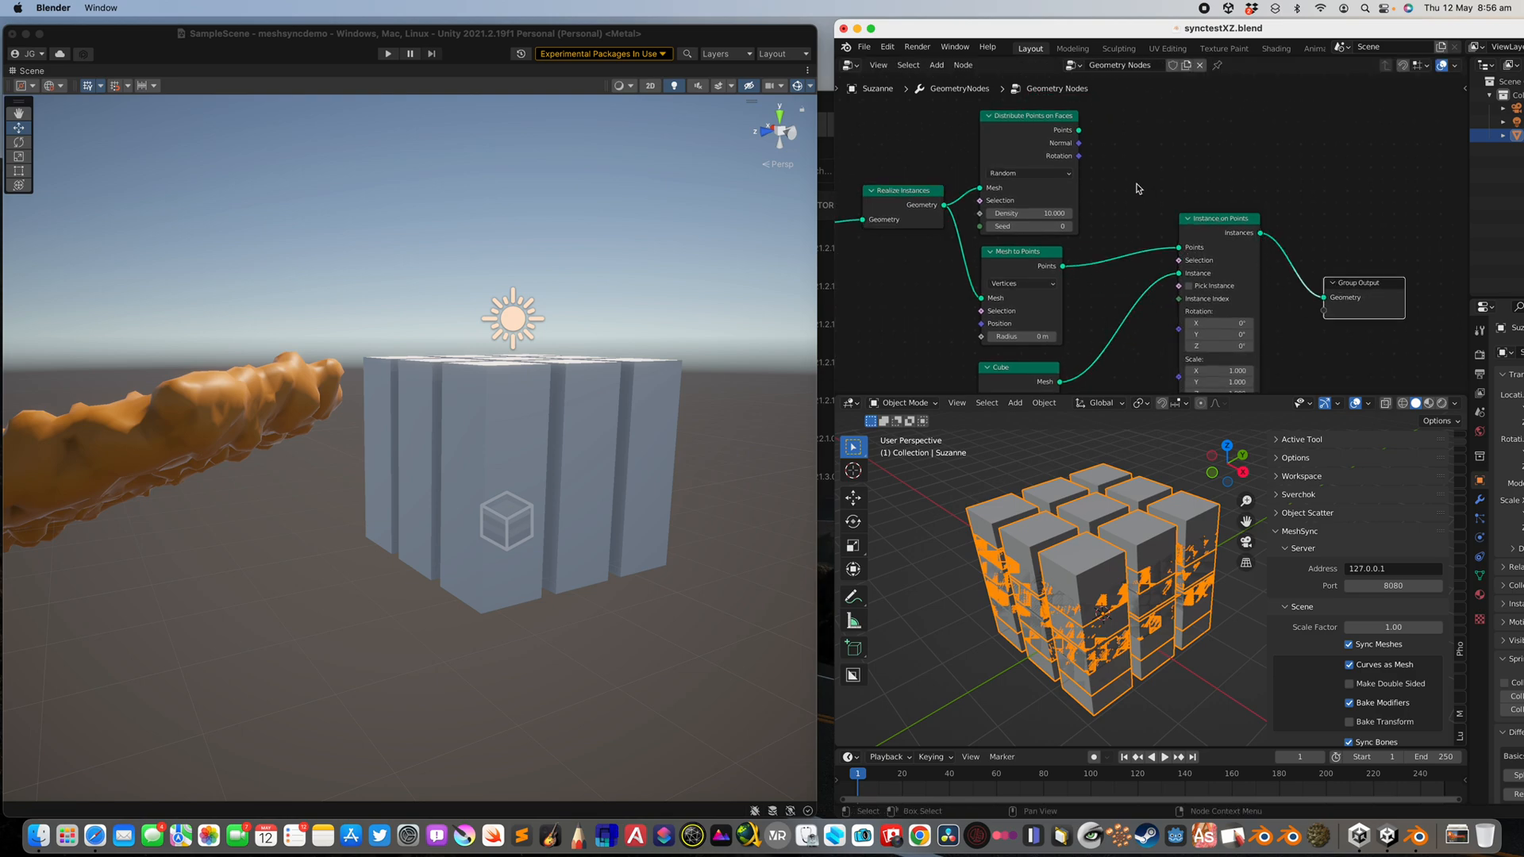
pyautogui.moveTo(1078, 156); pyautogui.dragTo(1108, 157)
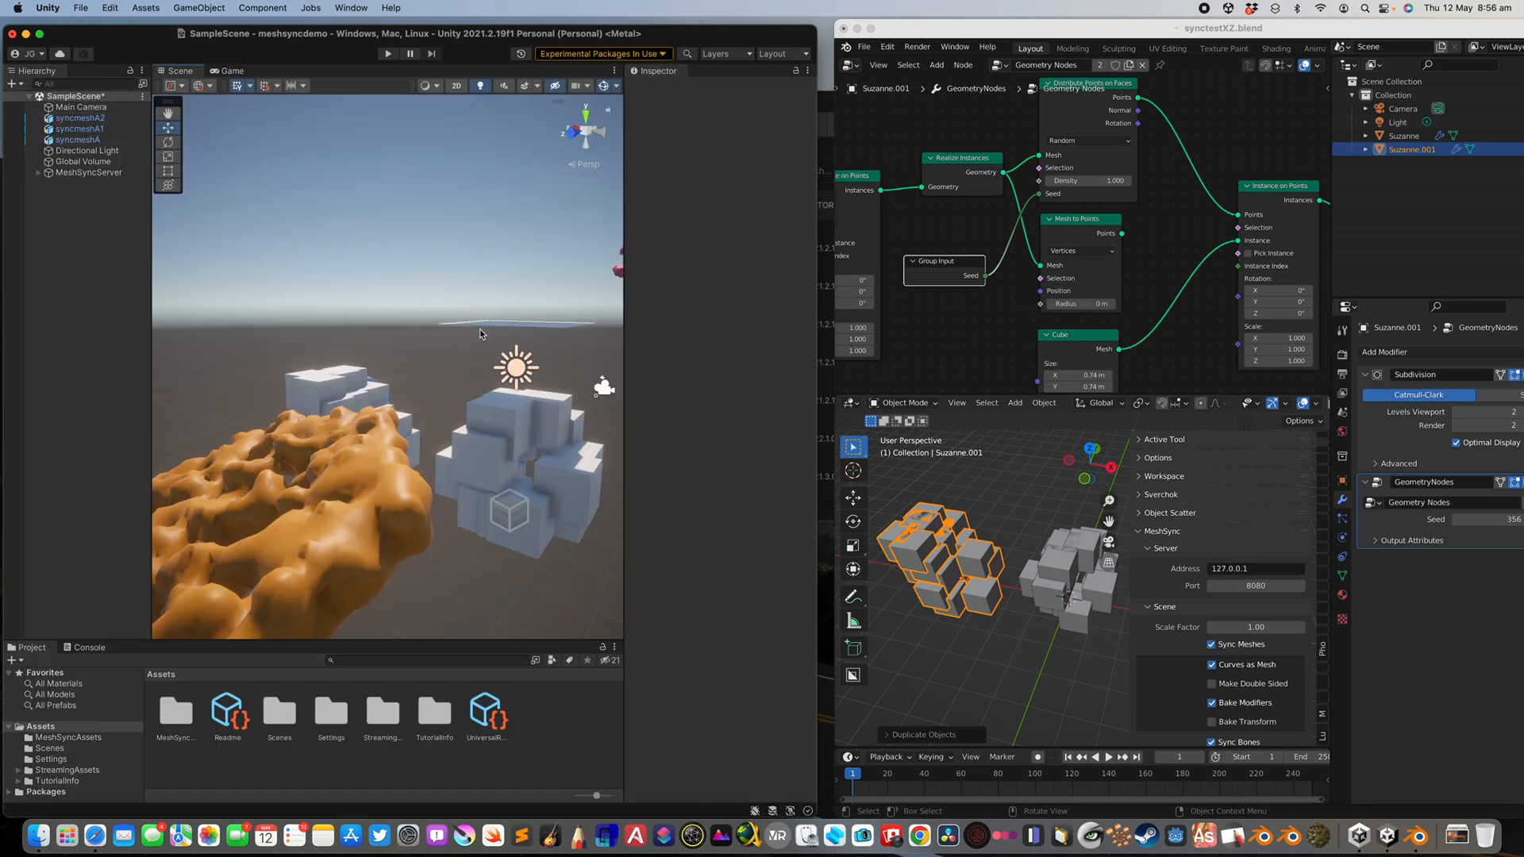
# Select Suzanne under MeshSyncServer to view its Mesh Sync instance renderer.
pyautogui.click(81, 226)
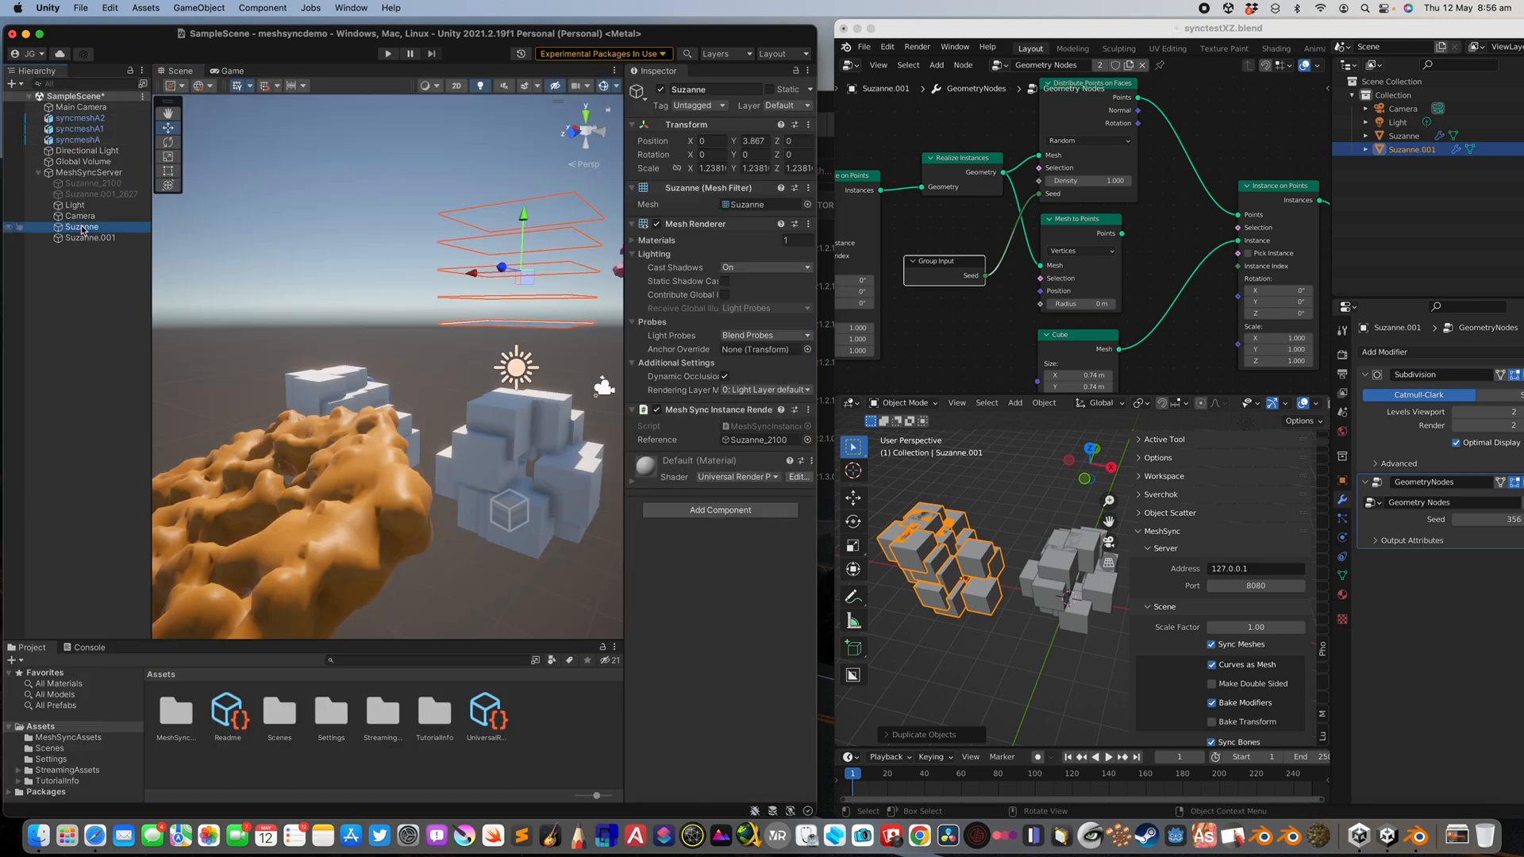
# Bring up Suzanne's context menu and filter the Project panel to All Materials.
pyautogui.rightClick(82, 227)
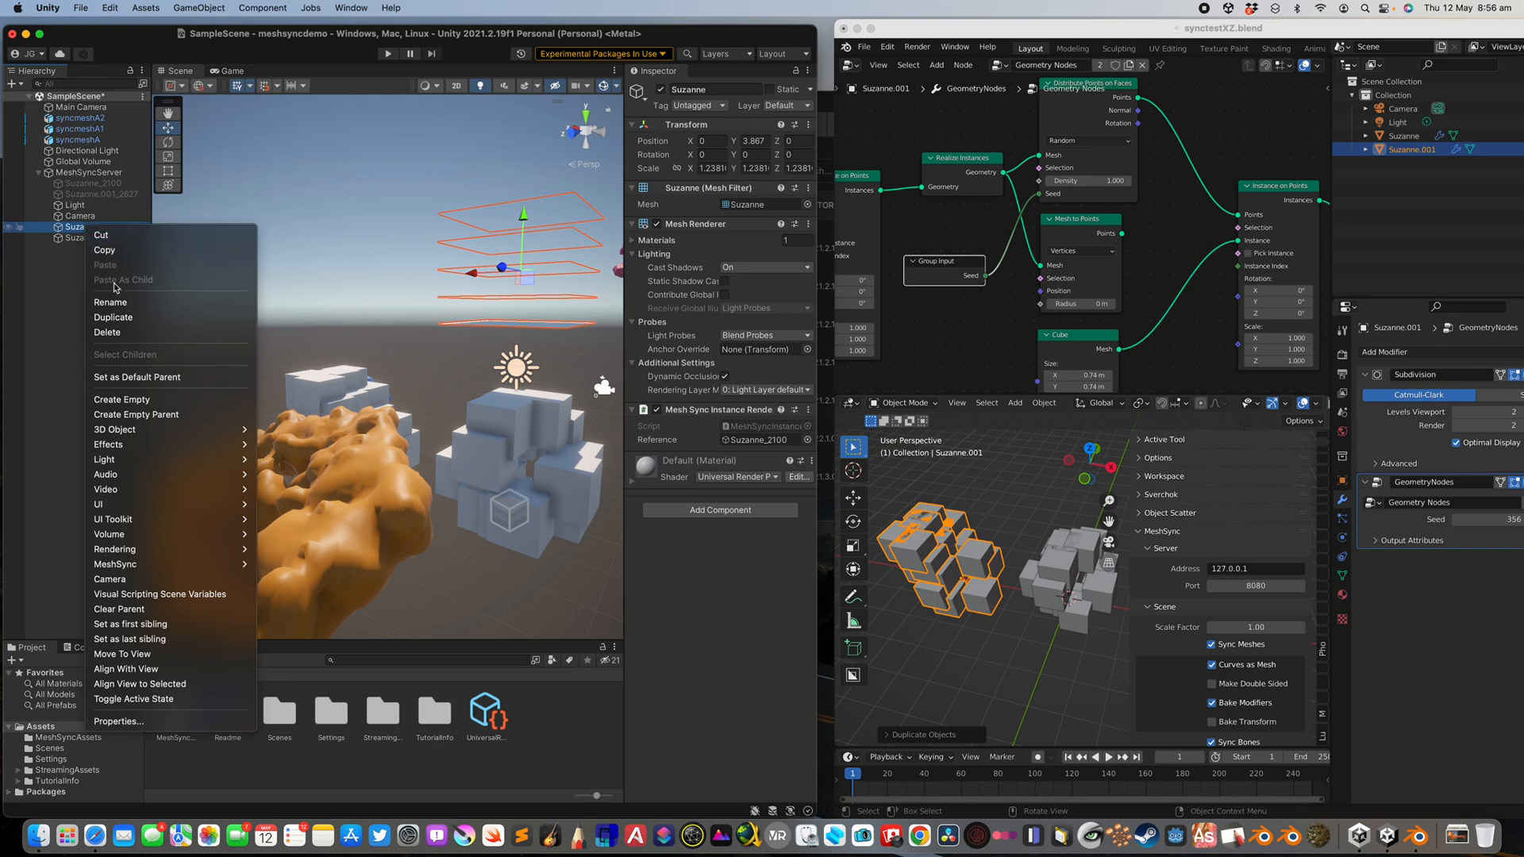
pyautogui.moveTo(169, 317)
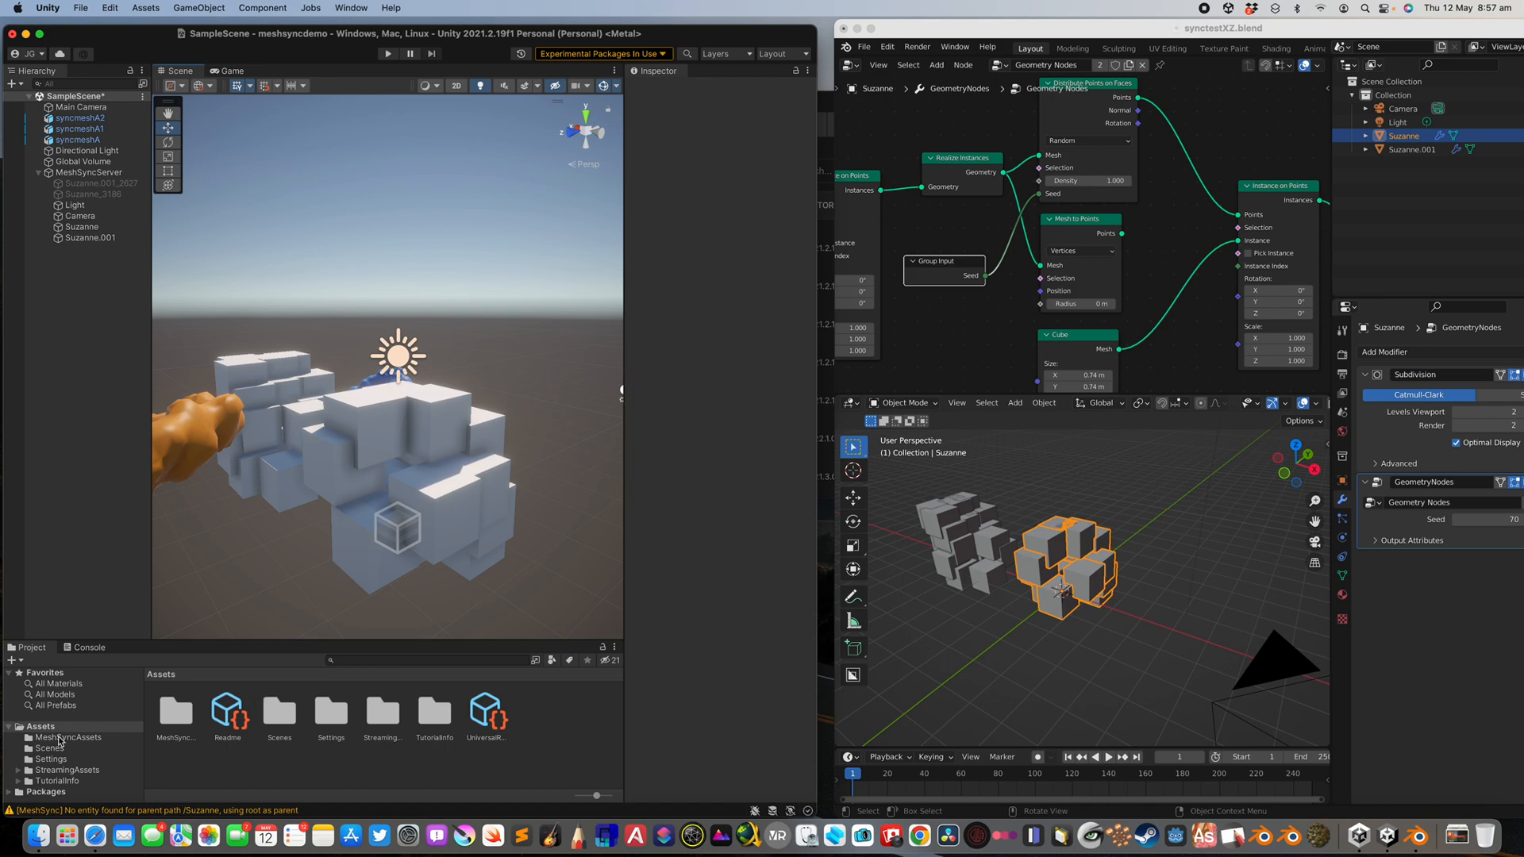
pyautogui.click(56, 683)
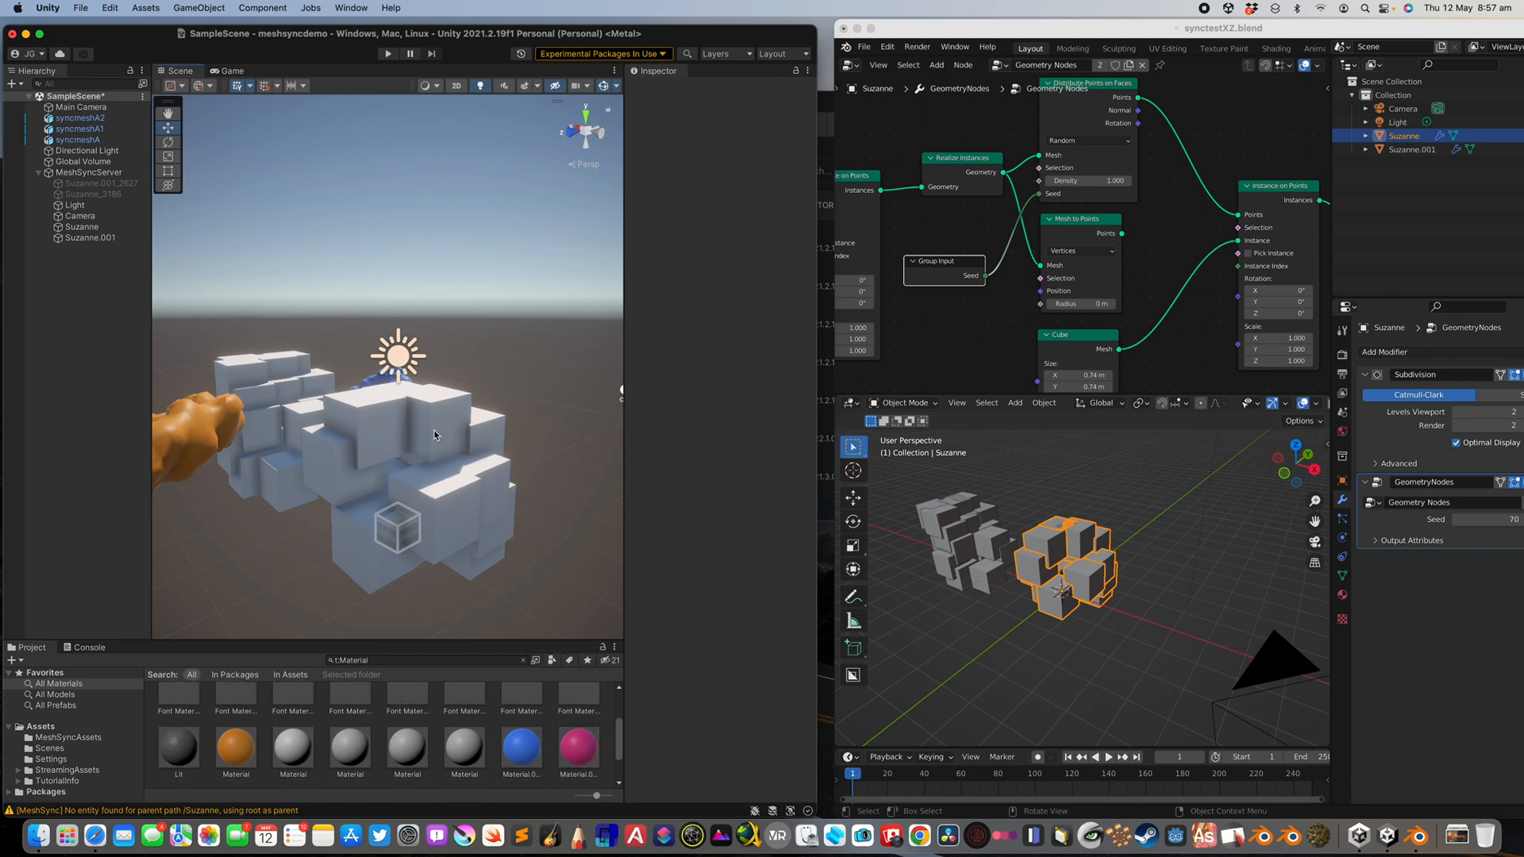
pyautogui.click(79, 139)
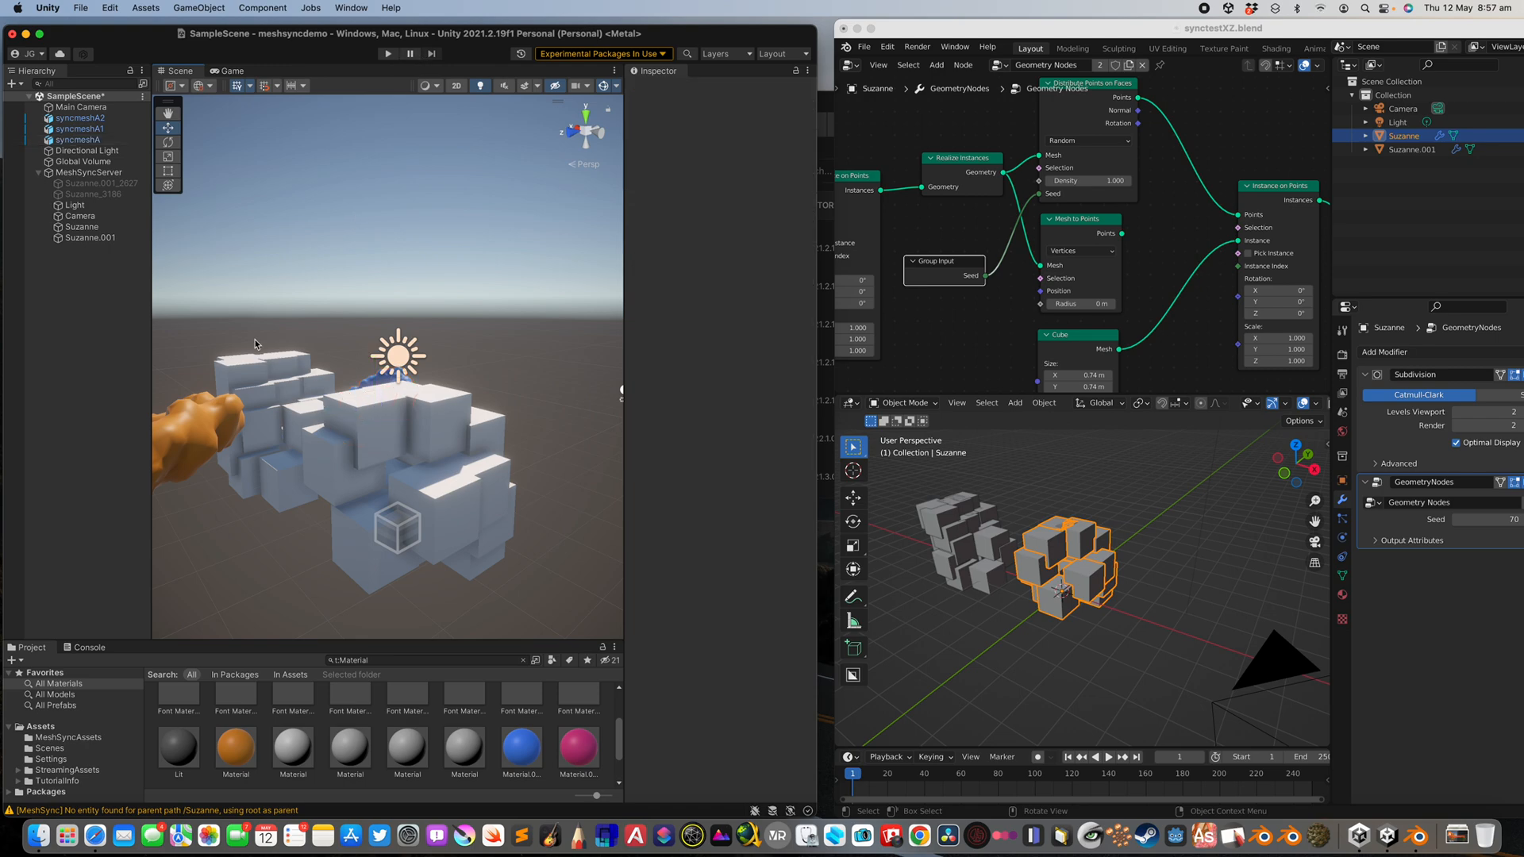
pyautogui.click(90, 172)
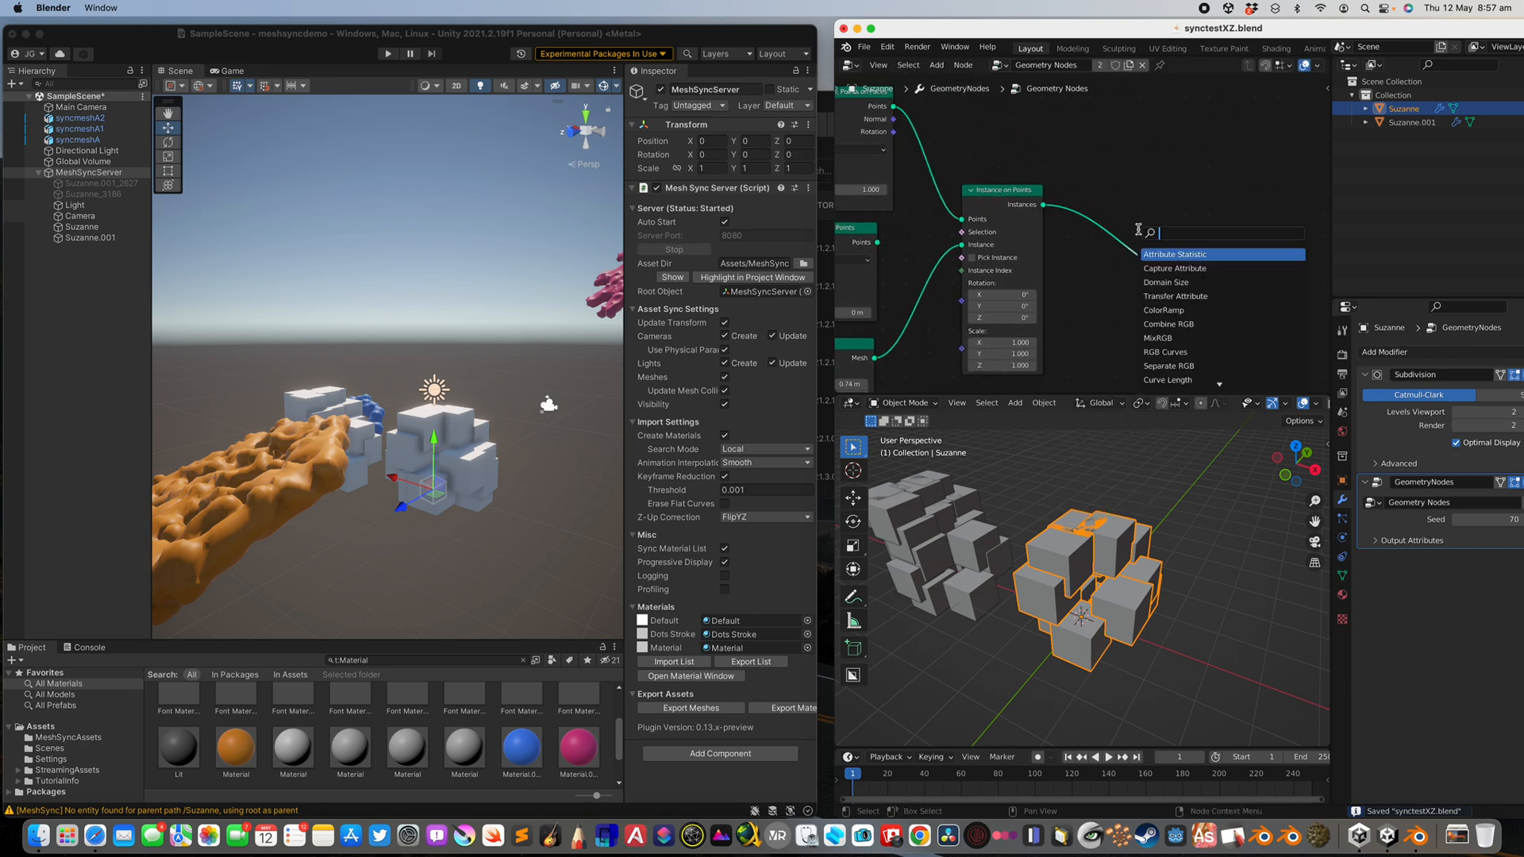
# Add Realize Instances, Distribute Points on Faces, and volume-to-mesh nodes to the blob's node tree.
pyautogui.write('real')
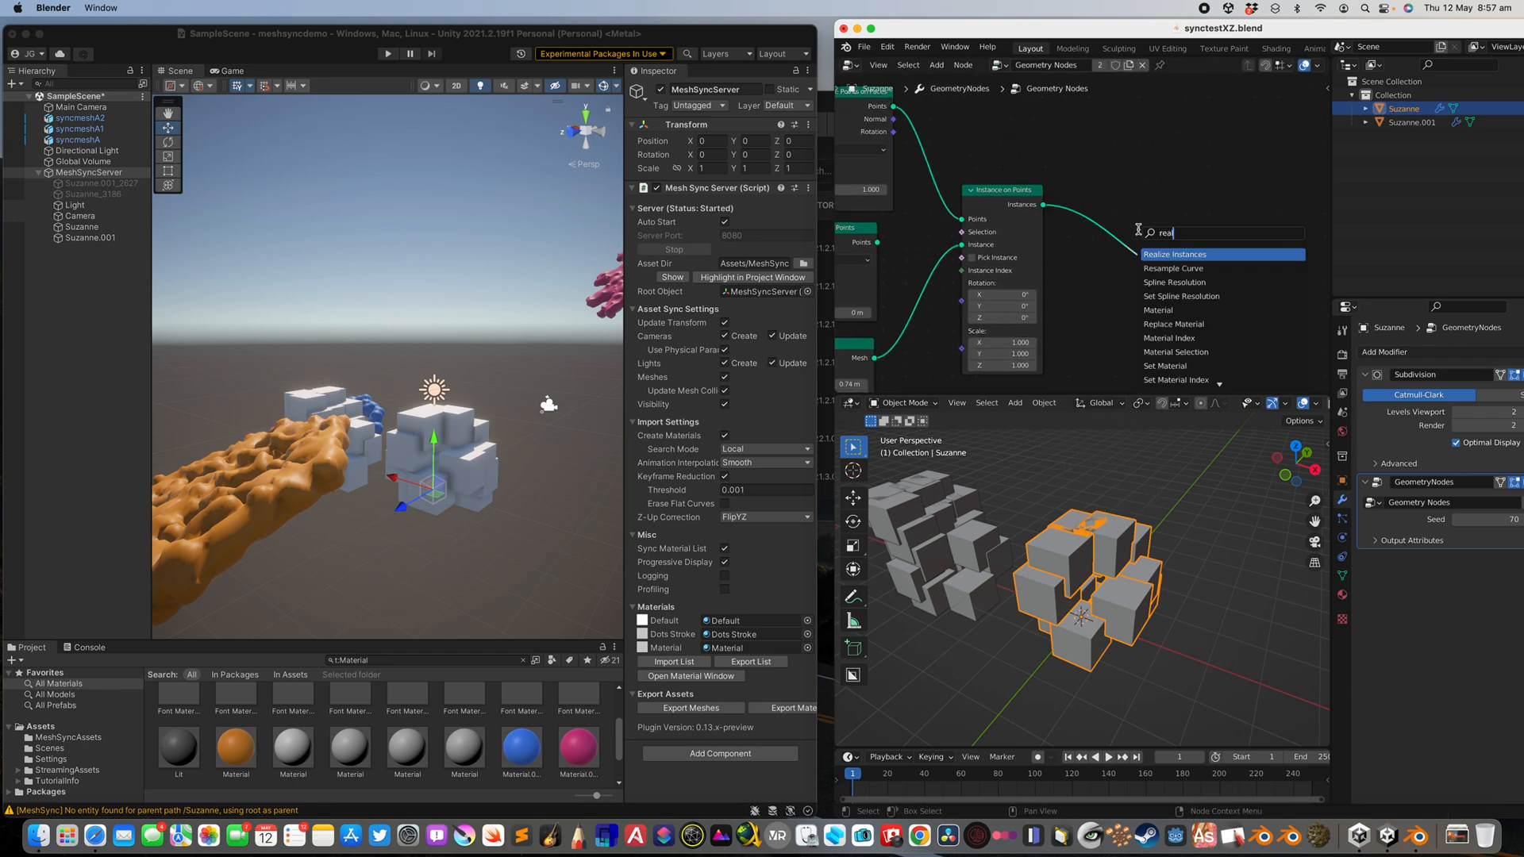
pyautogui.click(1175, 254)
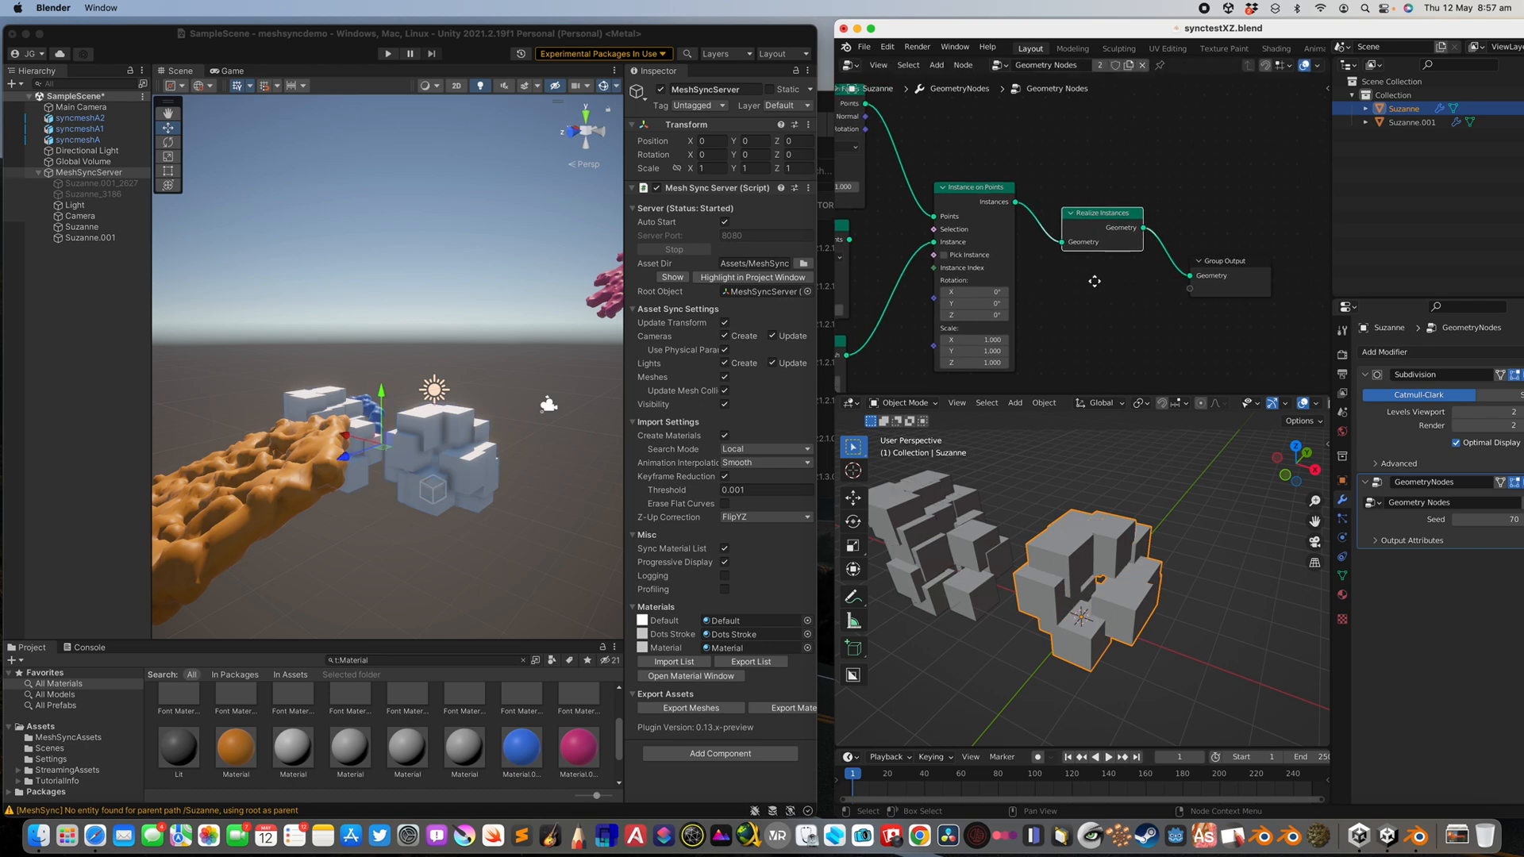
pyautogui.write('di')
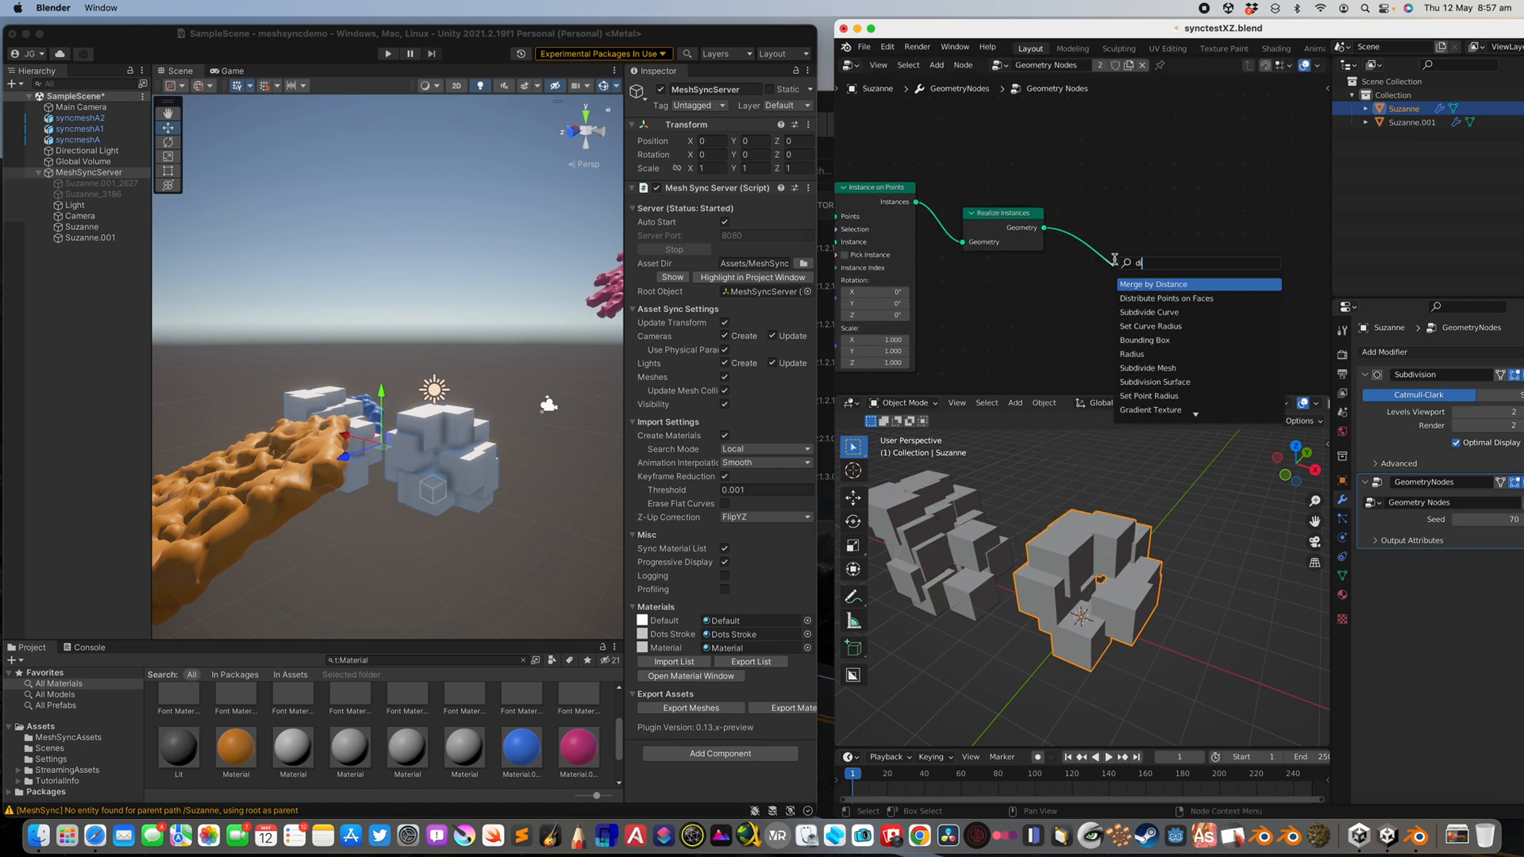
pyautogui.click(1164, 298)
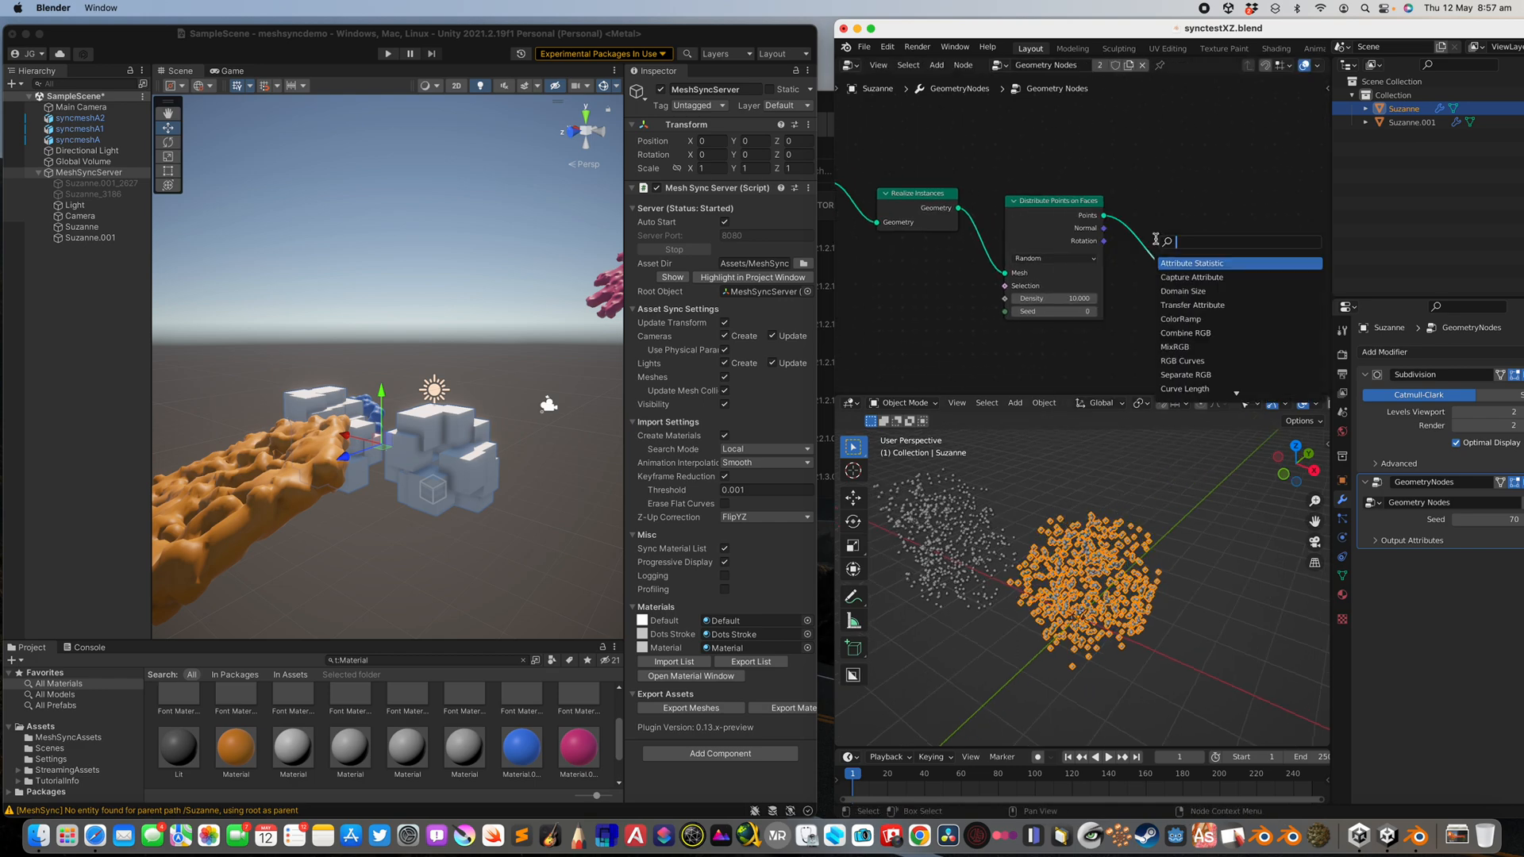
pyautogui.write('p')
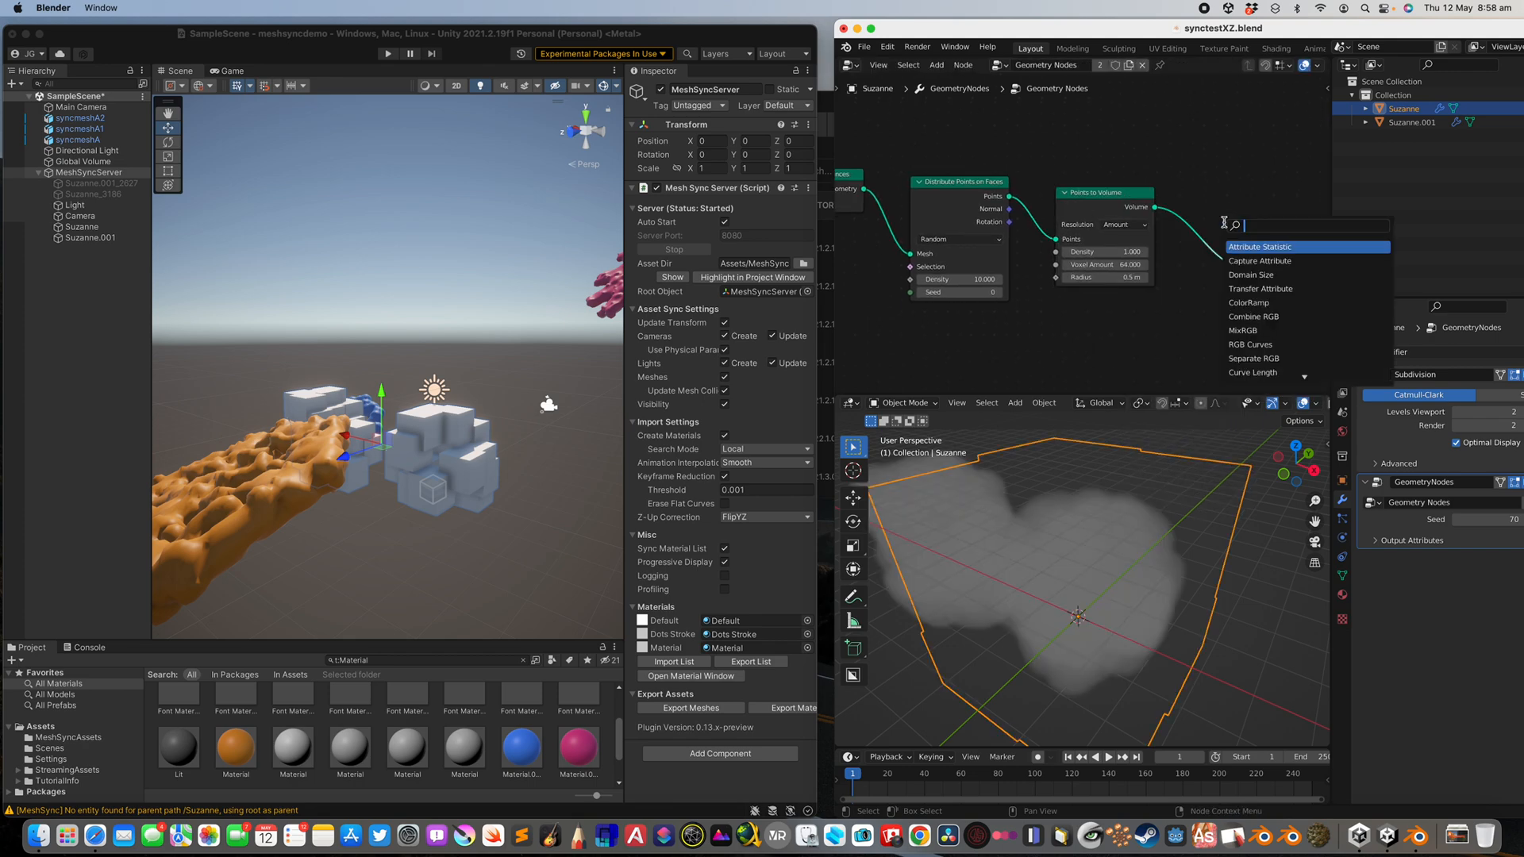
pyautogui.write('volume')
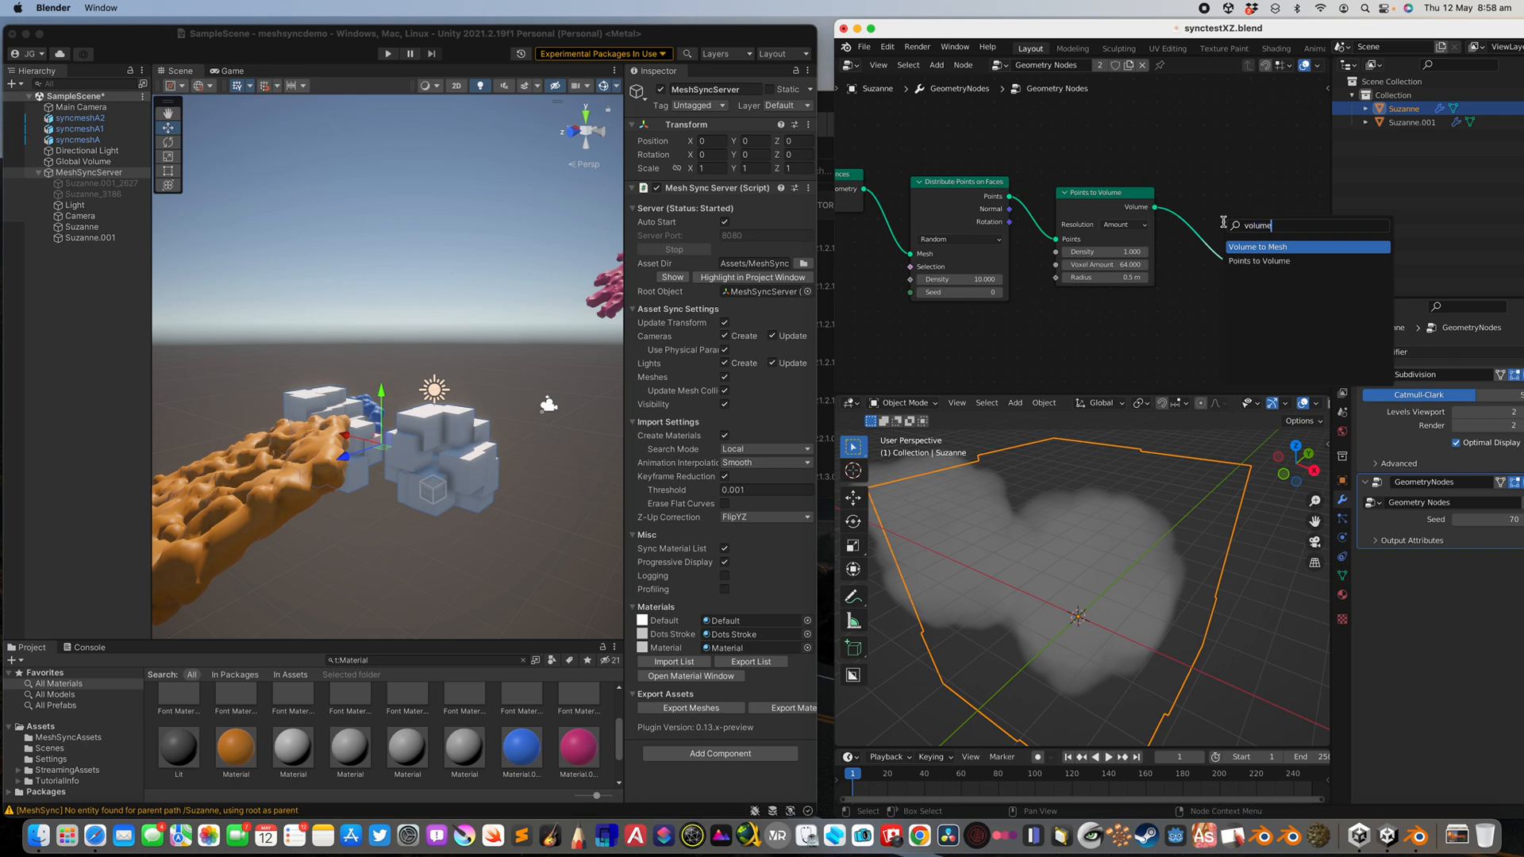
pyautogui.click(1258, 246)
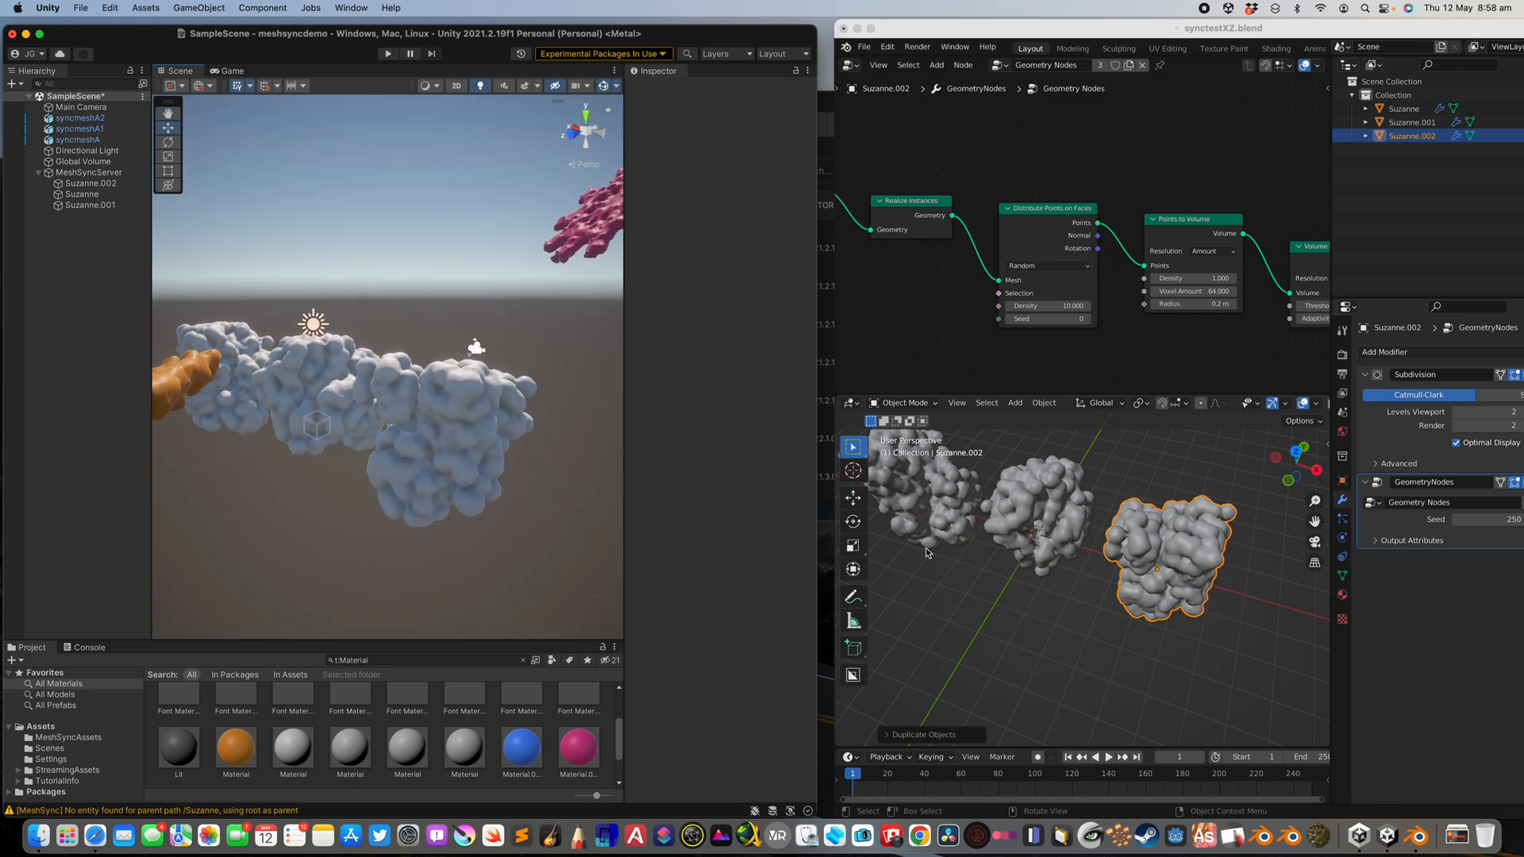
# Add a new cube, edit its shape, and give it a Mirror modifier.
pyautogui.click(862, 47)
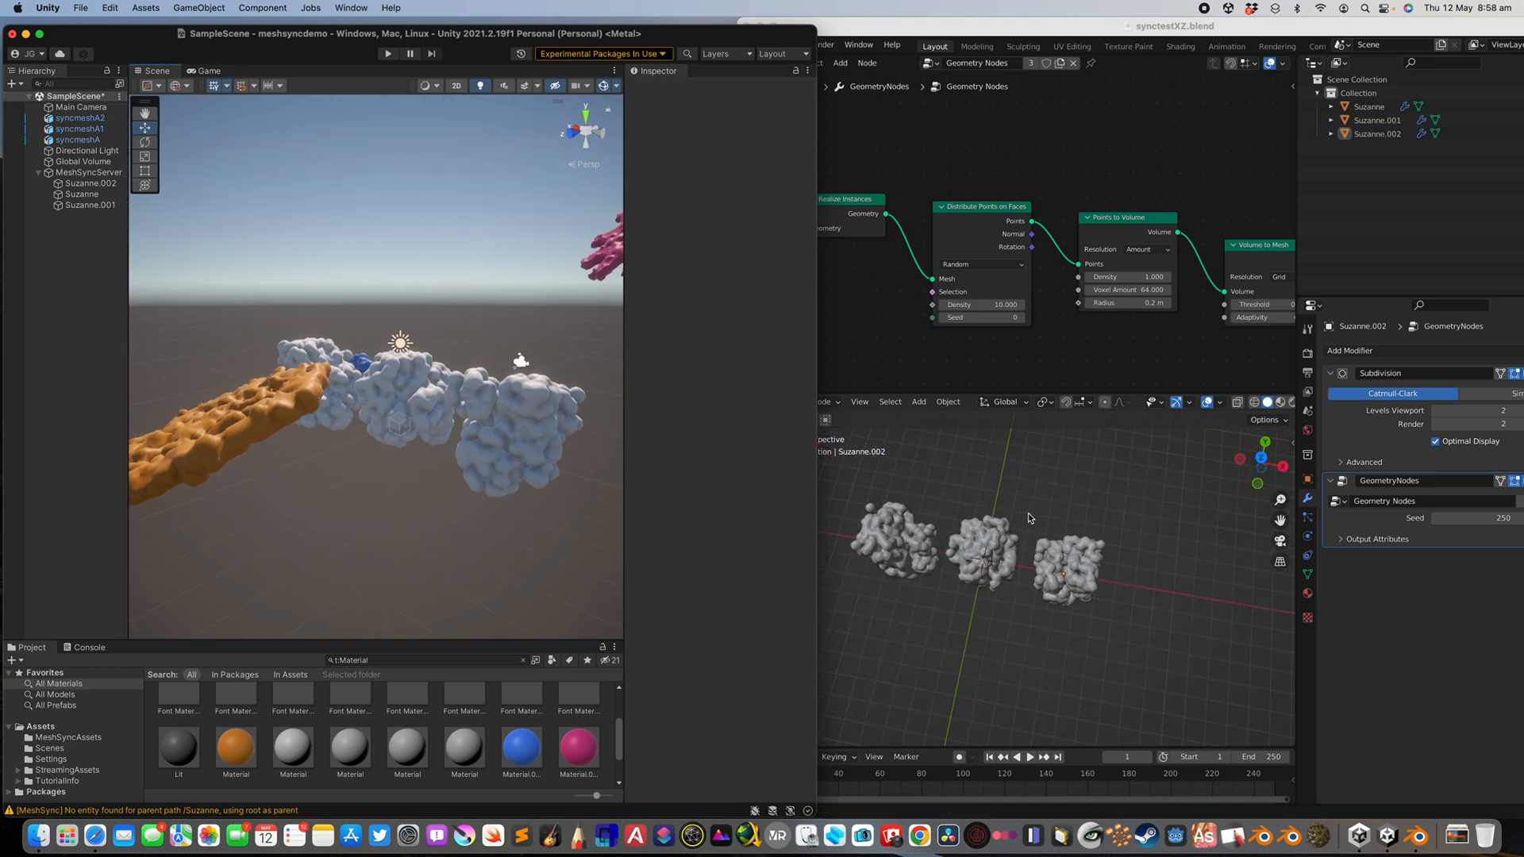
pyautogui.click(919, 401)
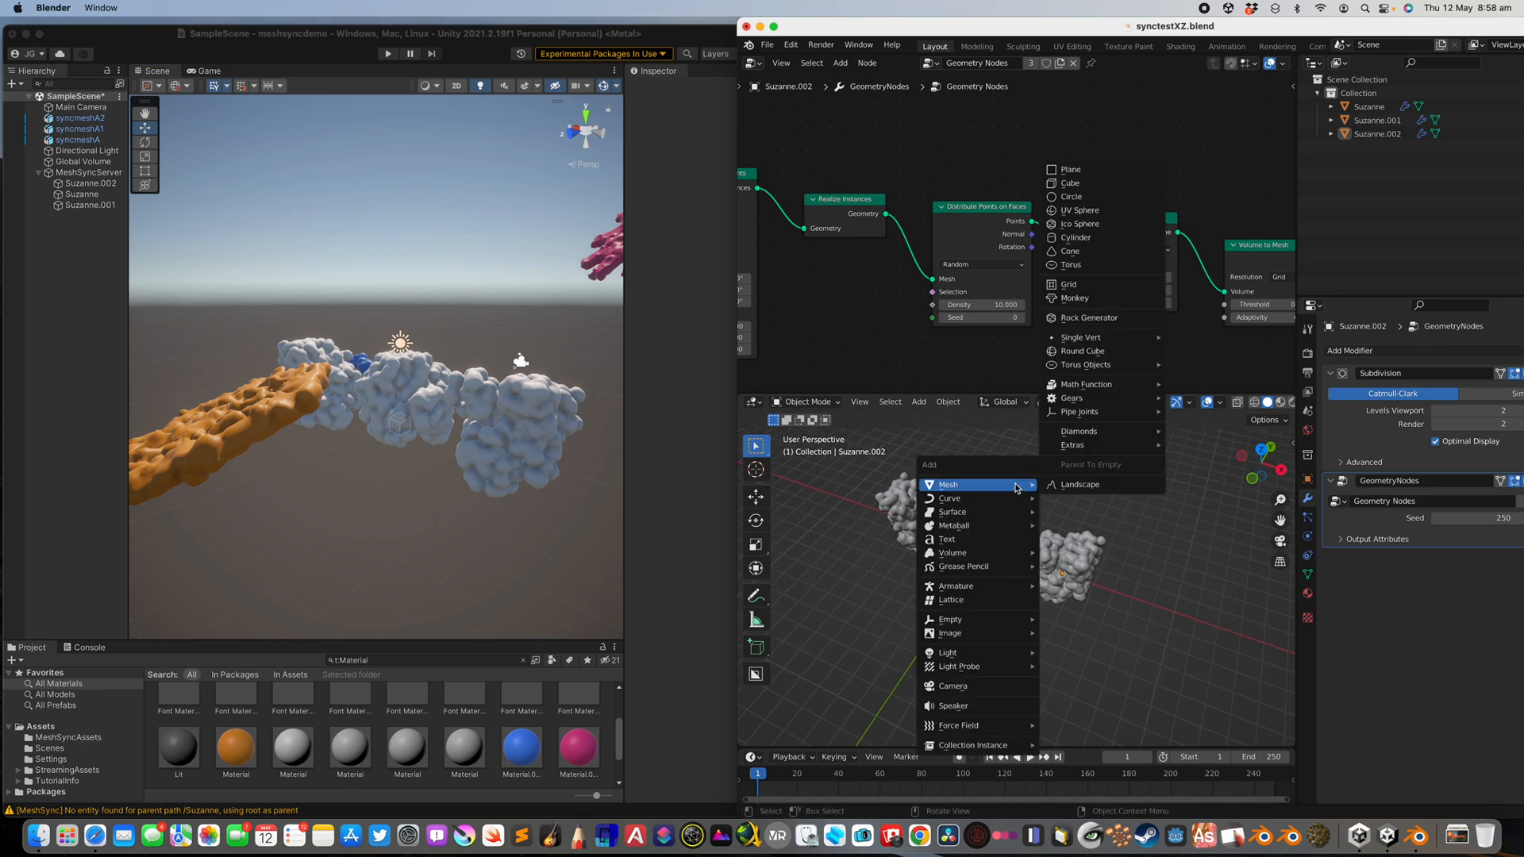
pyautogui.click(1069, 182)
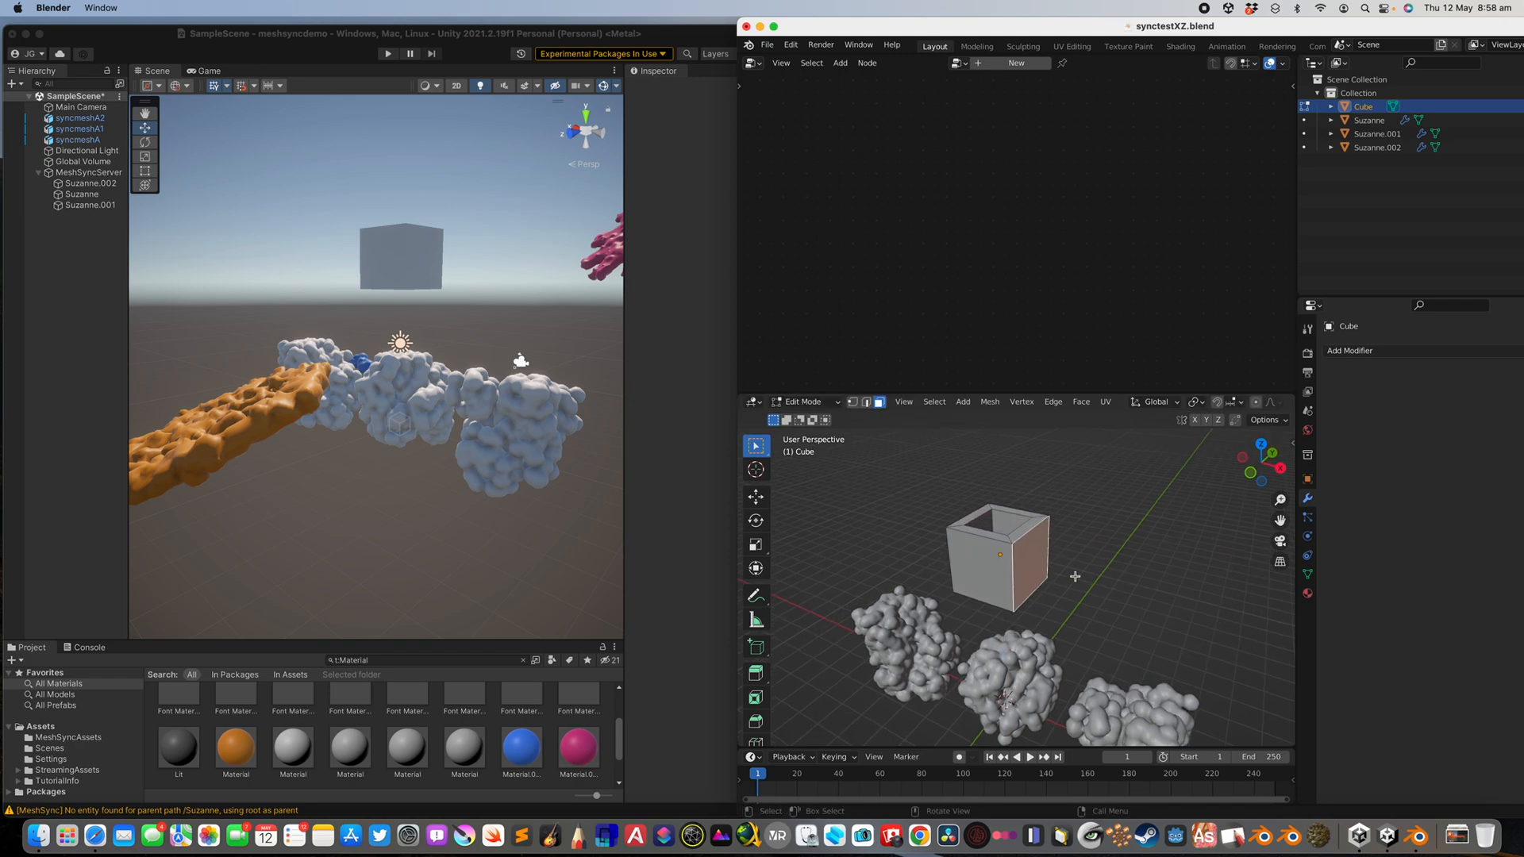
pyautogui.press('i')
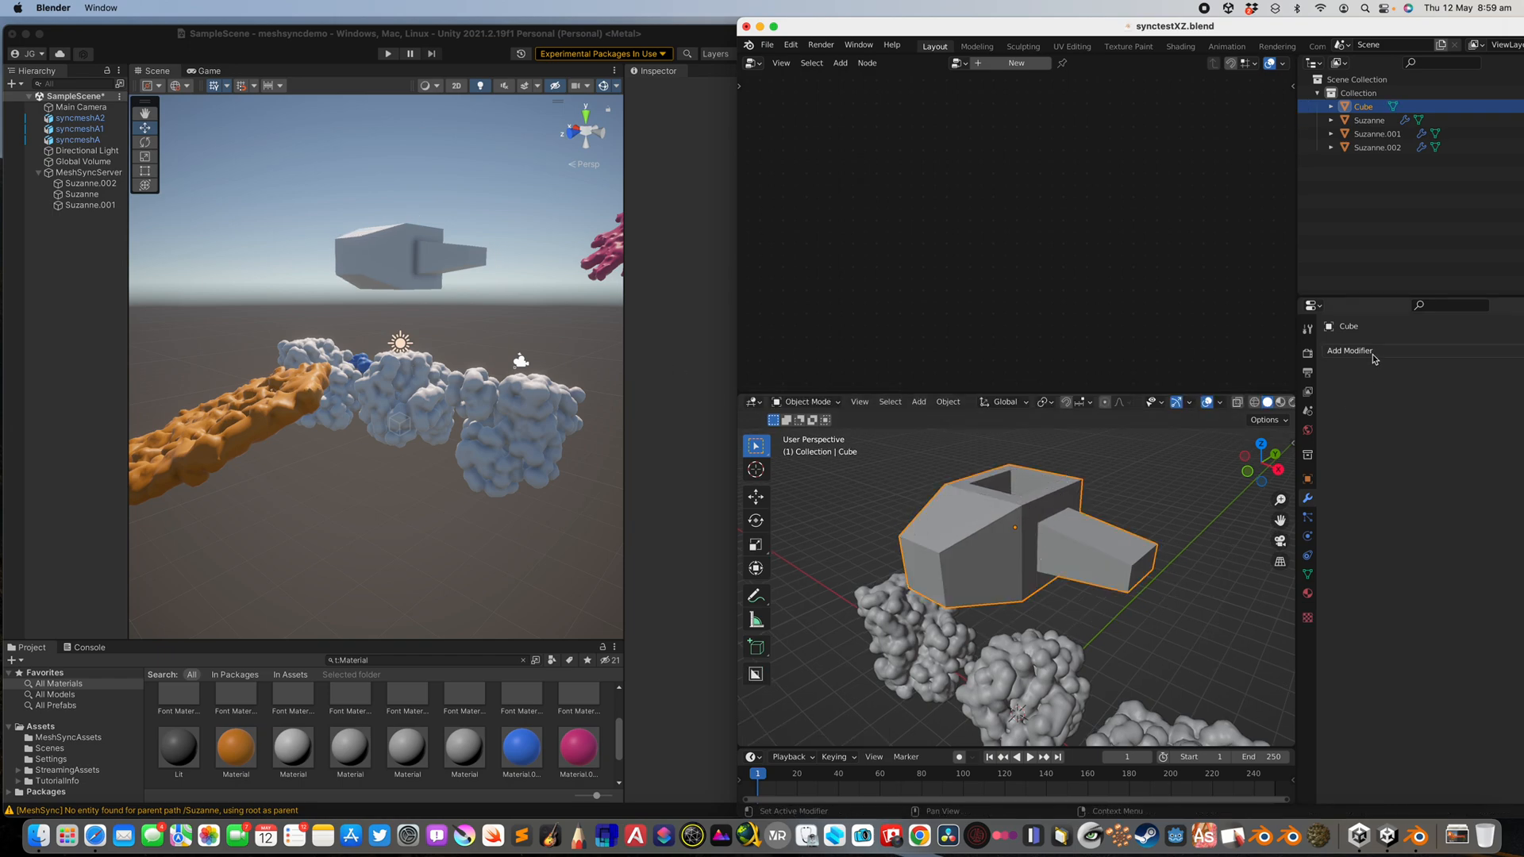
pyautogui.click(1351, 351)
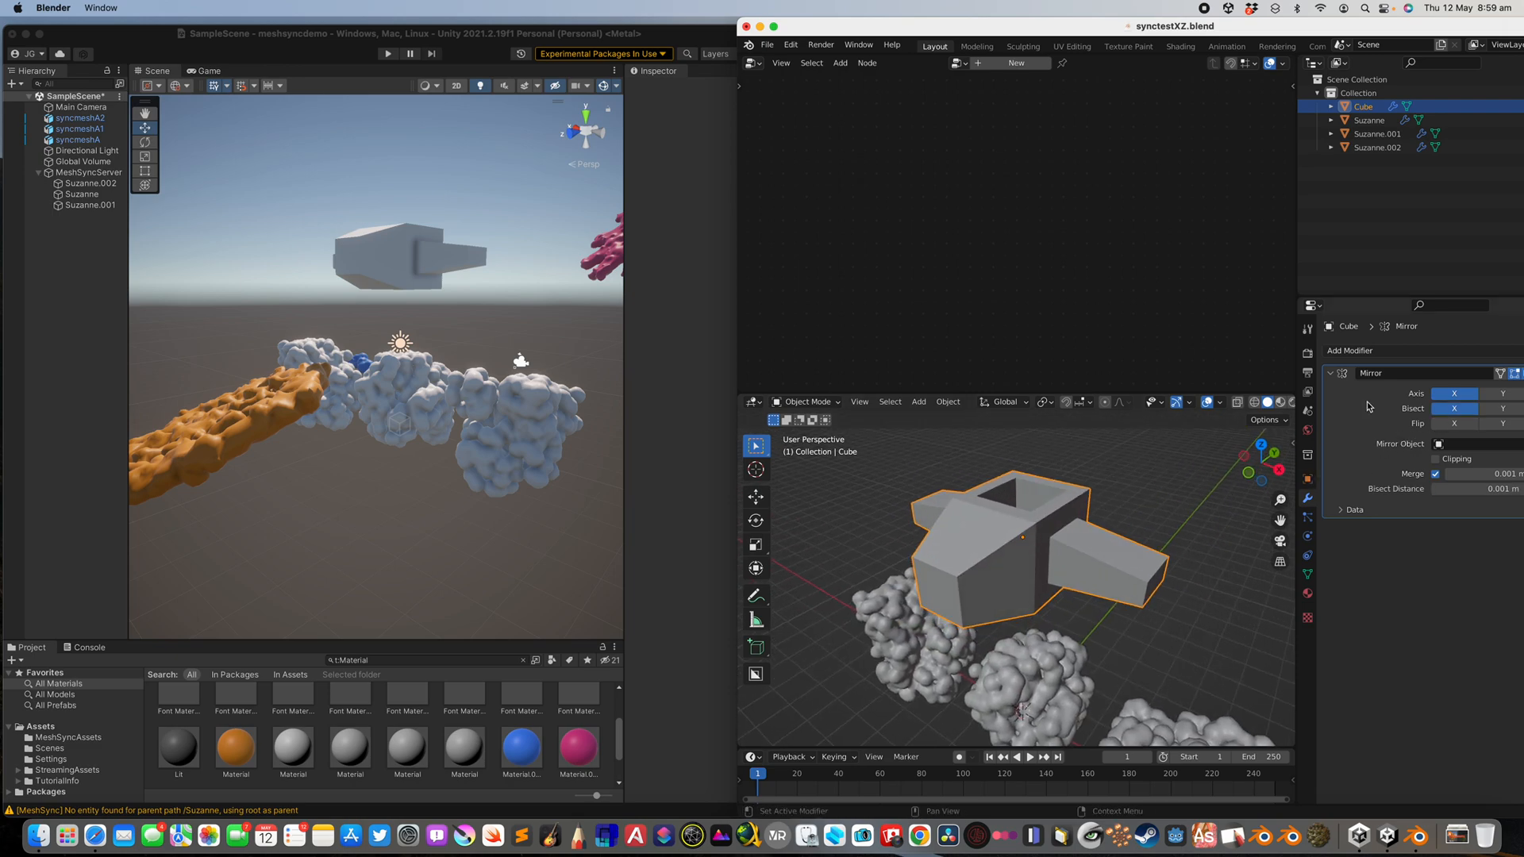
# Append the node group from Downloads/node_assets-main/Nodes/Circular Array.blend.
pyautogui.click(1347, 350)
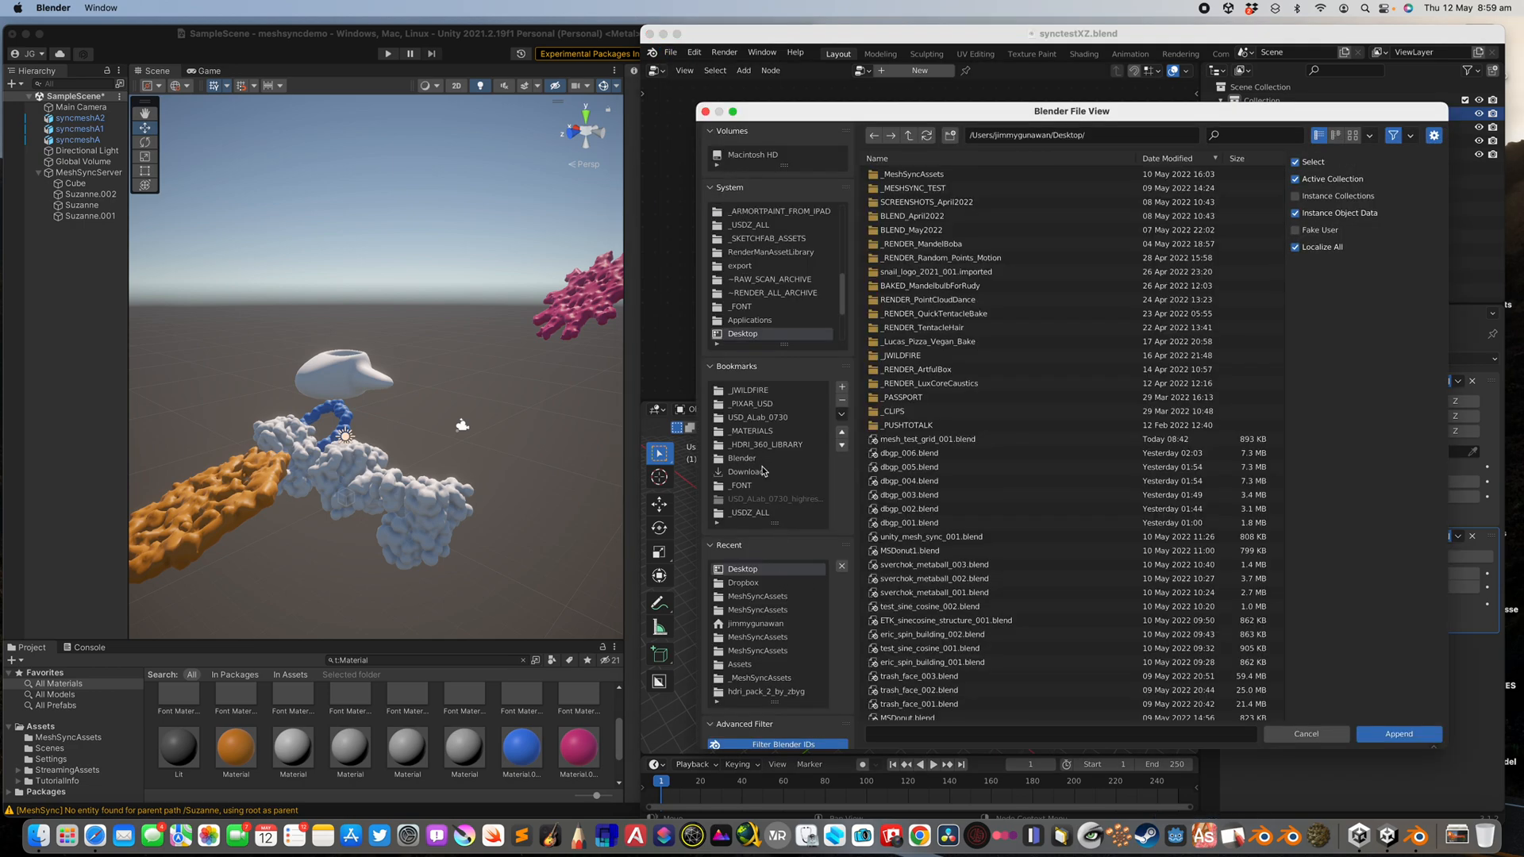
pyautogui.click(748, 334)
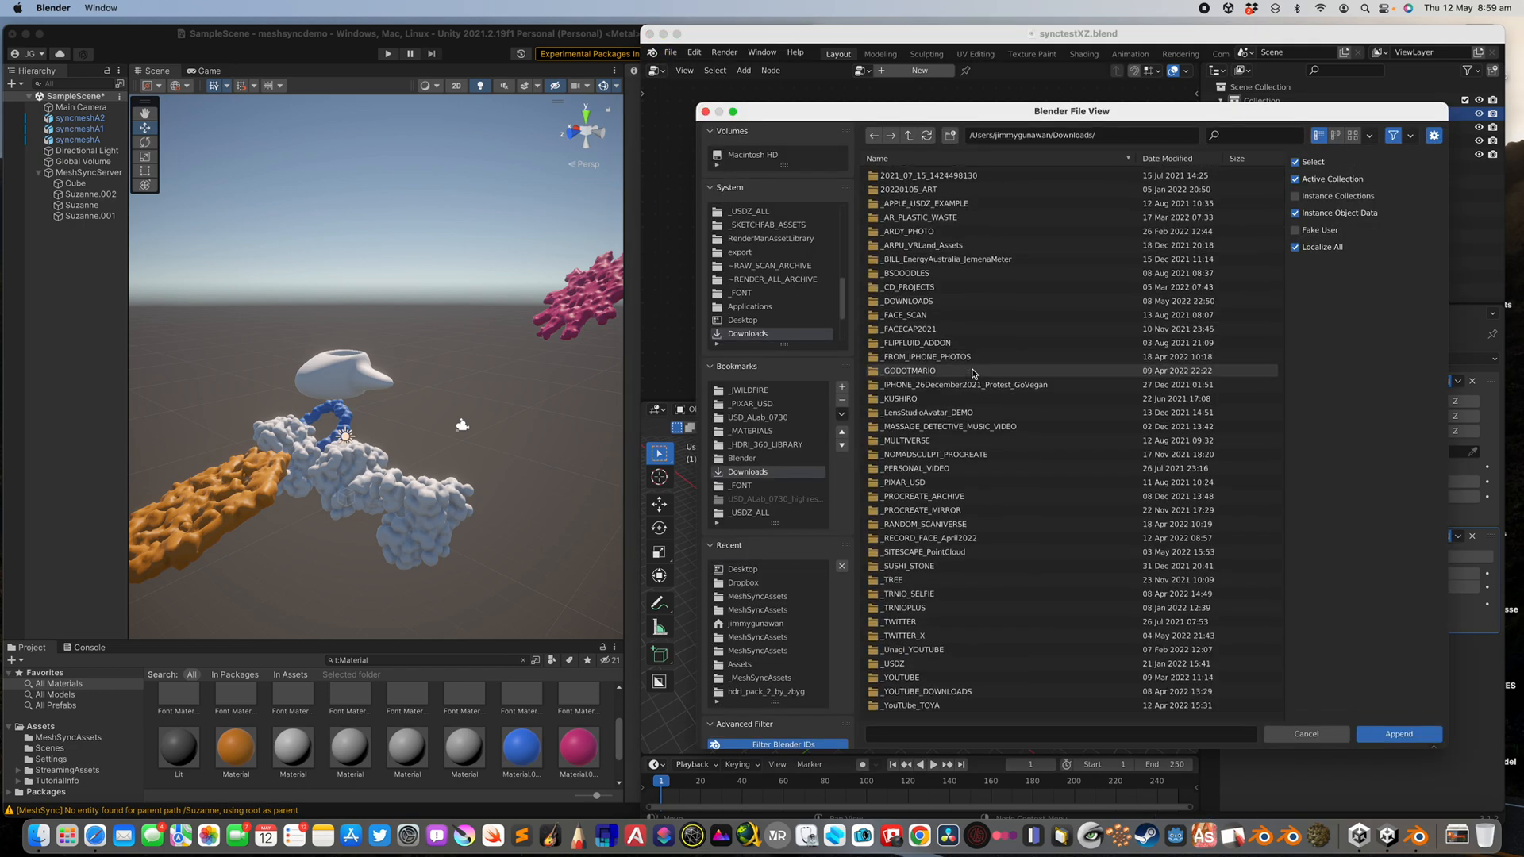
pyautogui.scroll(-3)
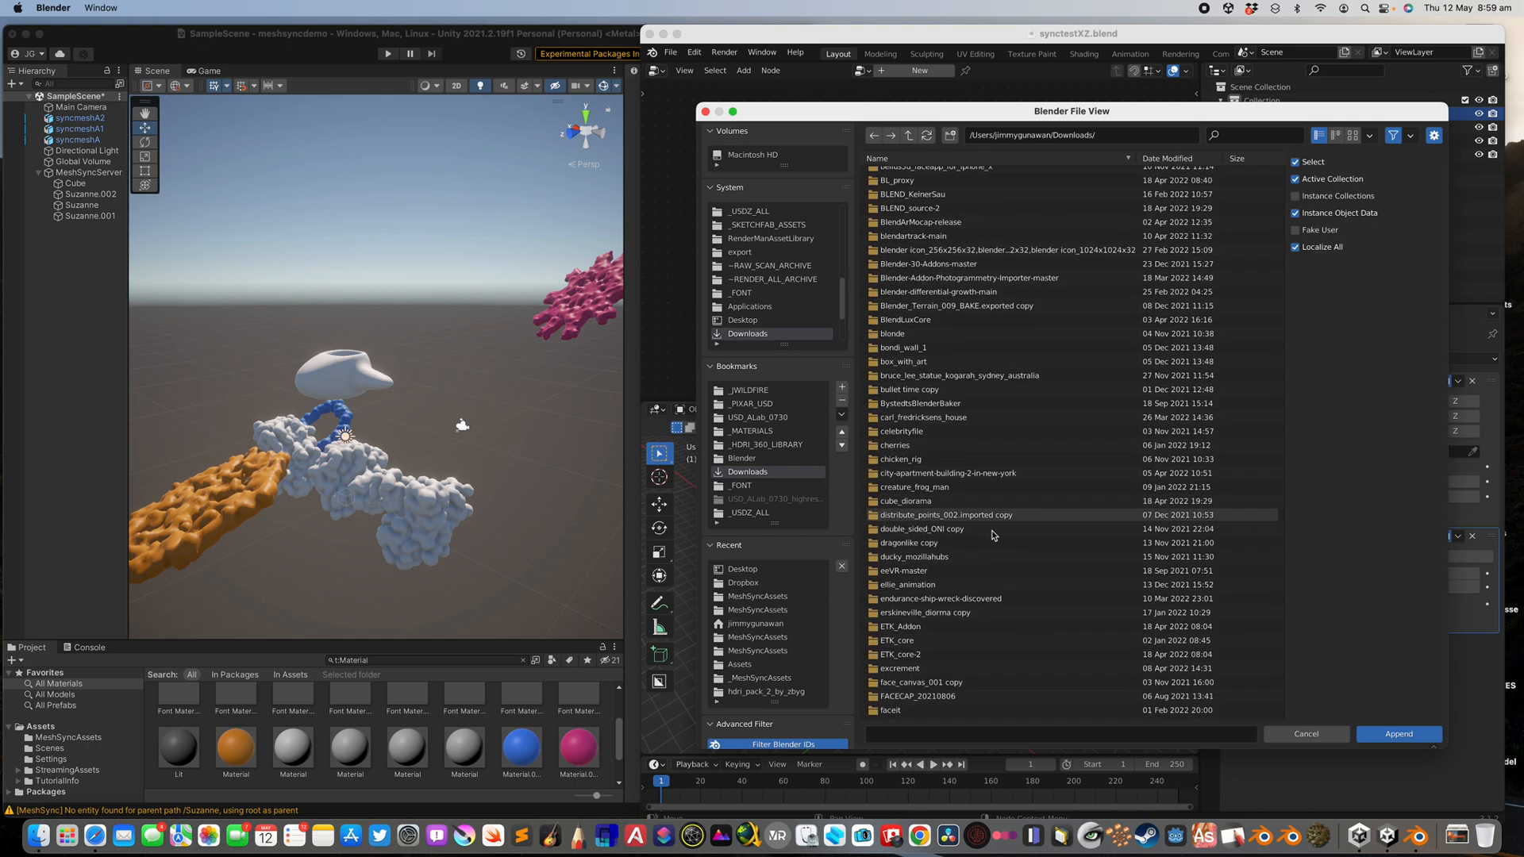
pyautogui.scroll(-3)
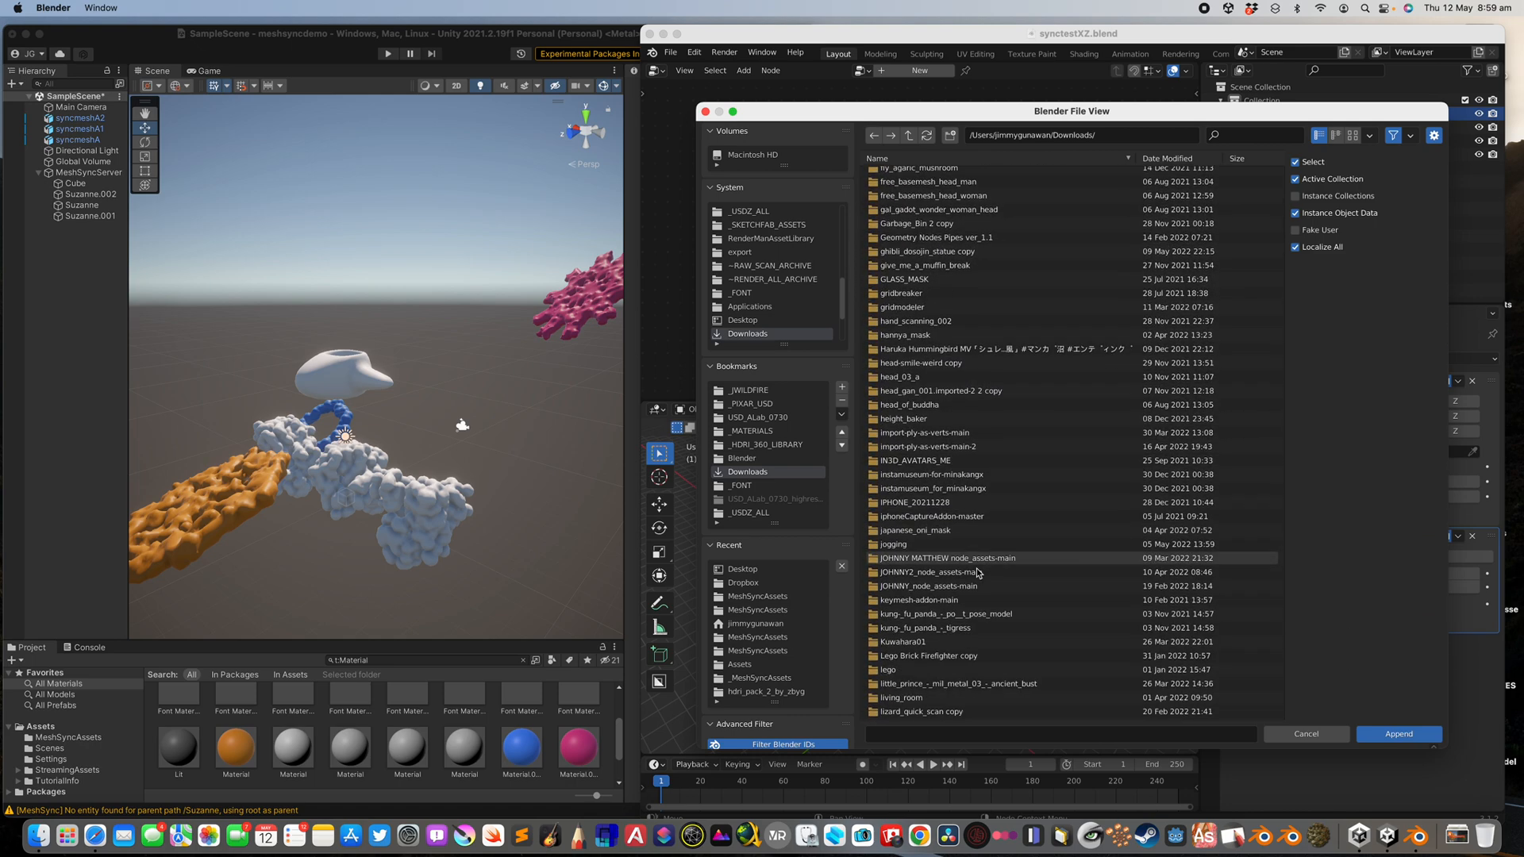
pyautogui.doubleClick(936, 571)
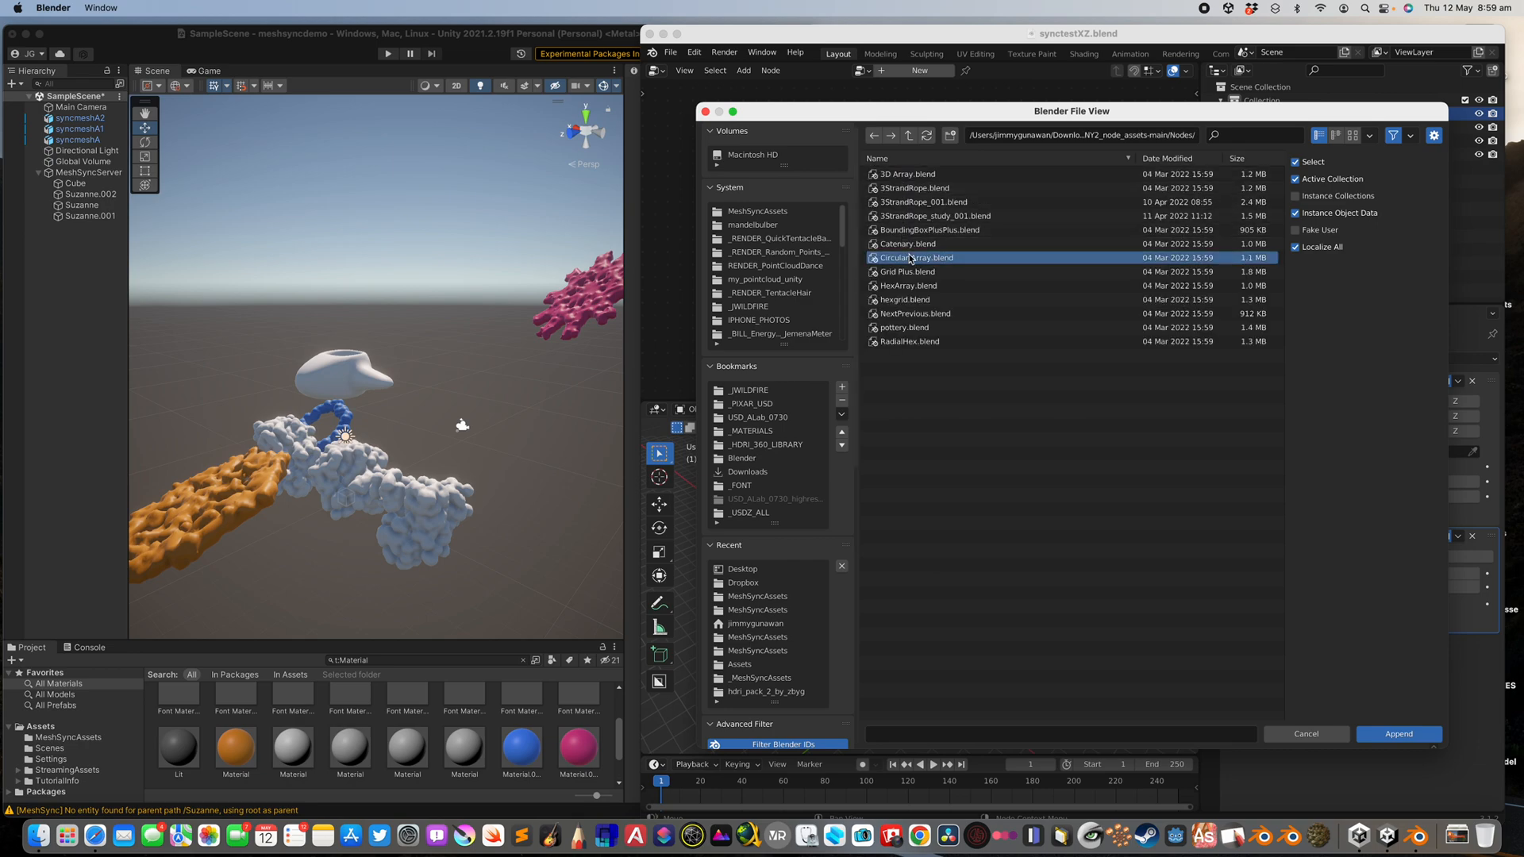
pyautogui.doubleClick(915, 258)
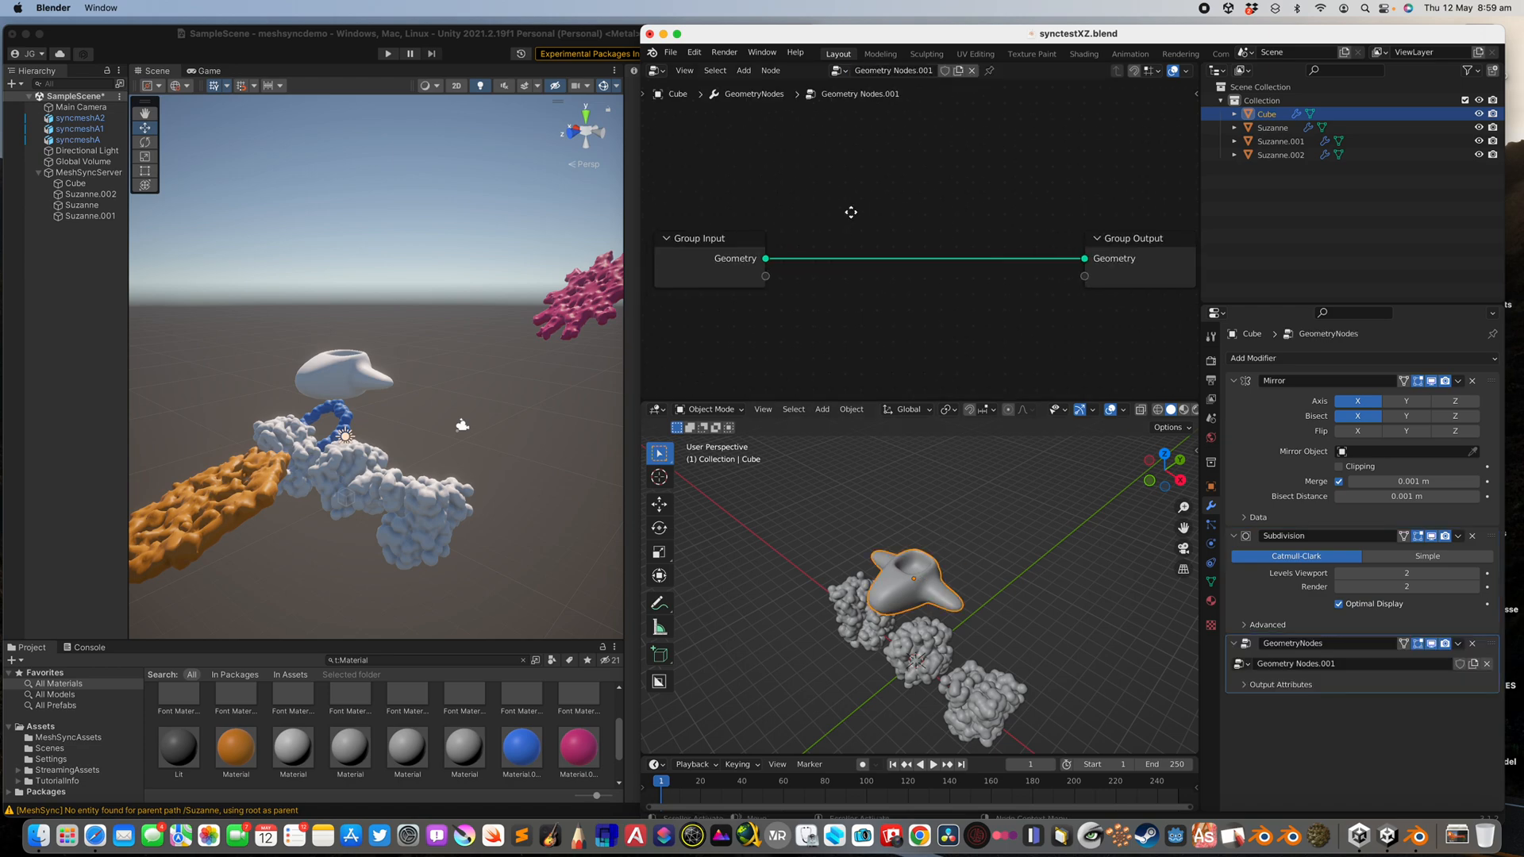
# Insert the Circular Array node via 'circu' search and rotate the ring about Z.
pyautogui.click(744, 70)
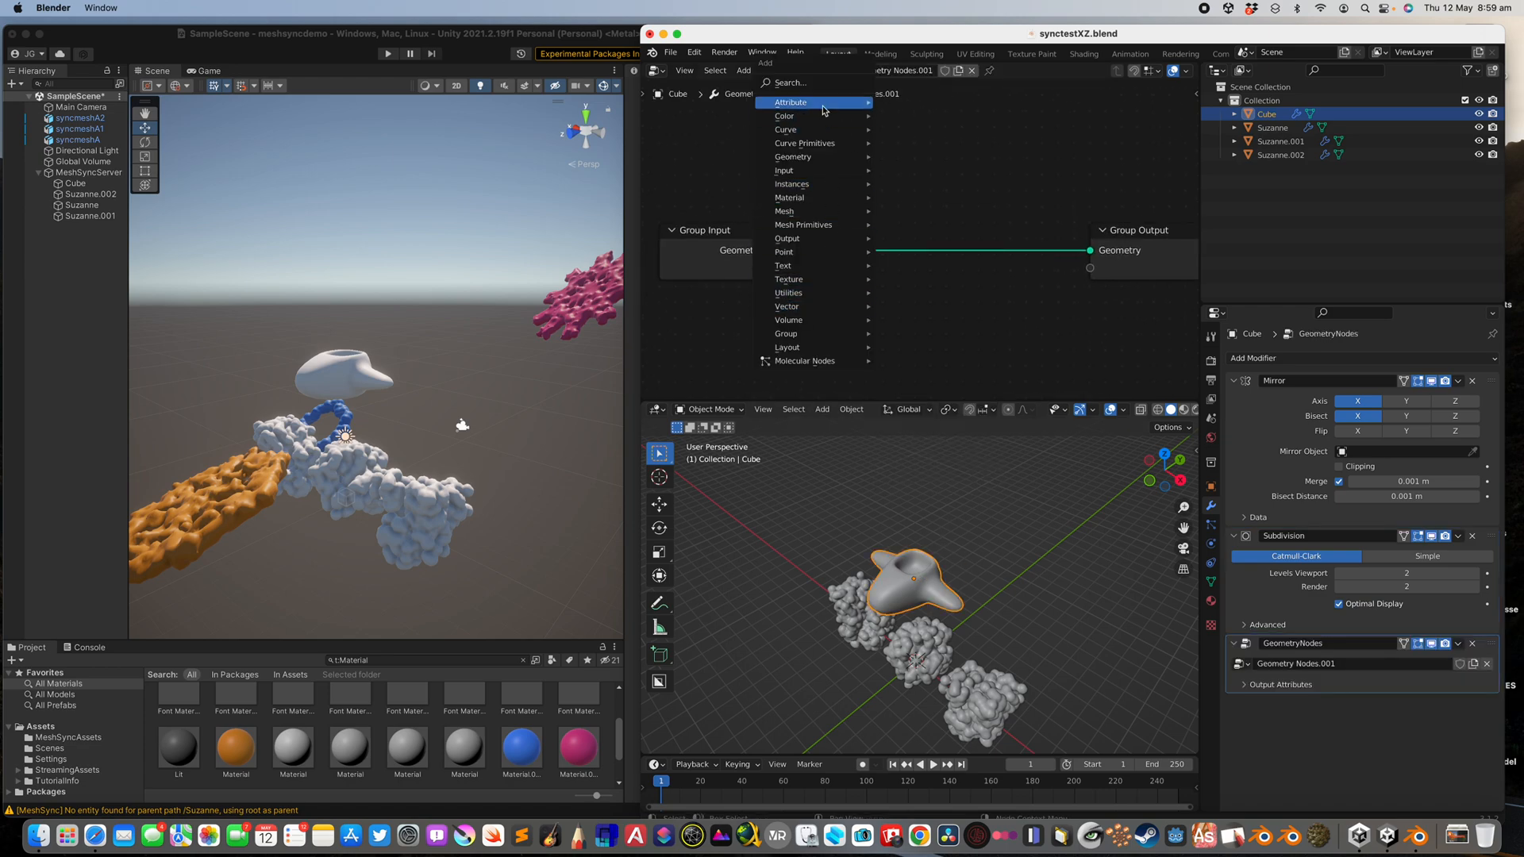
pyautogui.write('circu')
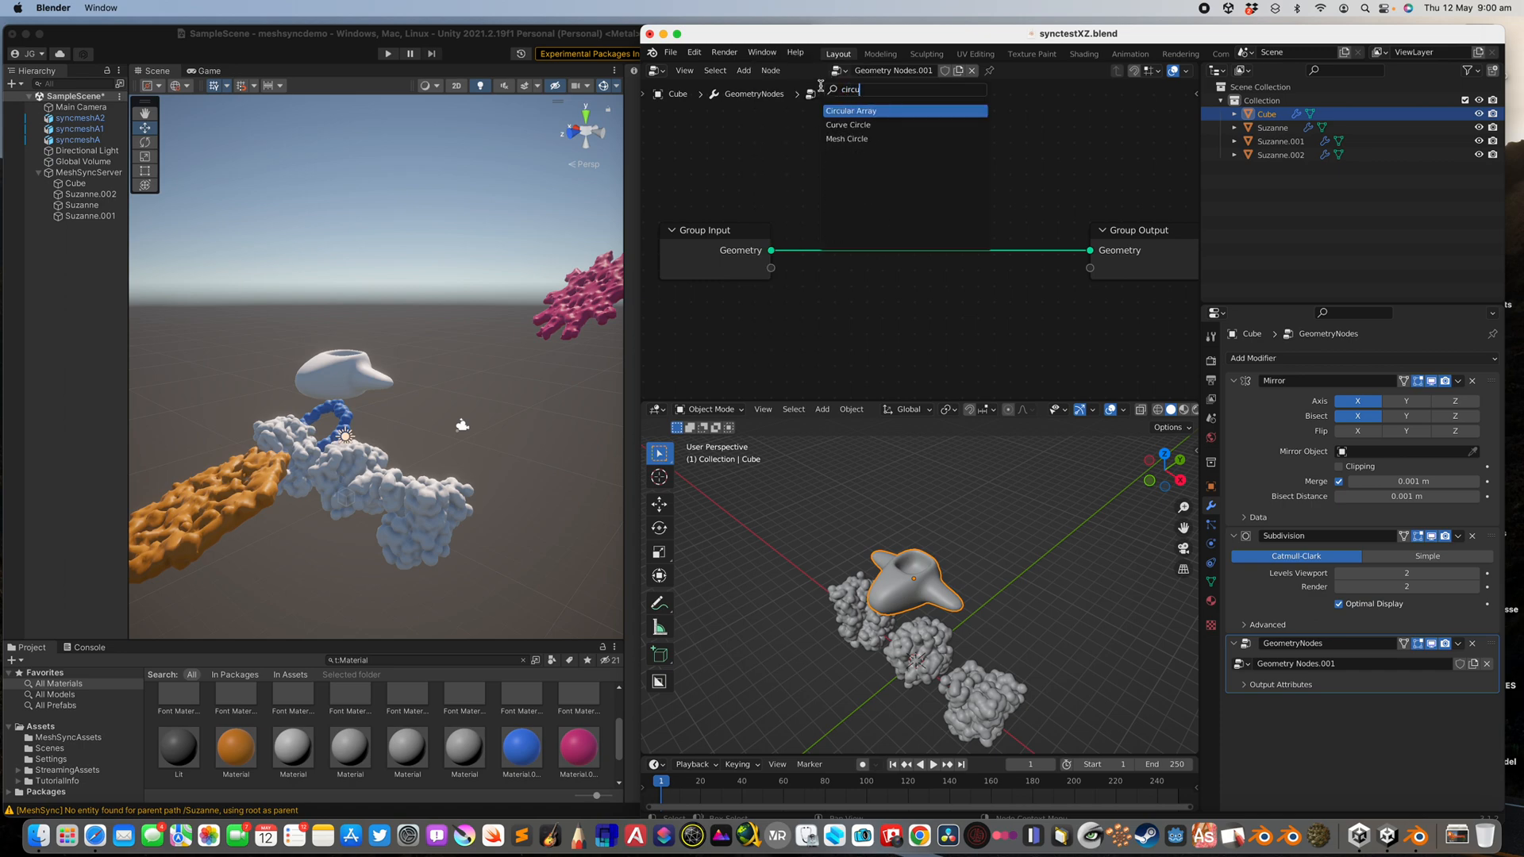
pyautogui.click(850, 110)
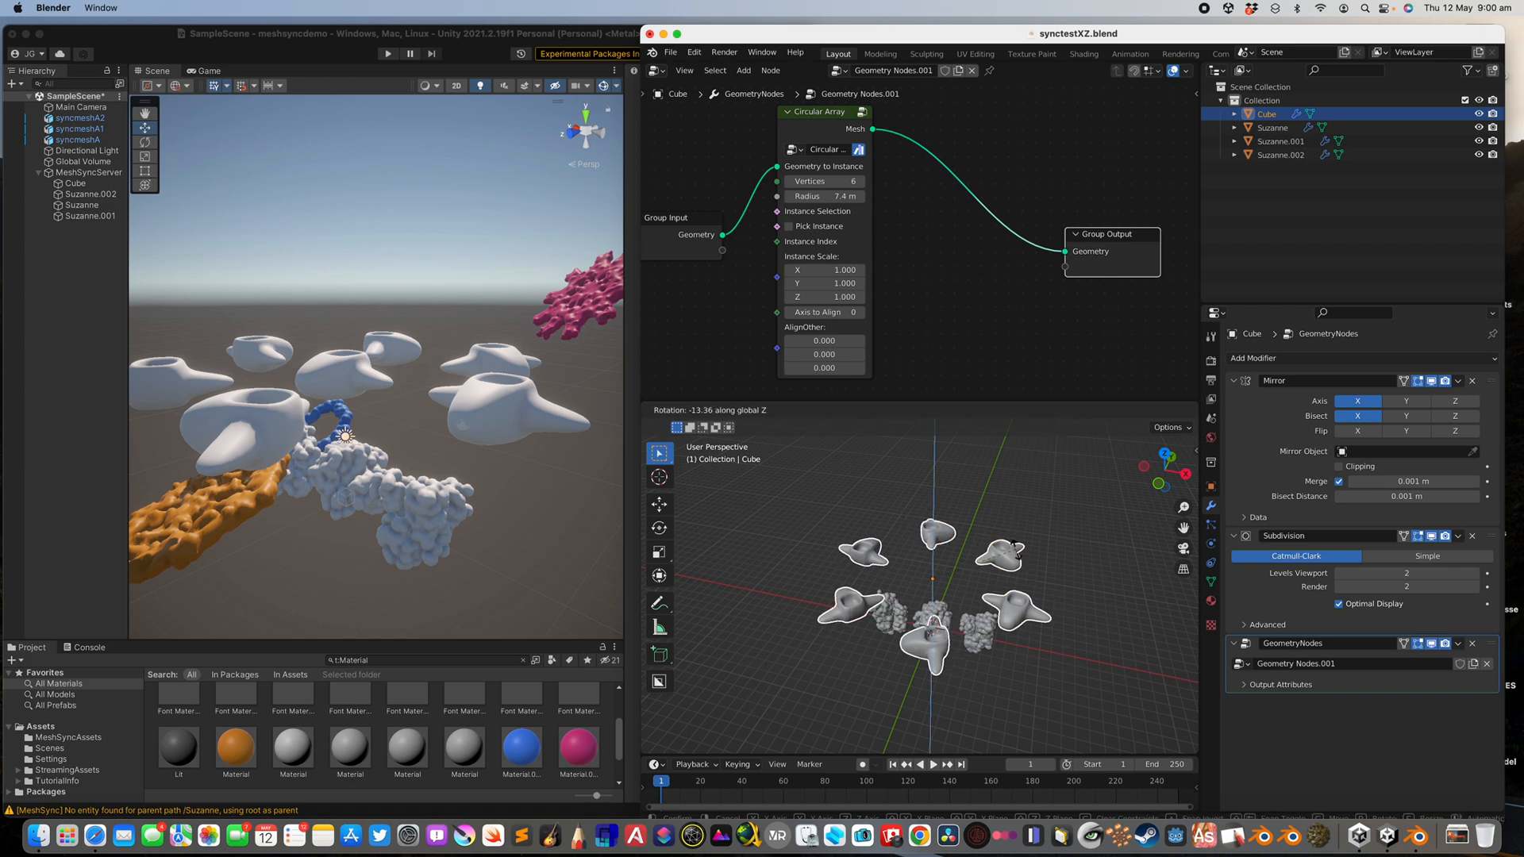
pyautogui.moveTo(933, 584); pyautogui.dragTo(904, 583)
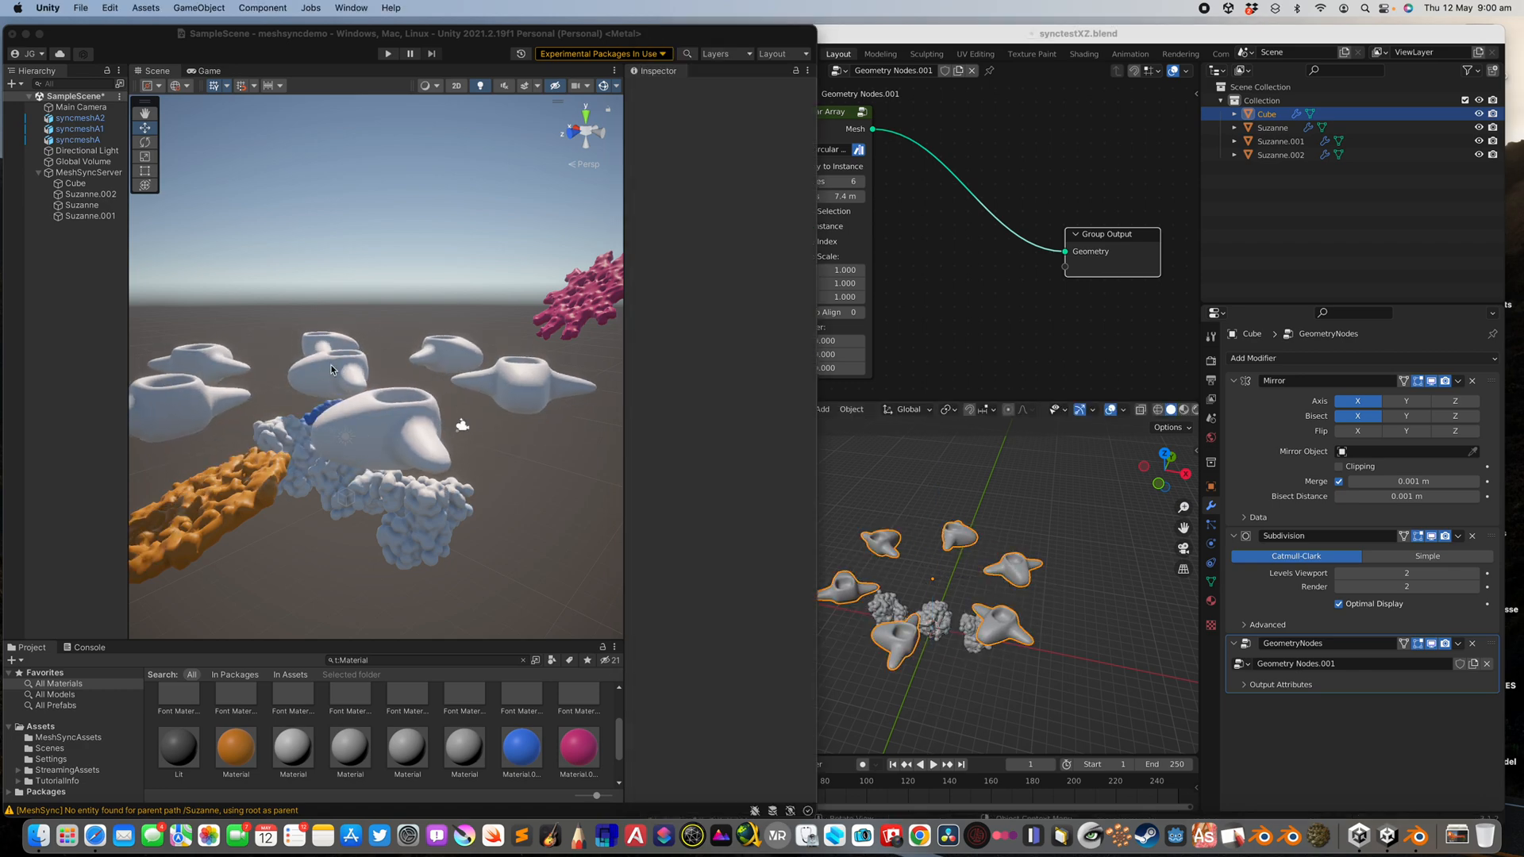
# Select and recolour the synced shape, then move the orange blob up beside the shapes.
pyautogui.click(74, 194)
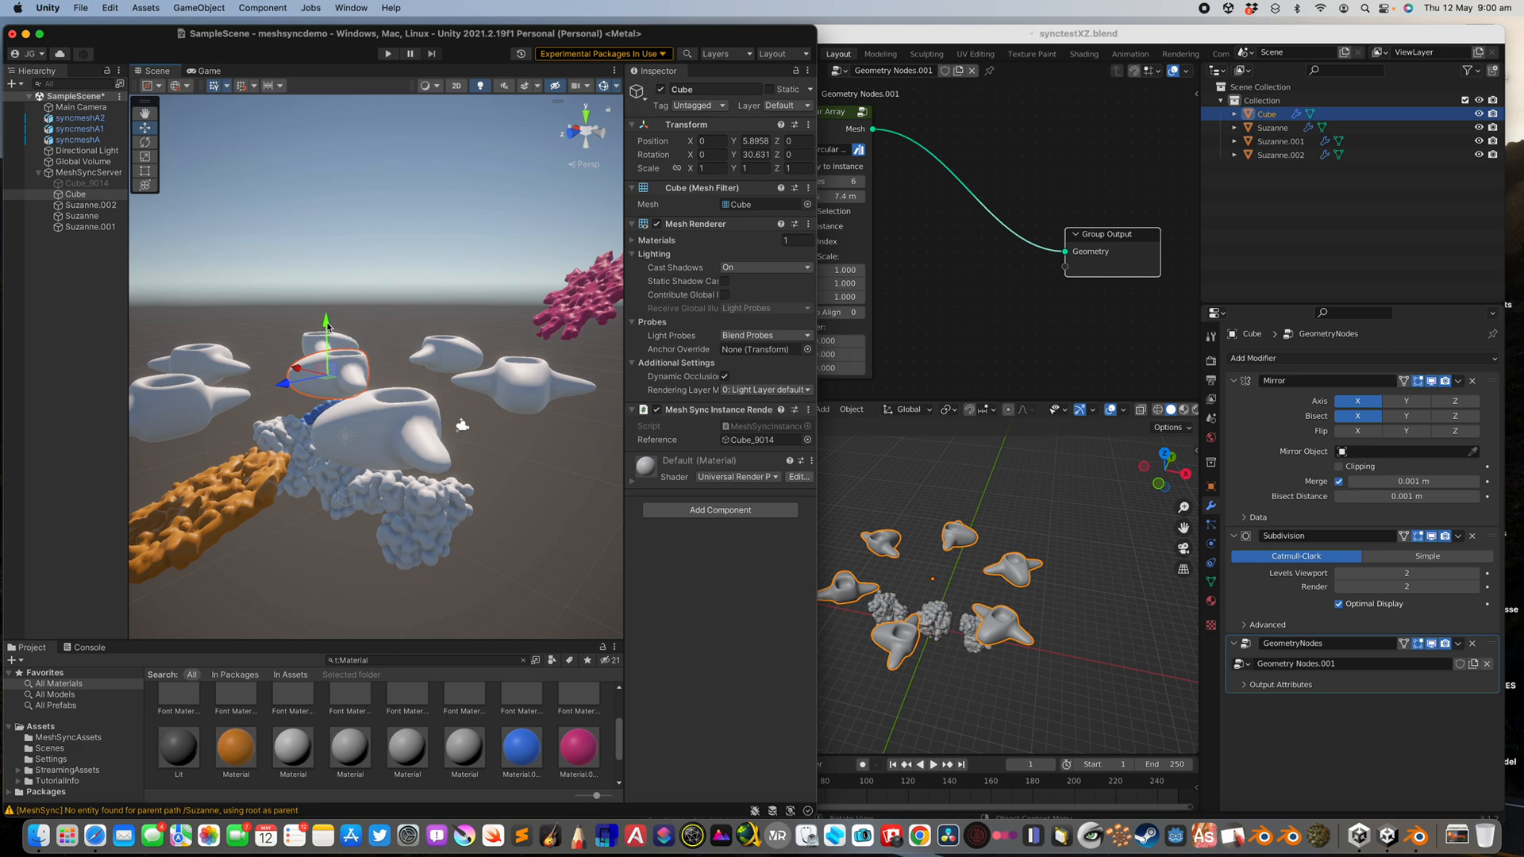
pyautogui.moveTo(326, 325); pyautogui.dragTo(325, 200)
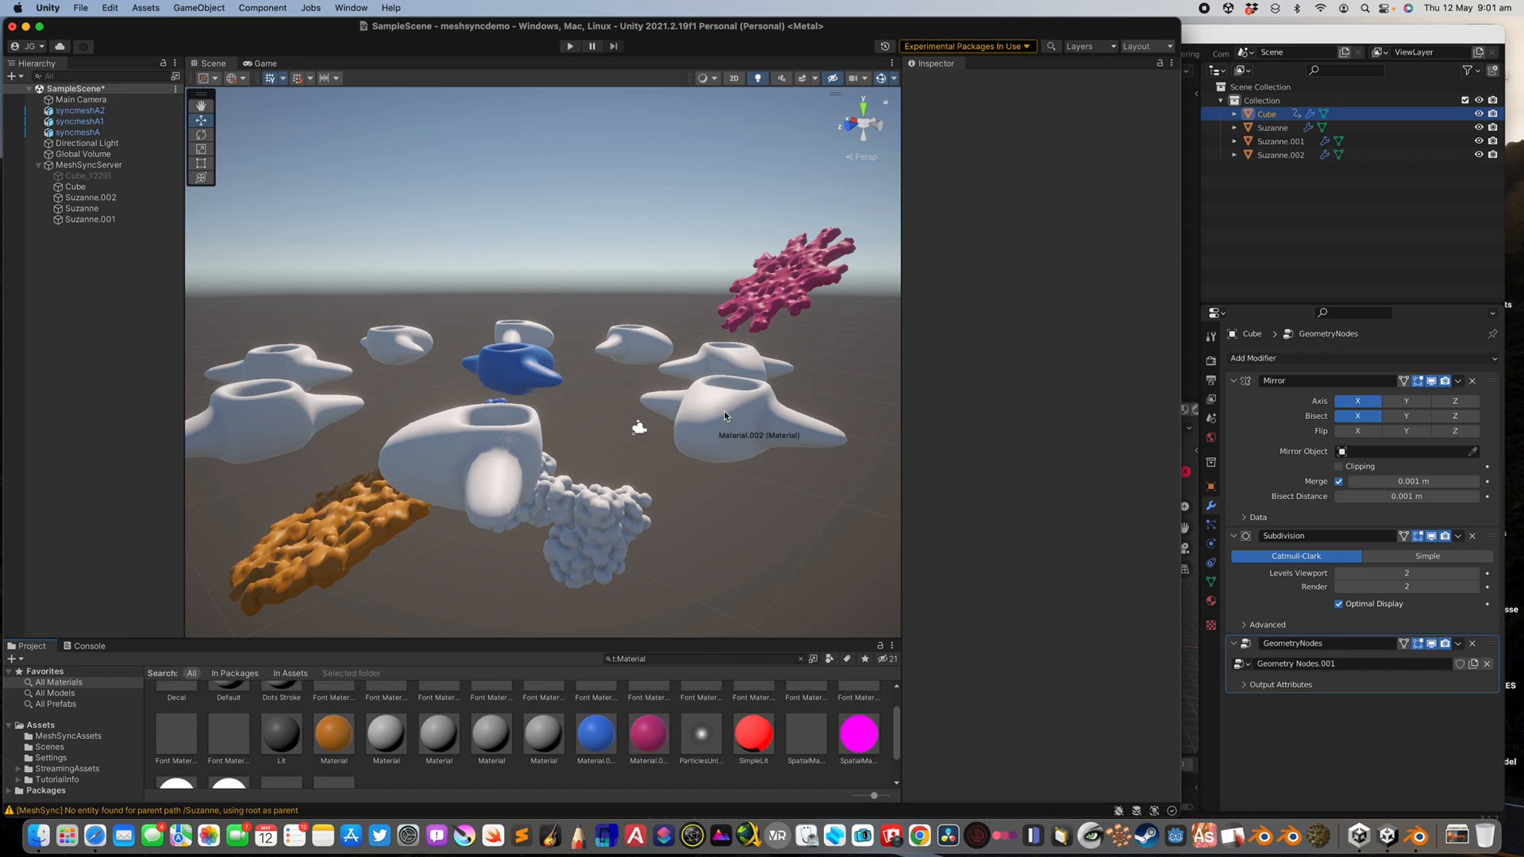
pyautogui.click(596, 524)
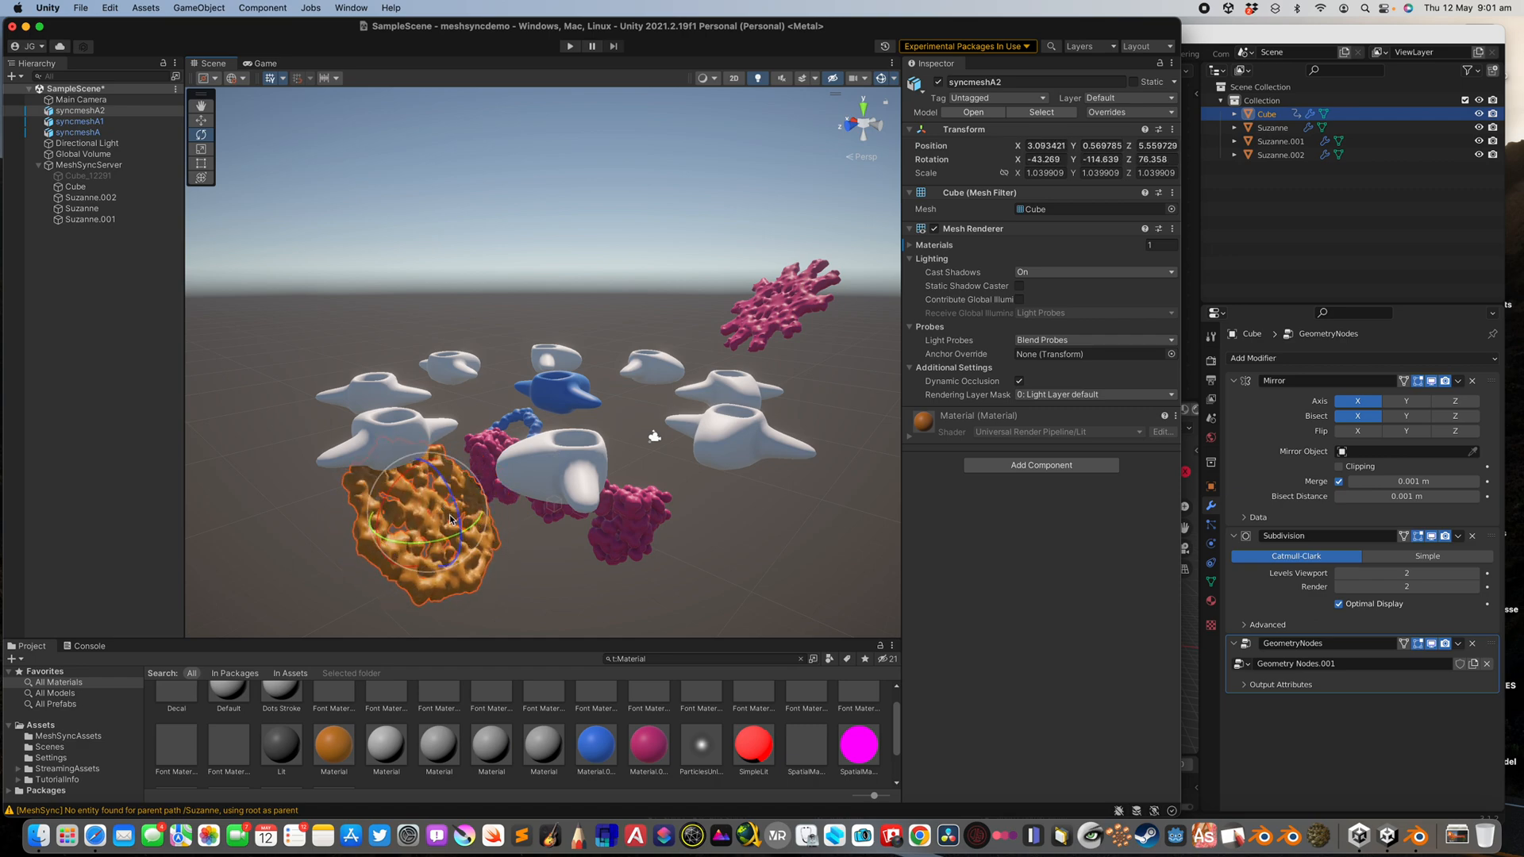
pyautogui.moveTo(450, 515); pyautogui.dragTo(350, 408)
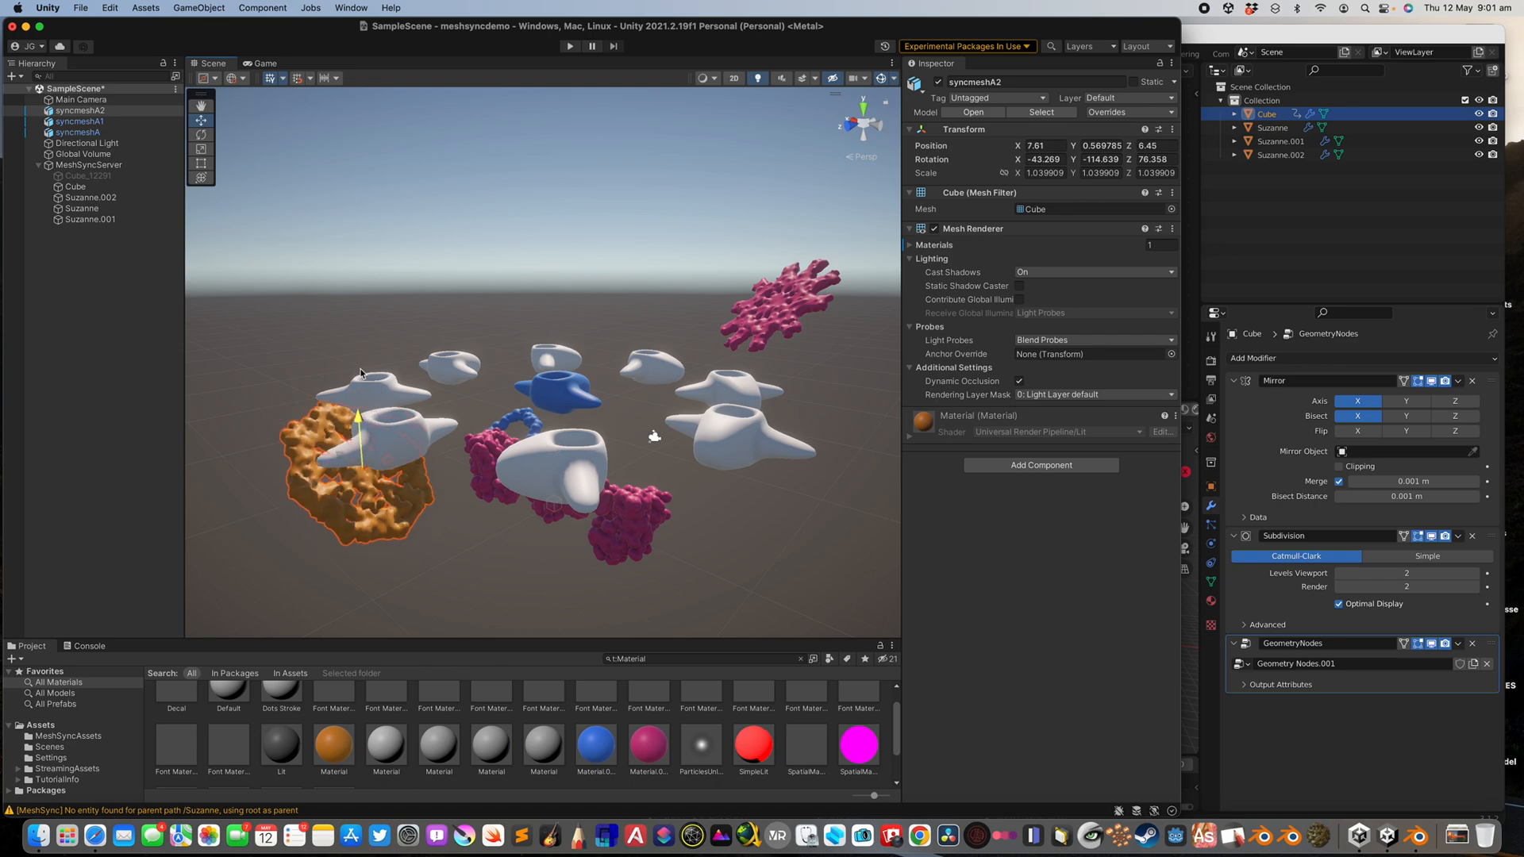
pyautogui.click(767, 311)
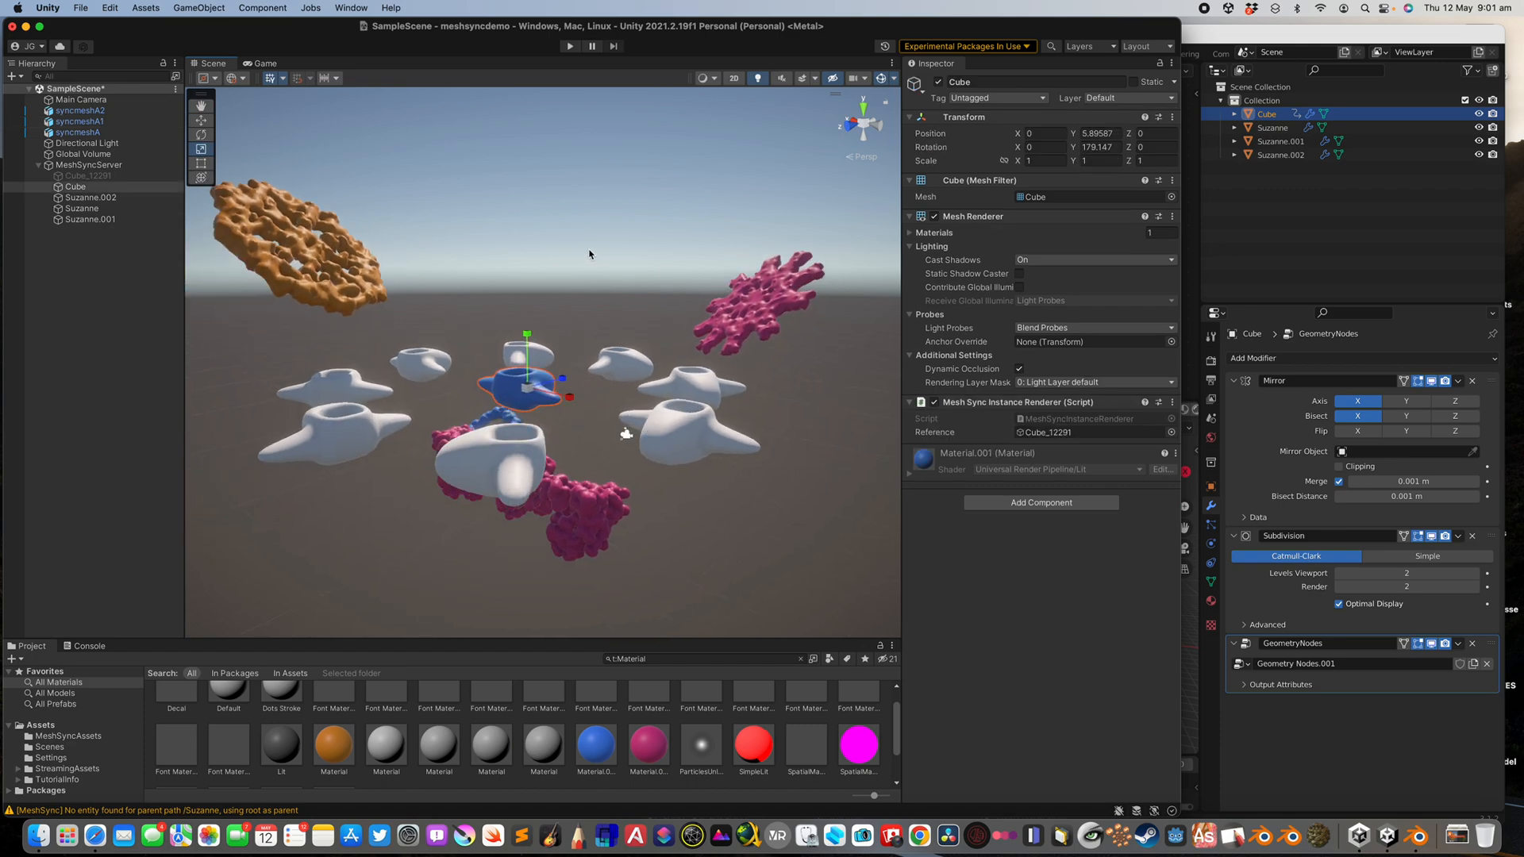
# Install the Live Capture package from the Package Manager's Unity Registry list.
pyautogui.click(199, 8)
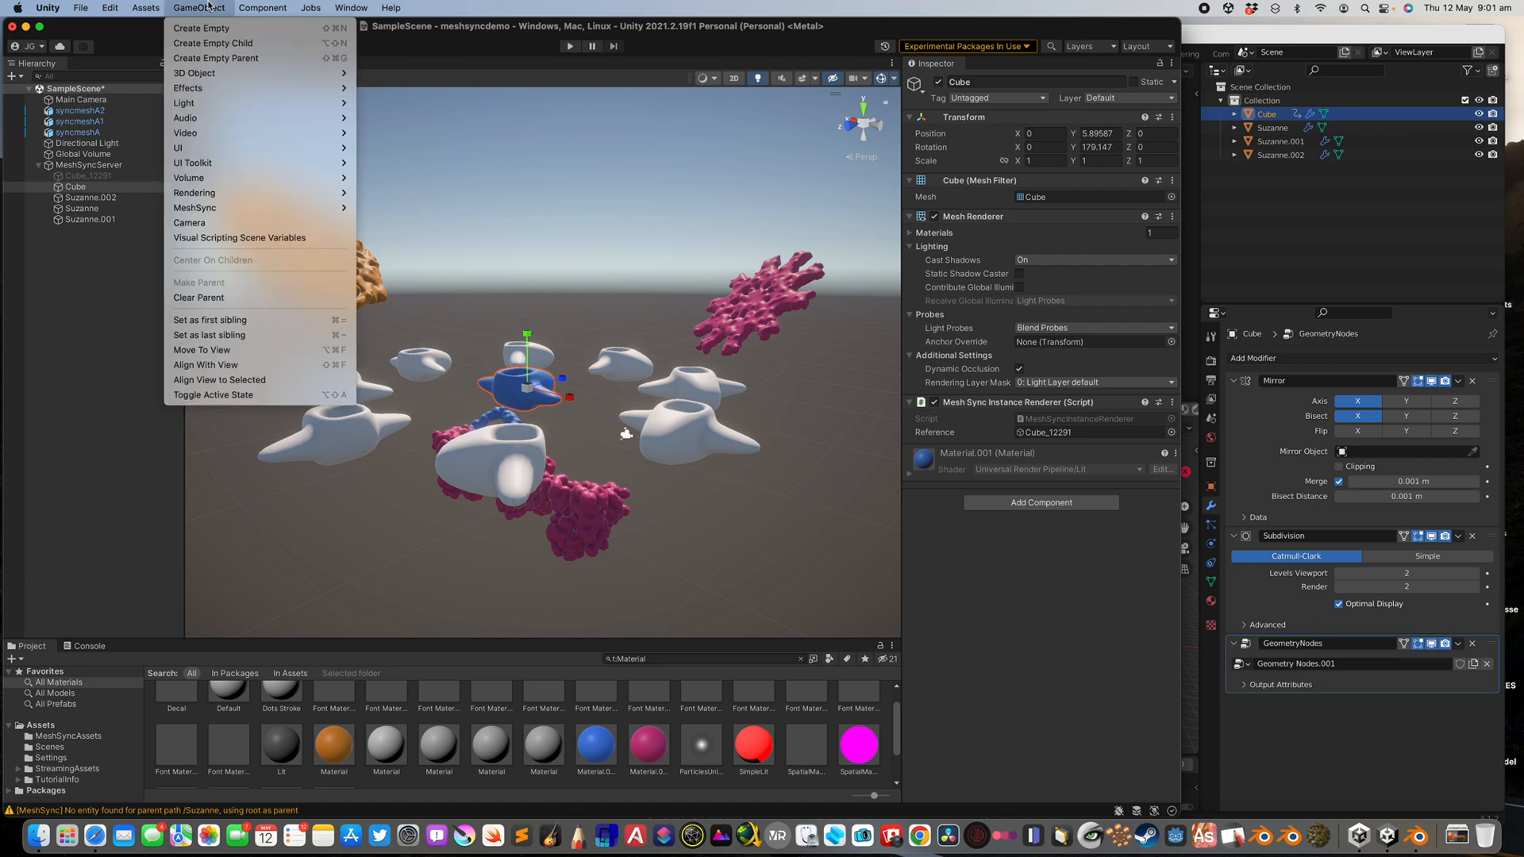
pyautogui.click(351, 8)
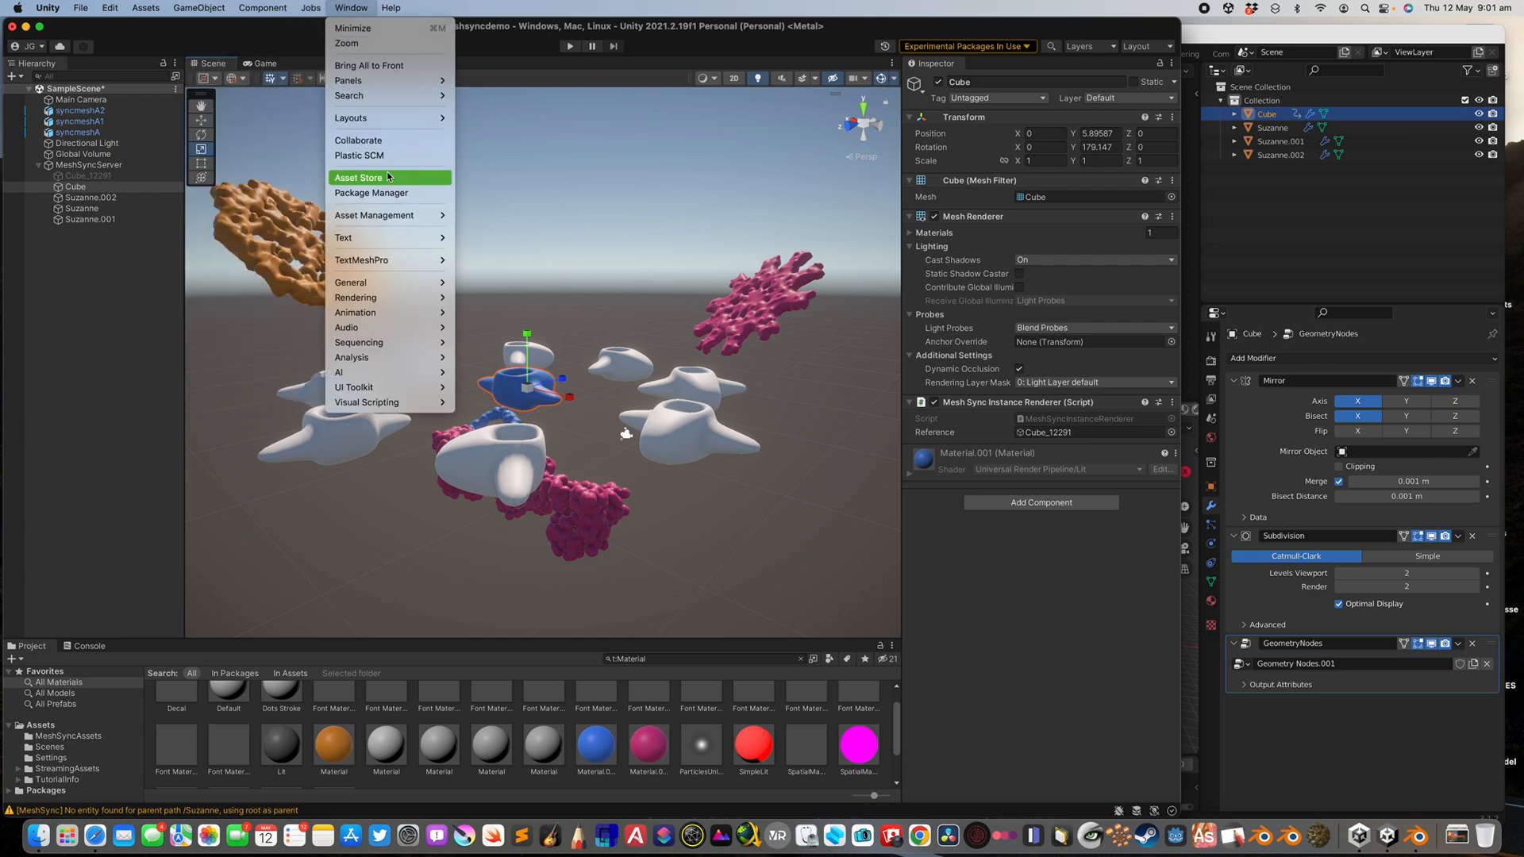
pyautogui.click(370, 192)
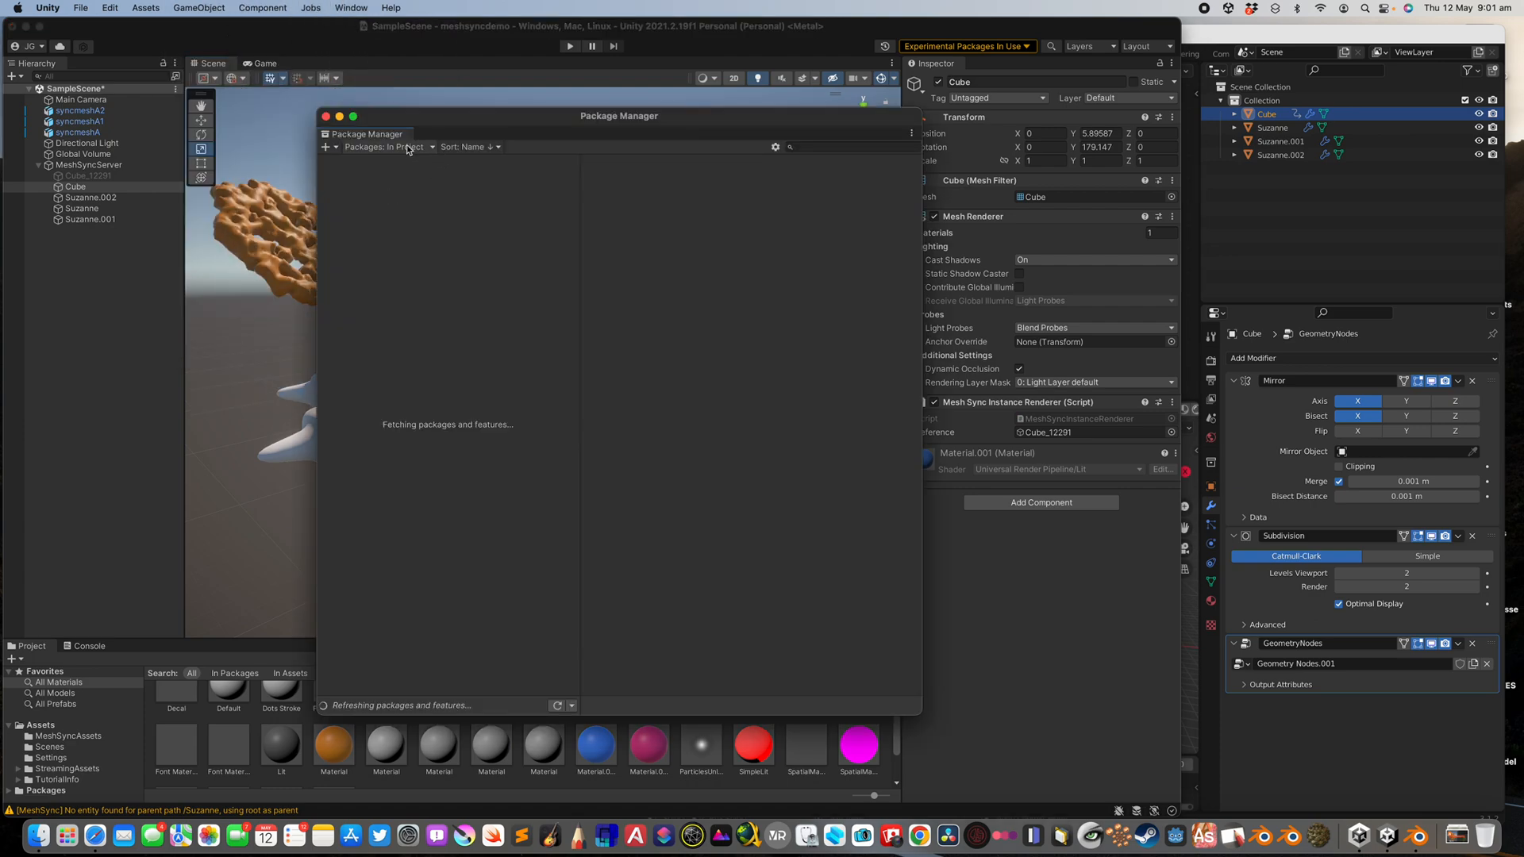
pyautogui.click(328, 147)
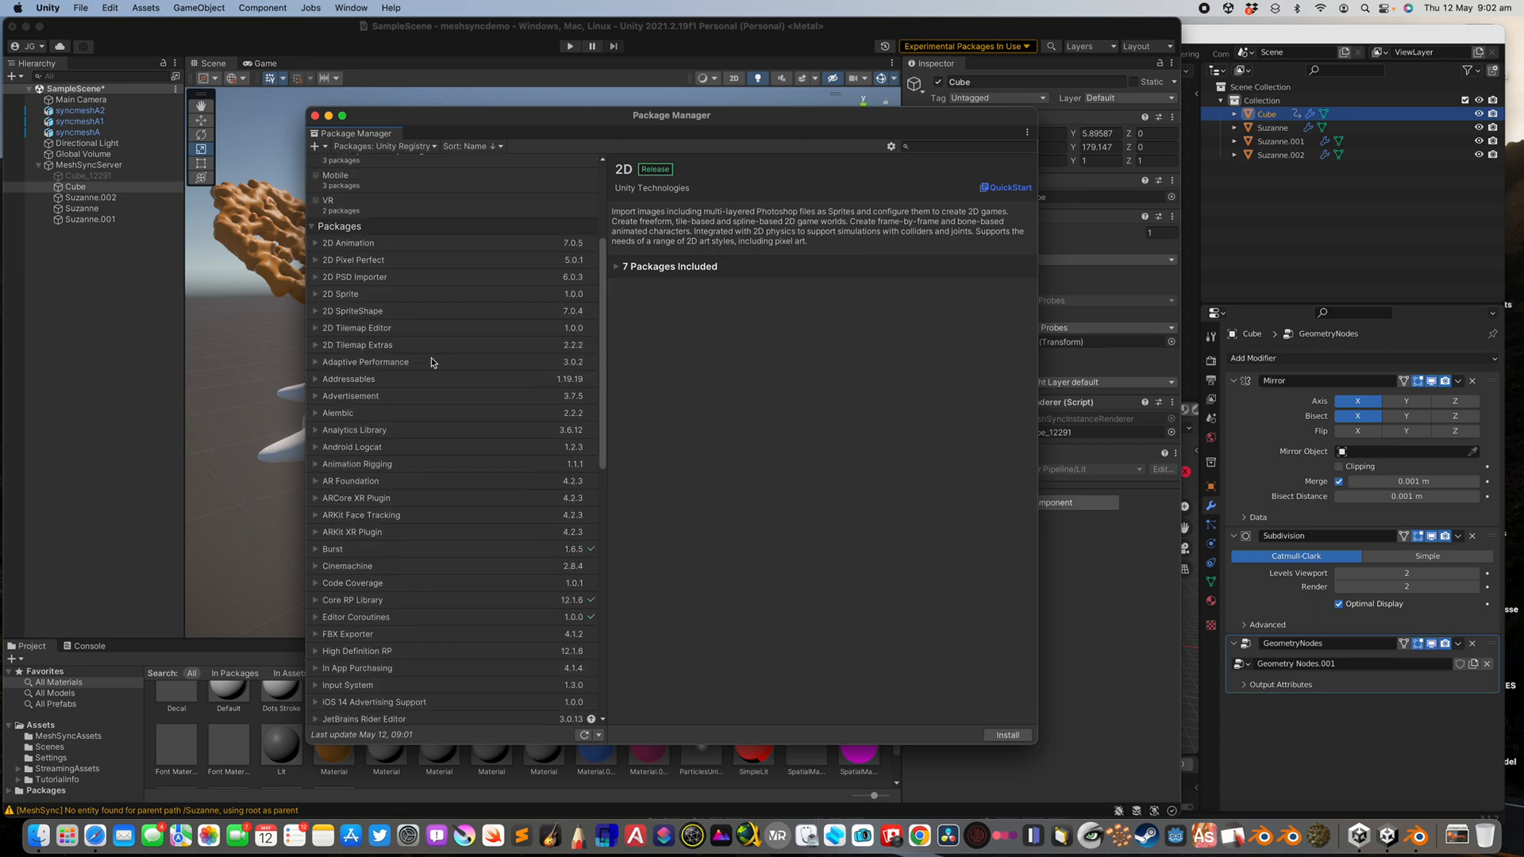
pyautogui.scroll(-3)
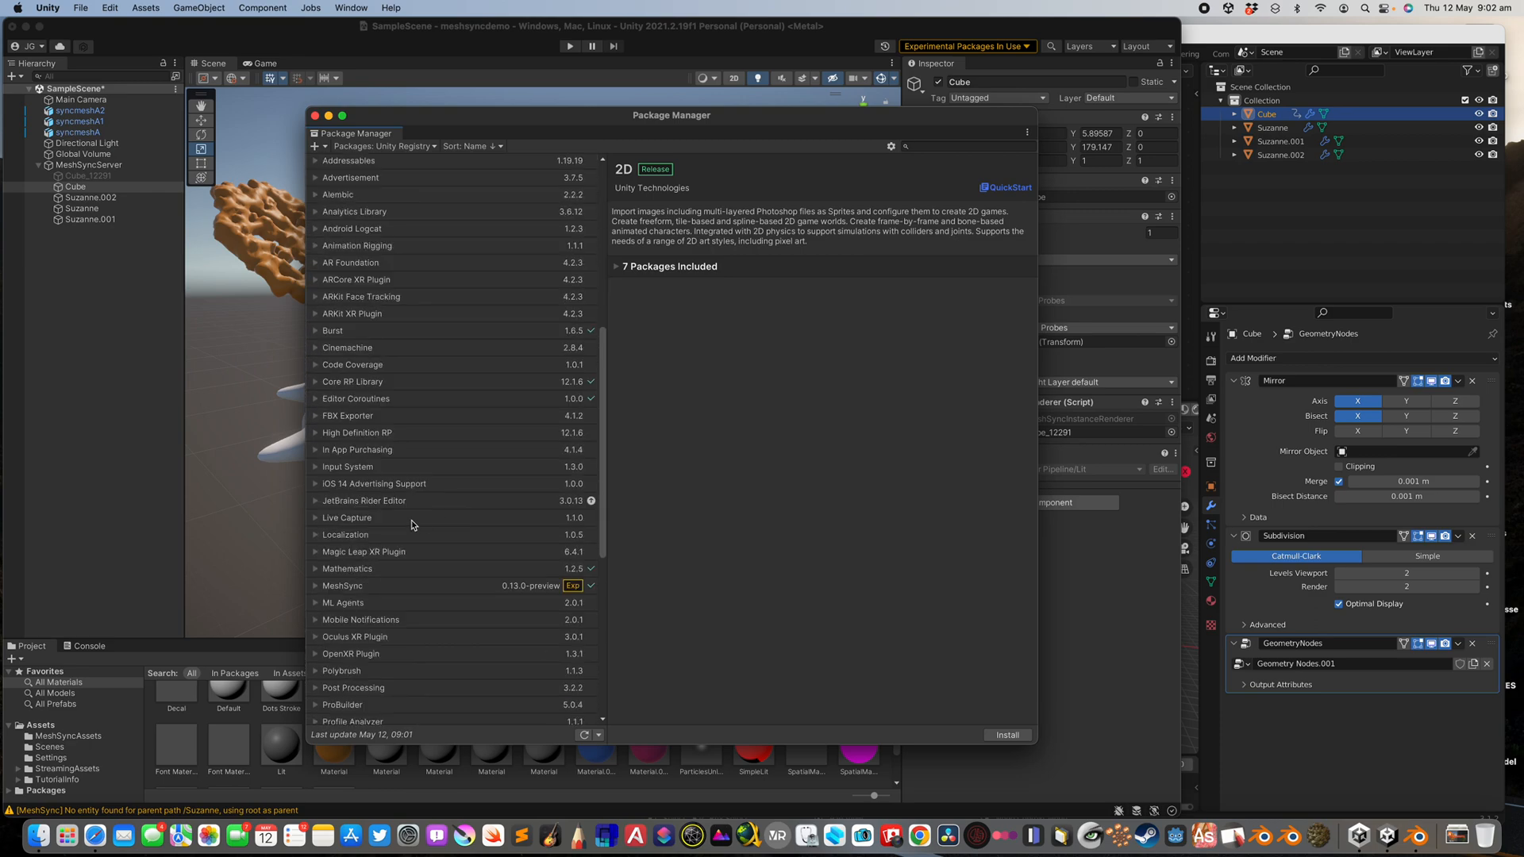
pyautogui.click(347, 517)
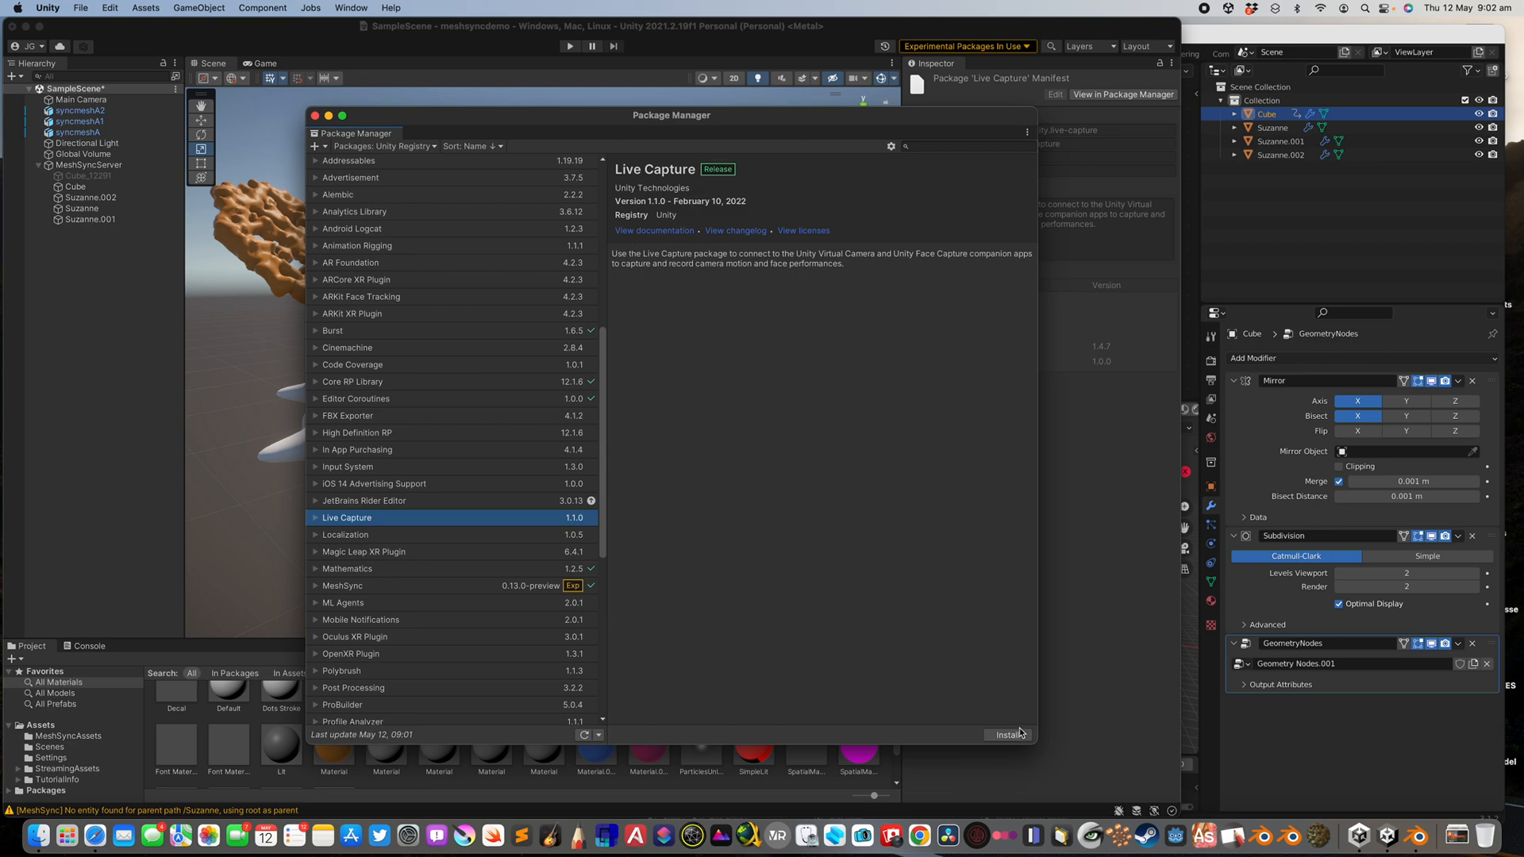
pyautogui.click(1008, 734)
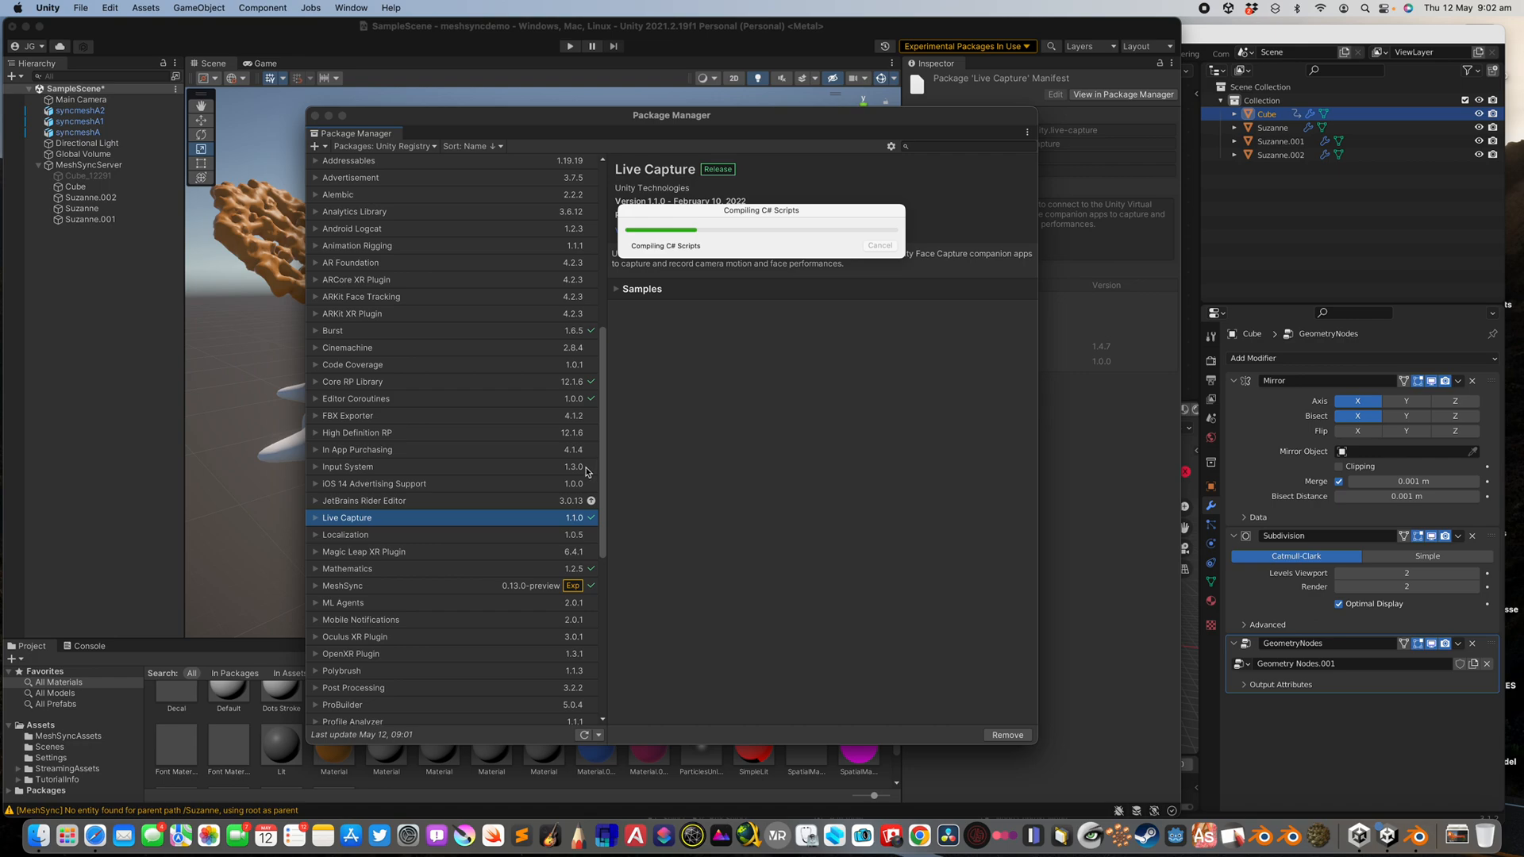
pyautogui.moveTo(584, 467)
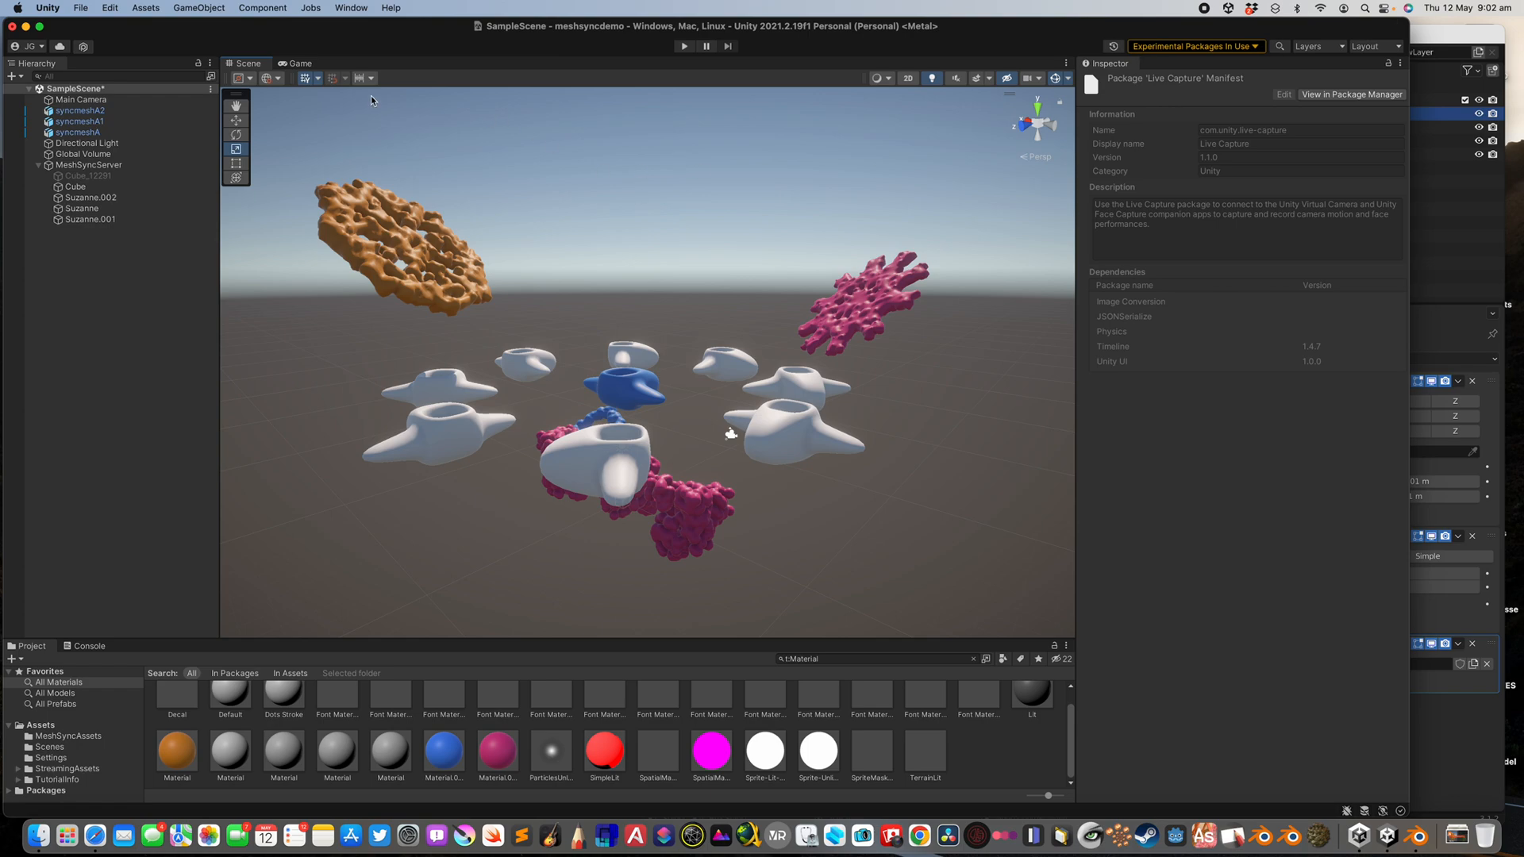
# Create a Virtual Camera Actor with a Take Recorder holding a new Virtual Camera Device.
pyautogui.click(198, 8)
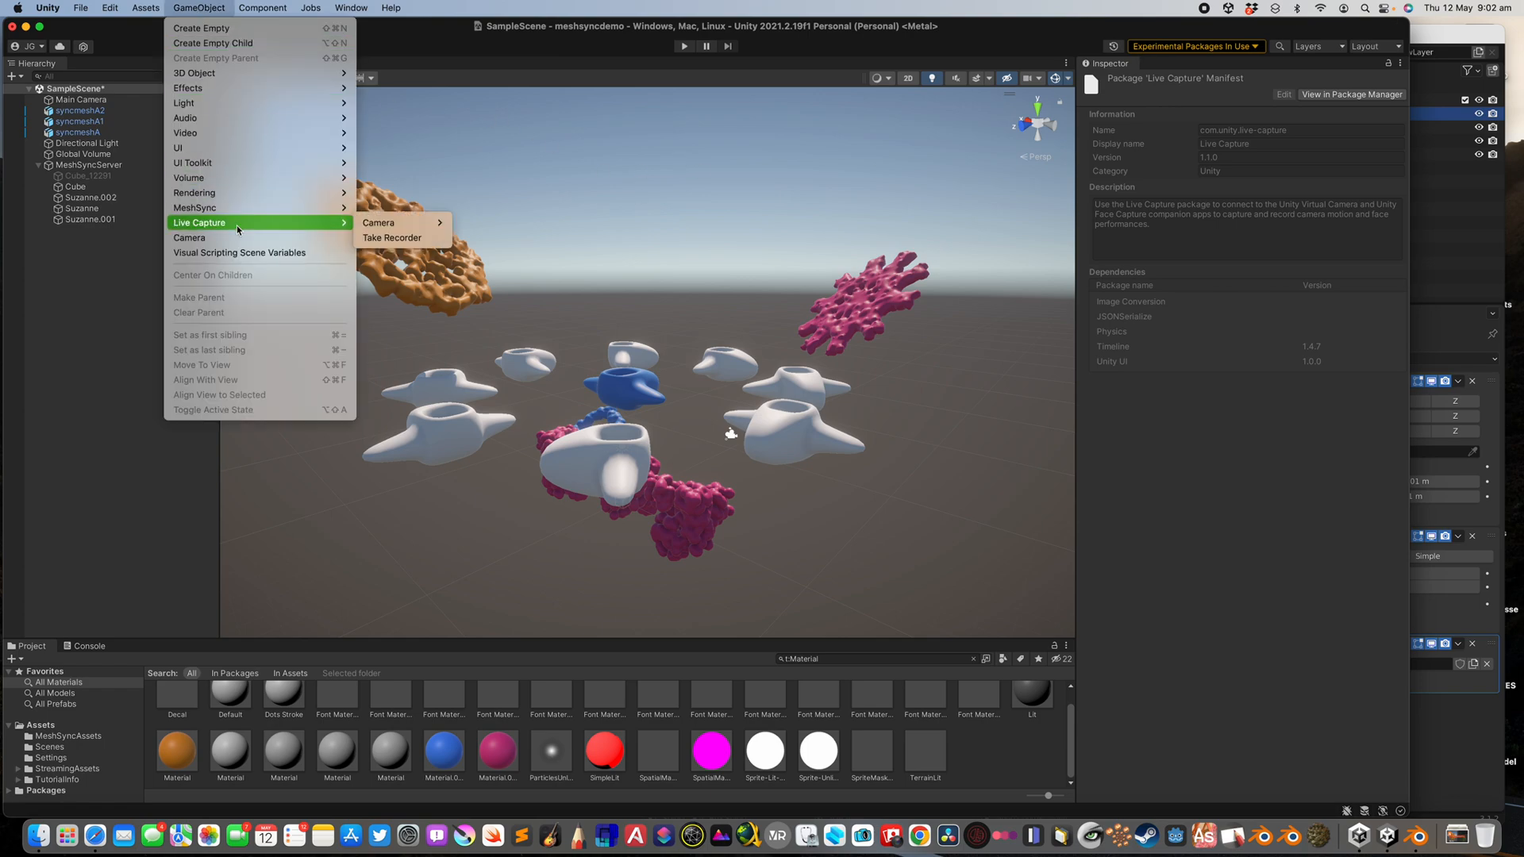
pyautogui.moveTo(403, 222)
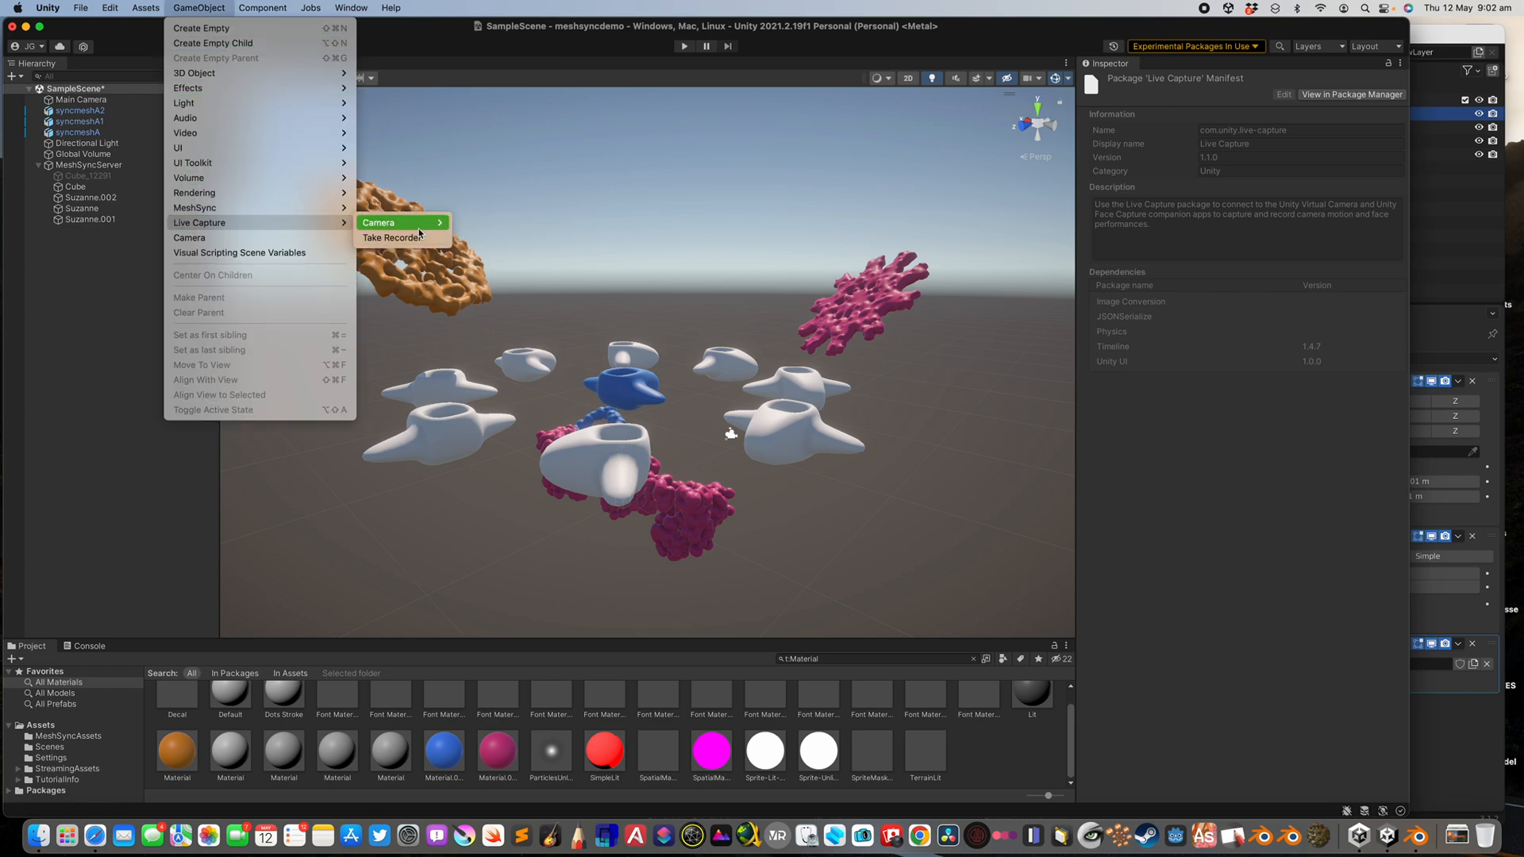
pyautogui.click(378, 223)
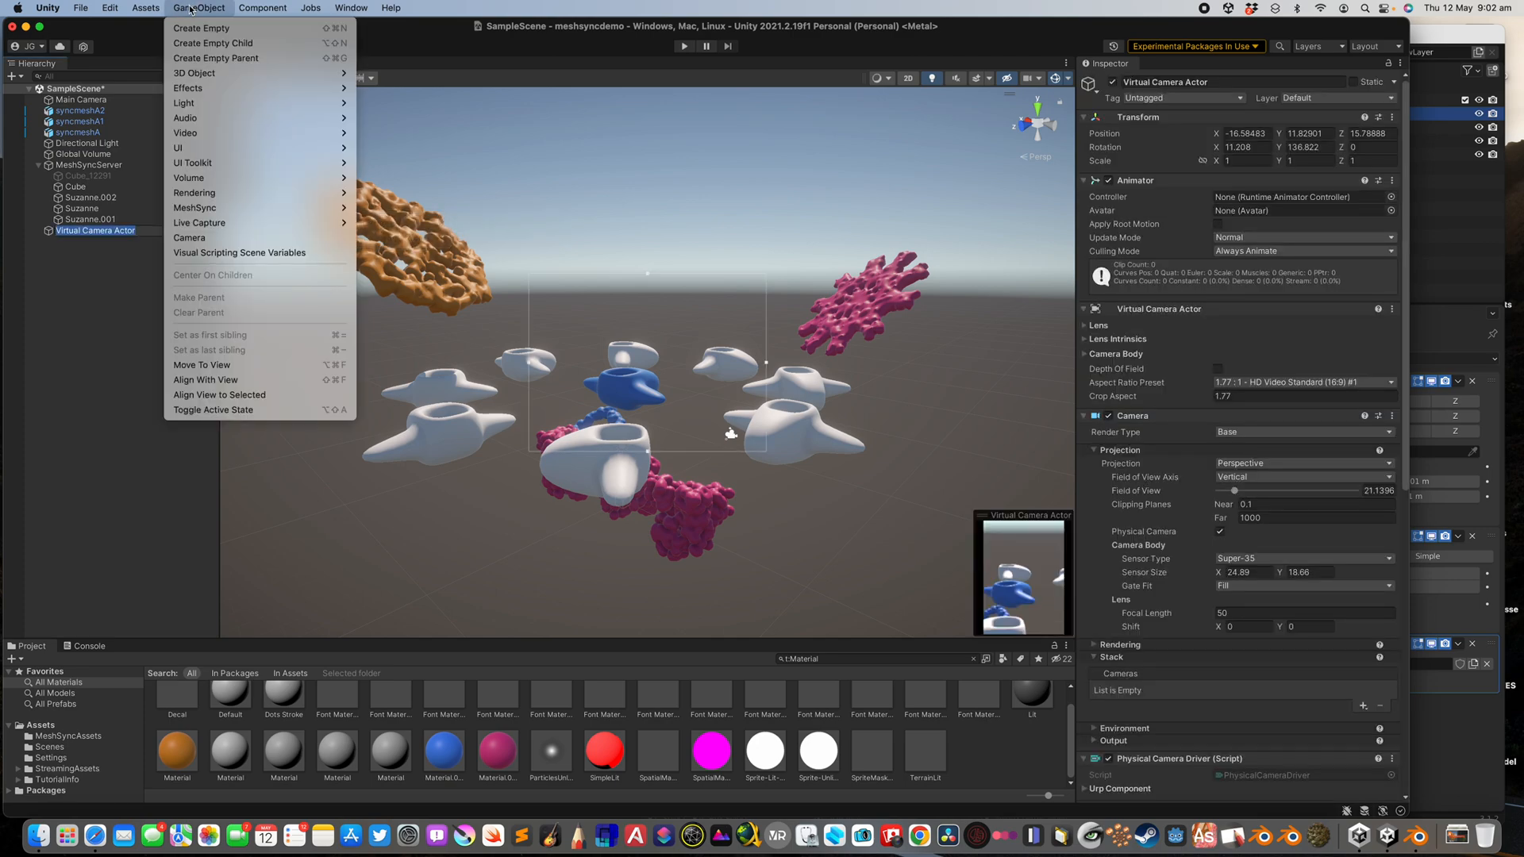
pyautogui.moveTo(199, 223)
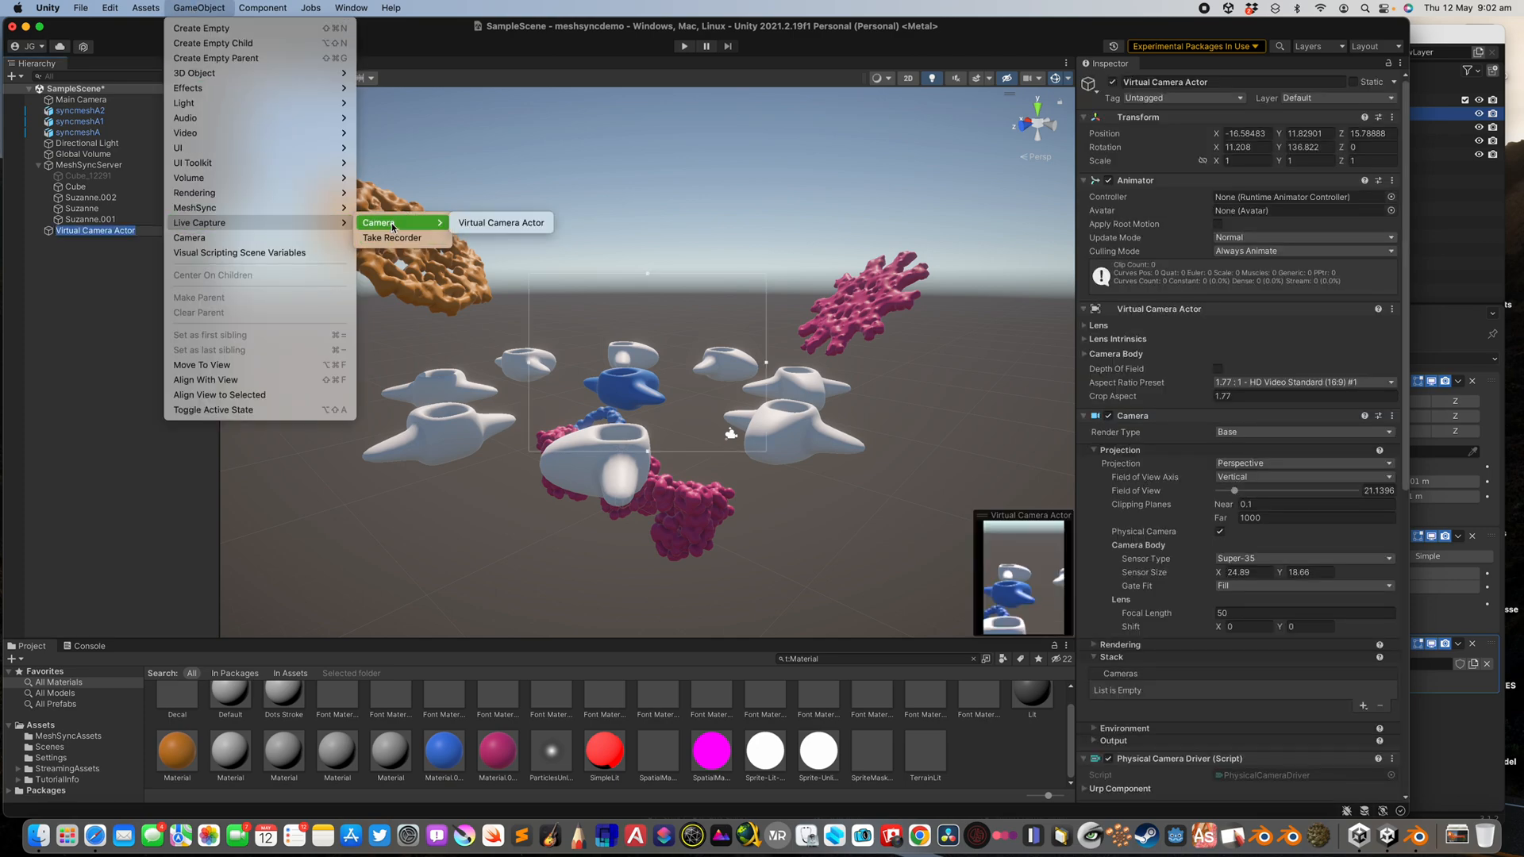
pyautogui.click(392, 239)
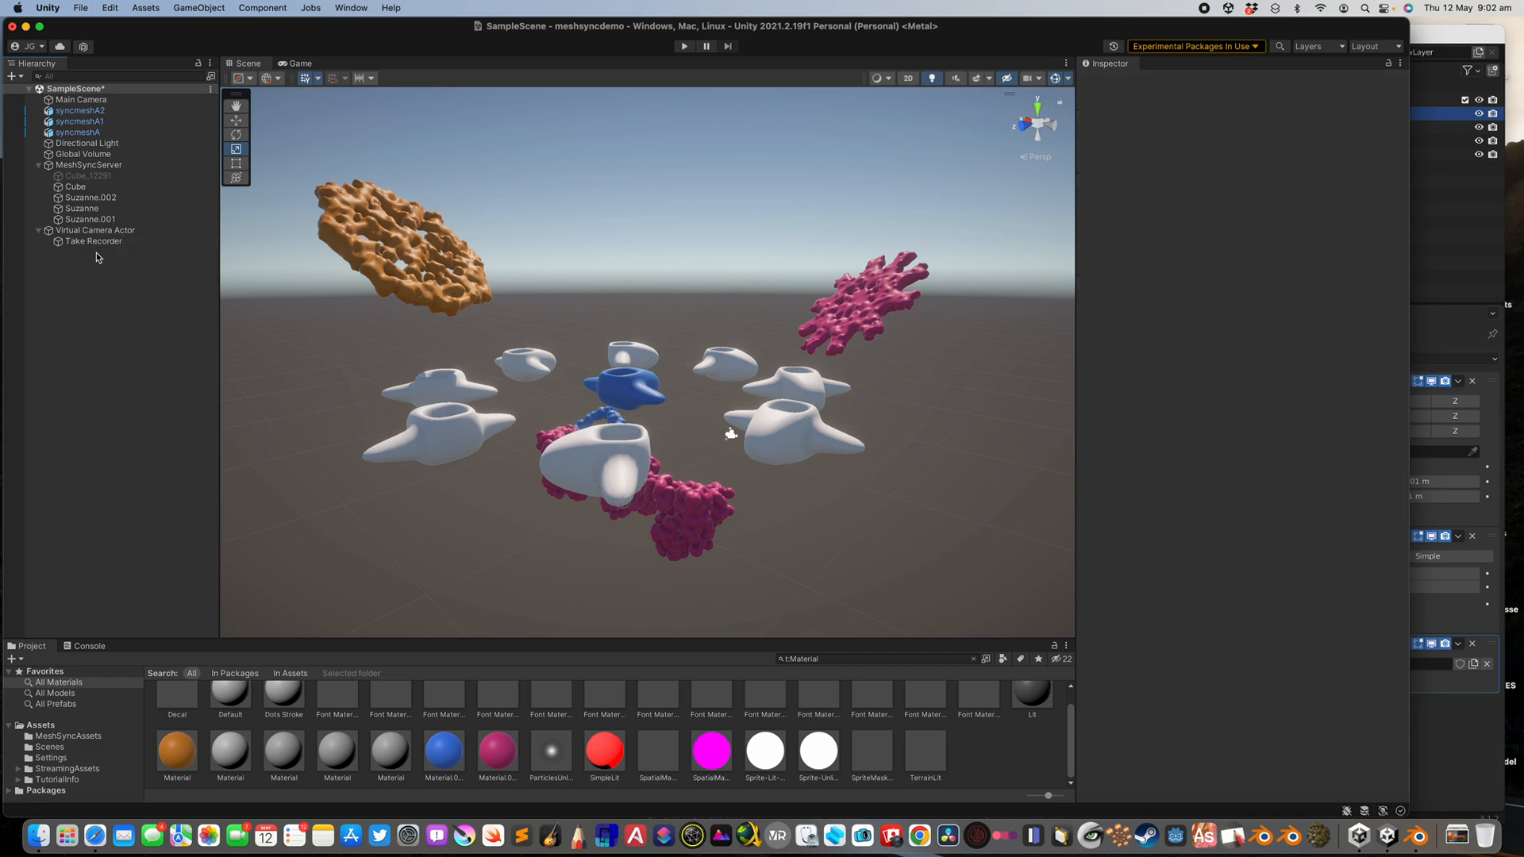
pyautogui.click(93, 242)
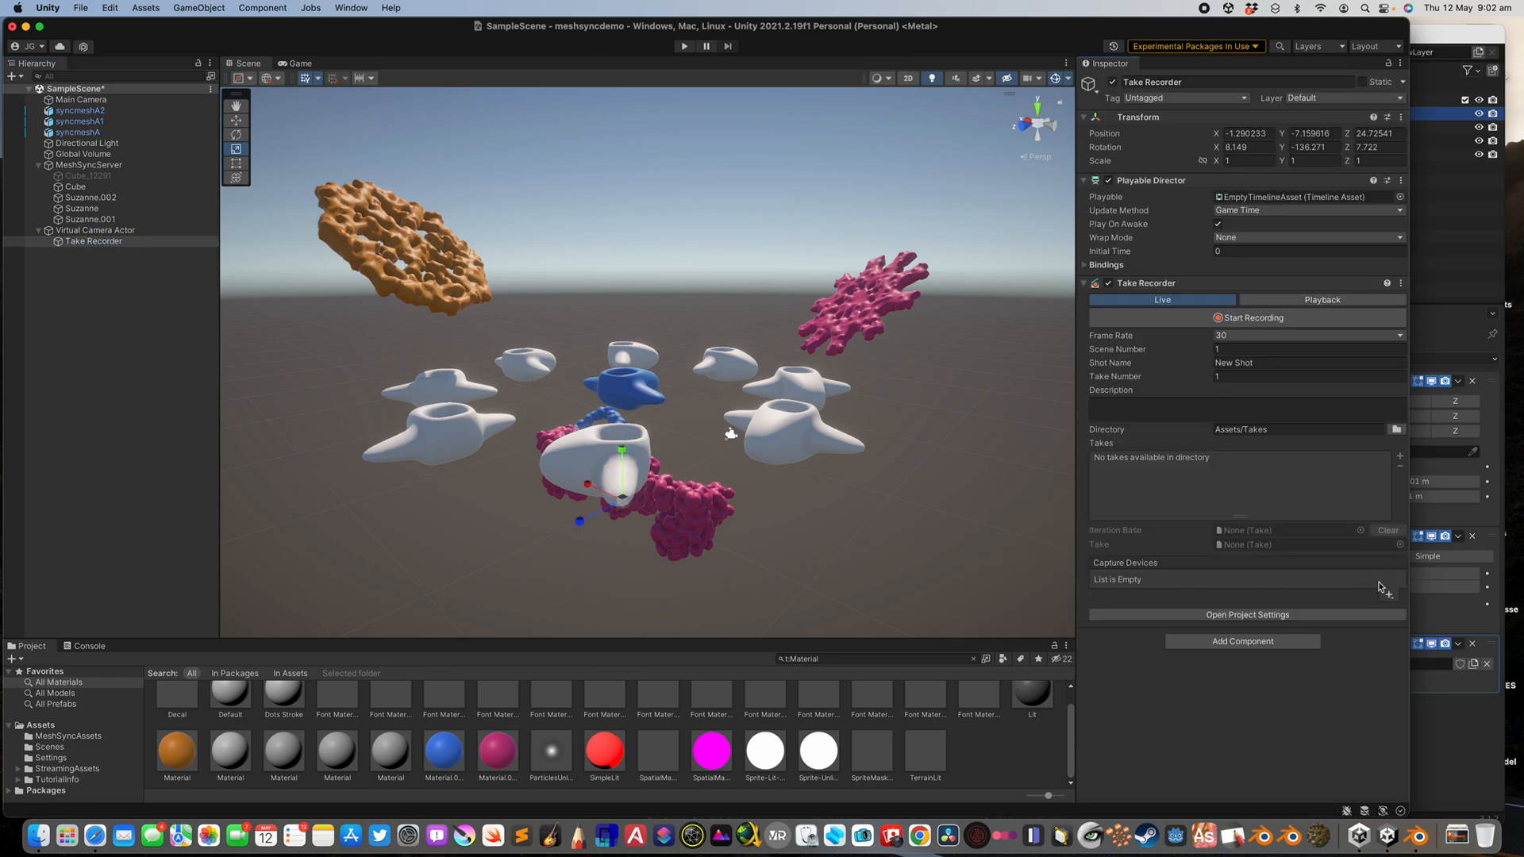
pyautogui.click(1389, 594)
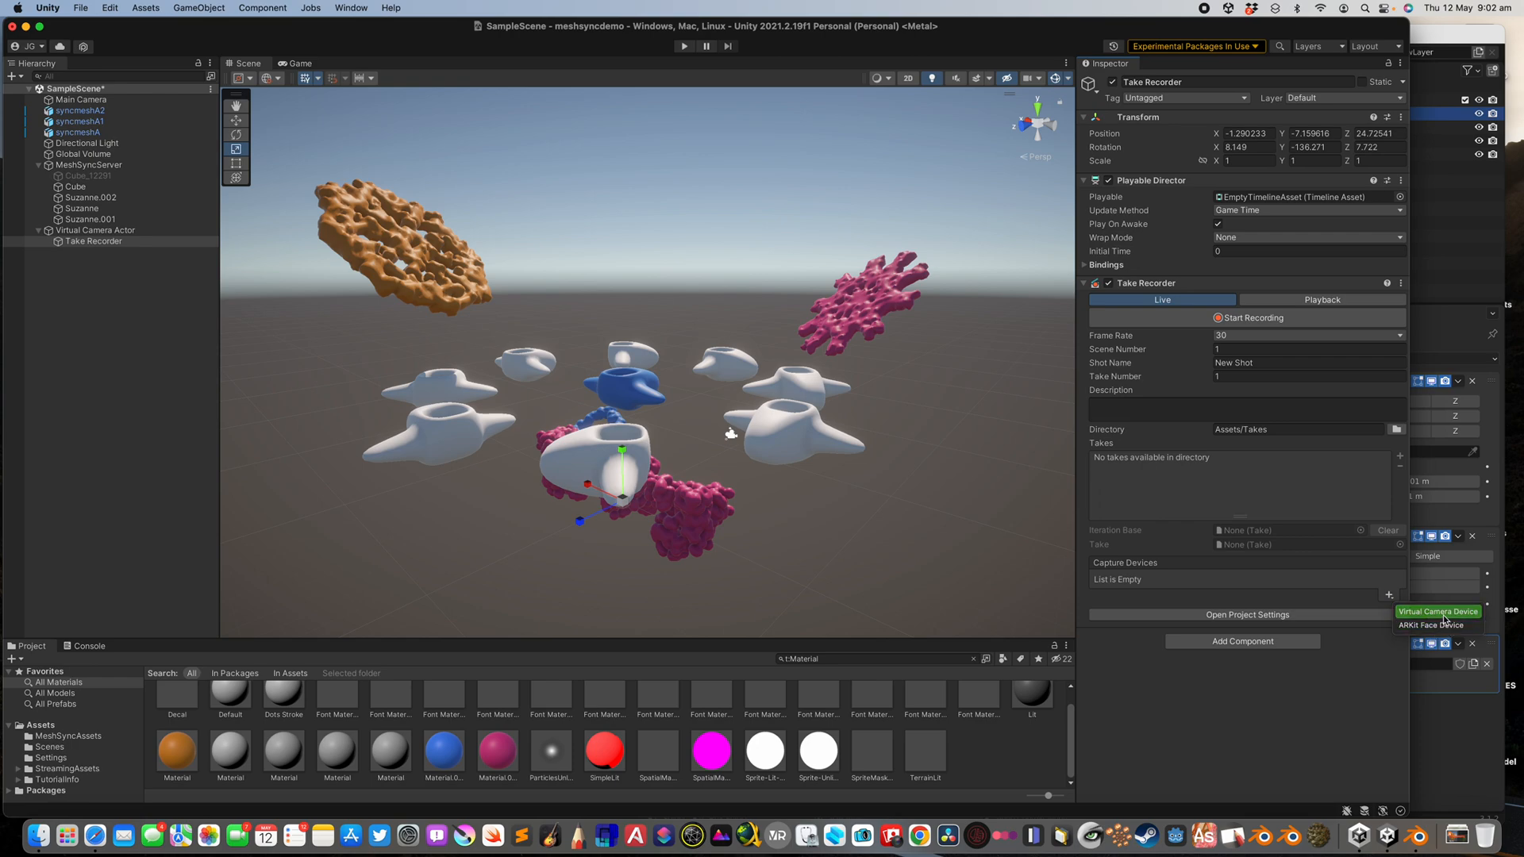
pyautogui.click(1439, 611)
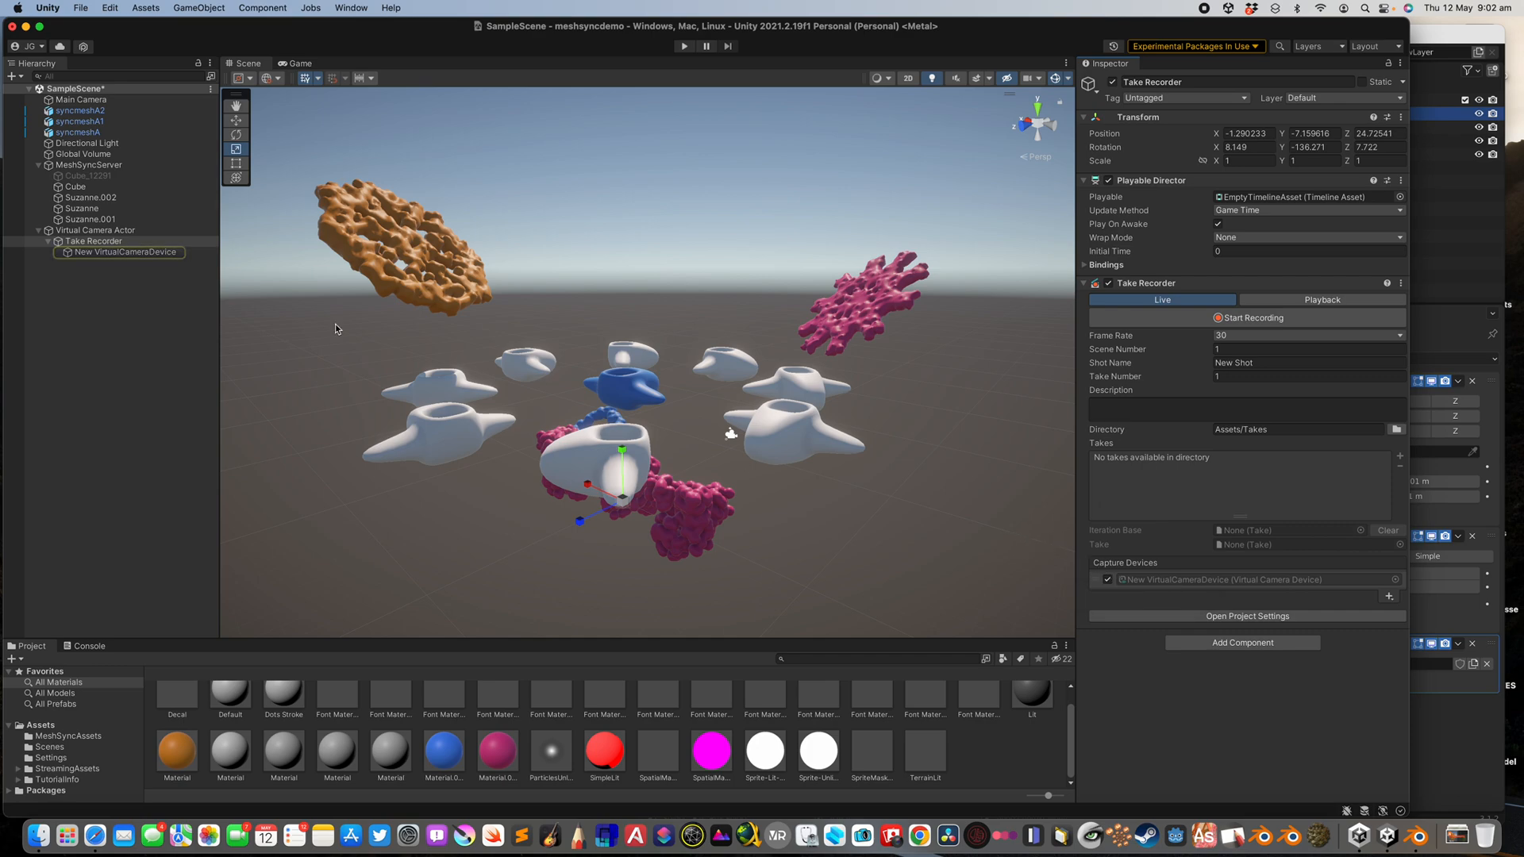
pyautogui.click(95, 241)
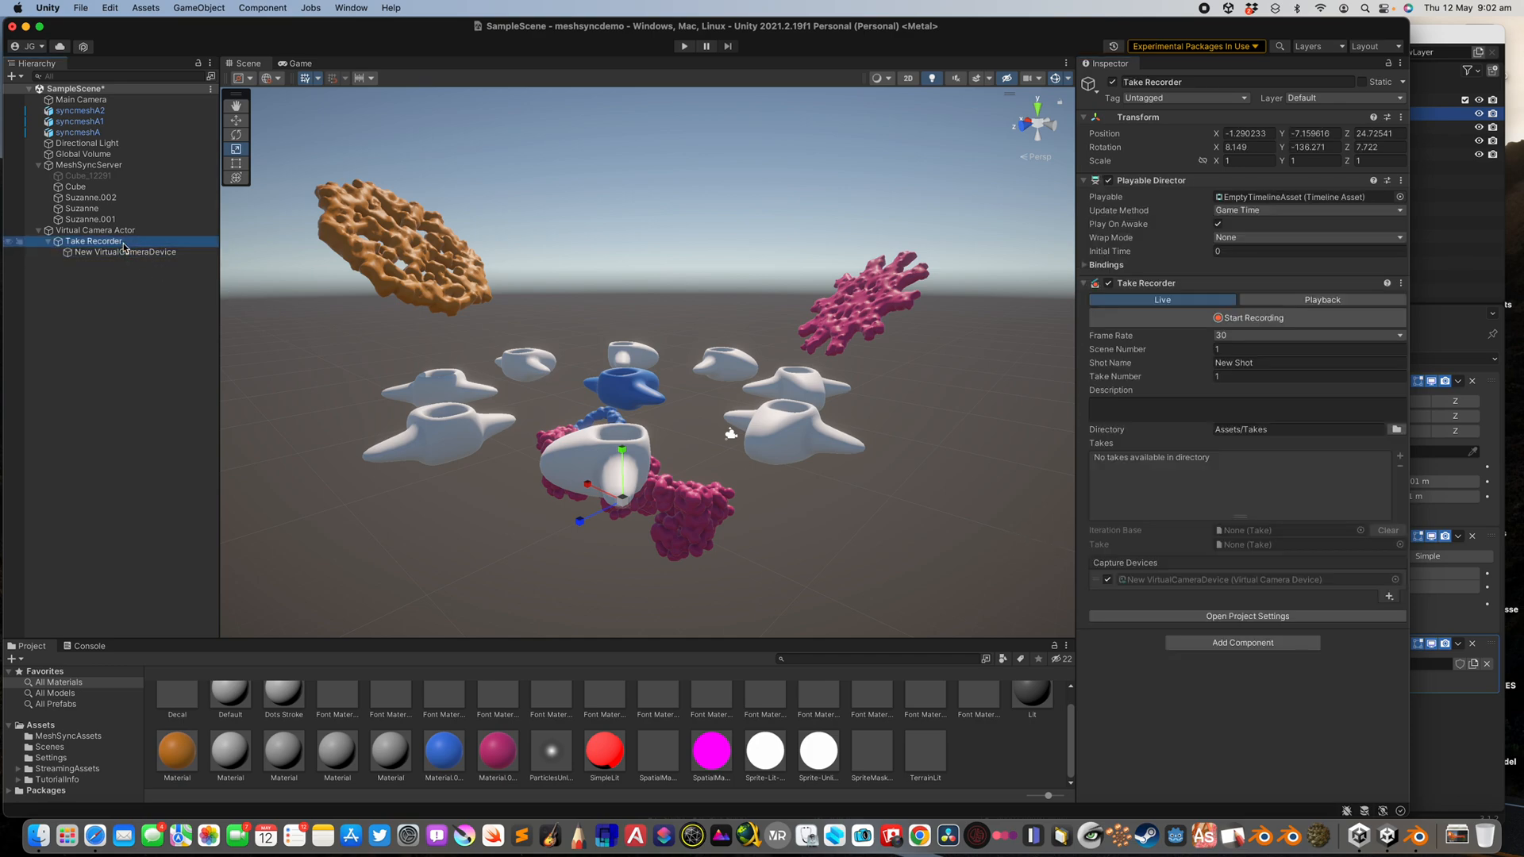
# Review the virtual camera device, Take Recorder and actor component settings.
pyautogui.click(125, 251)
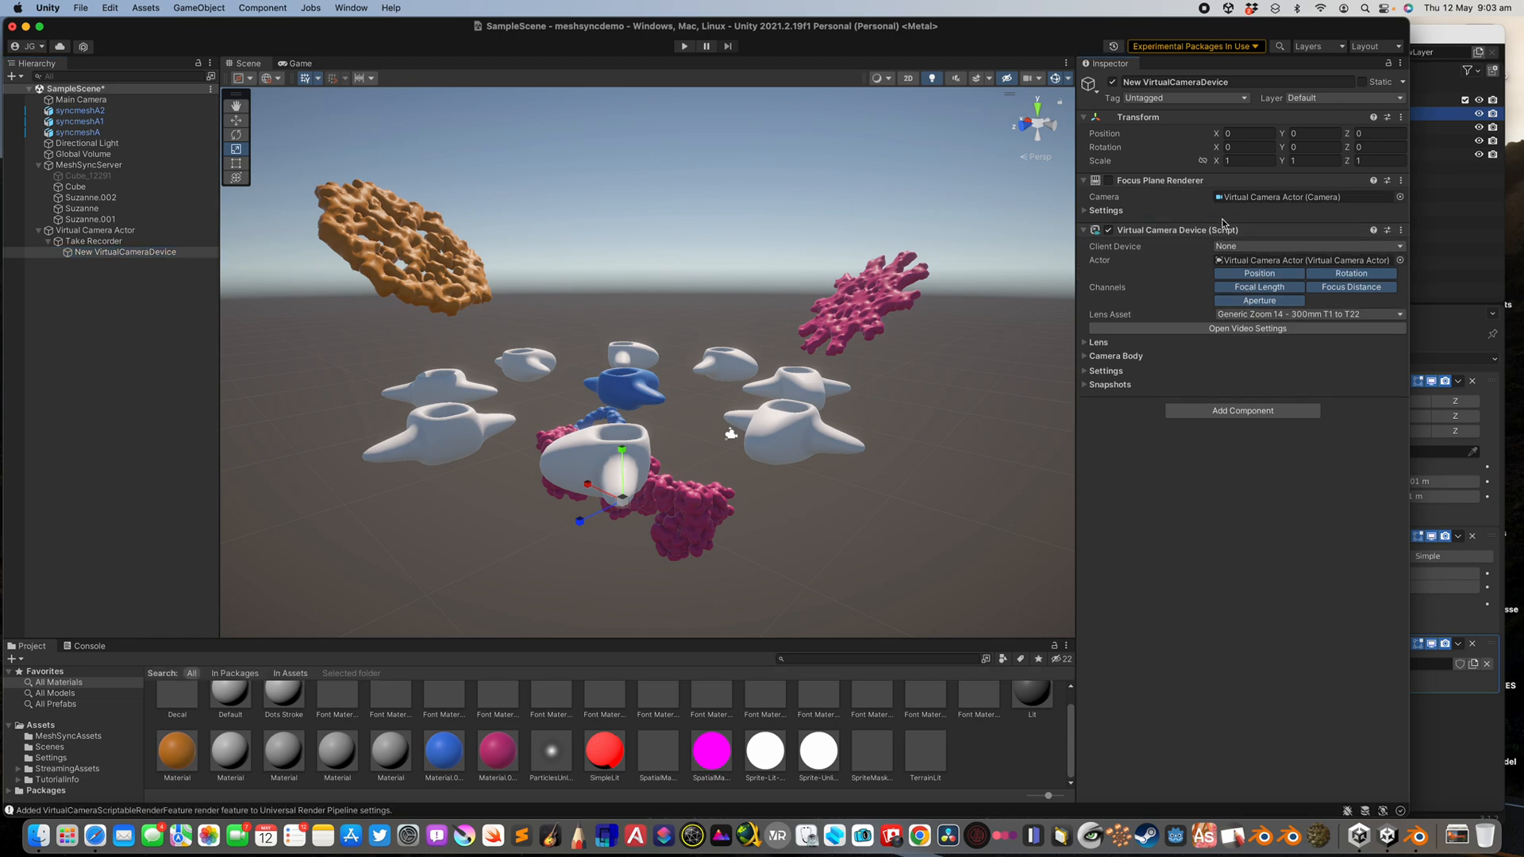
pyautogui.click(94, 240)
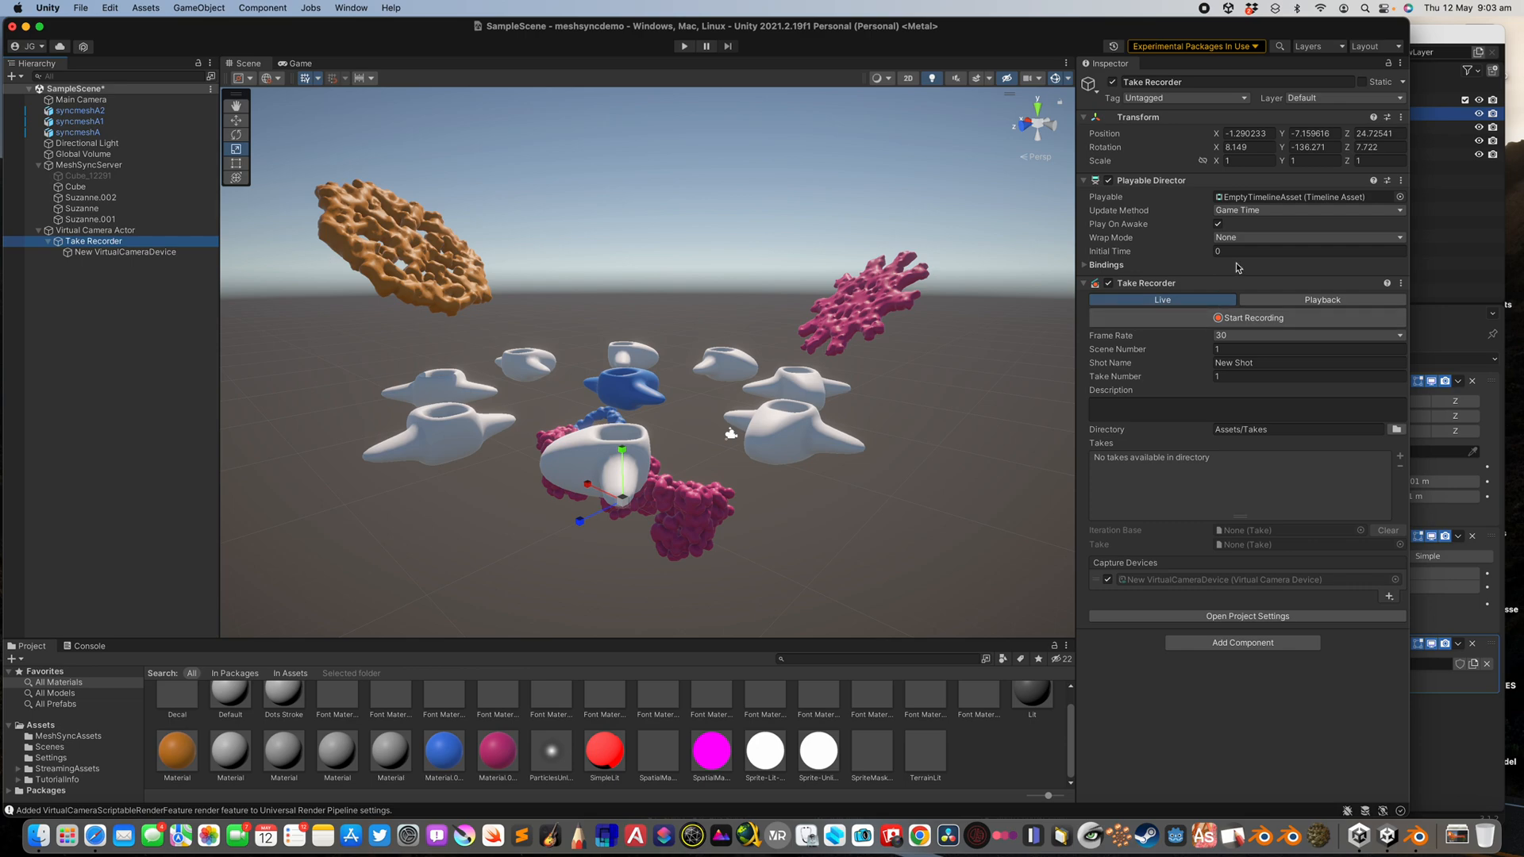
pyautogui.click(96, 230)
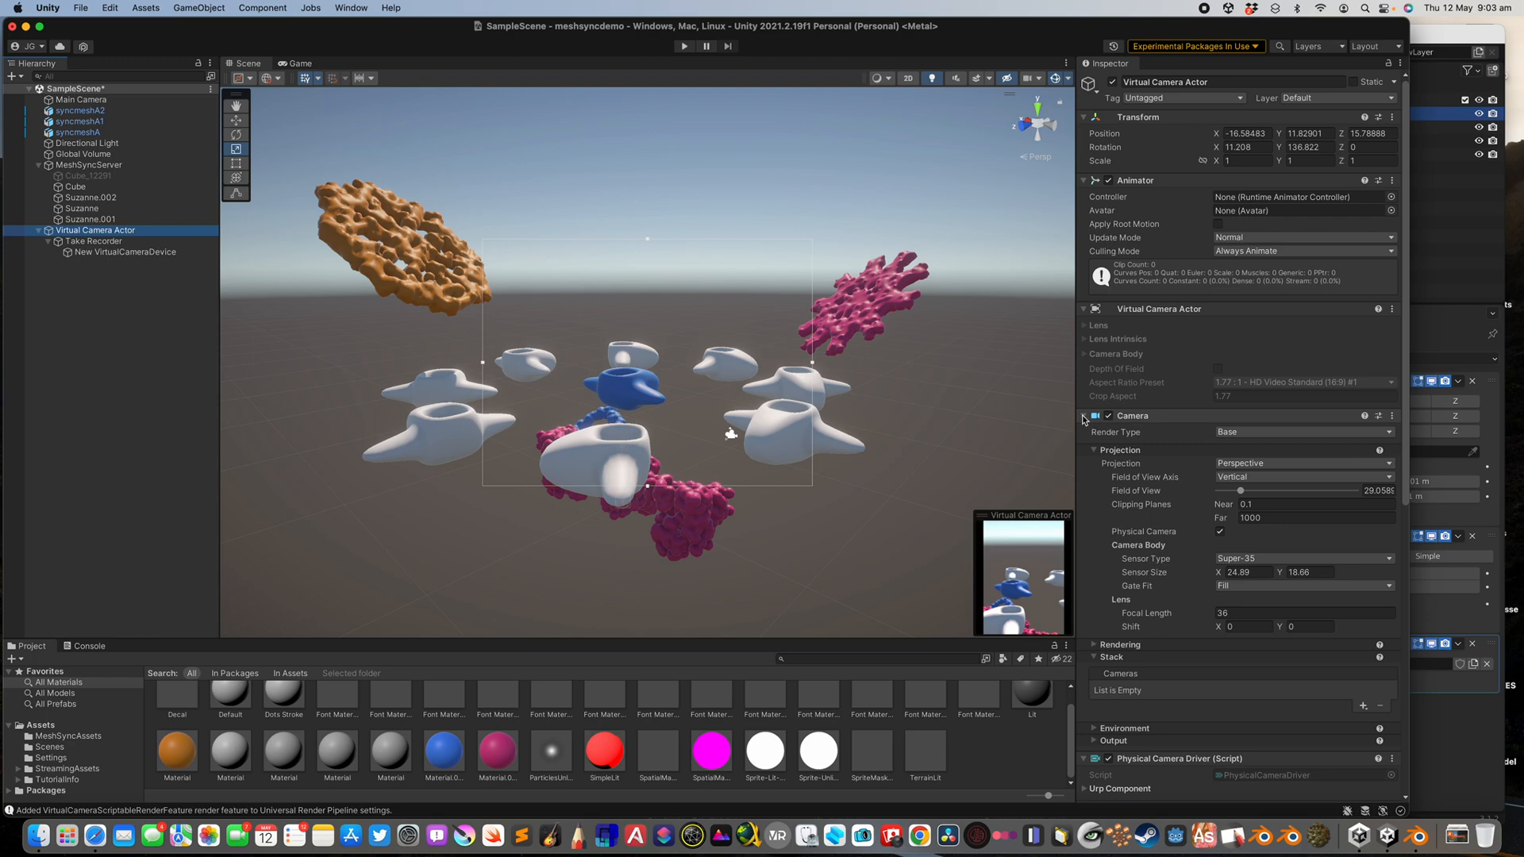
pyautogui.click(1084, 416)
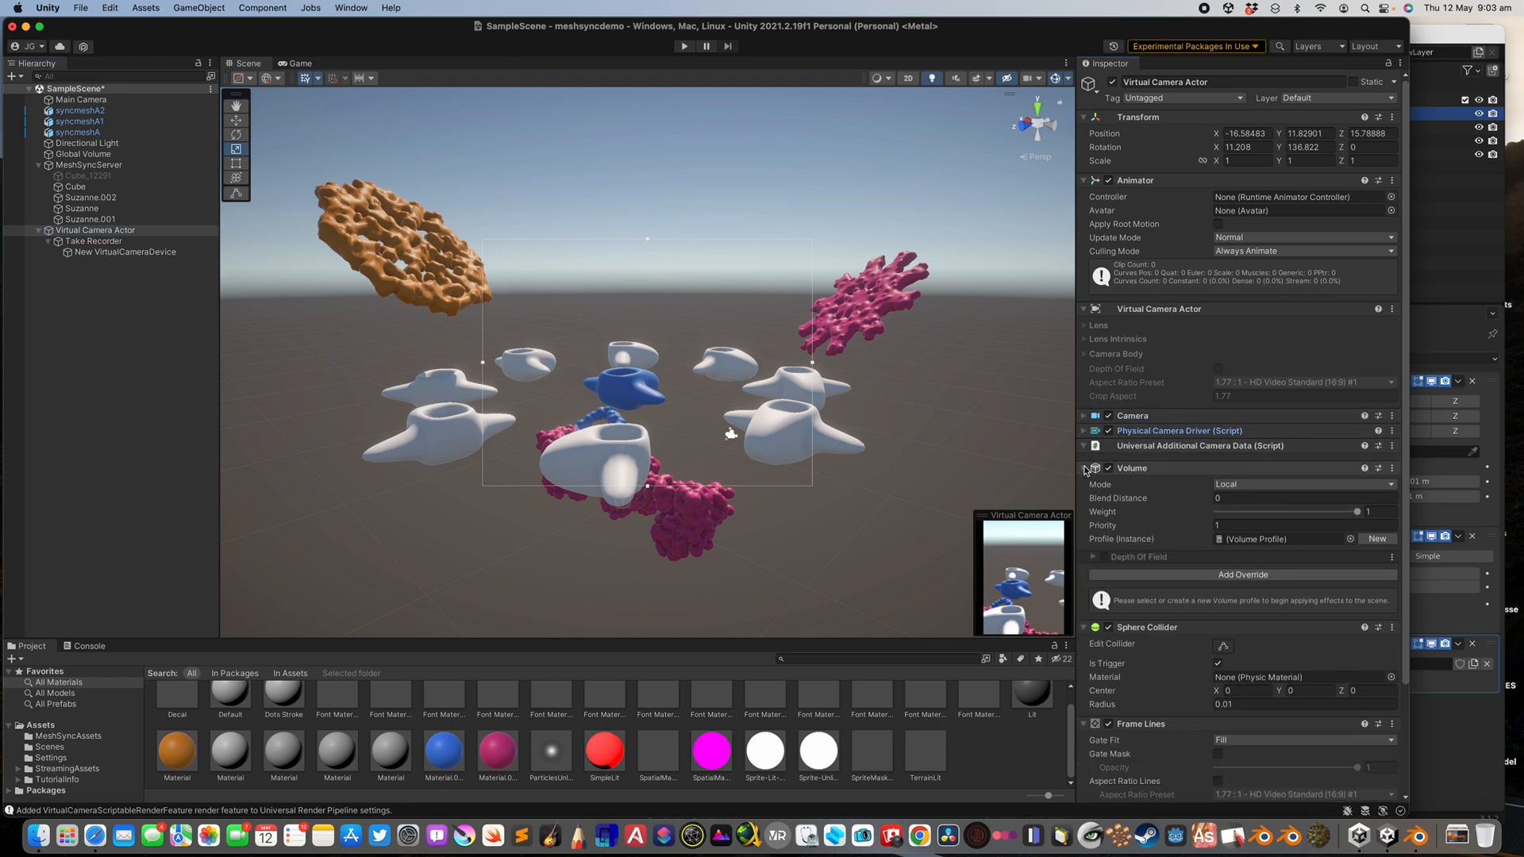
pyautogui.click(95, 240)
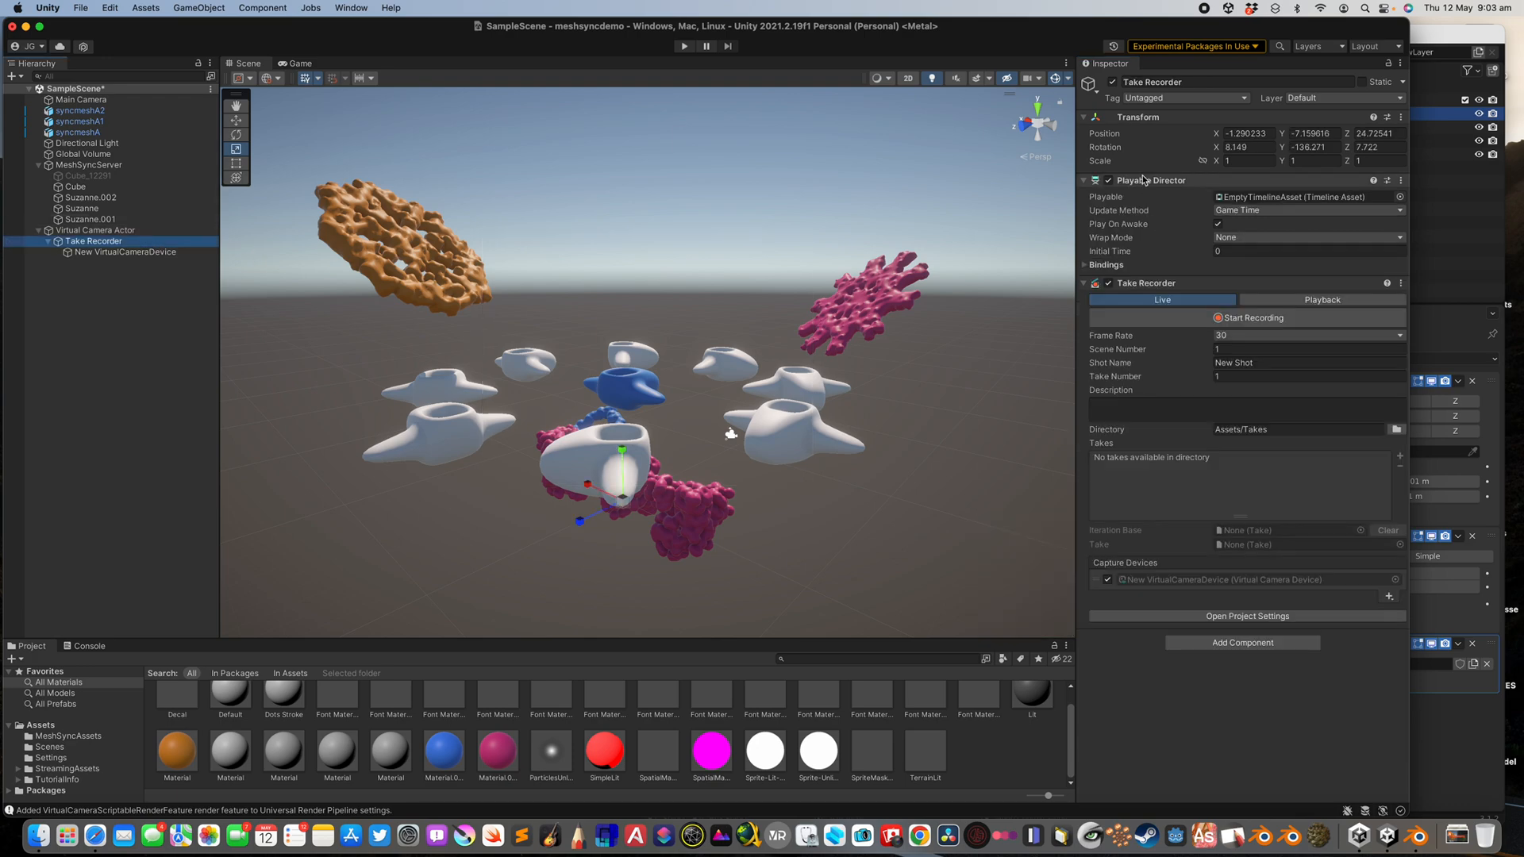
pyautogui.click(125, 251)
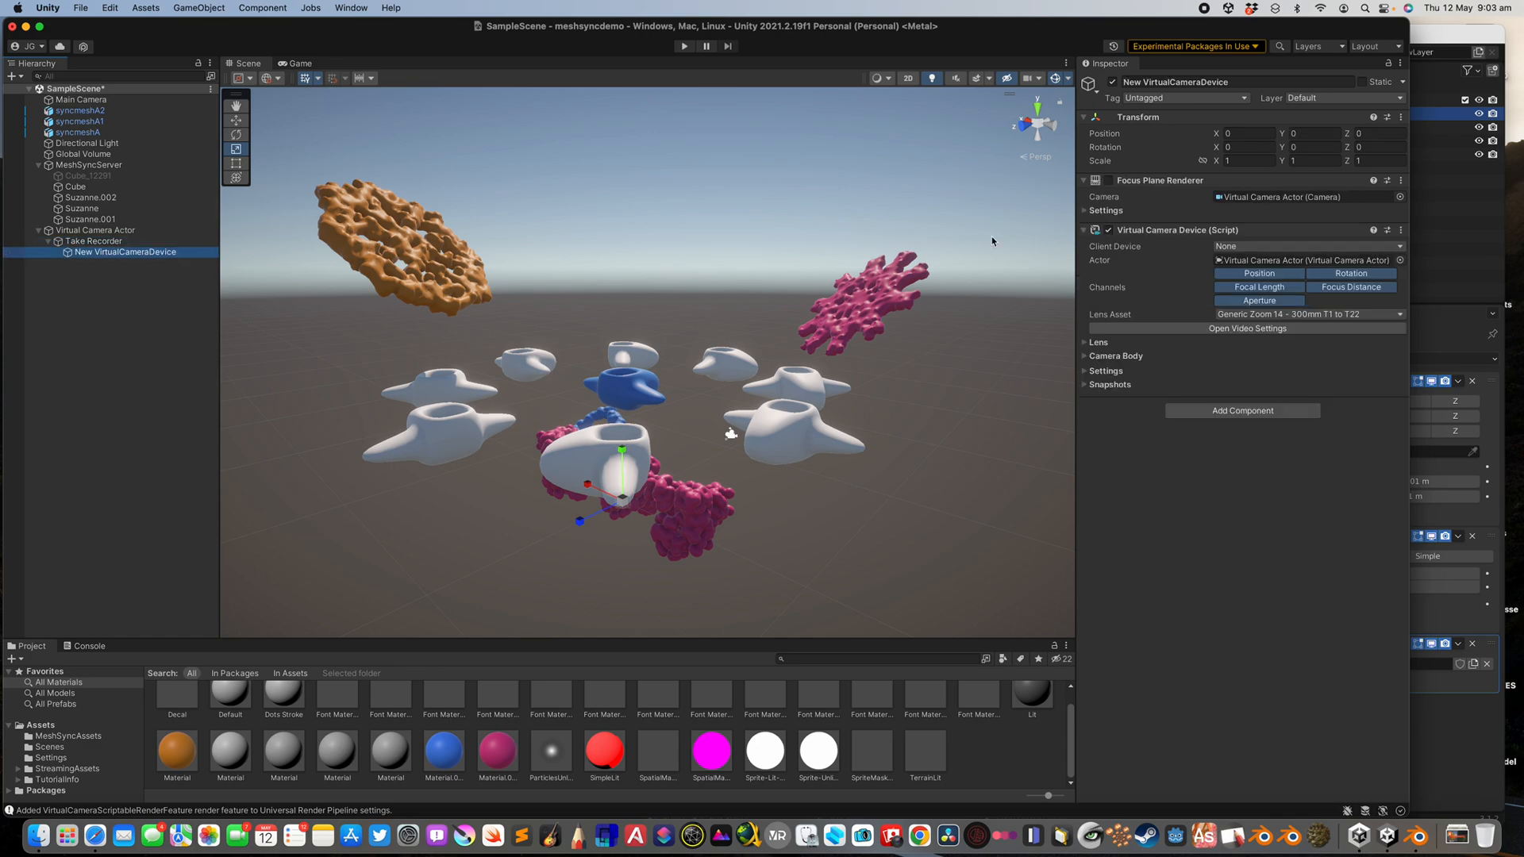
pyautogui.click(1087, 209)
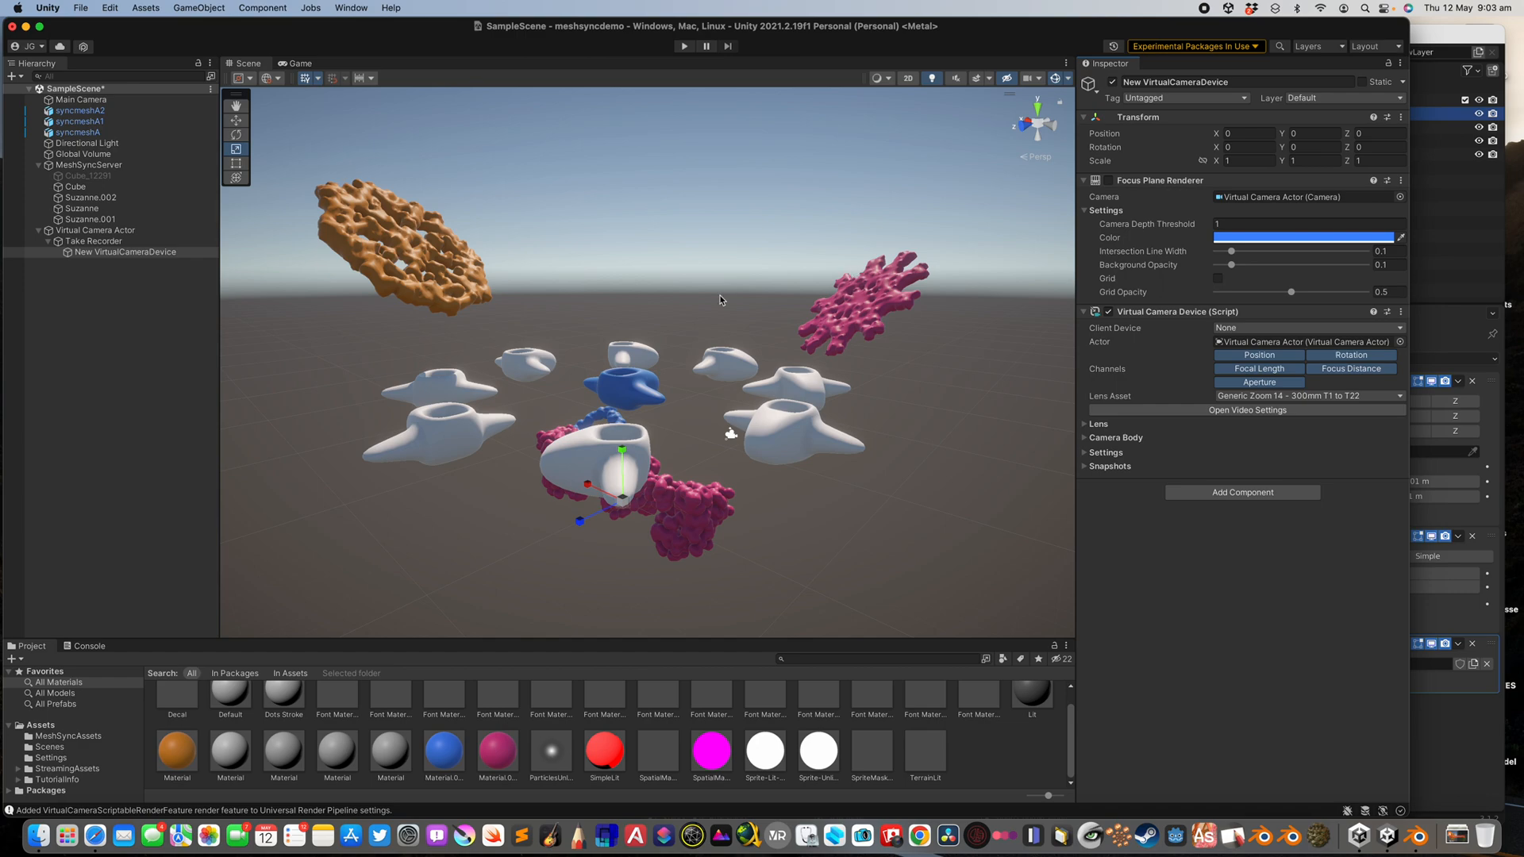
pyautogui.click(96, 230)
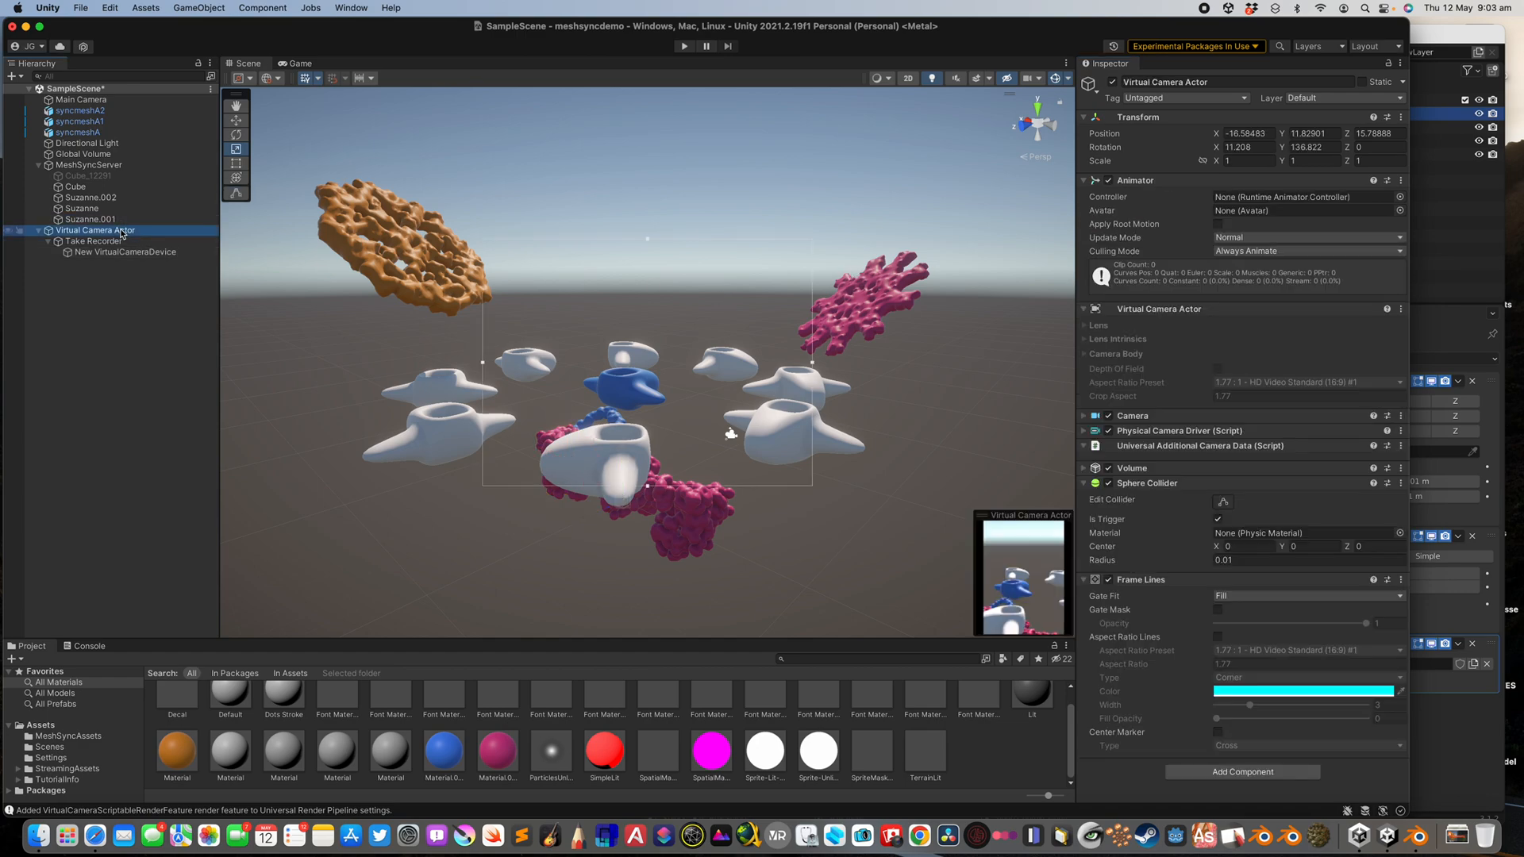
pyautogui.click(95, 242)
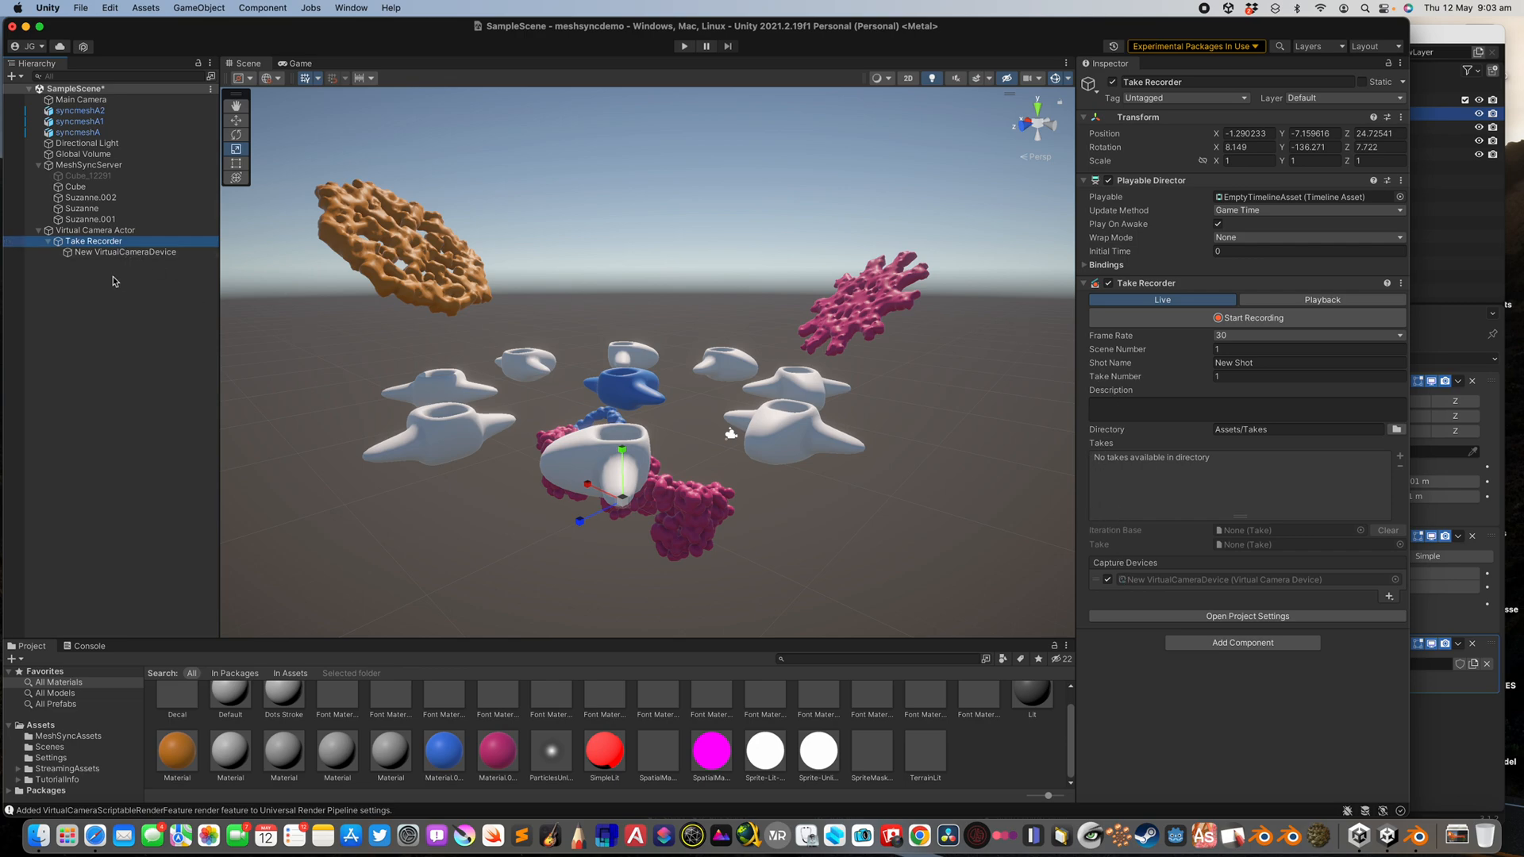
pyautogui.click(125, 252)
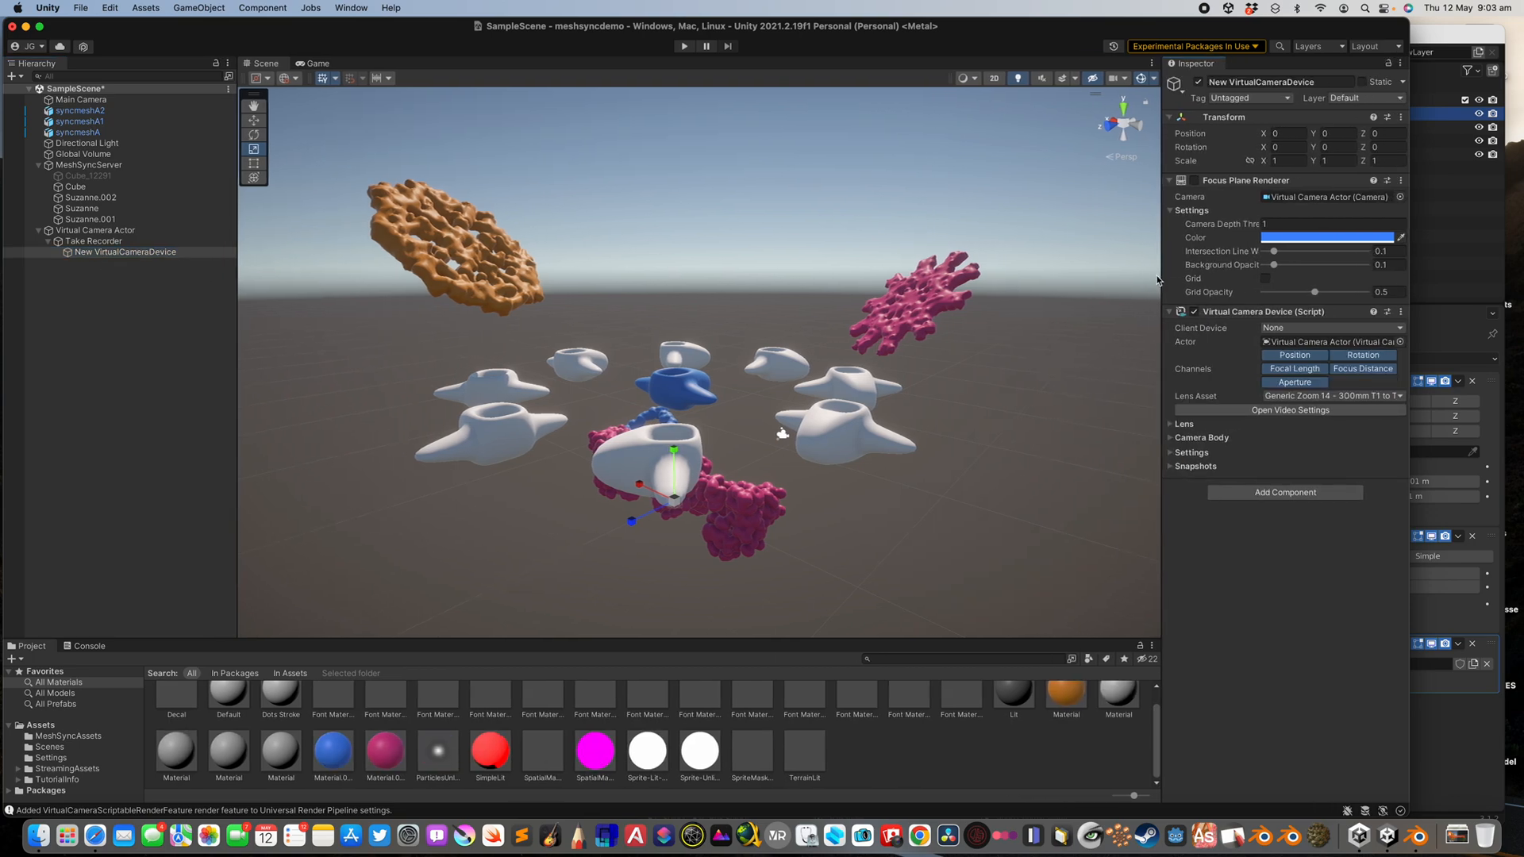
# Re-inspect the actor, Take Recorder, and the device's damping and focus settings.
pyautogui.click(199, 8)
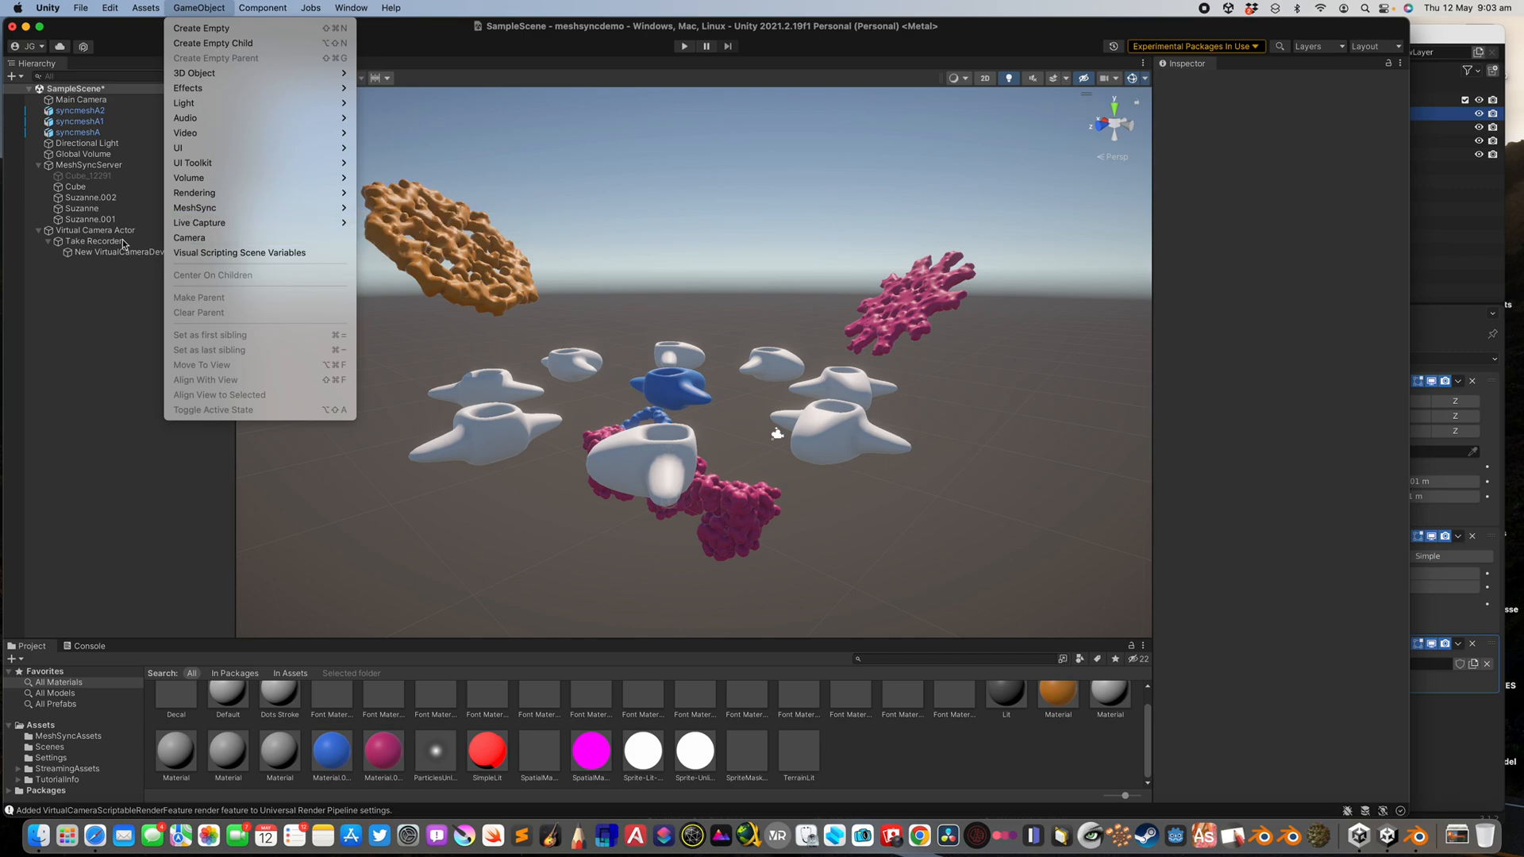
pyautogui.click(96, 230)
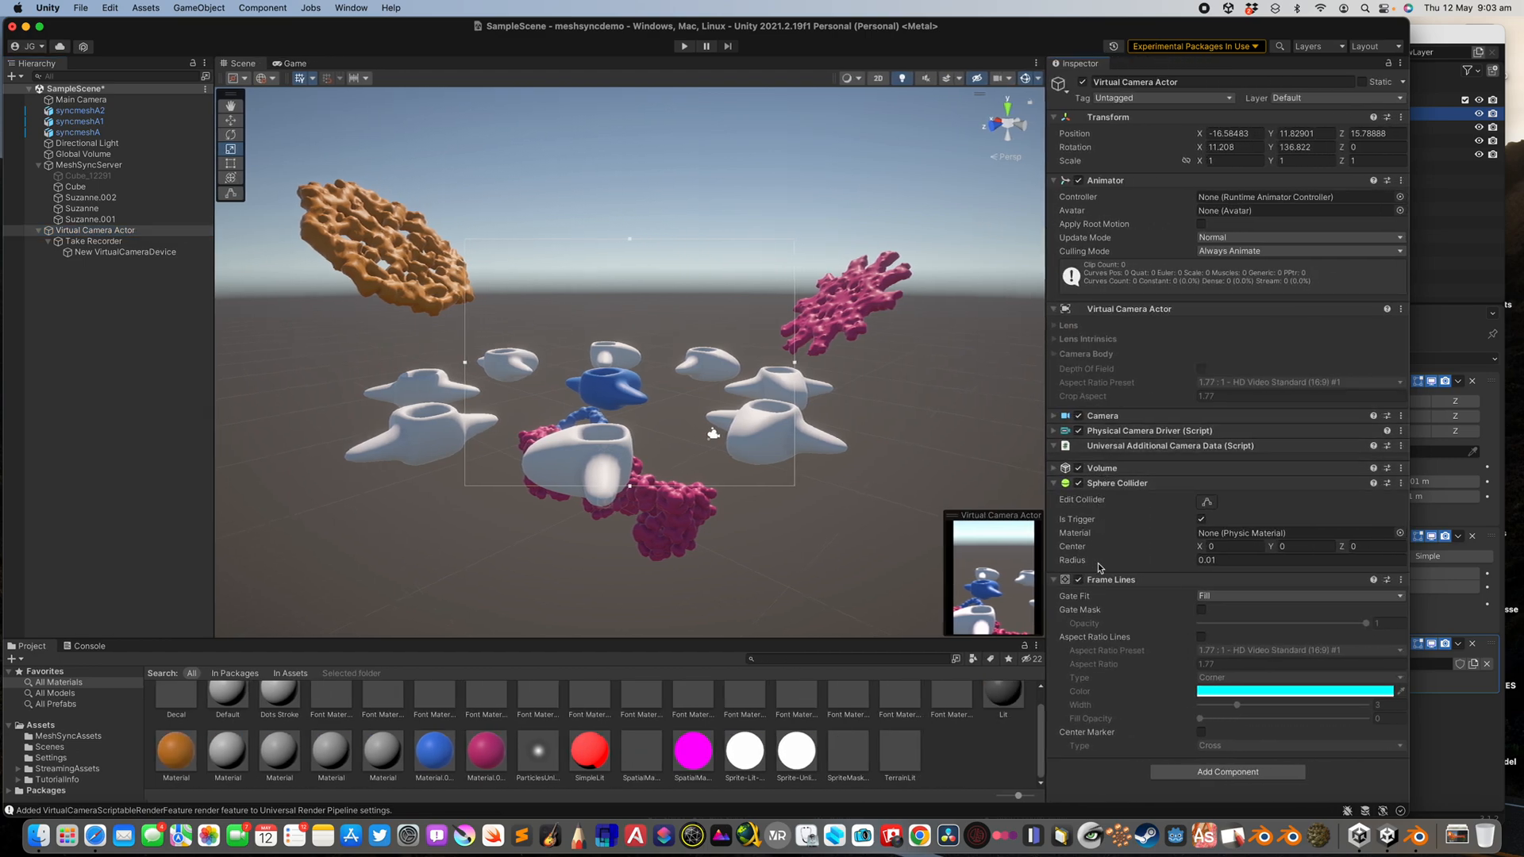
pyautogui.click(95, 240)
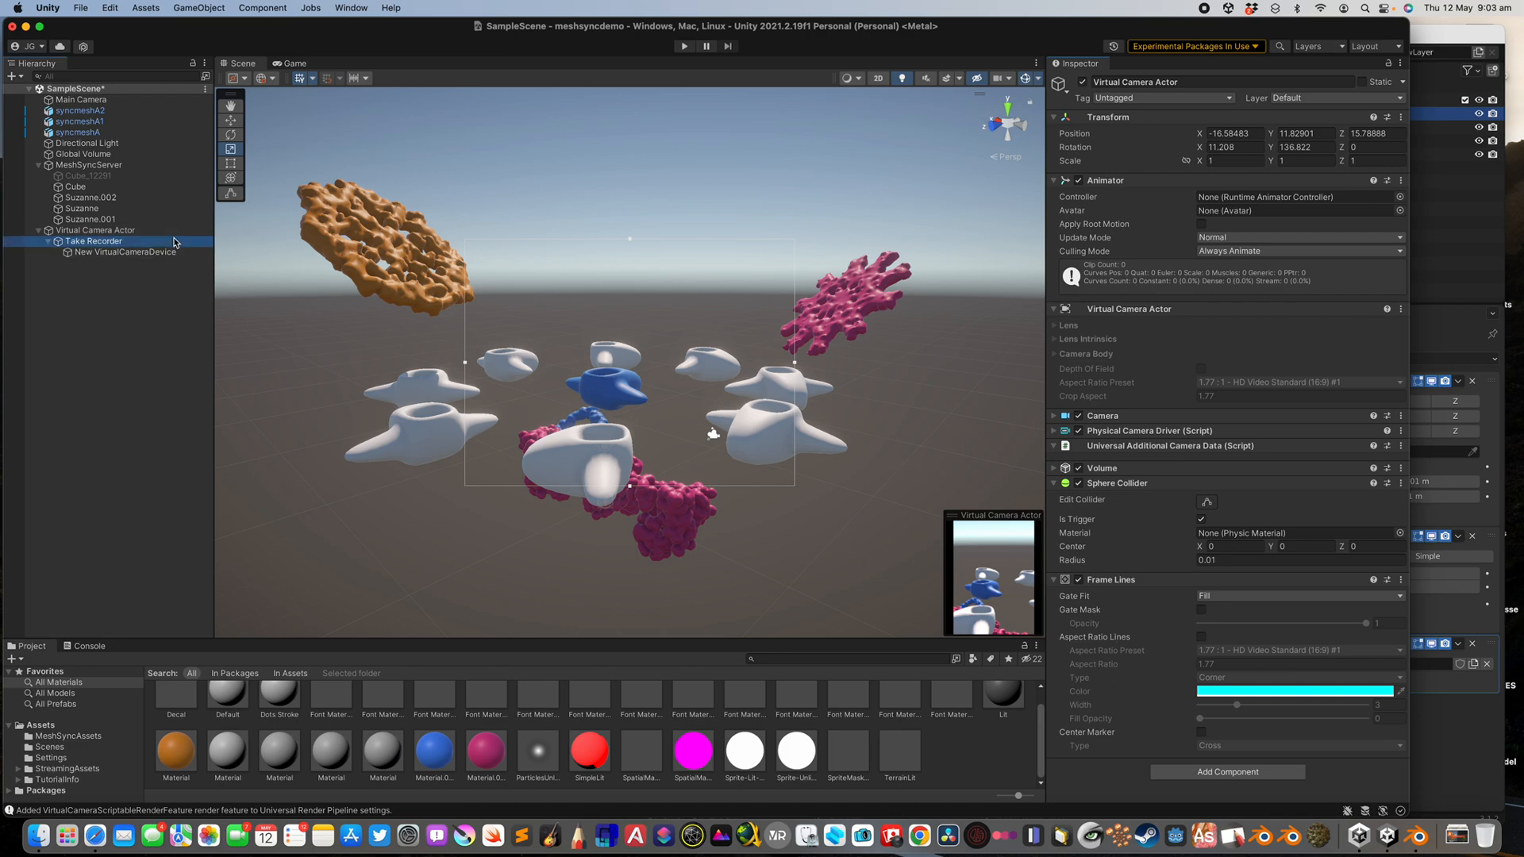
pyautogui.click(125, 251)
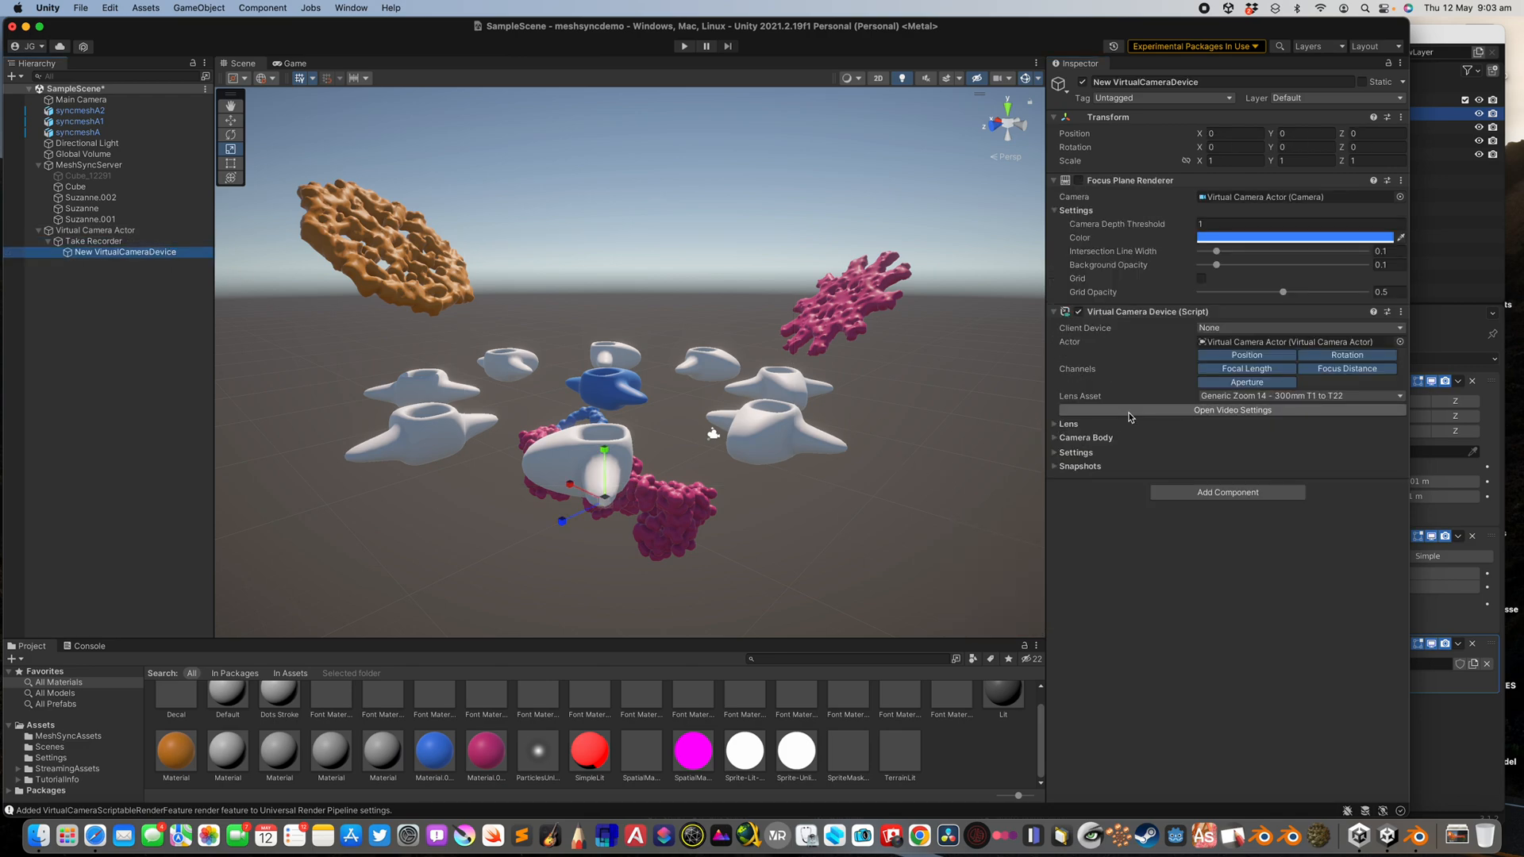
pyautogui.click(1298, 328)
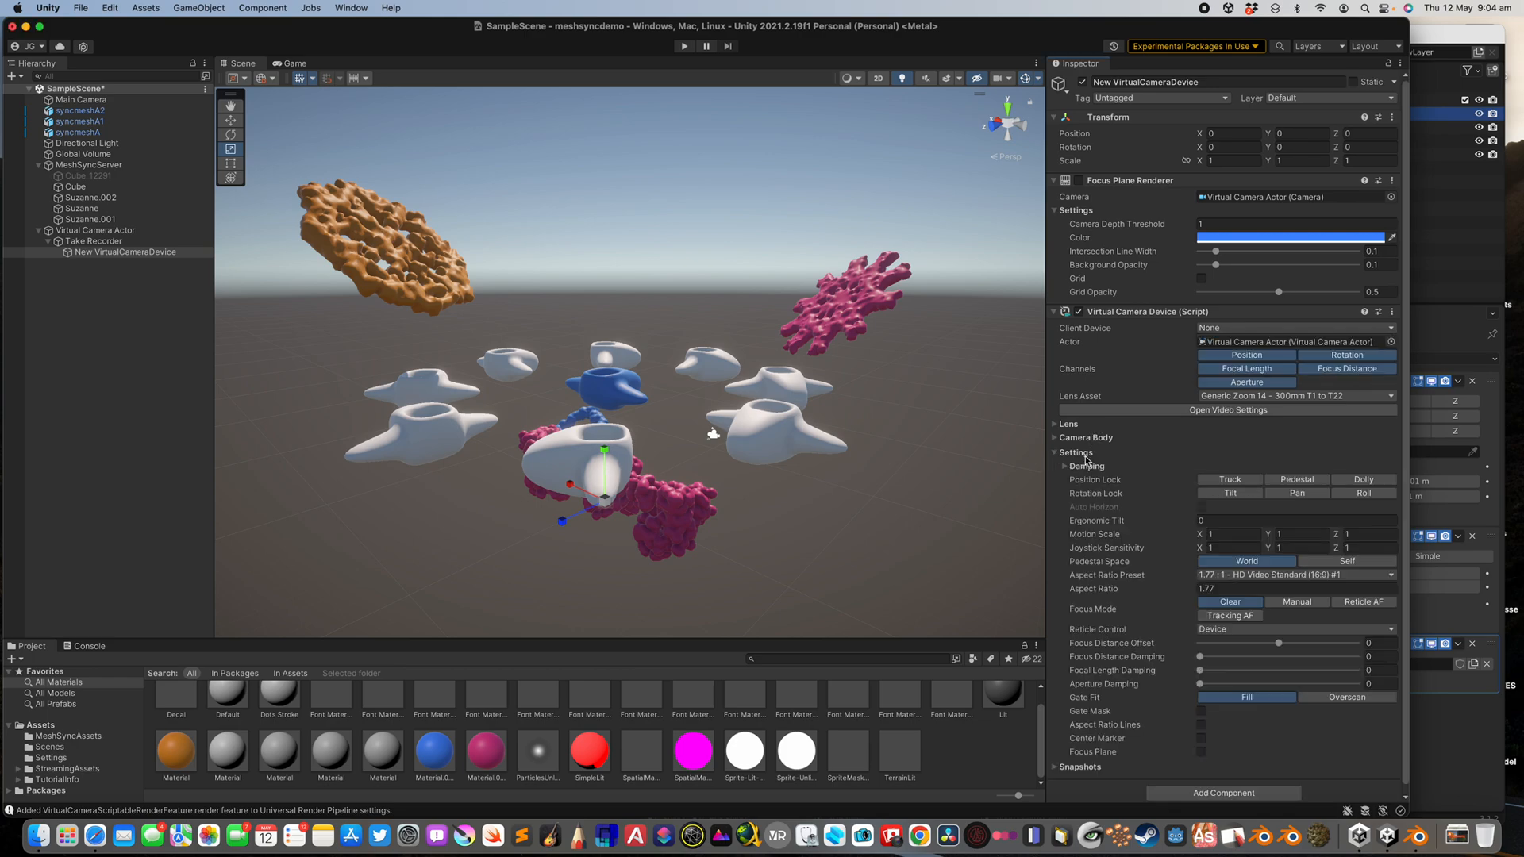
pyautogui.click(1075, 452)
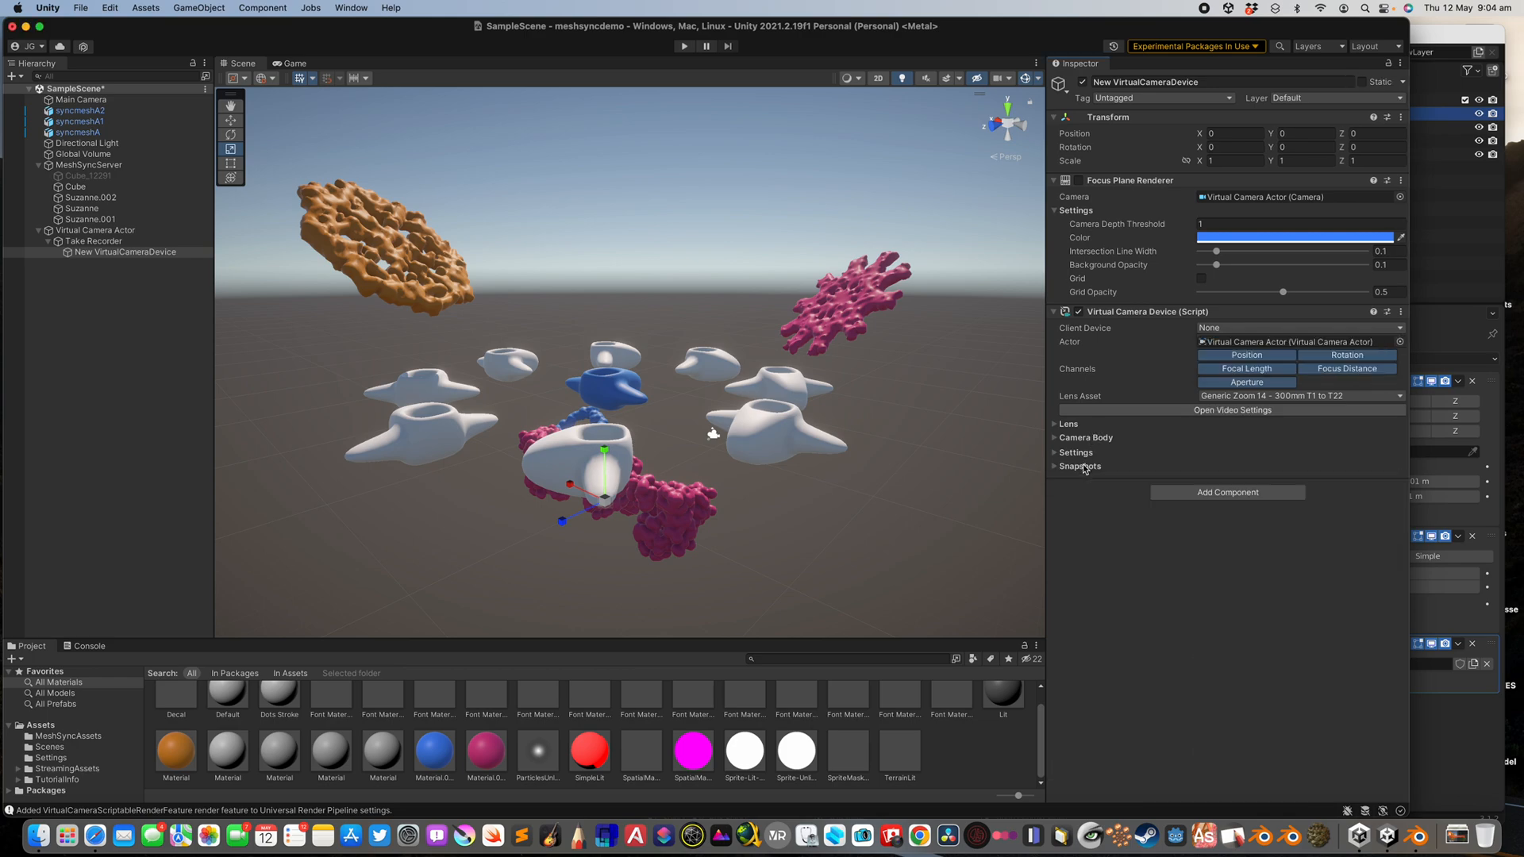
pyautogui.click(95, 240)
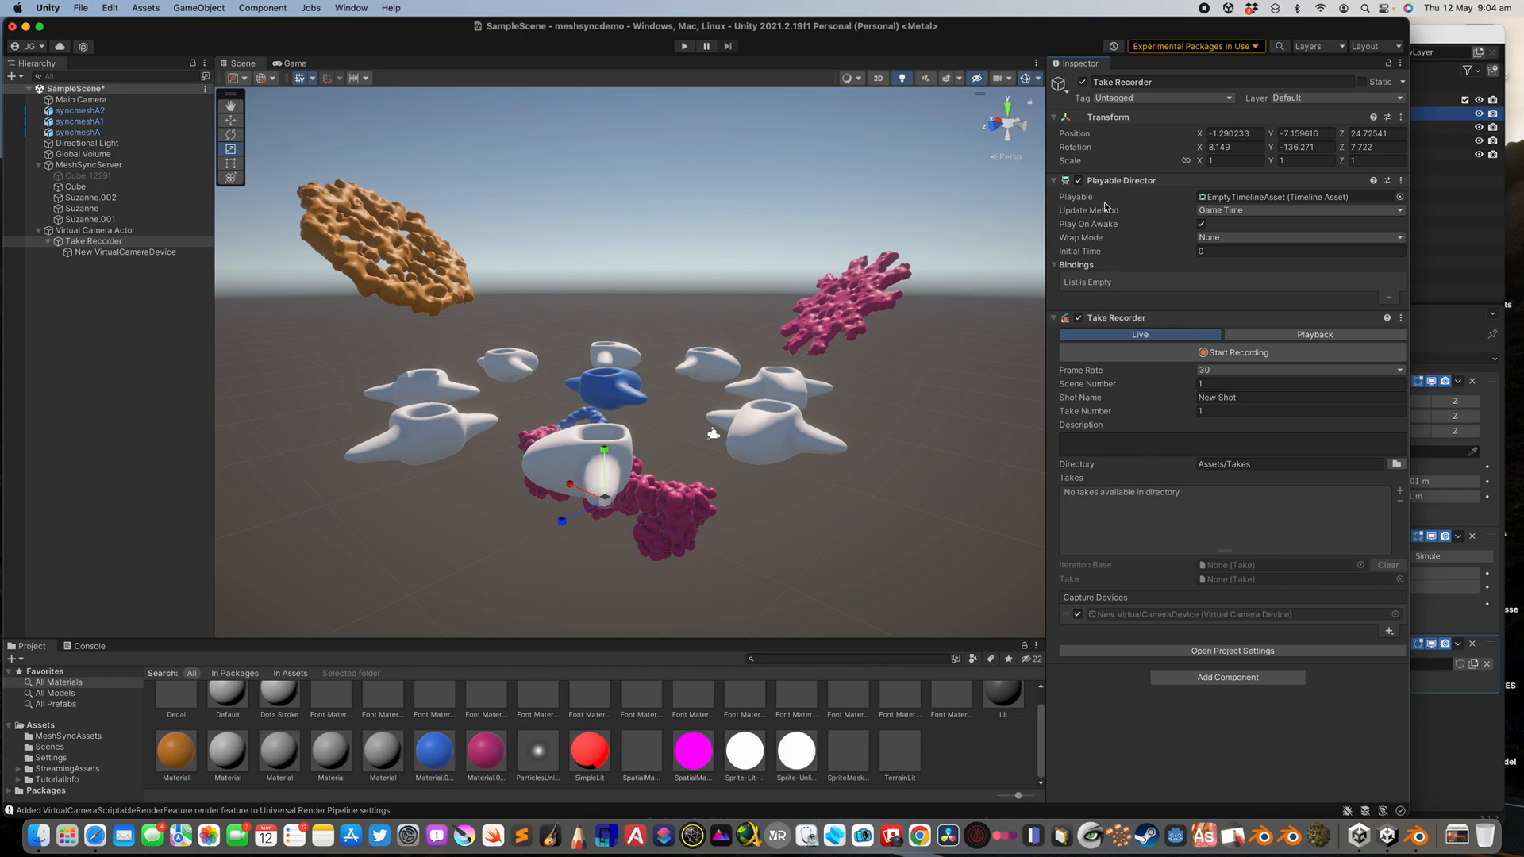
# Create a Companion App Server in Connections, move the window aside, and close it.
pyautogui.click(351, 8)
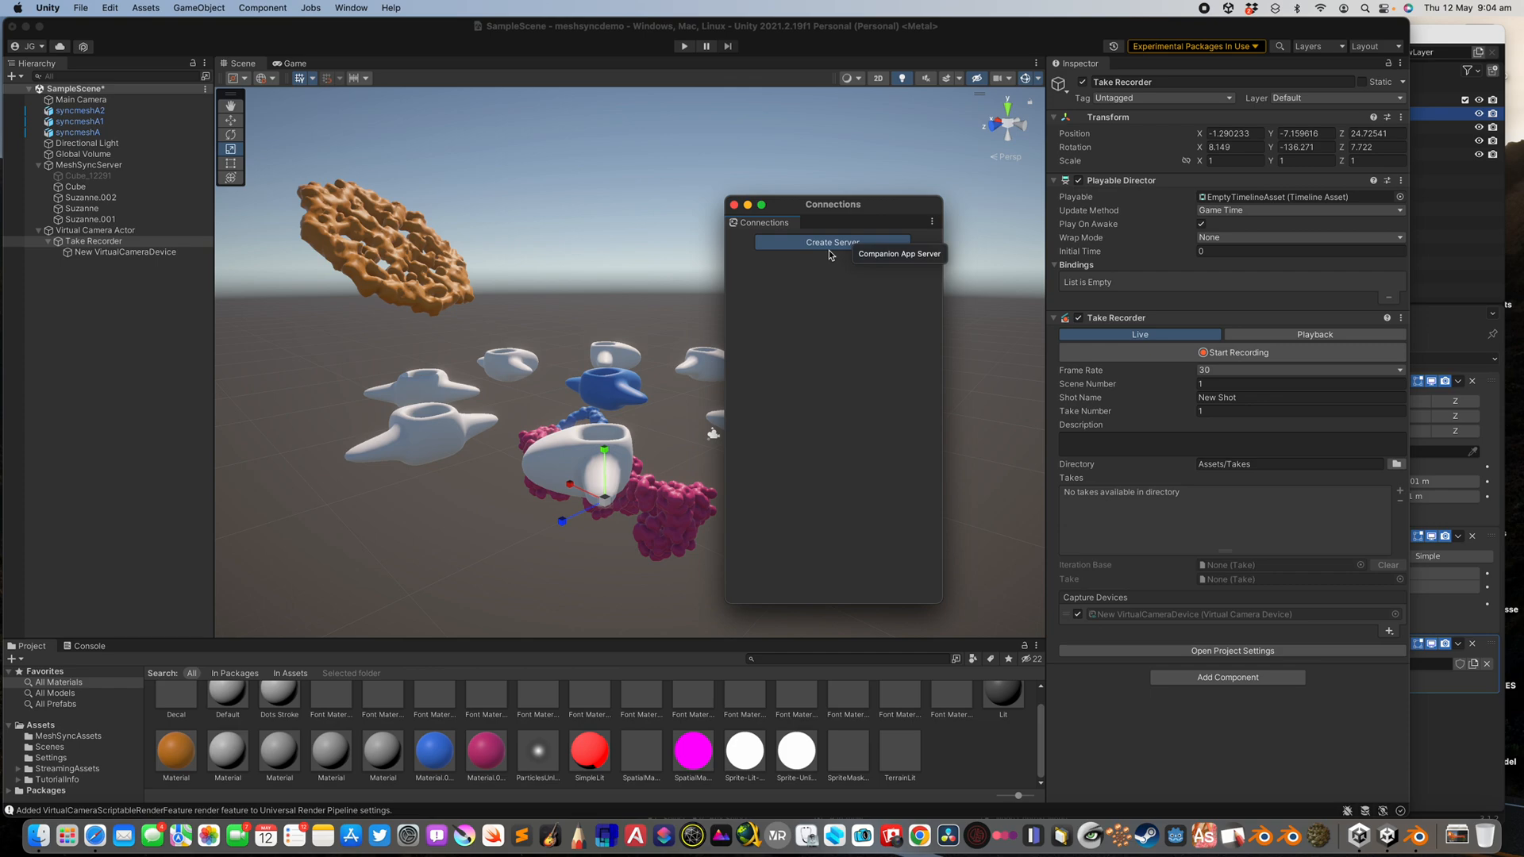
pyautogui.click(831, 242)
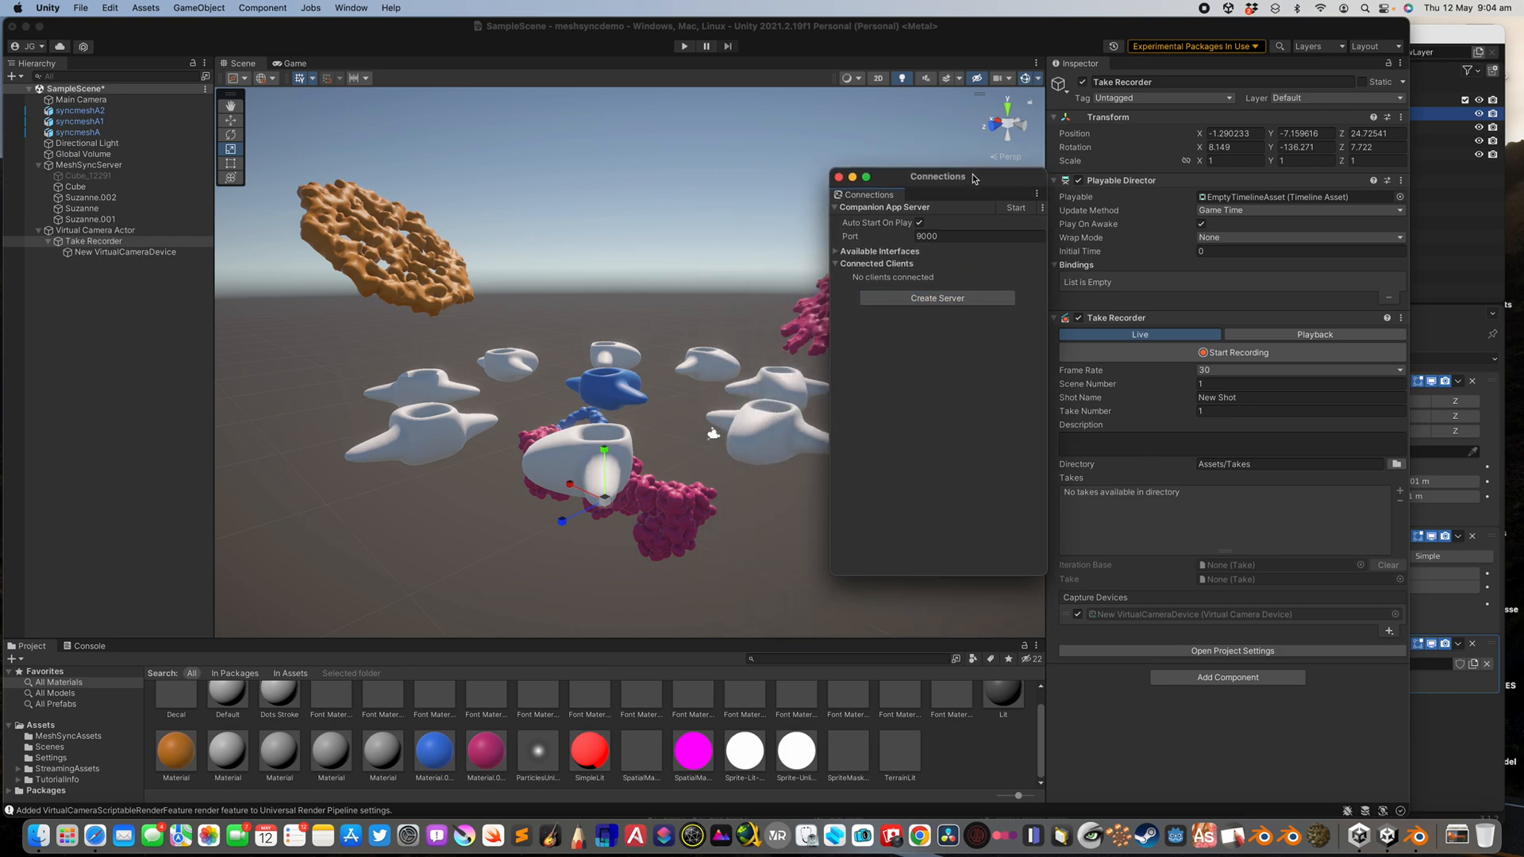
pyautogui.moveTo(939, 177); pyautogui.dragTo(1050, 158)
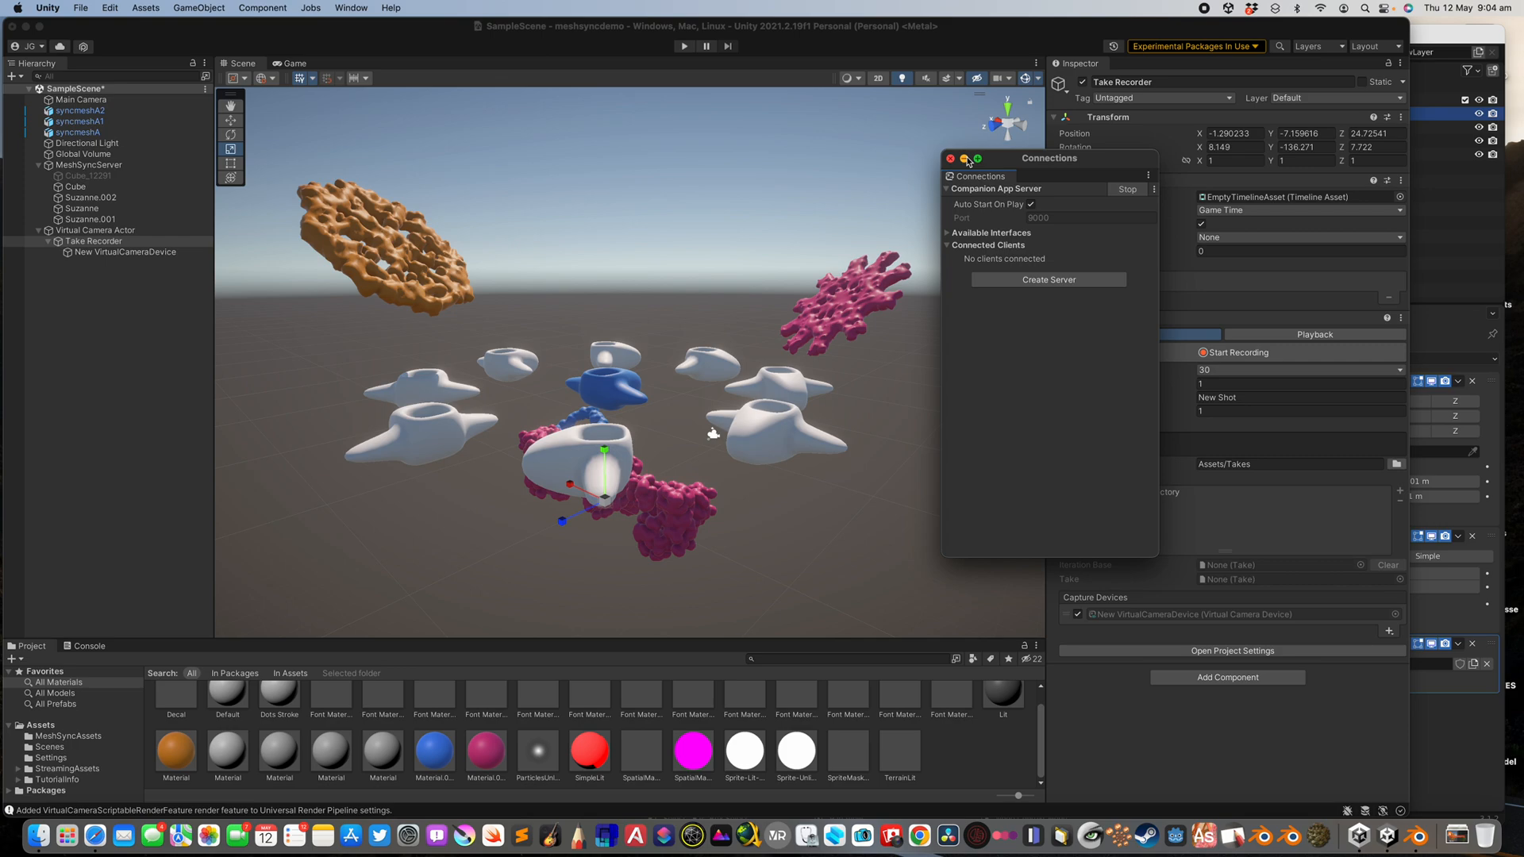
pyautogui.moveTo(972, 164)
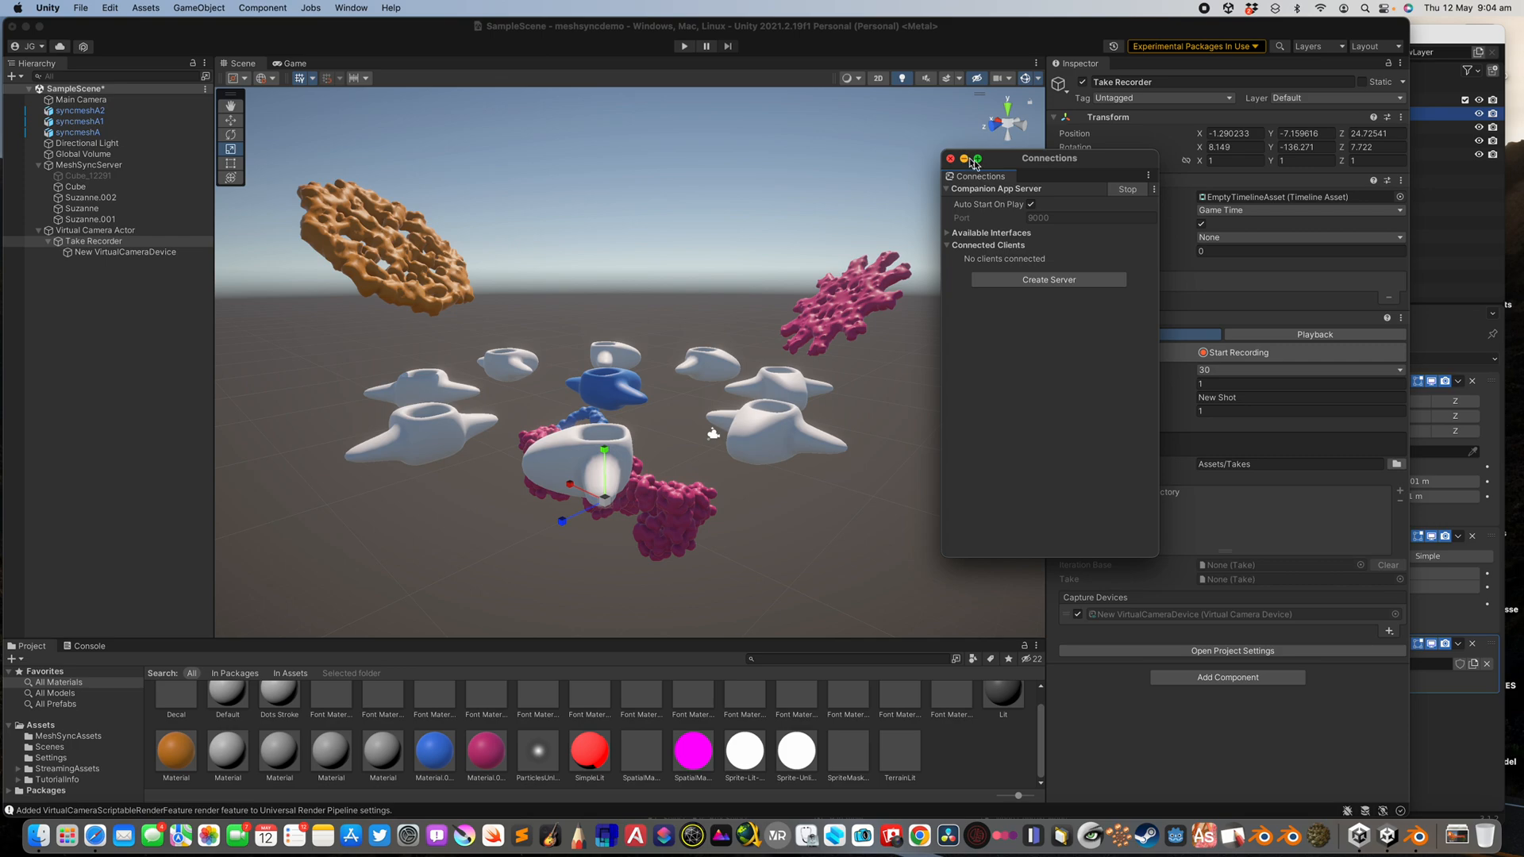
pyautogui.moveTo(869, 212)
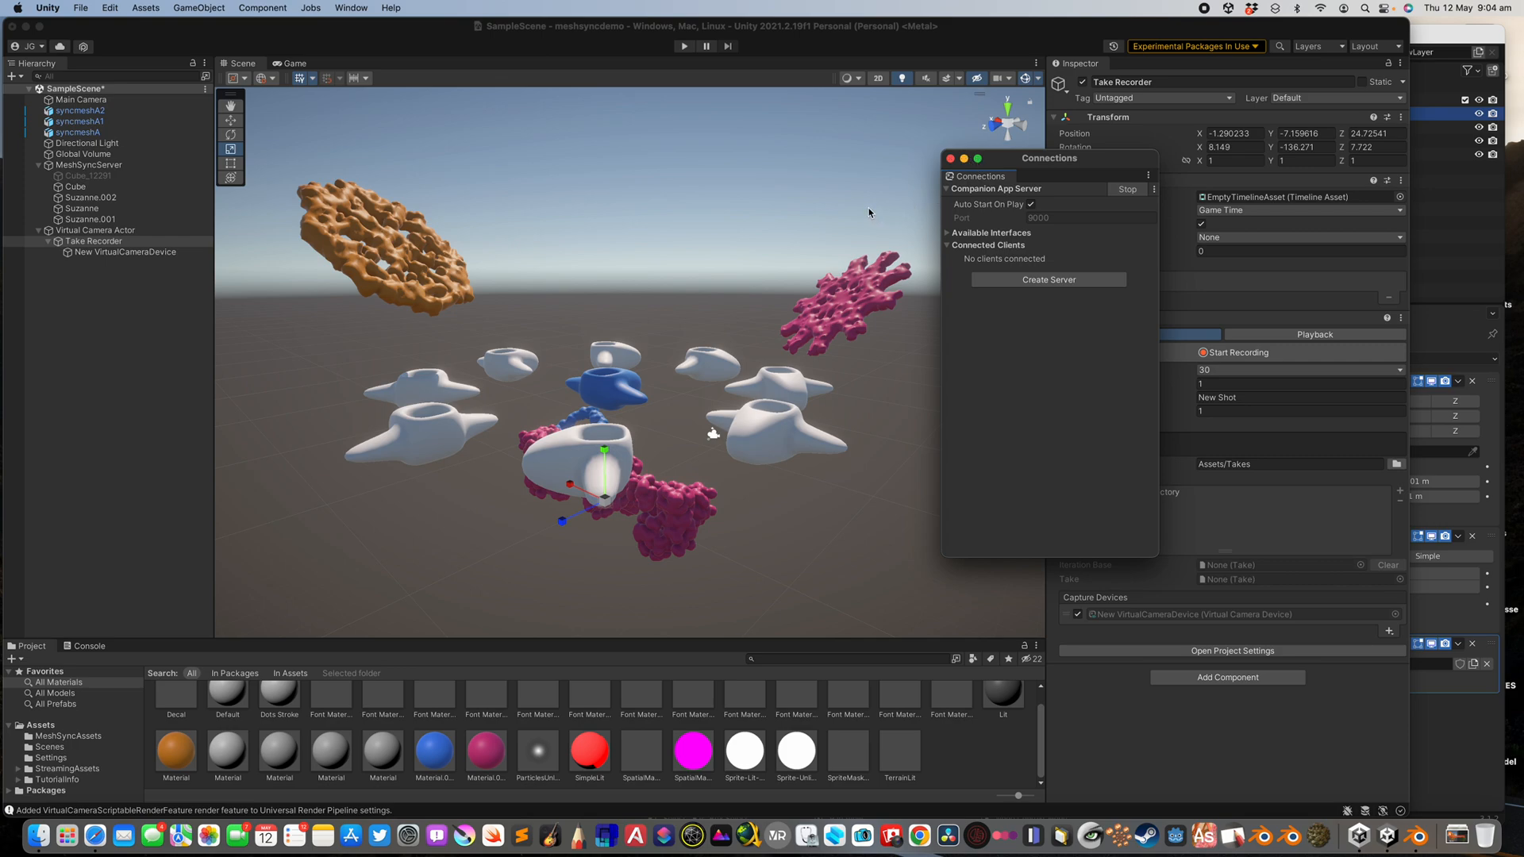
pyautogui.moveTo(1050, 157); pyautogui.dragTo(1104, 176)
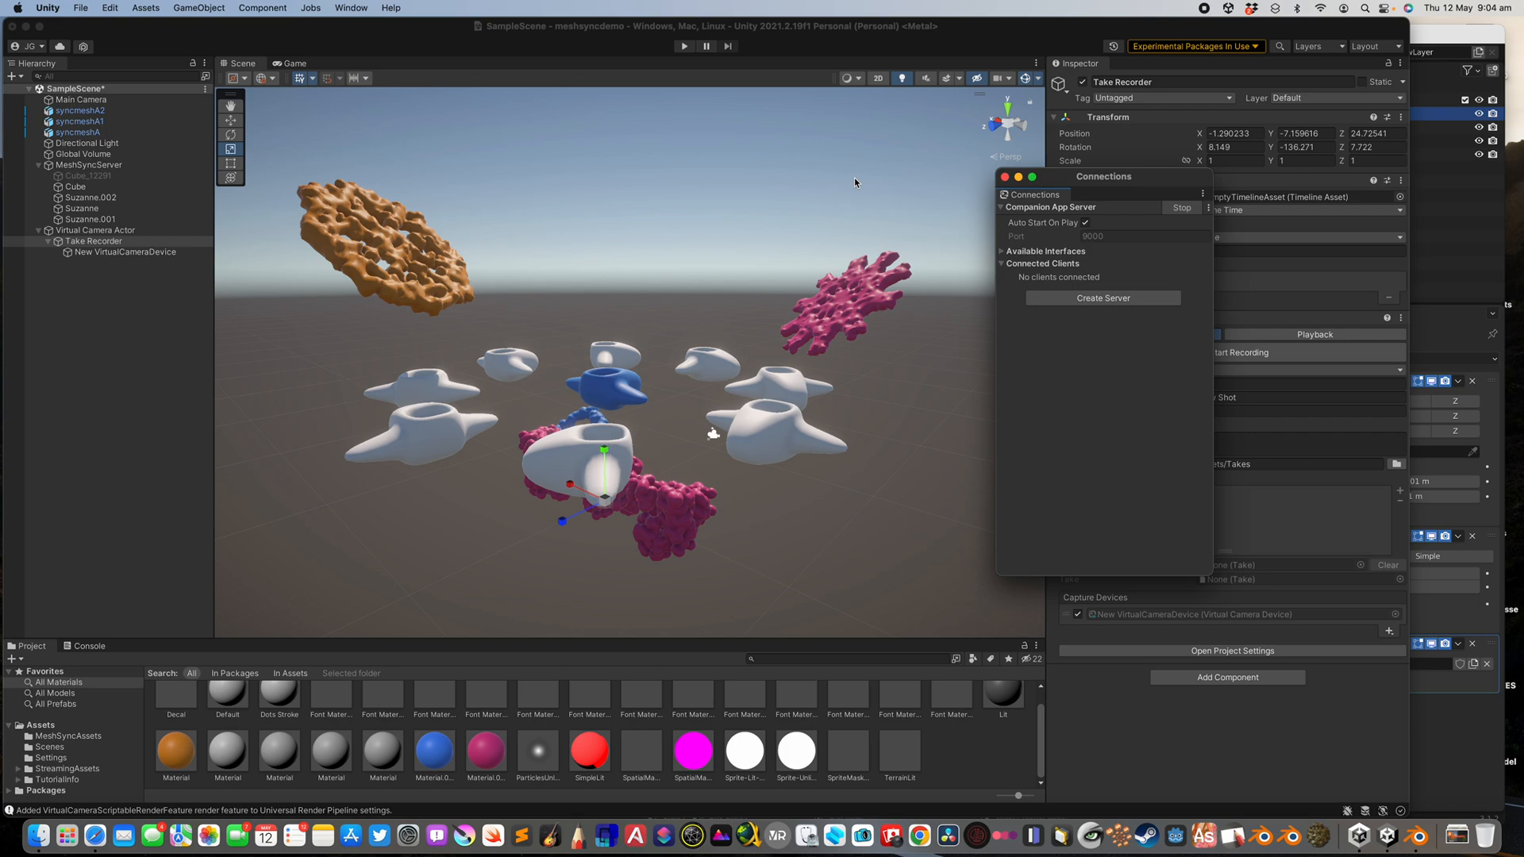
pyautogui.moveTo(801, 194)
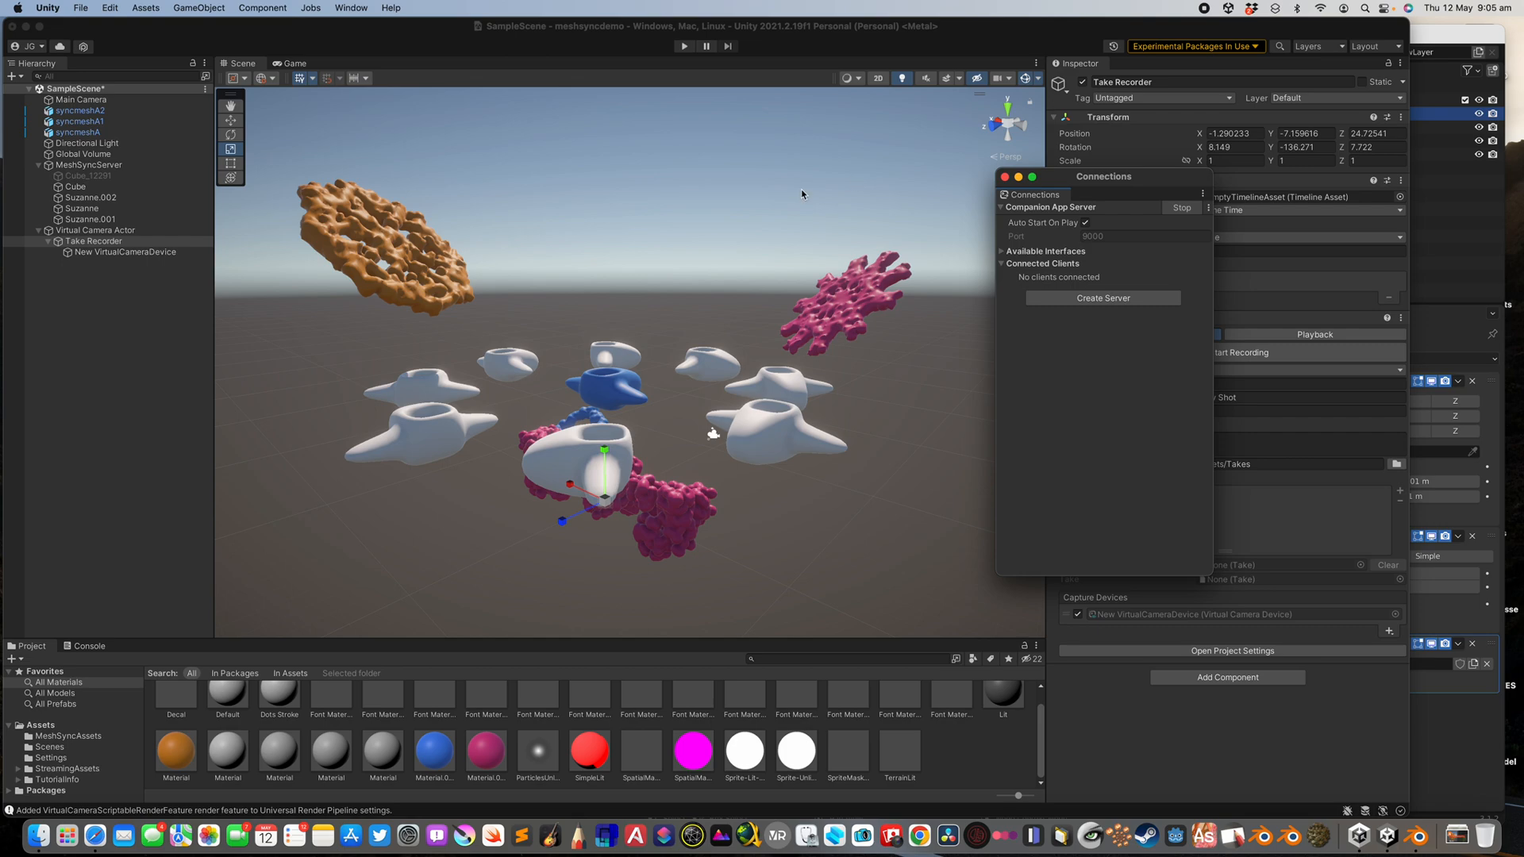
pyautogui.click(1006, 177)
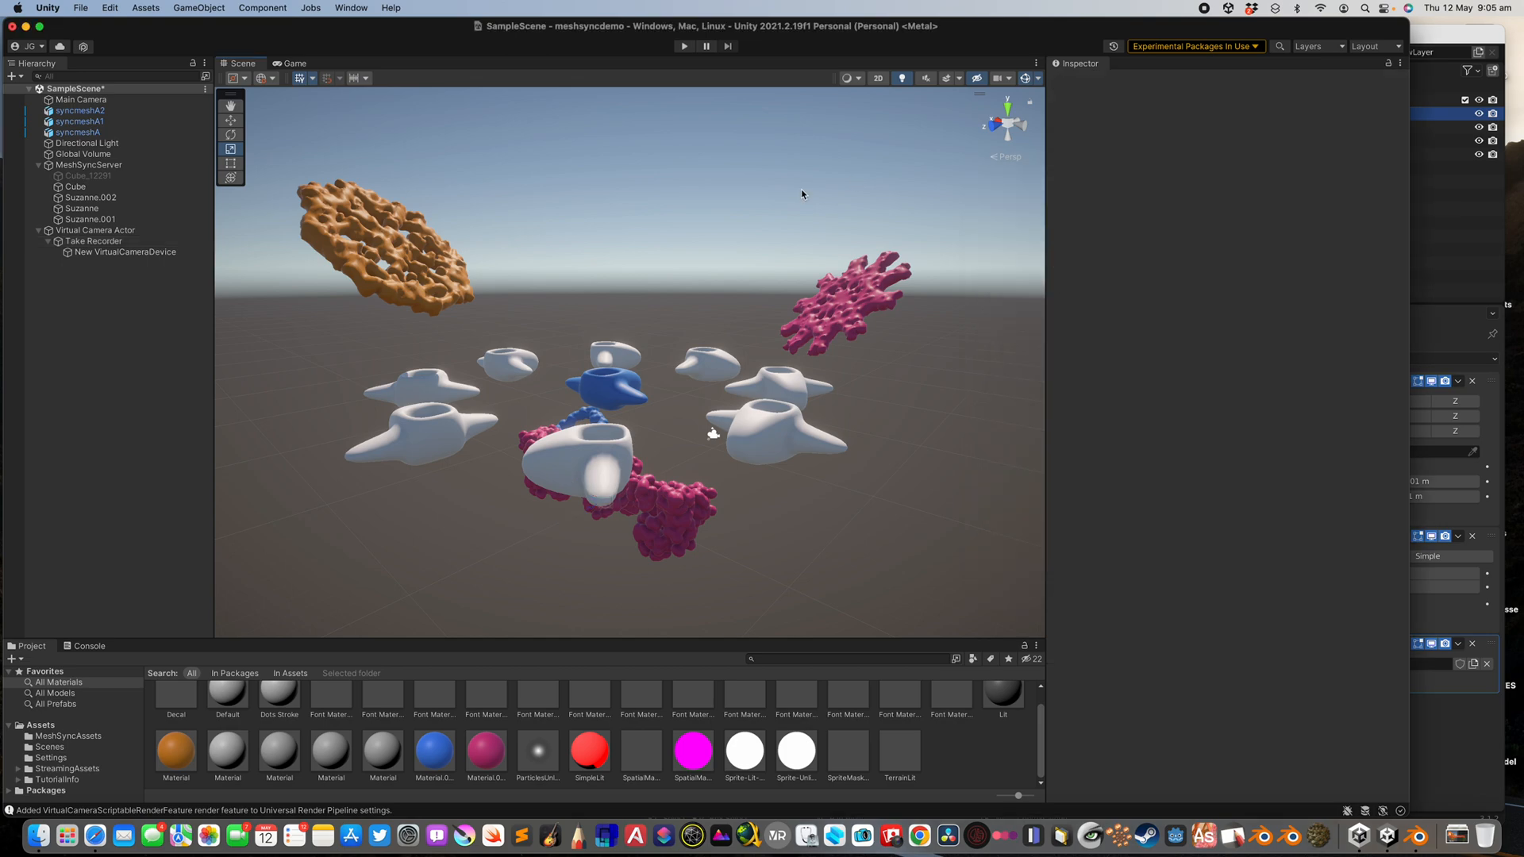
pyautogui.moveTo(823, 268)
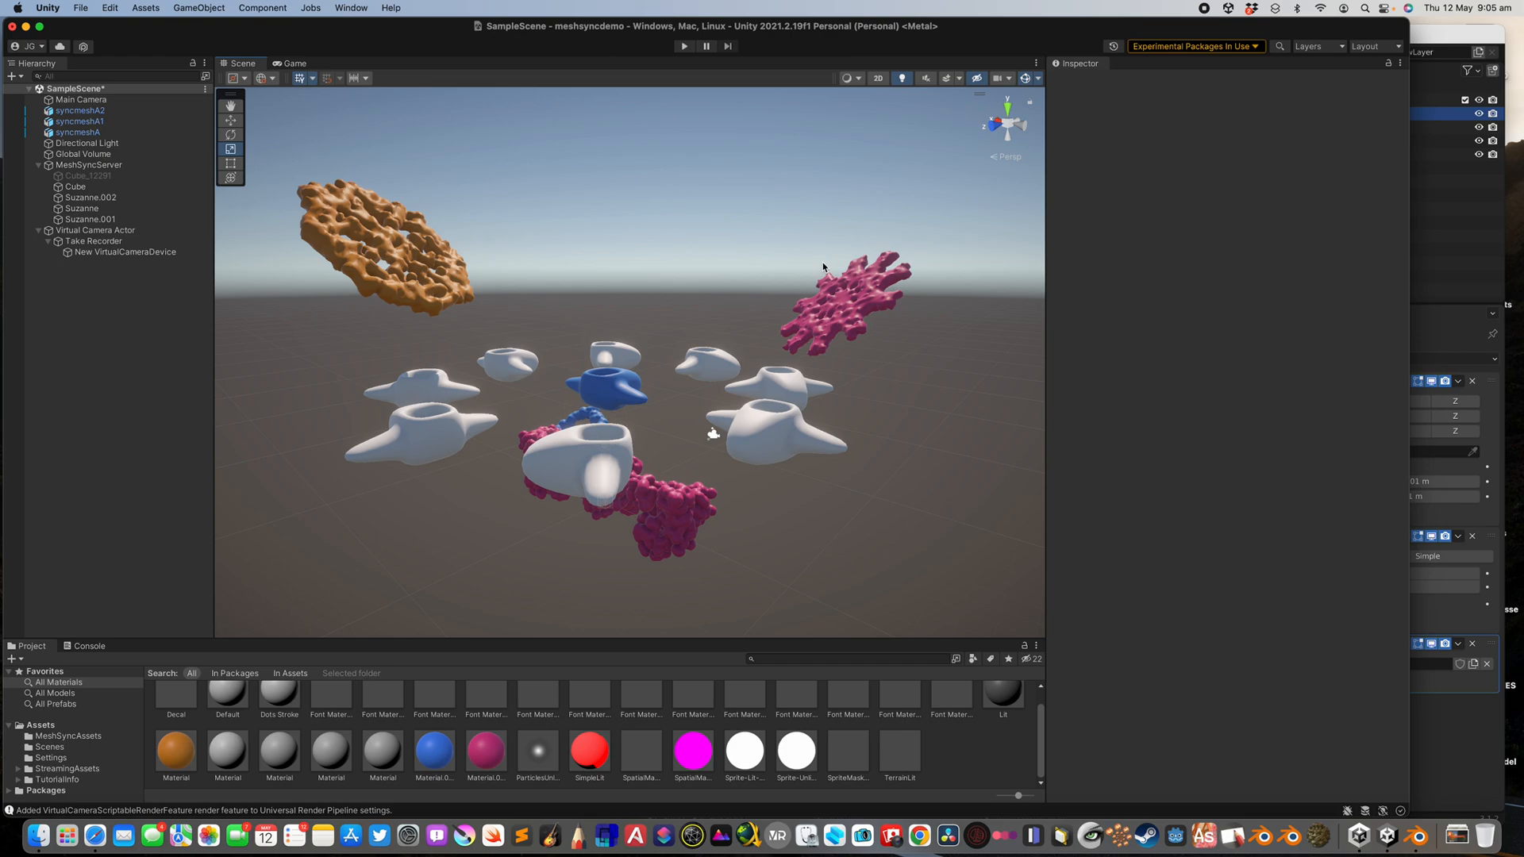
pyautogui.moveTo(670, 297)
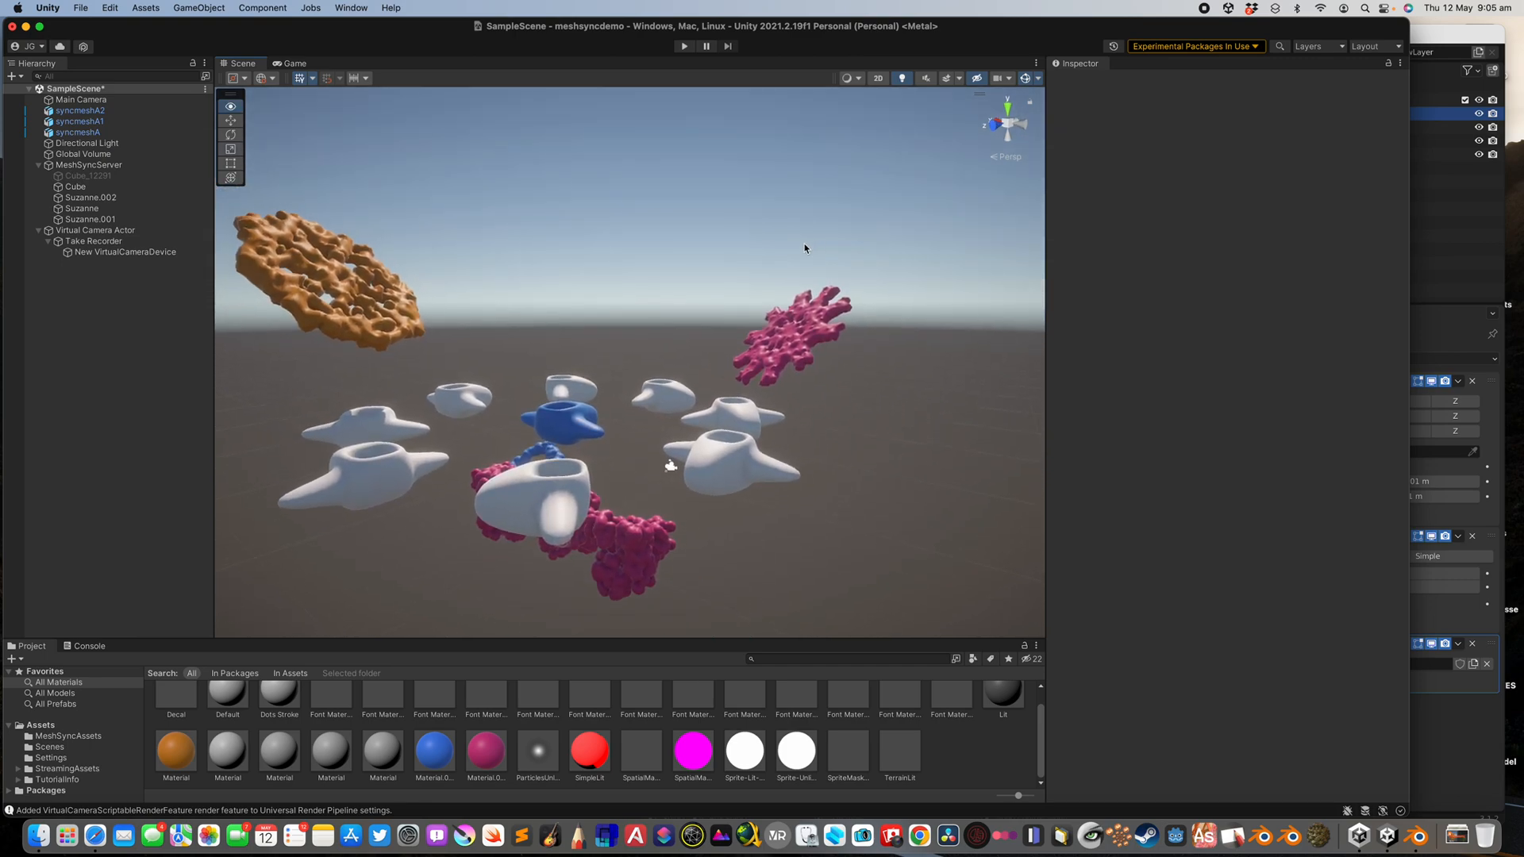
# Select the Virtual Camera Actor, reopen Live Capture Connections, and show available network interfaces.
pyautogui.click(95, 229)
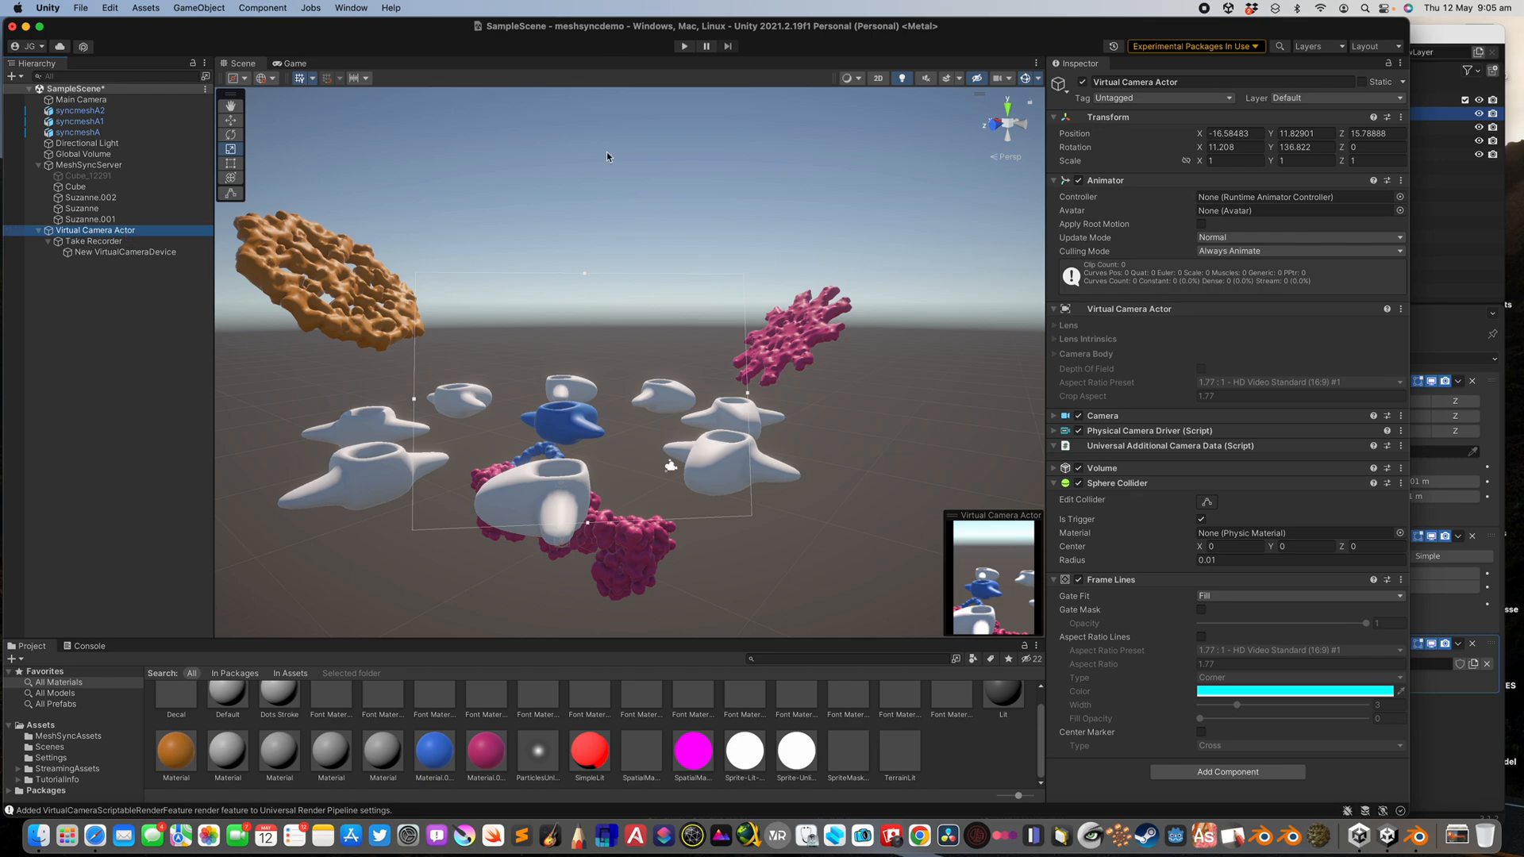
pyautogui.click(351, 8)
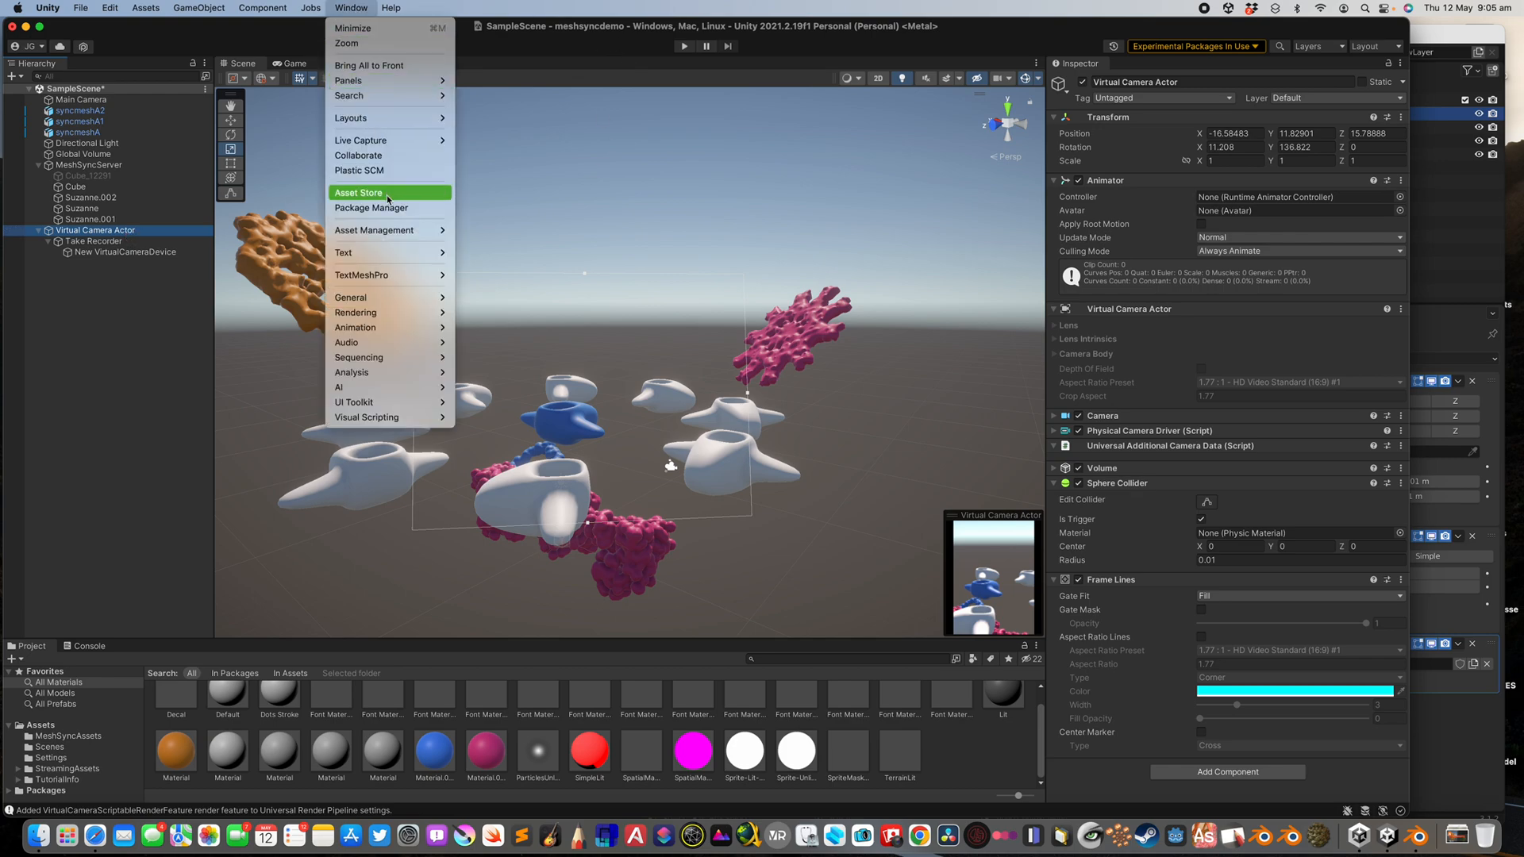
pyautogui.moveTo(361, 140)
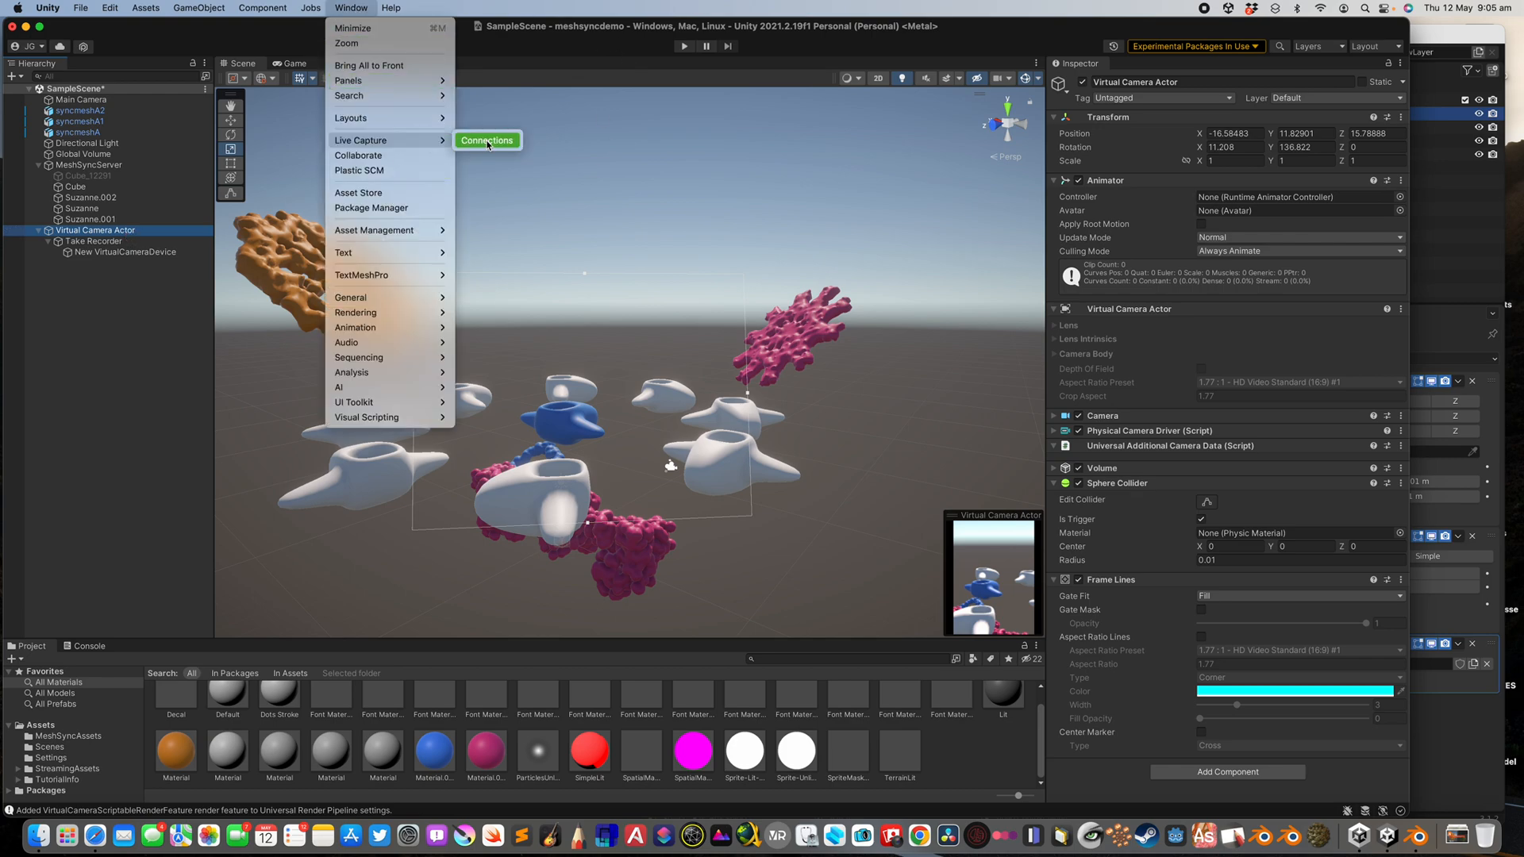
pyautogui.click(486, 140)
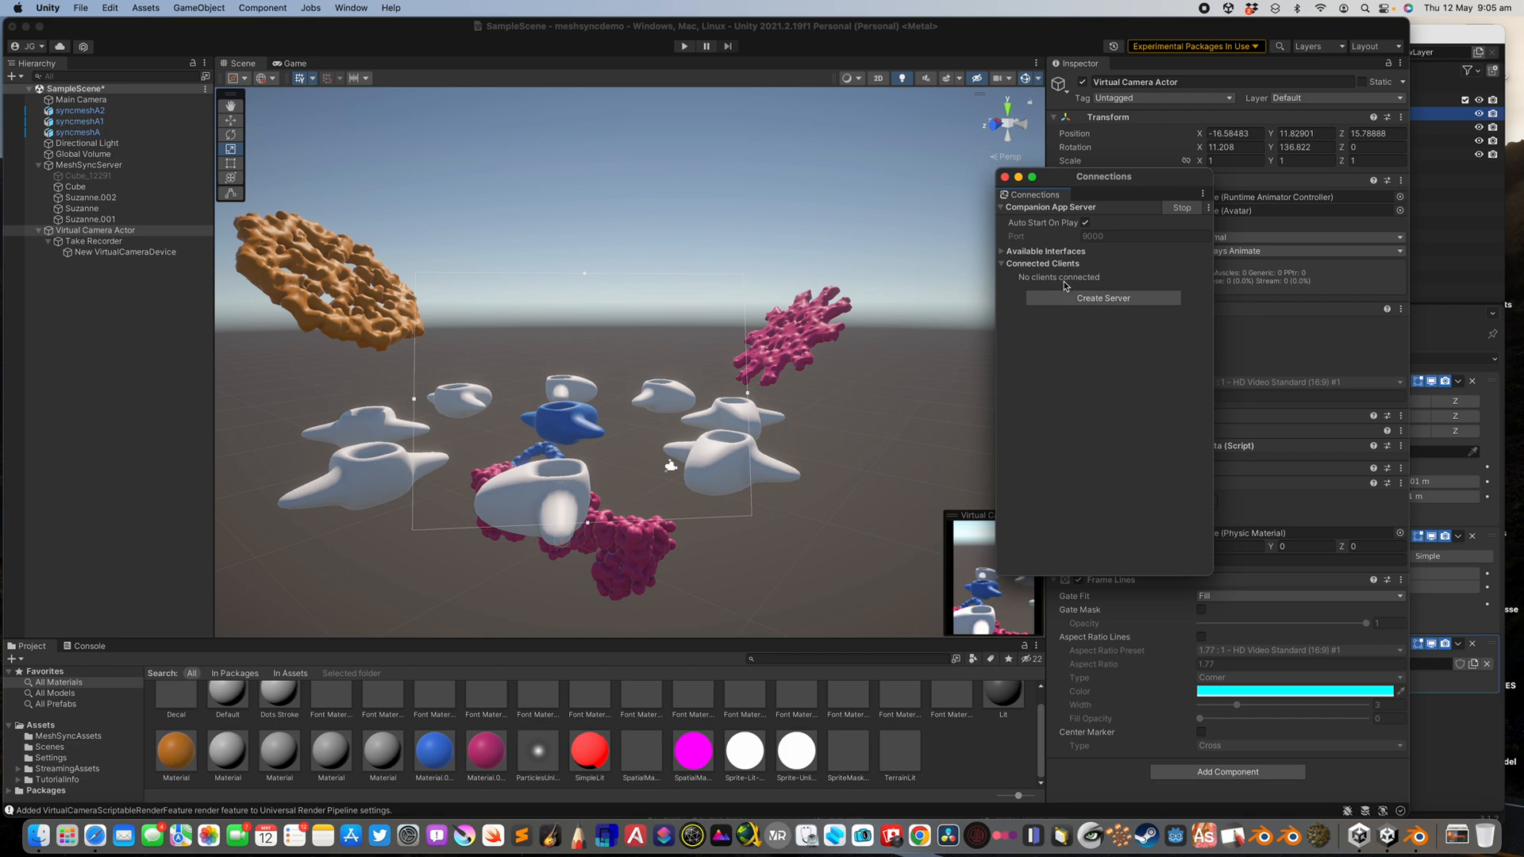
pyautogui.click(1182, 208)
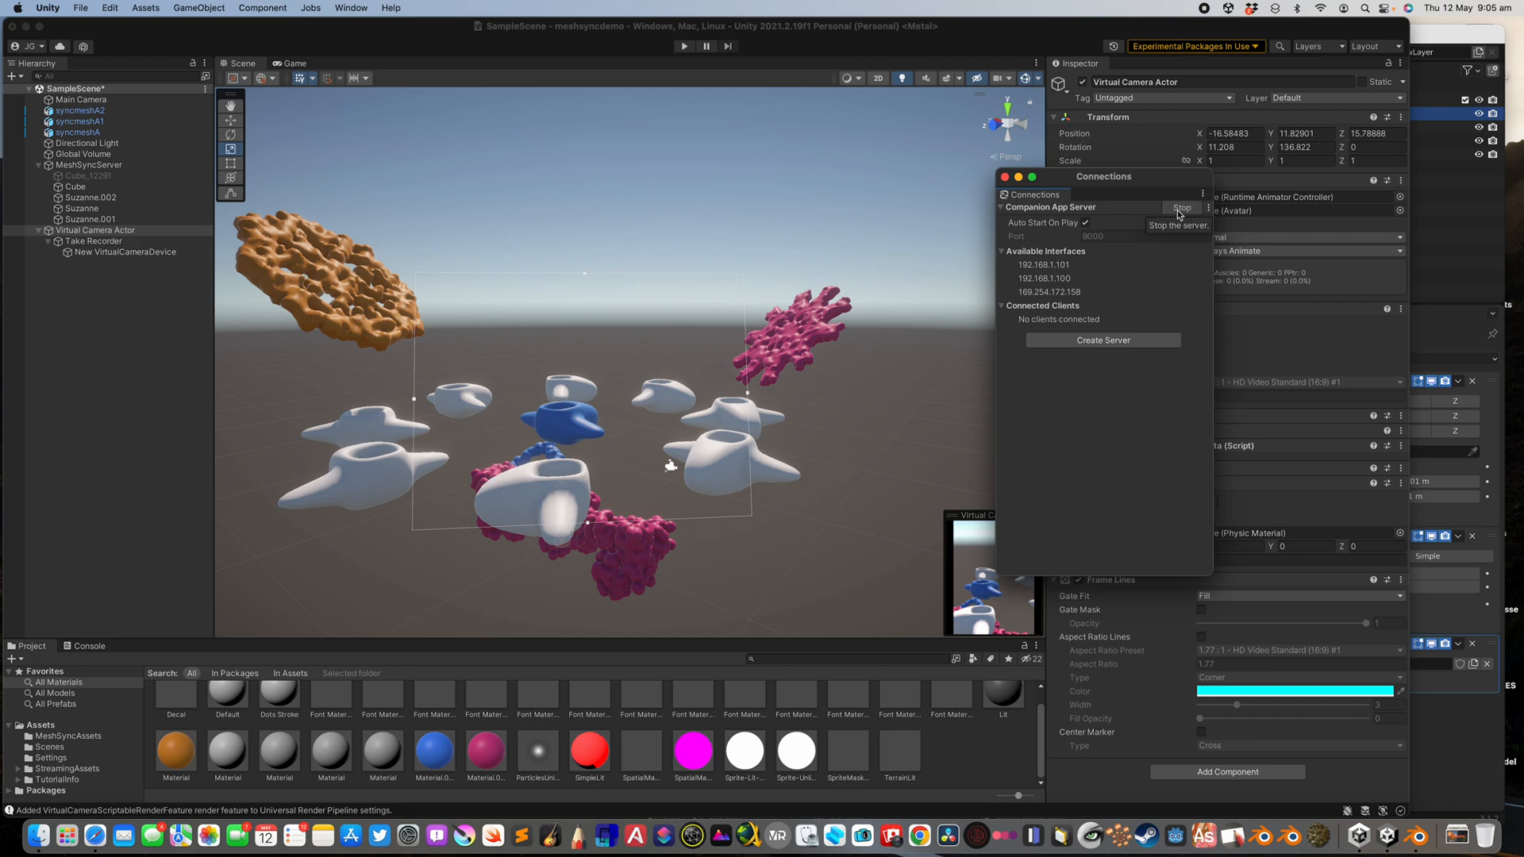
pyautogui.moveTo(1148, 226)
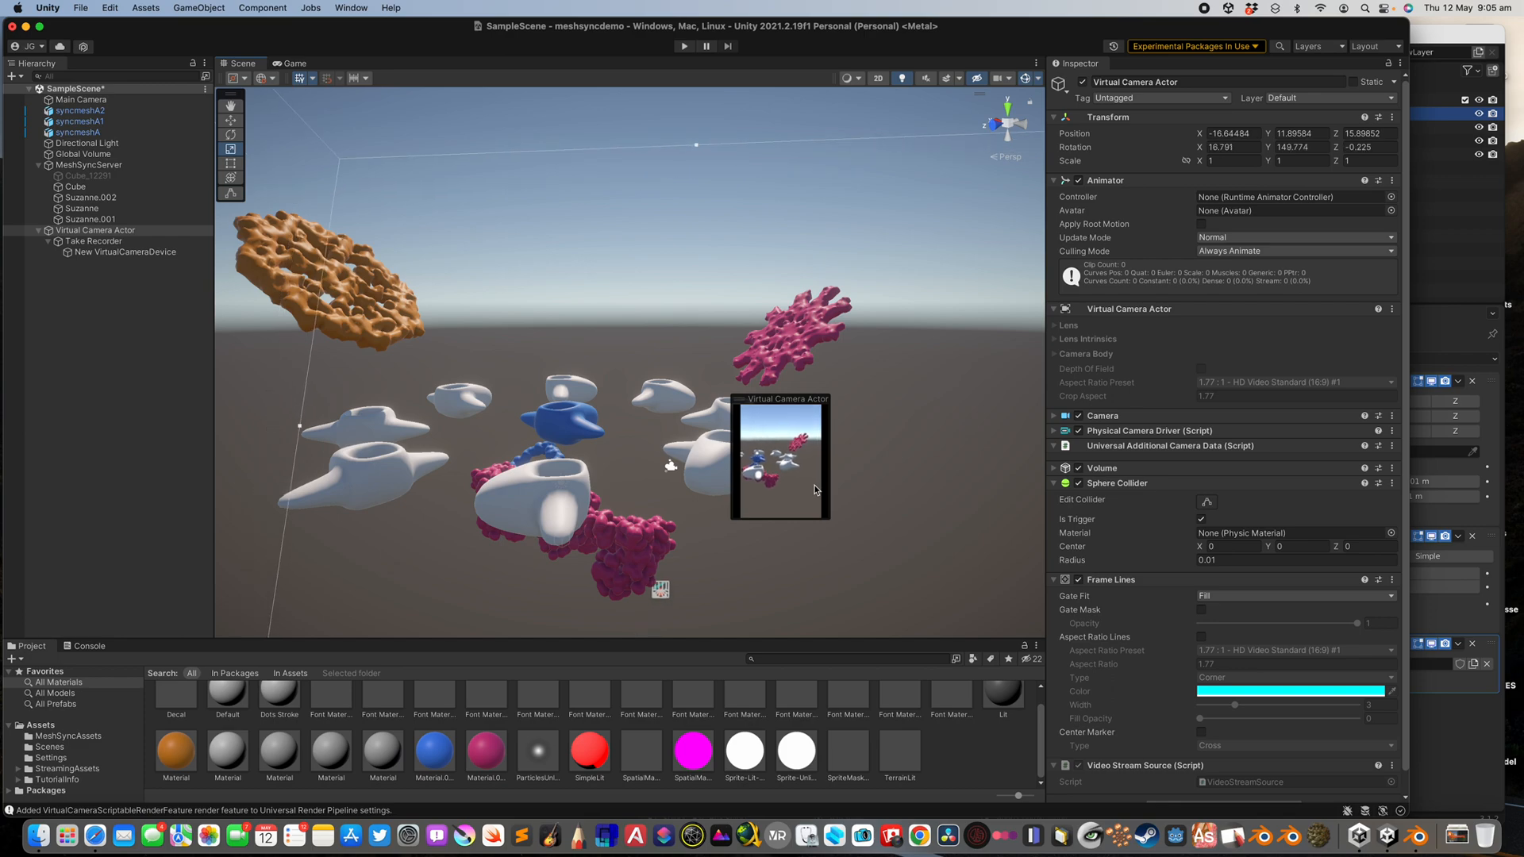
# Inspect the Virtual Camera Actor and Take Recorder, then view through the virtual camera in Game view.
pyautogui.click(95, 230)
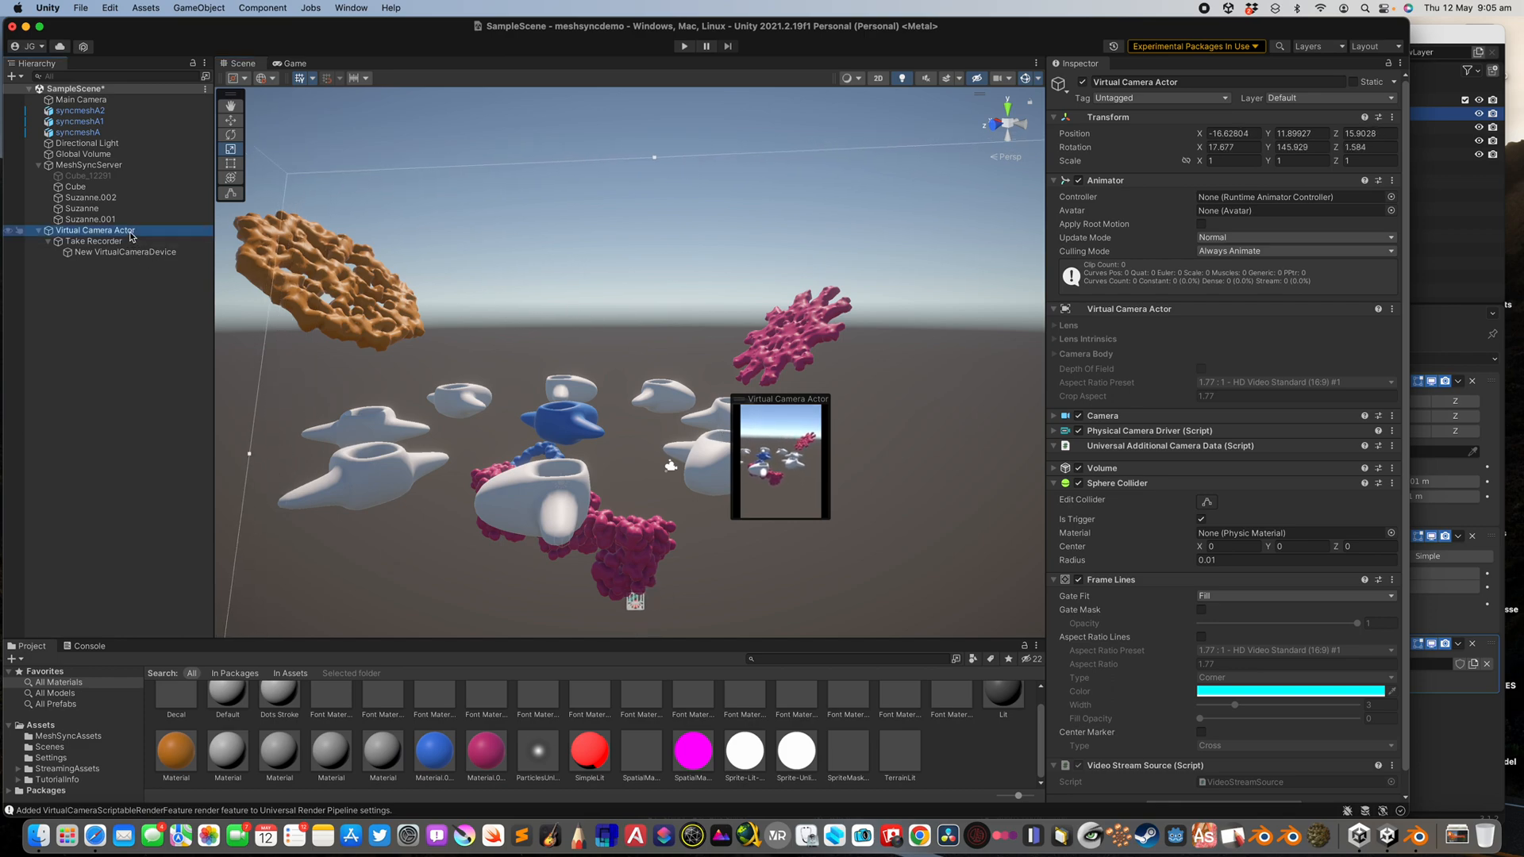
pyautogui.click(95, 241)
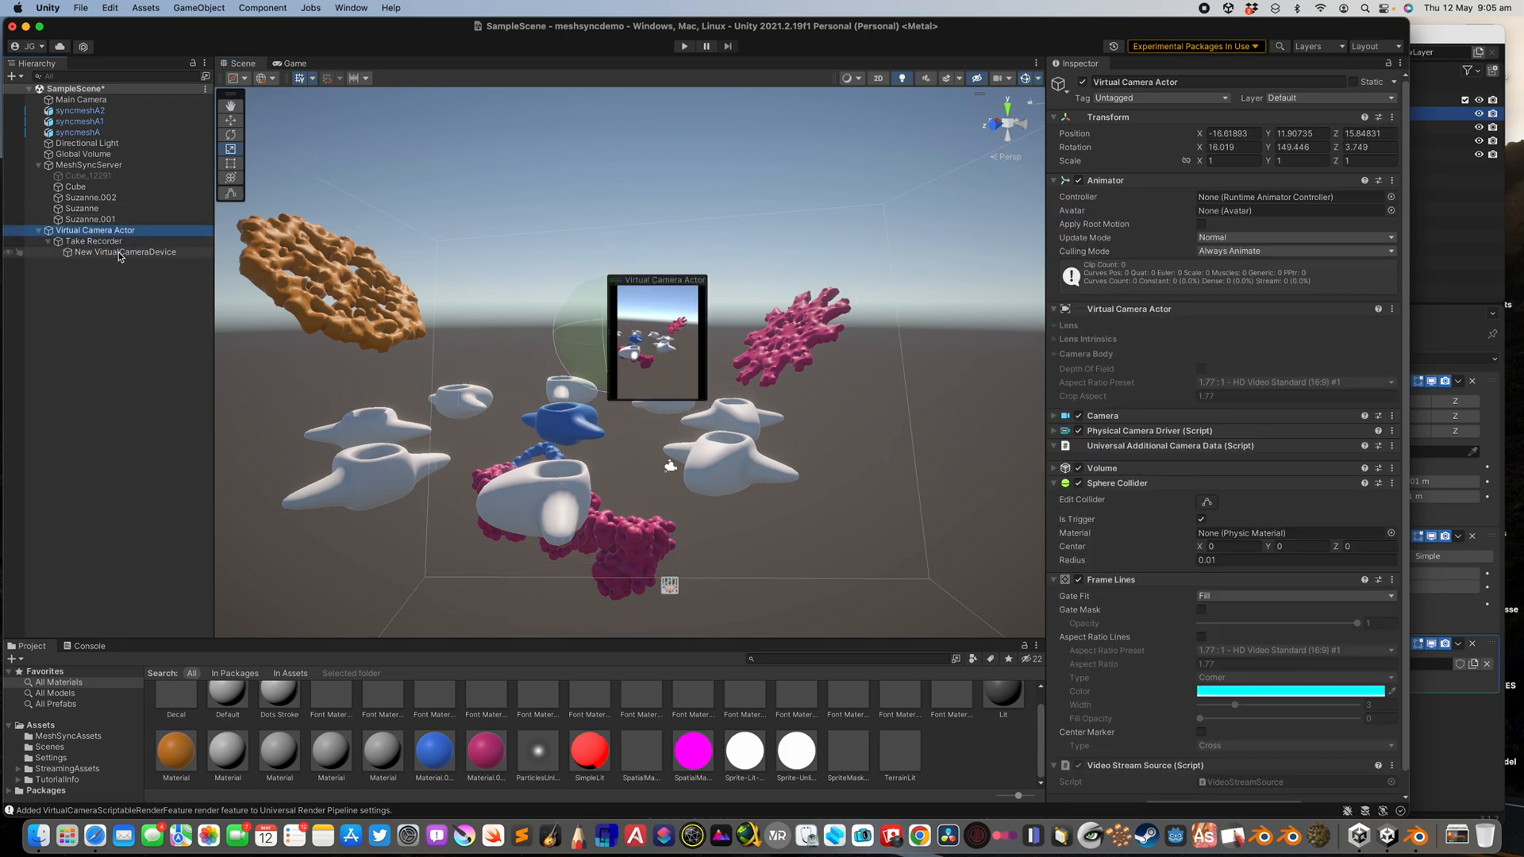
pyautogui.click(95, 241)
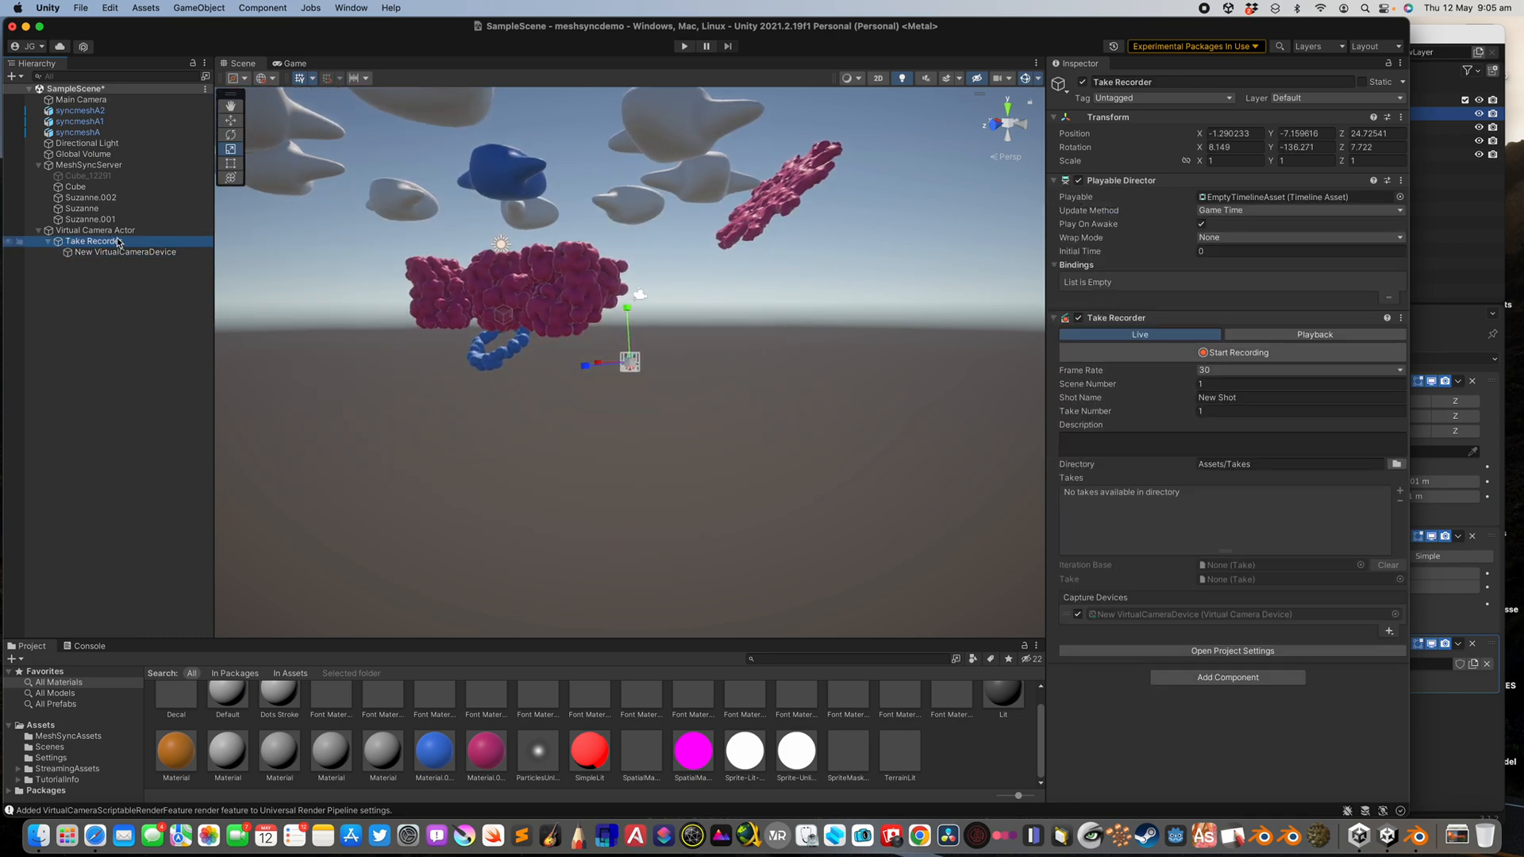
pyautogui.click(97, 231)
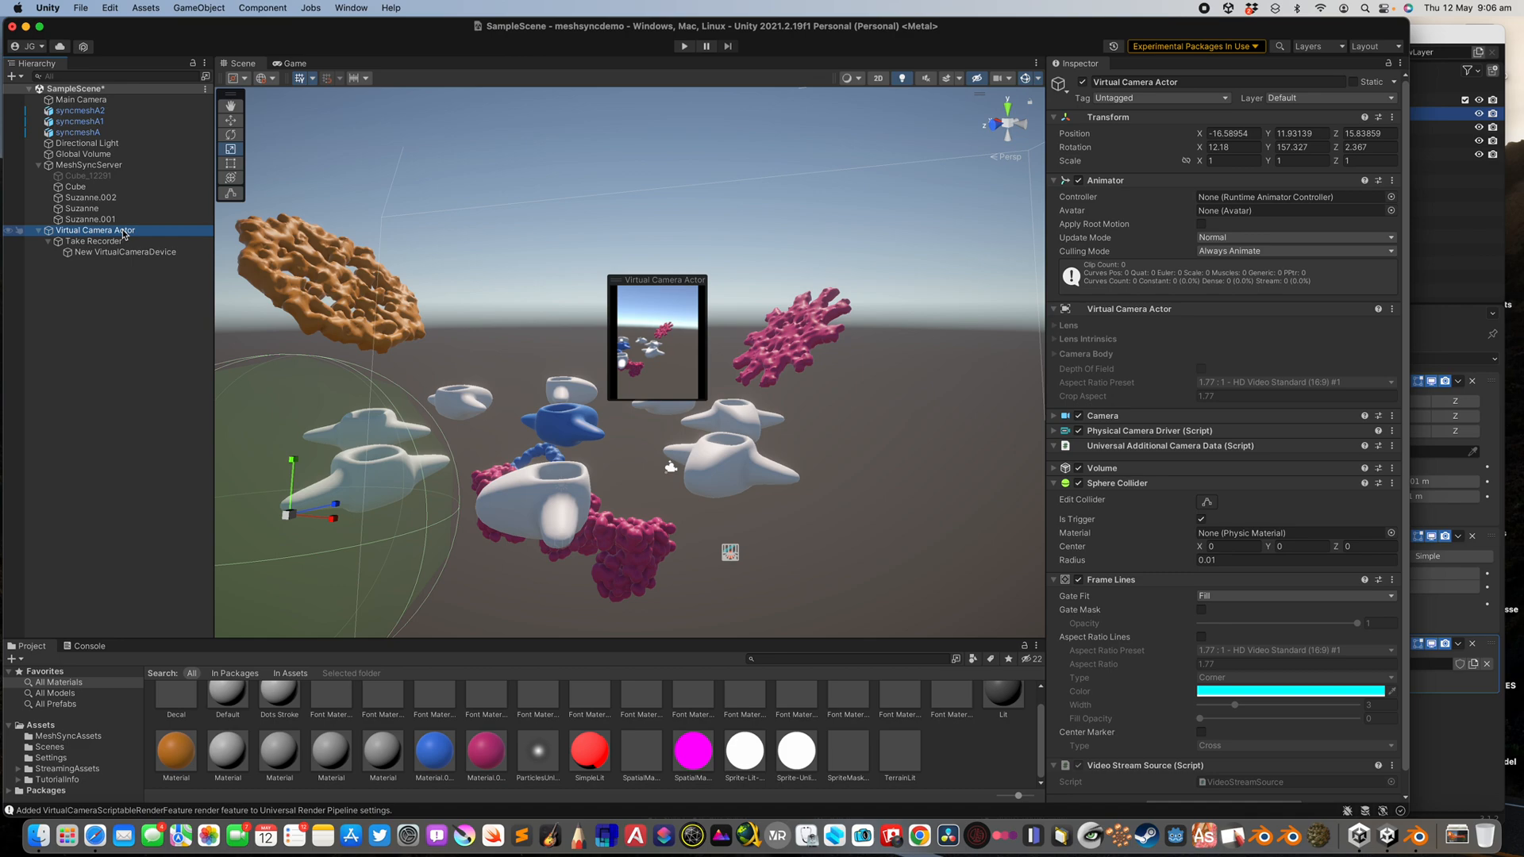
pyautogui.click(292, 63)
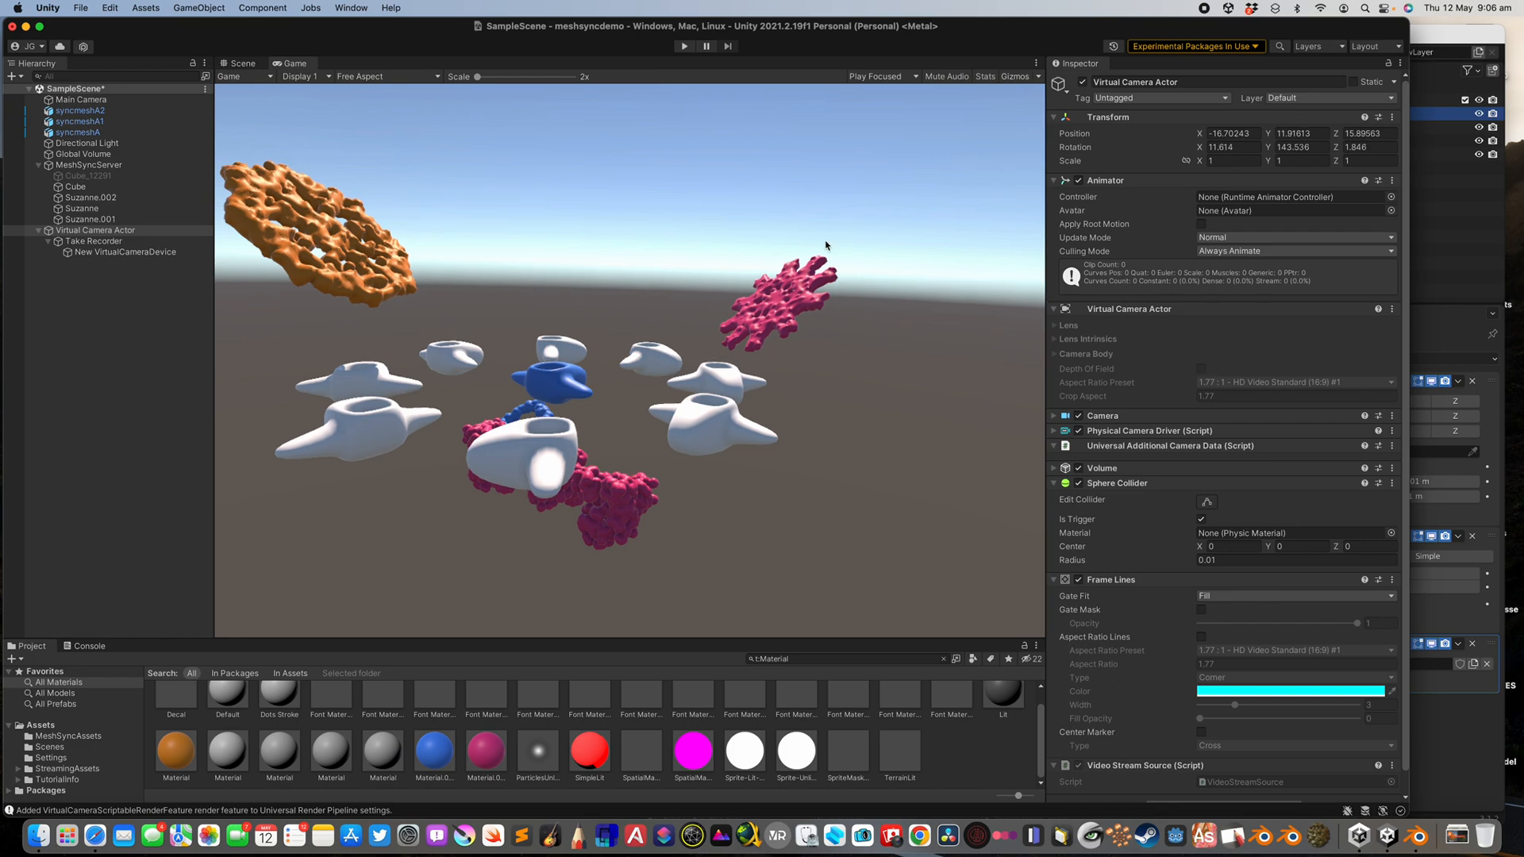
# Record a roughly 20-second take with the Take Recorder's Start and Stop Recording.
pyautogui.click(95, 239)
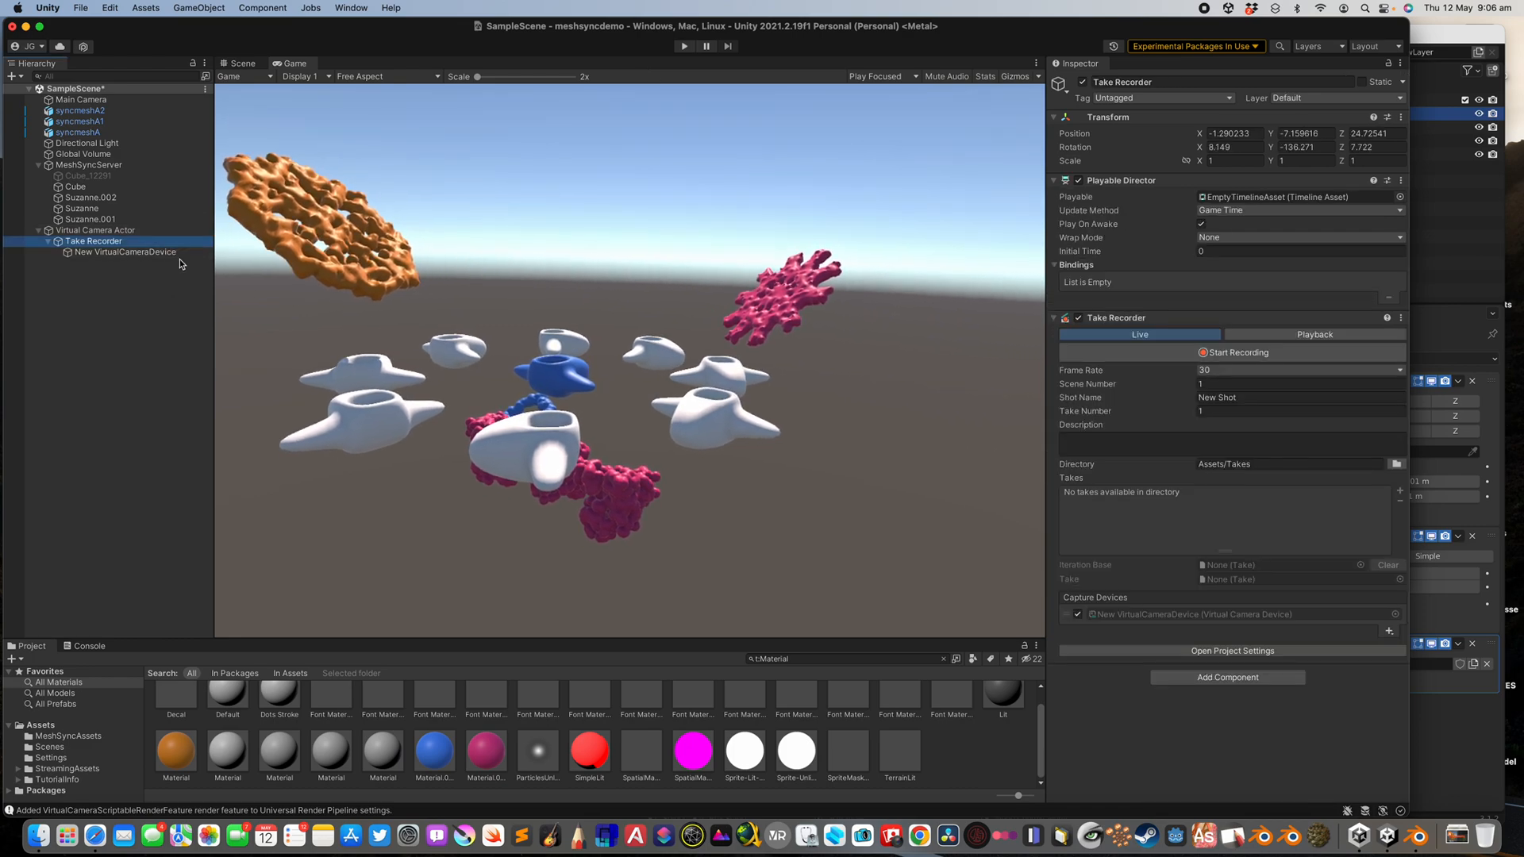
pyautogui.moveTo(1235, 352)
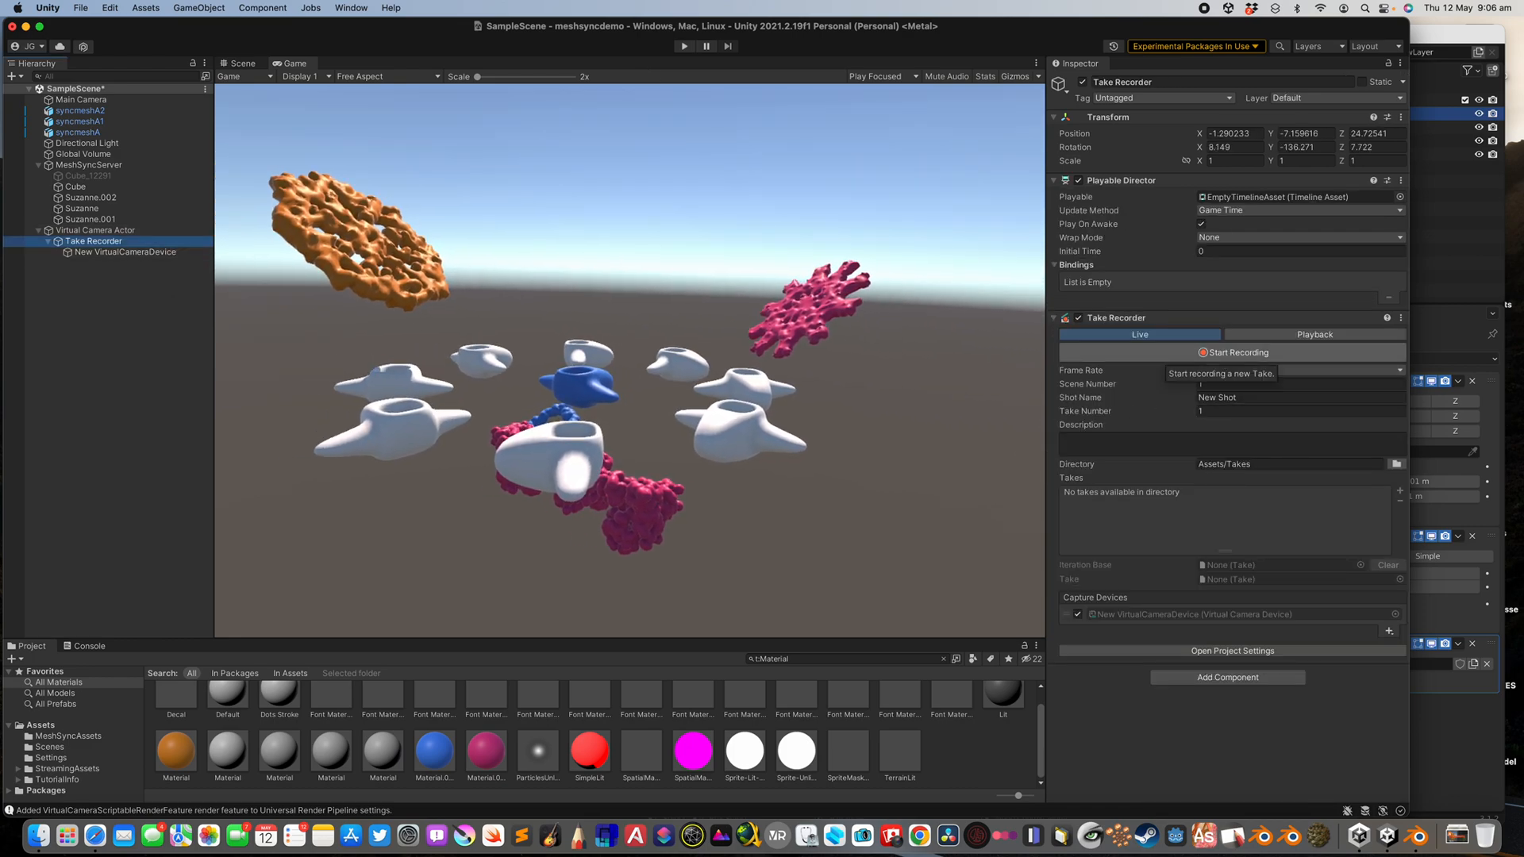
pyautogui.click(1235, 352)
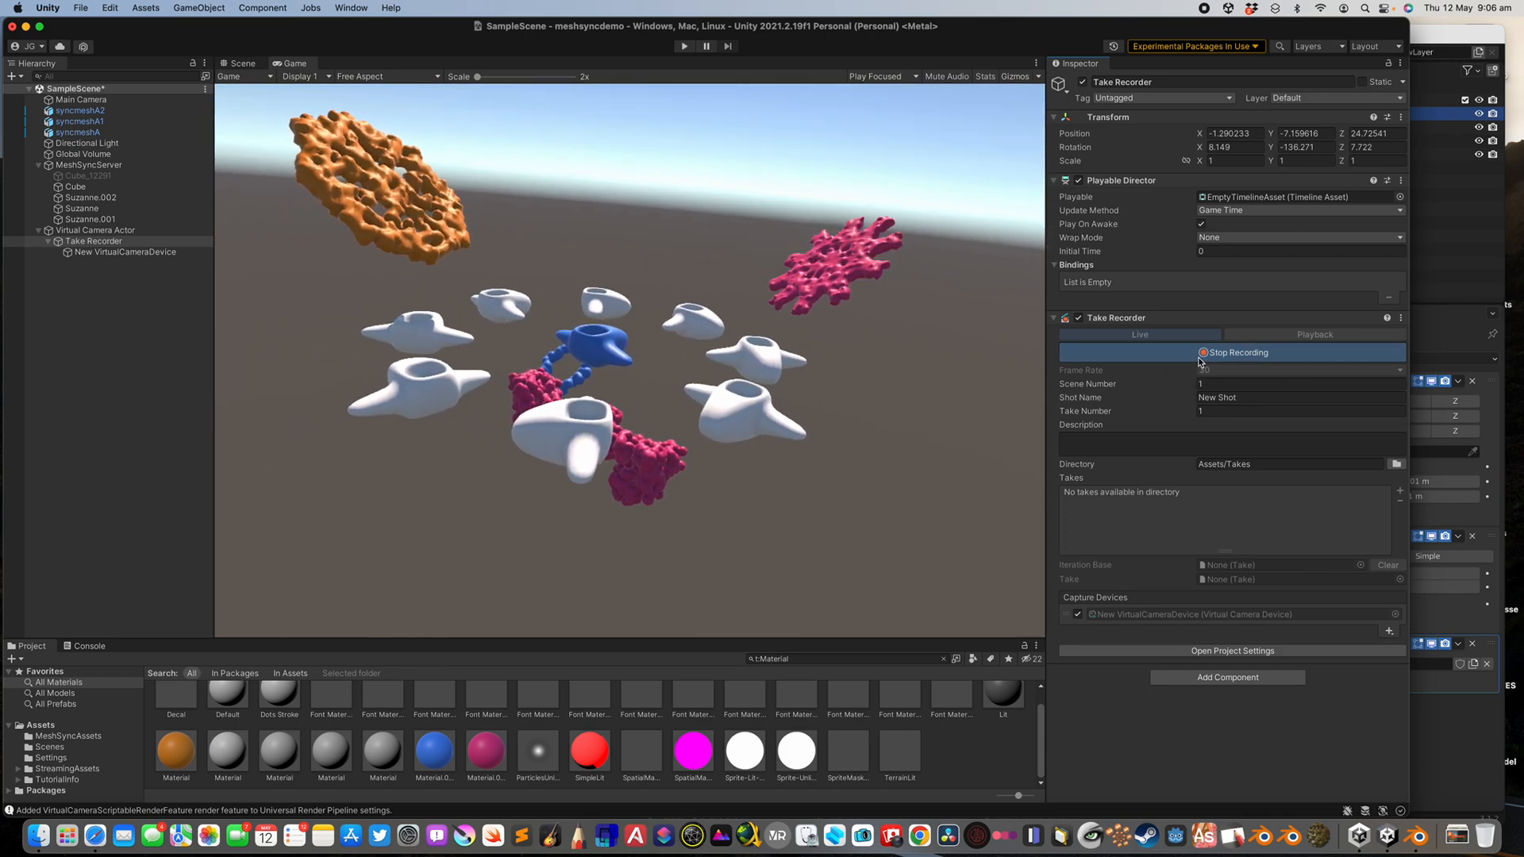
pyautogui.click(1237, 351)
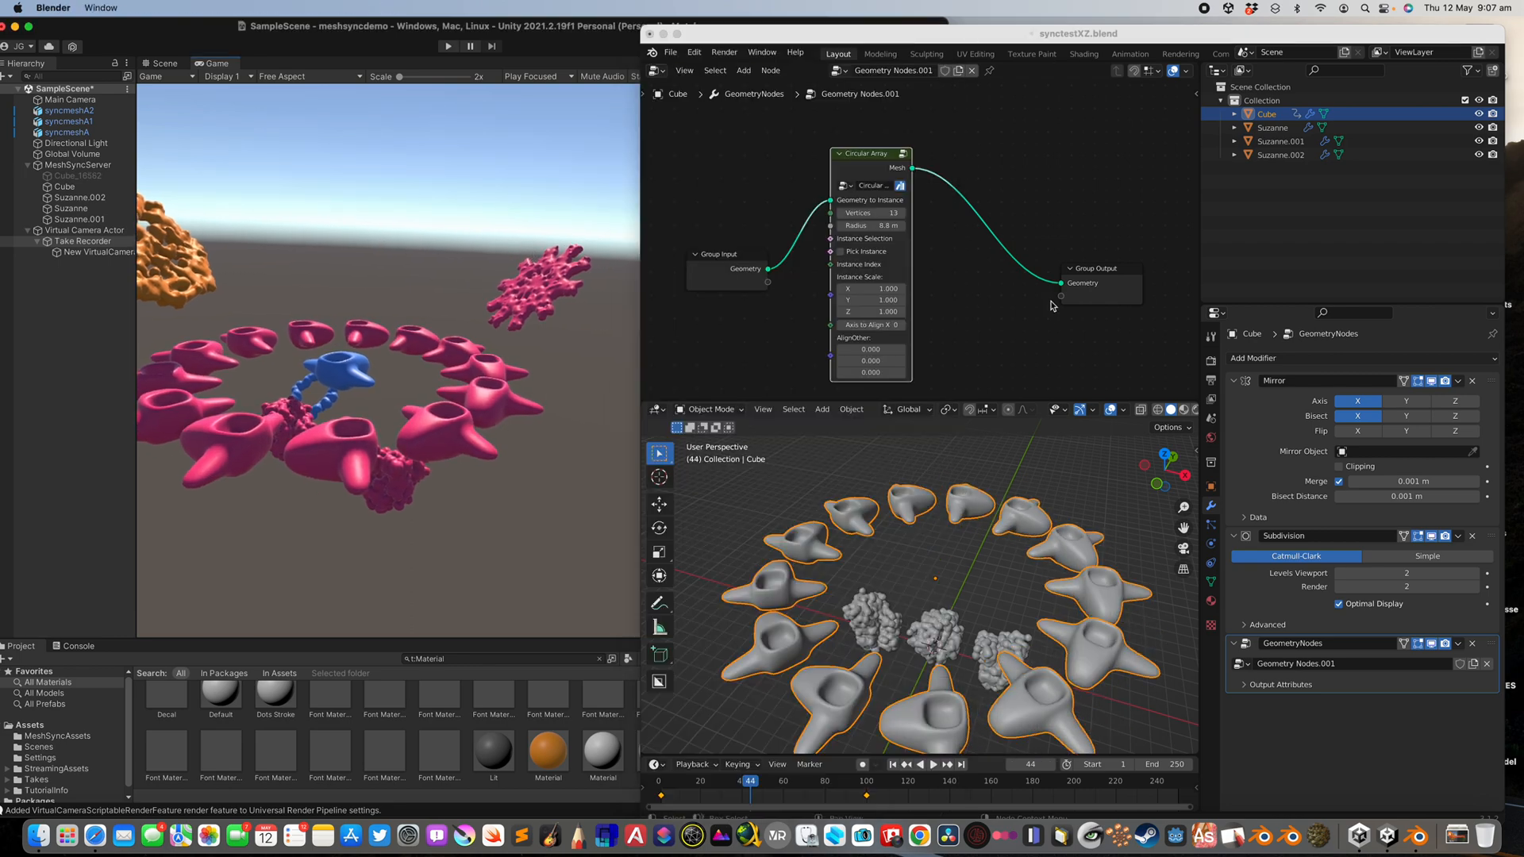
# Drag the Circular Array vertices from 13 to 8 and select Suzanne in the Outliner.
pyautogui.moveTo(894, 213); pyautogui.dragTo(870, 213)
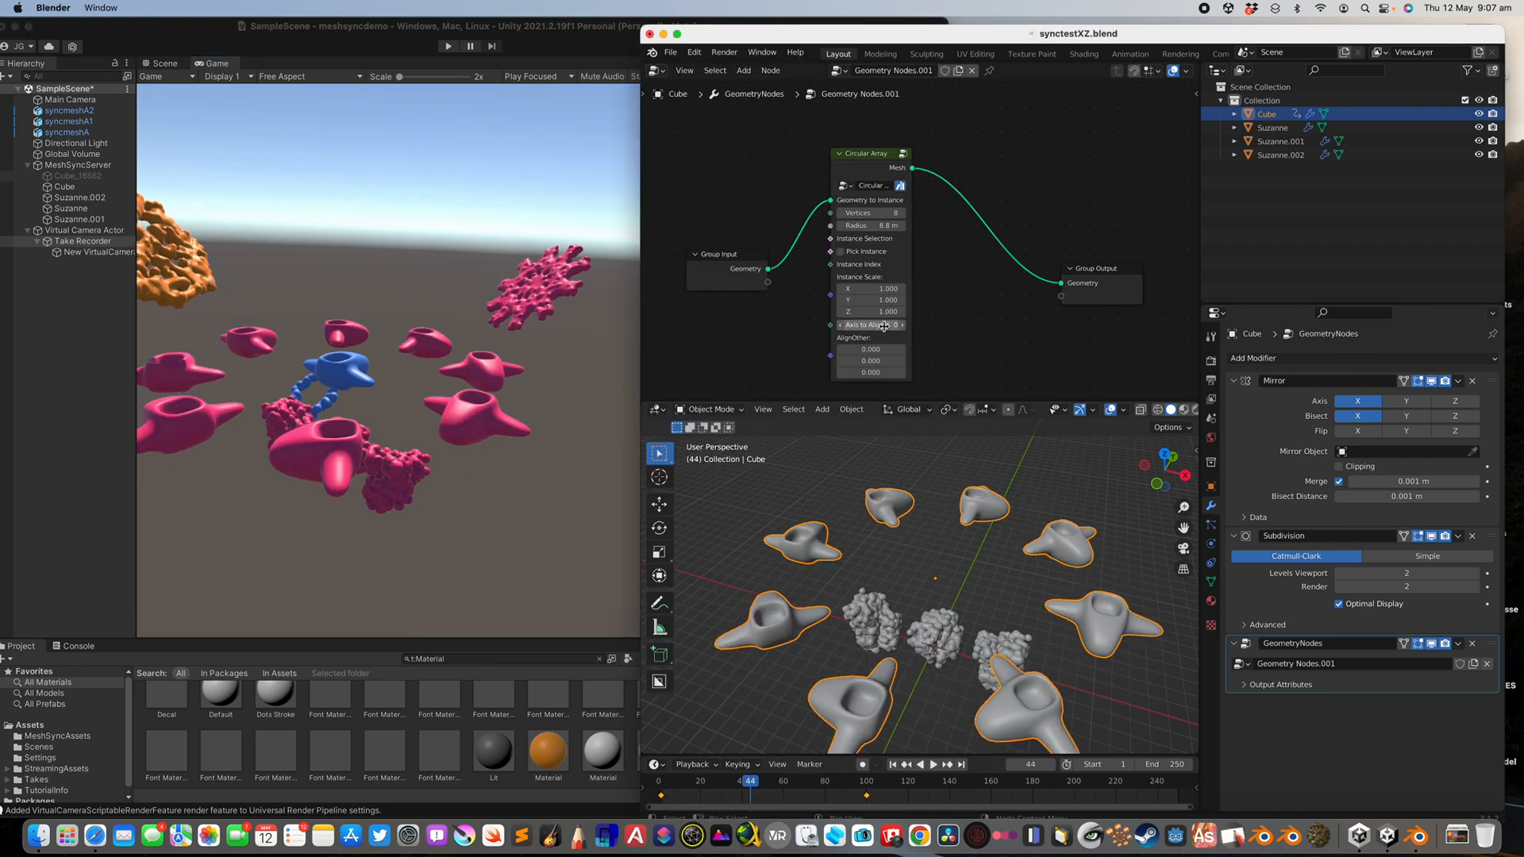
pyautogui.click(1272, 127)
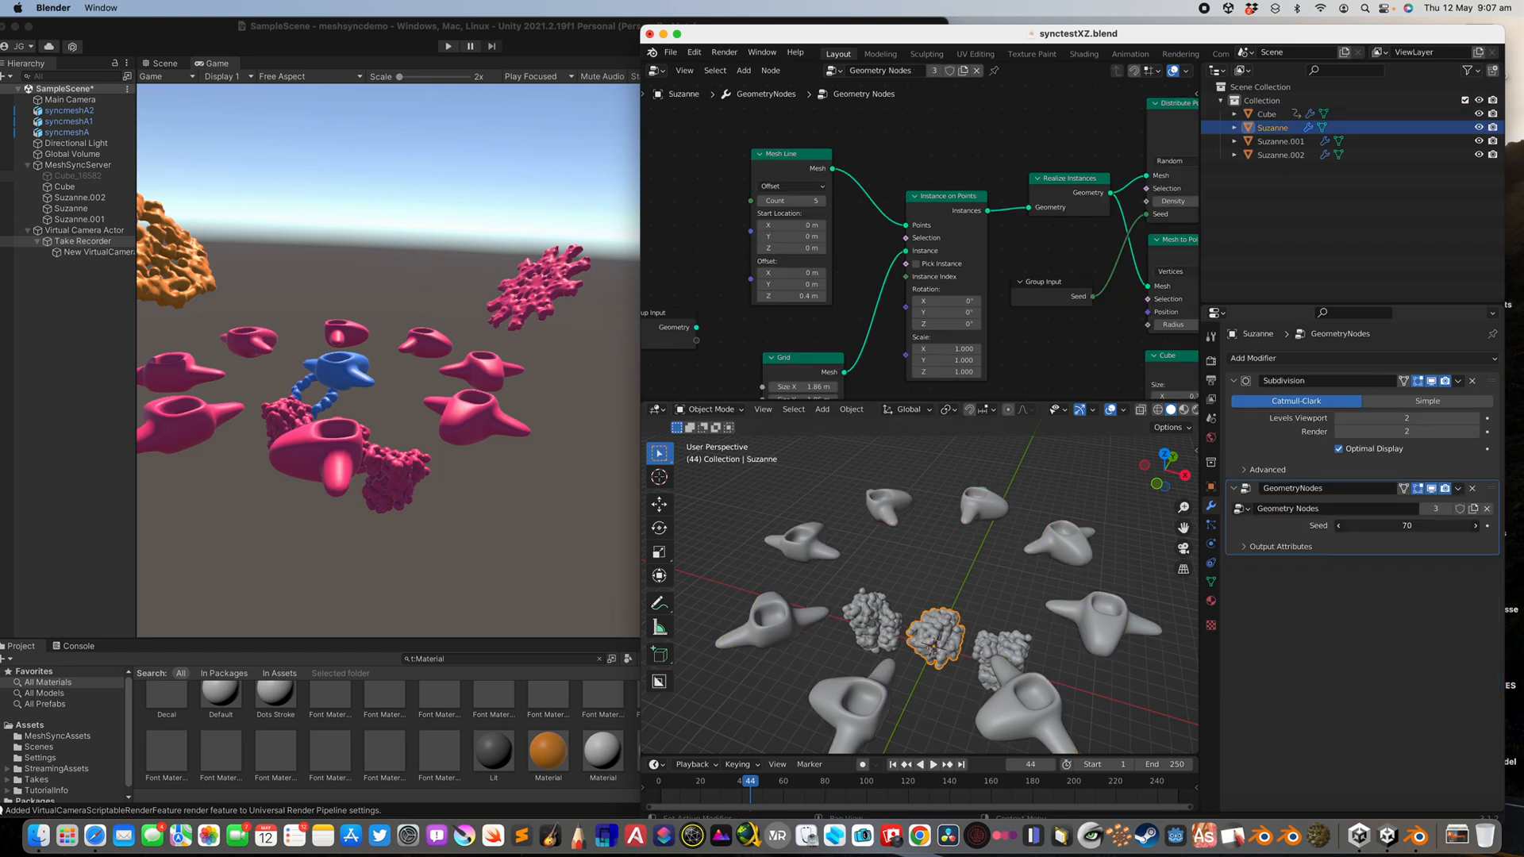